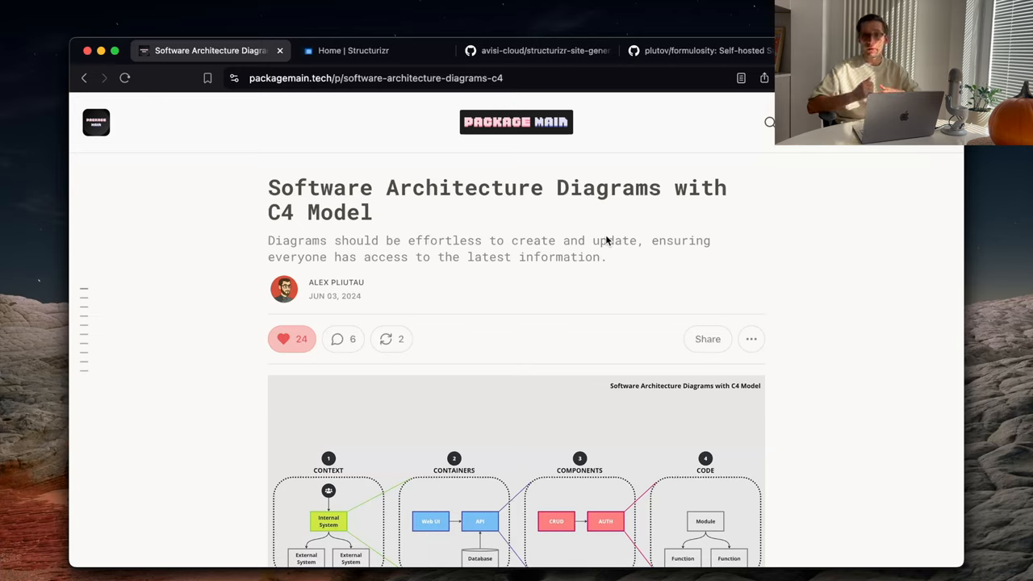
mouse_move(539, 250)
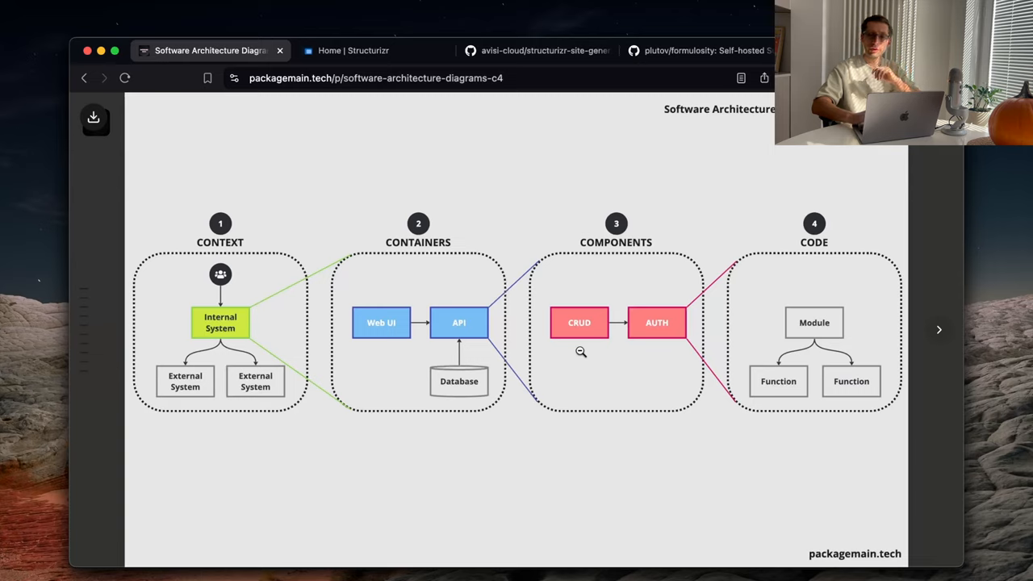
mouse_move(633, 334)
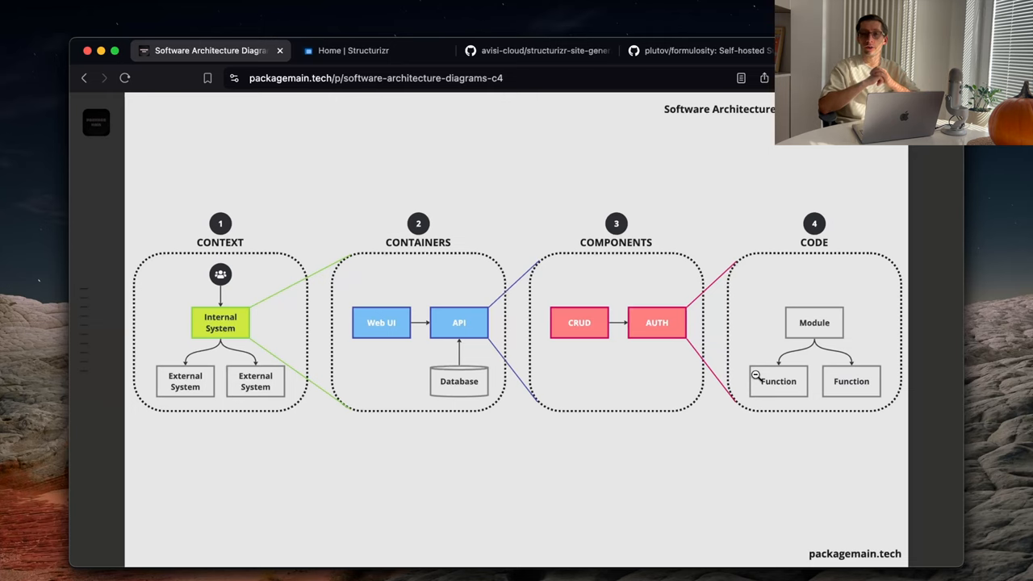
Step: Scroll through the packagemain.tech Context diagram section after closing the lightbox
scroll(down, 3)
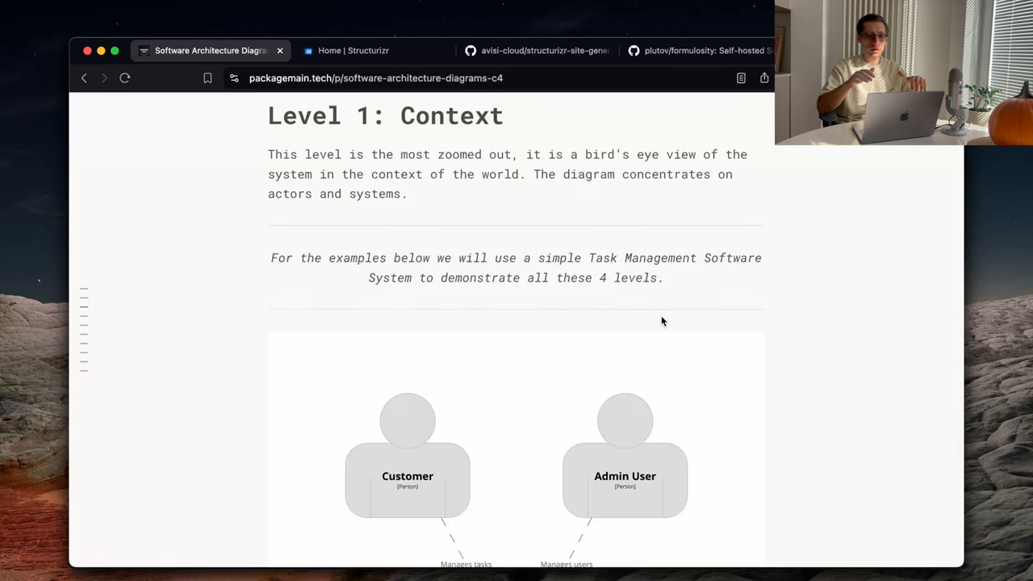
scroll(down, 3)
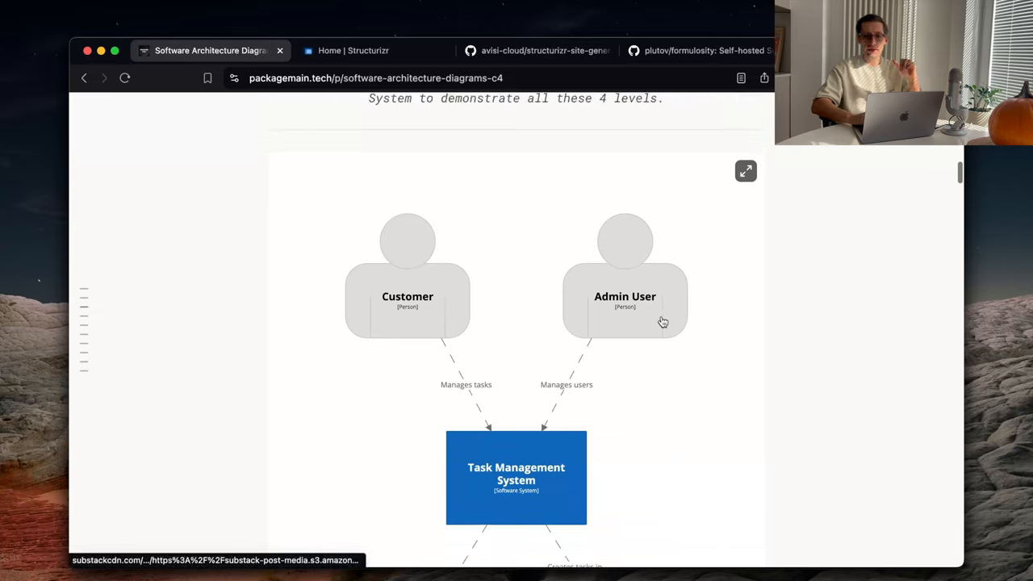
scroll(down, 3)
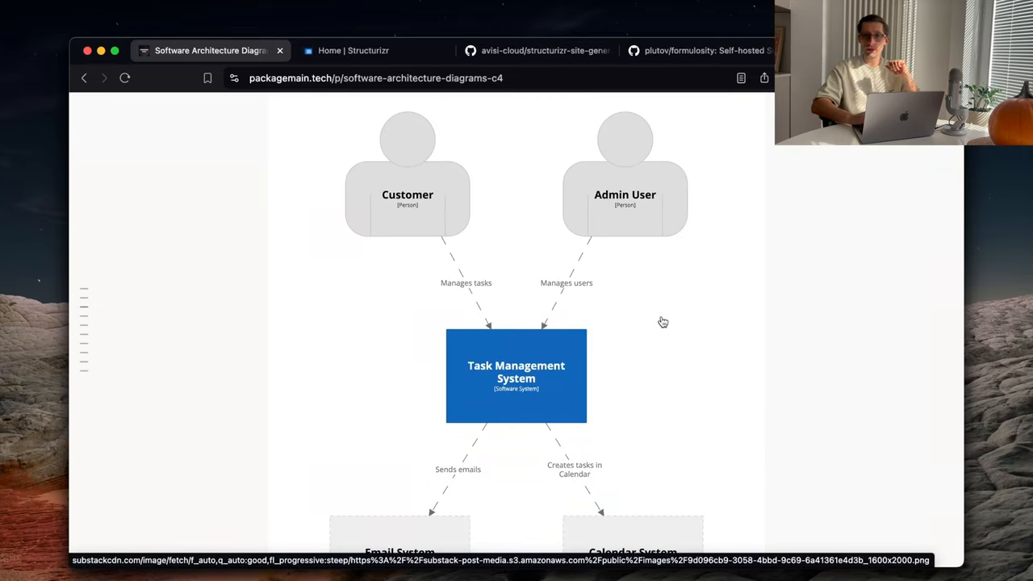
scroll(up, 3)
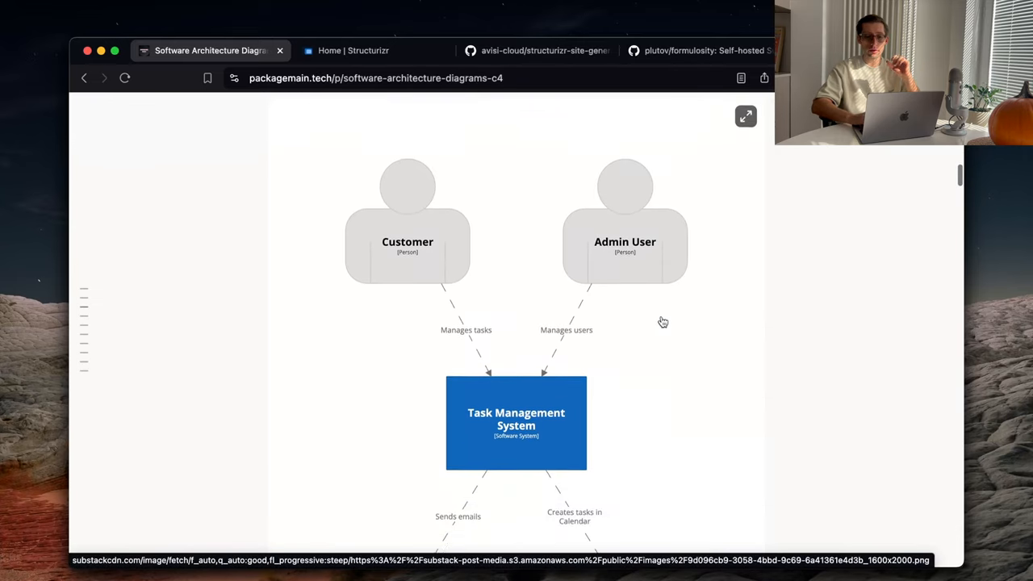
scroll(down, 3)
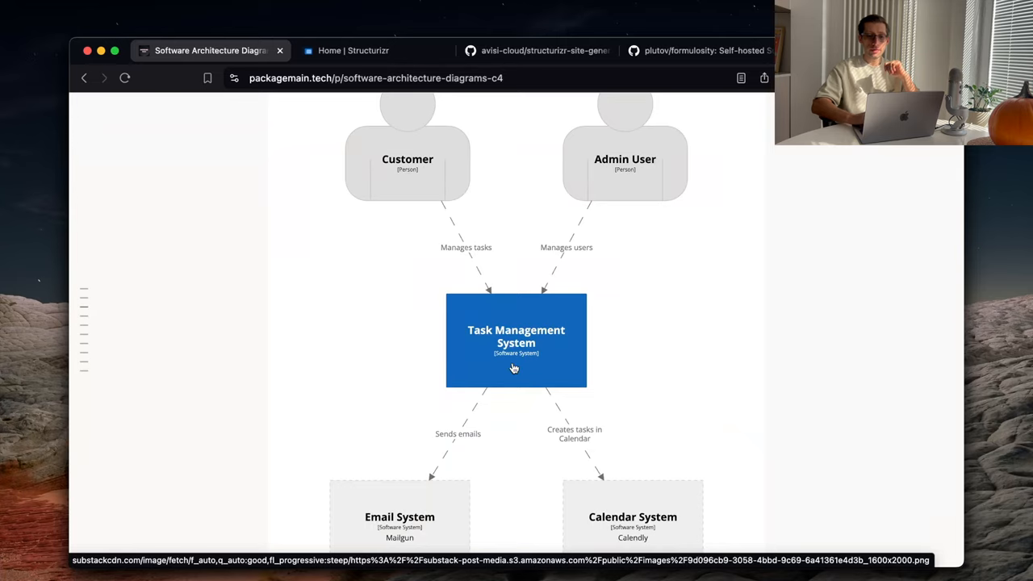
mouse_move(520, 384)
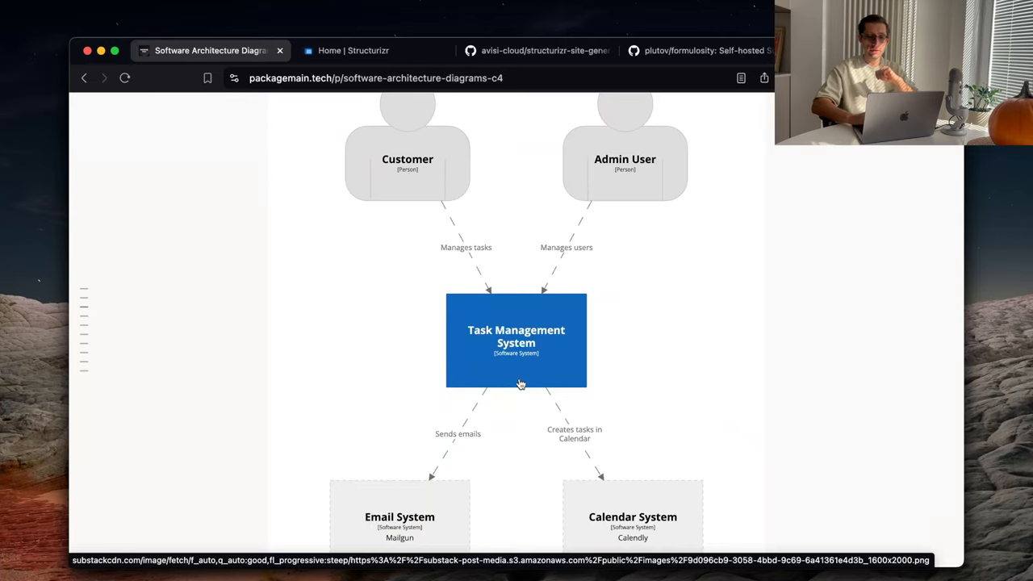
Step: Read the Components Level diagram, then switch to the 'Home | Structurizr' docs tab
scroll(down, 3)
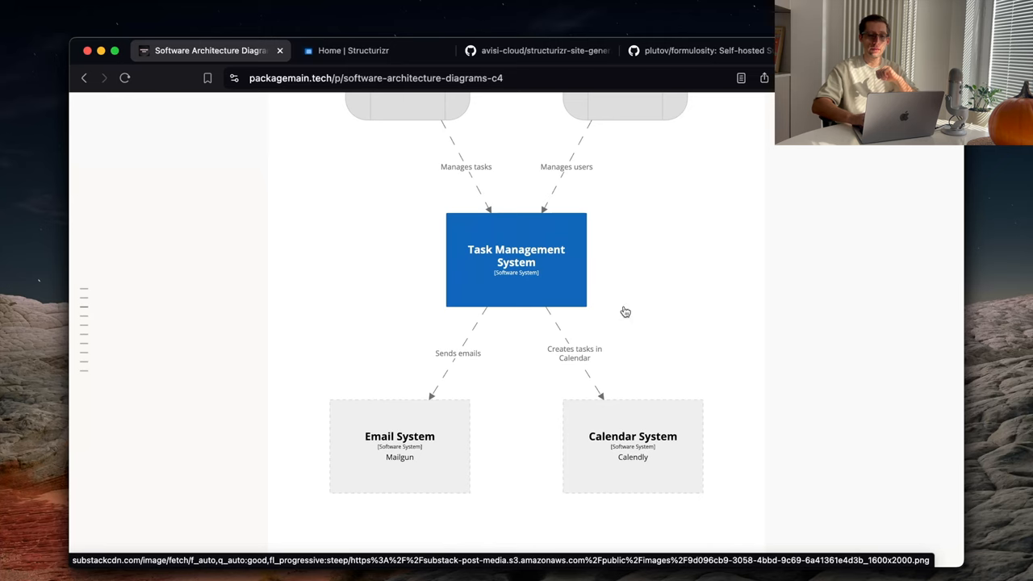
mouse_move(531, 273)
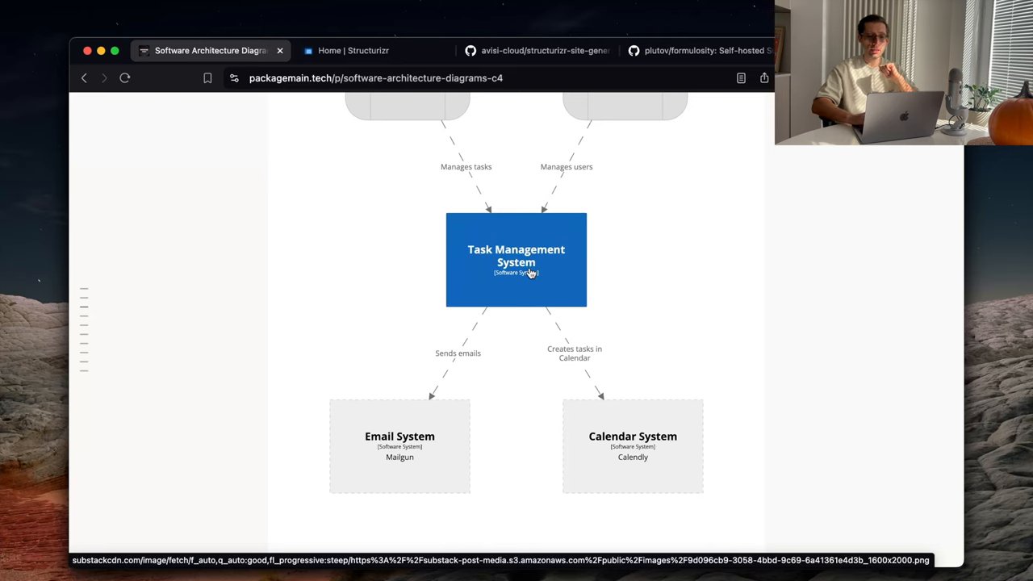
scroll(up, 3)
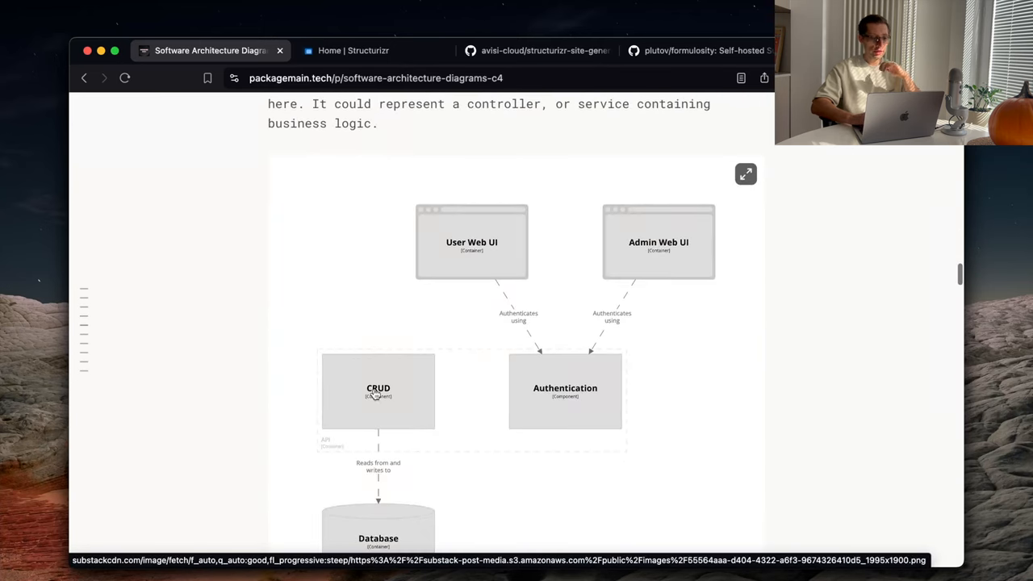
mouse_move(544, 396)
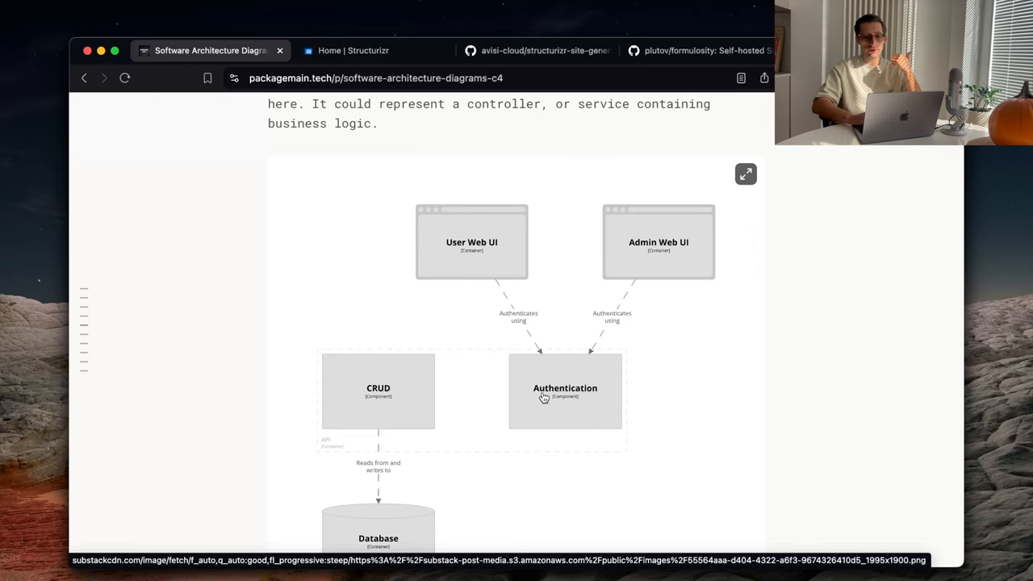
scroll(down, 3)
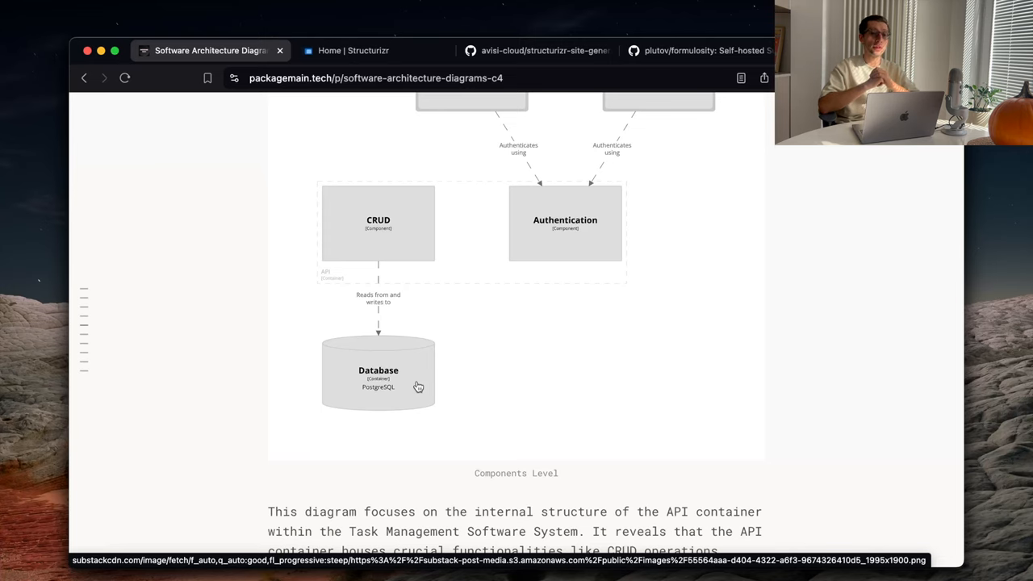
click(351, 50)
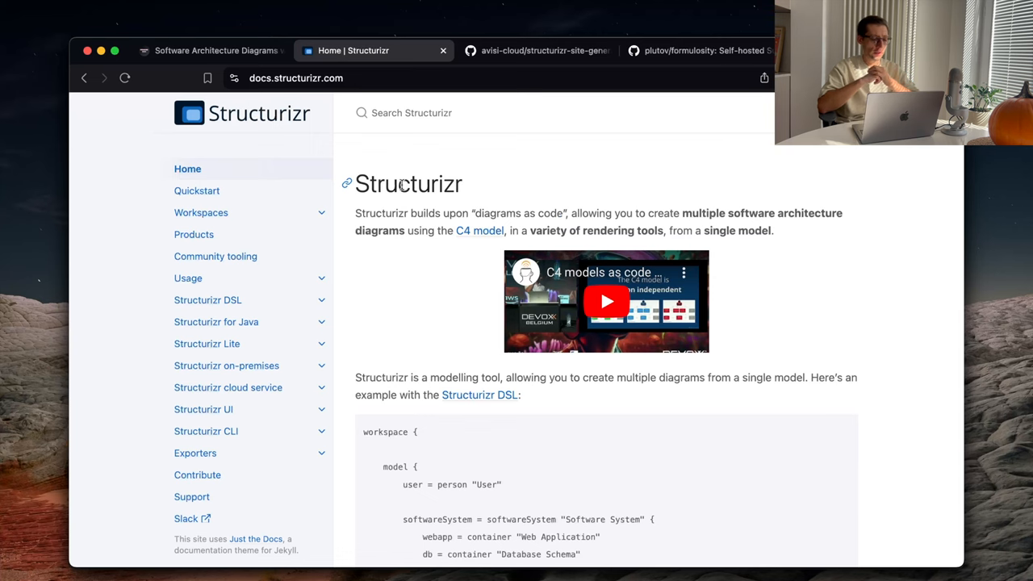
click(536, 50)
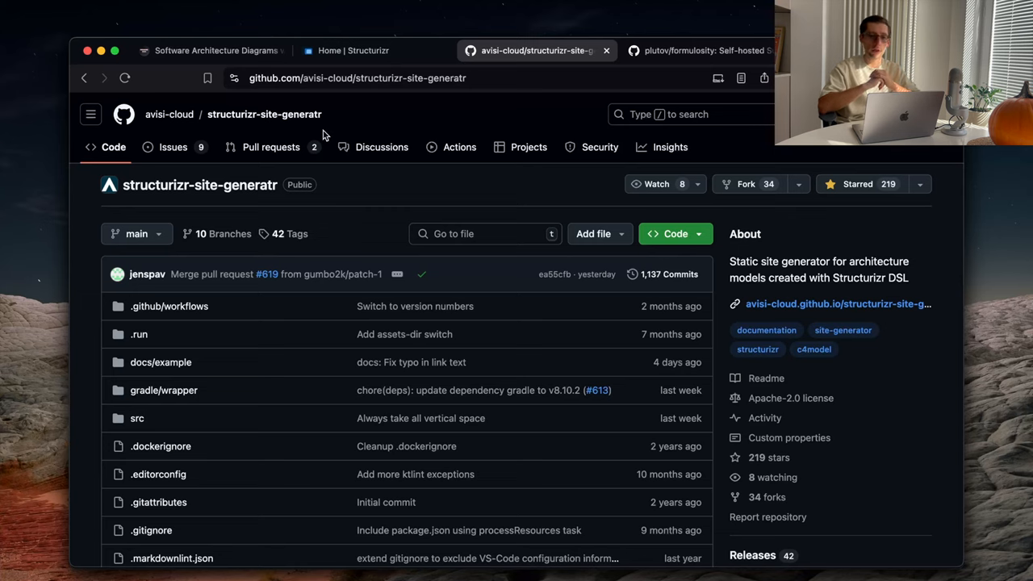
scroll(down, 3)
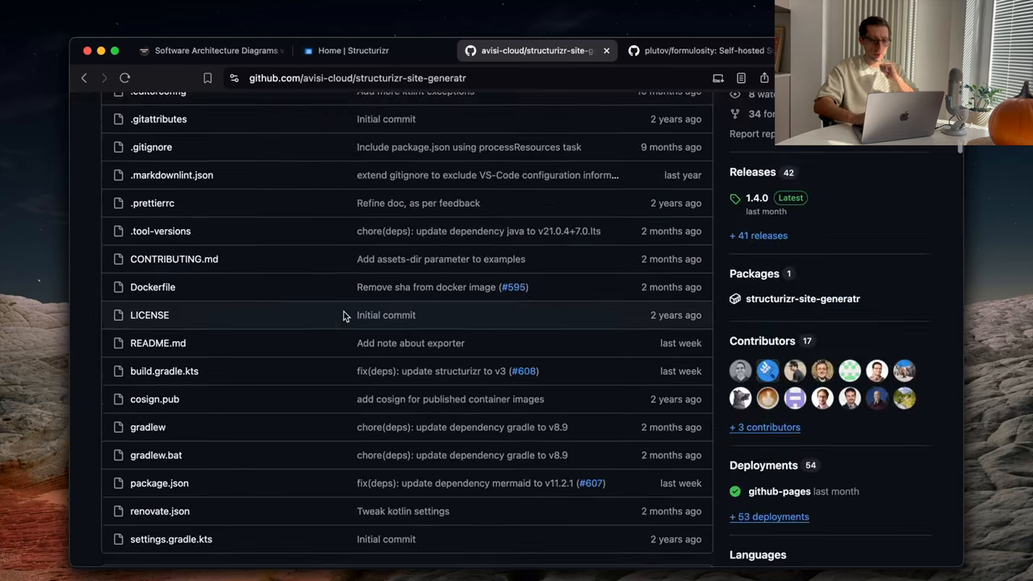
scroll(down, 3)
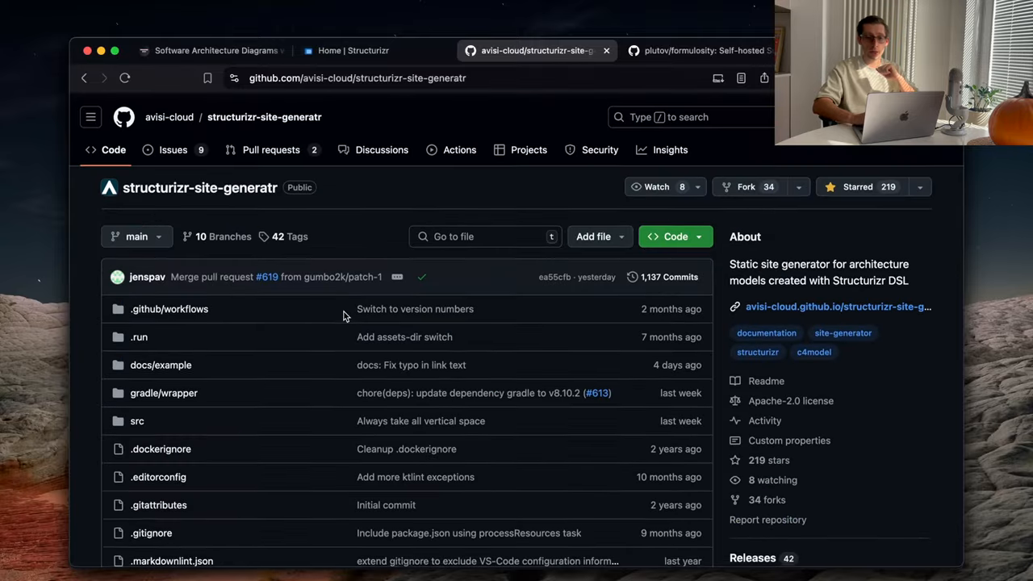
scroll(down, 3)
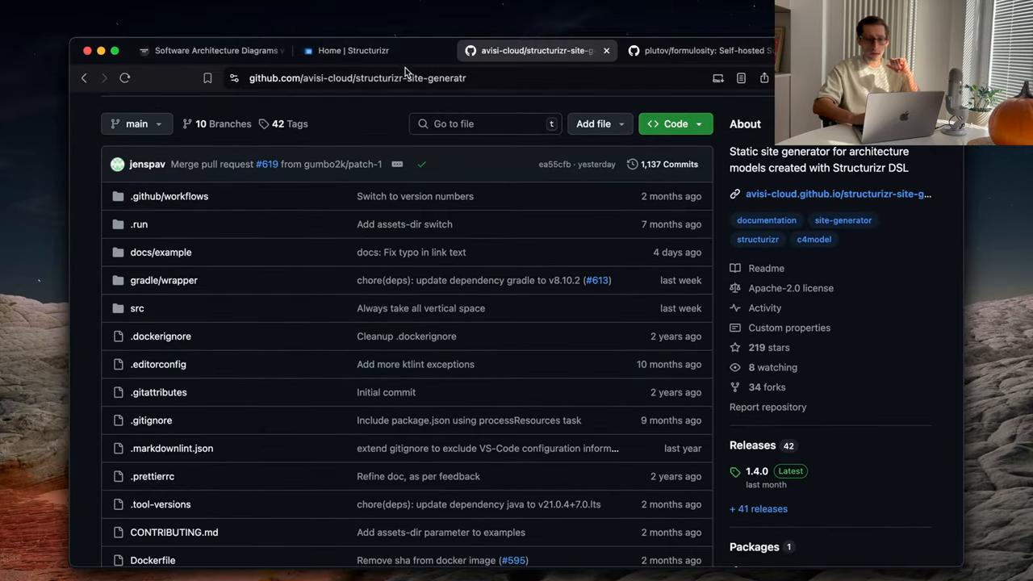
click(351, 50)
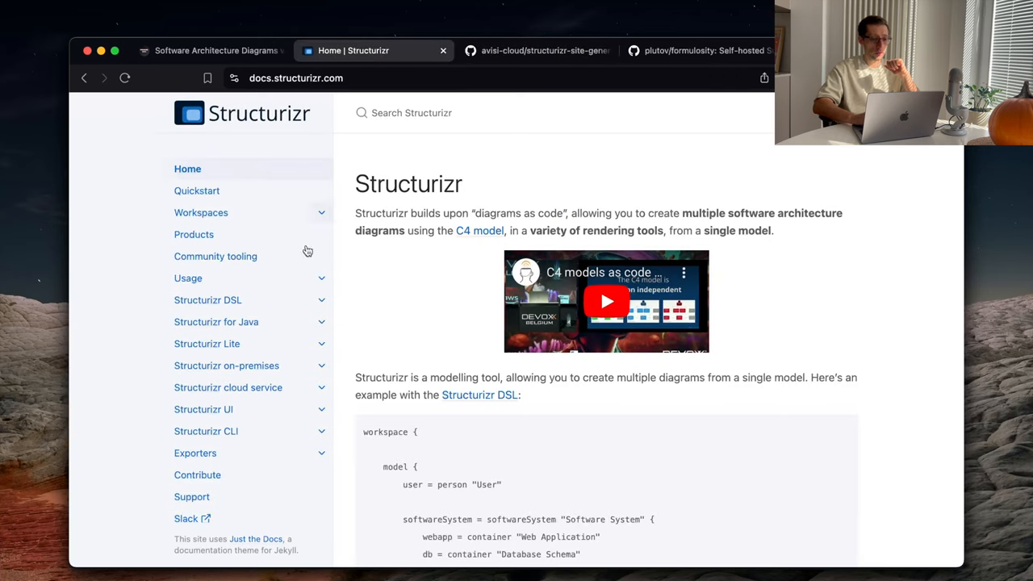
Step: Open the Structurizr CLI page listing push, pull, export, merge and validate commands
click(206, 431)
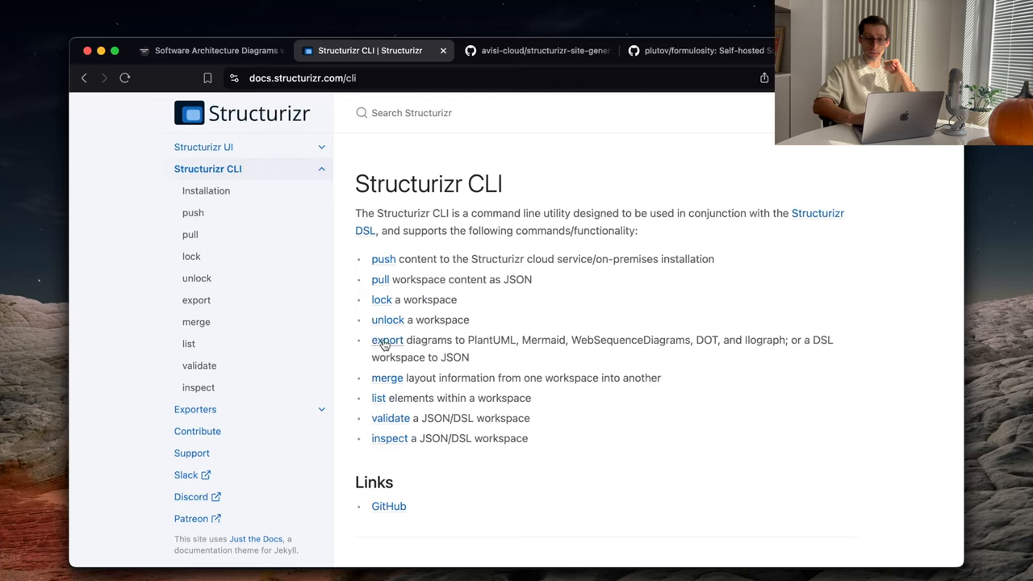
mouse_move(552, 337)
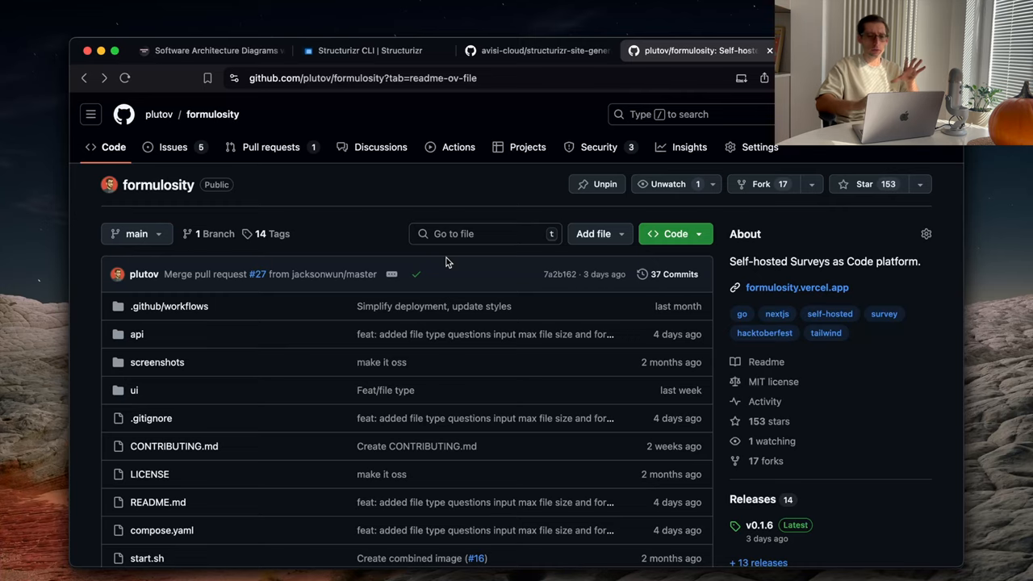
mouse_move(289, 121)
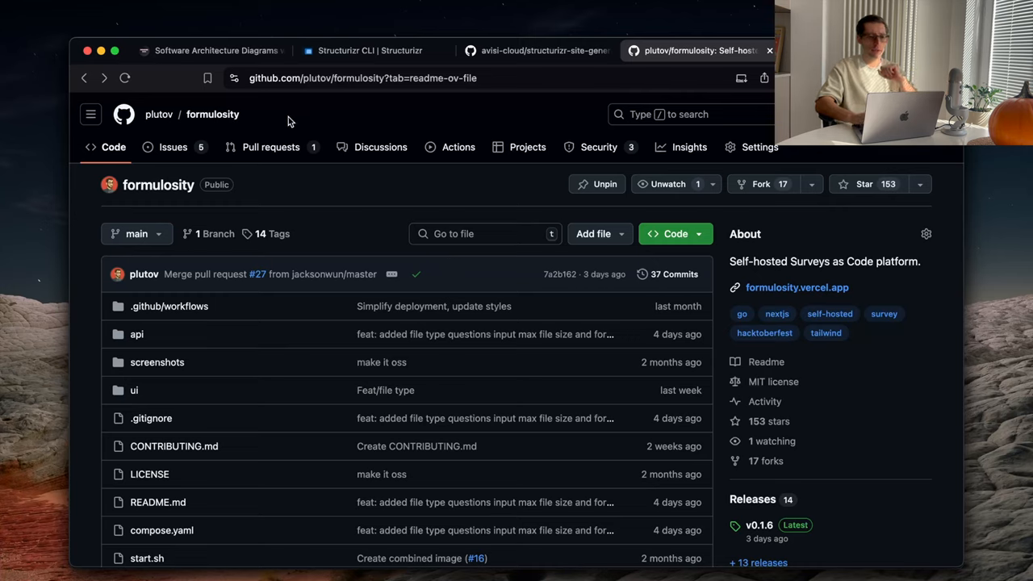
mouse_move(280, 200)
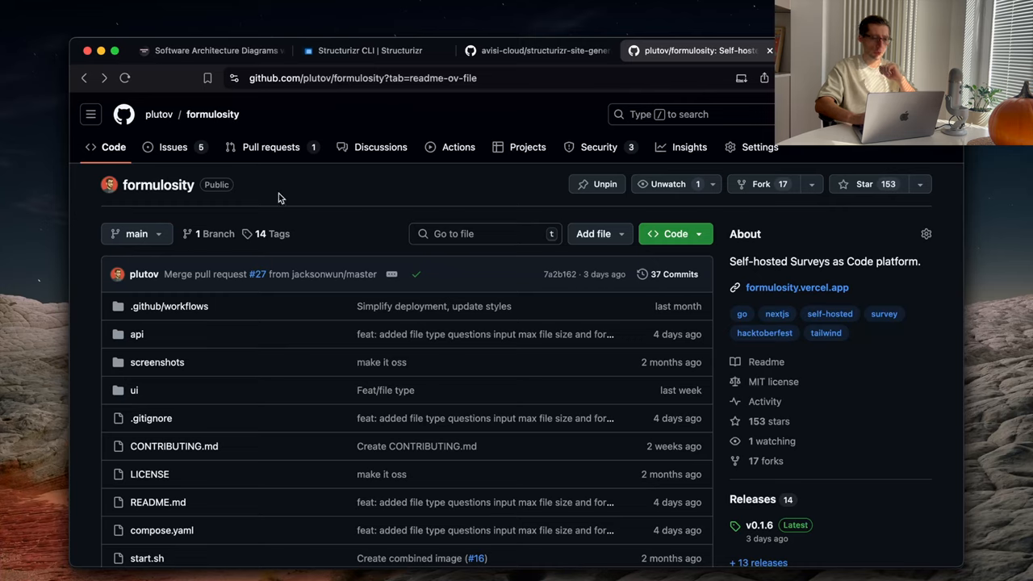
mouse_move(342, 200)
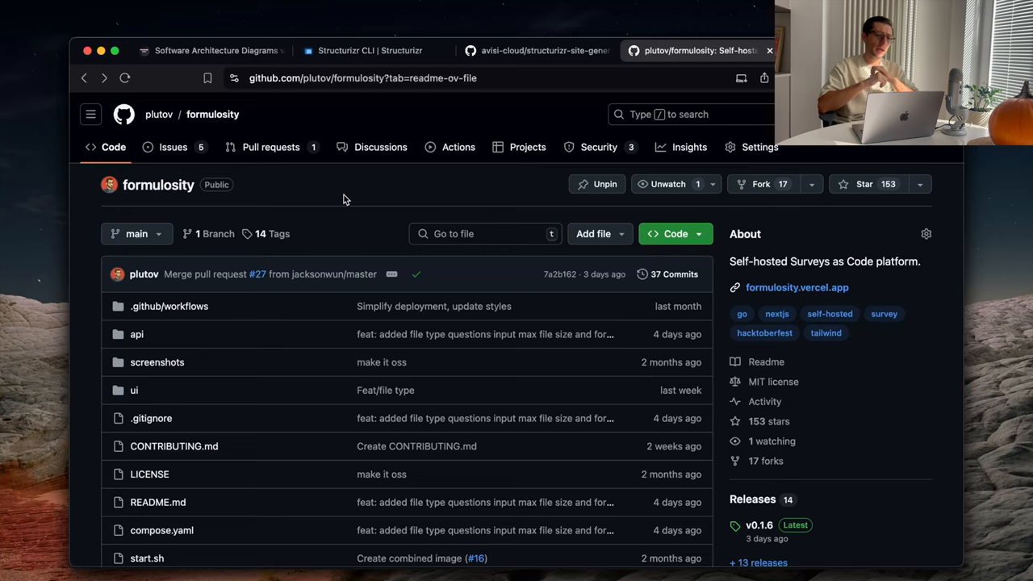
Step: Scroll the formulosity README past survey structure and YAML docs to Screenshots and Installation & Deployment
scroll(down, 3)
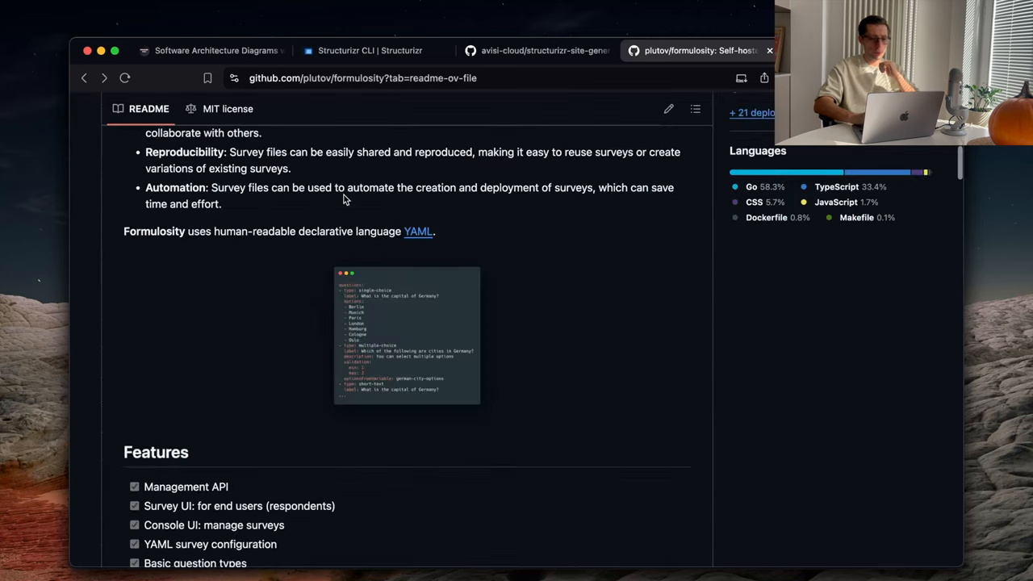
scroll(down, 3)
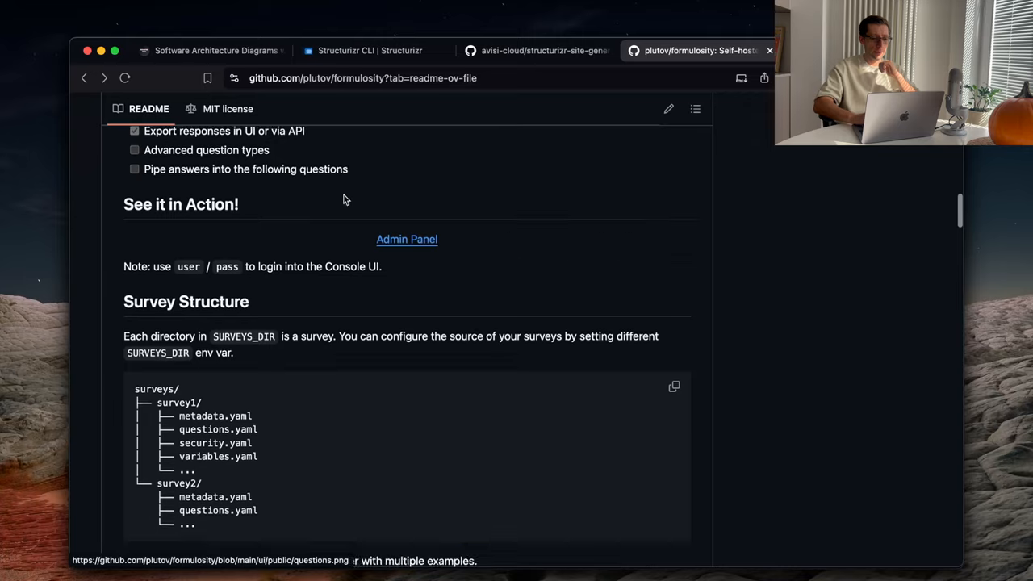
scroll(down, 3)
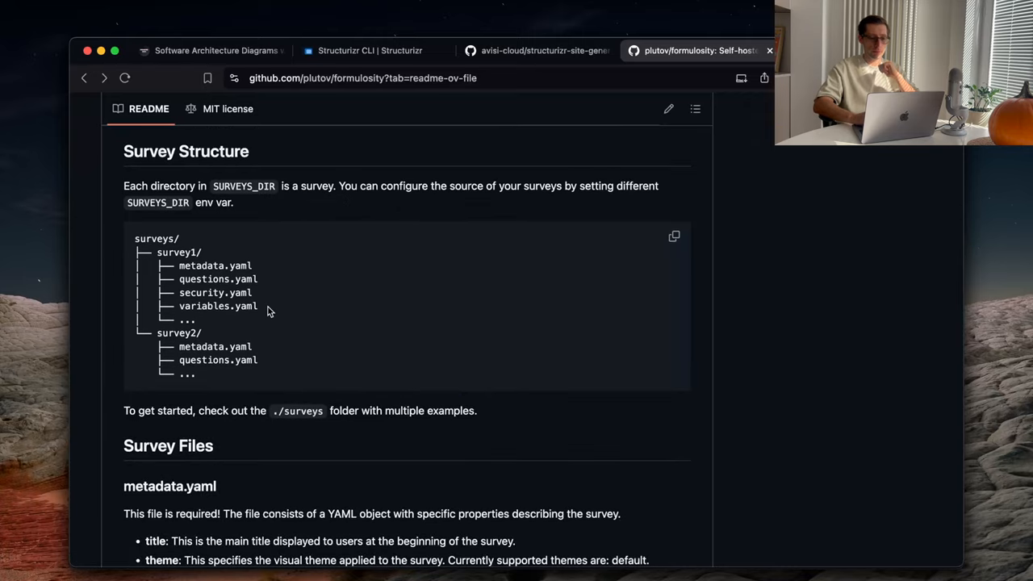
mouse_move(193, 275)
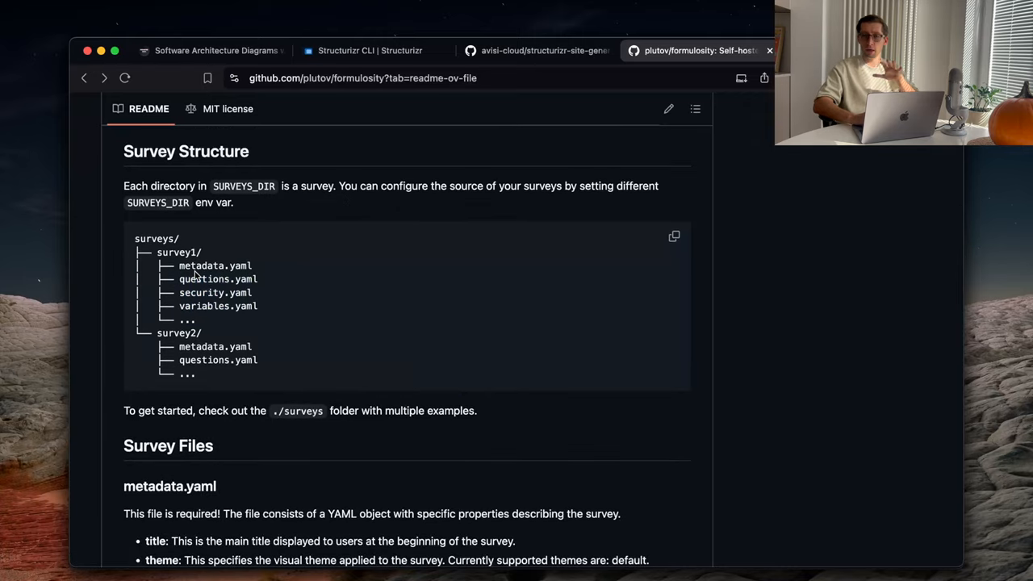
scroll(down, 3)
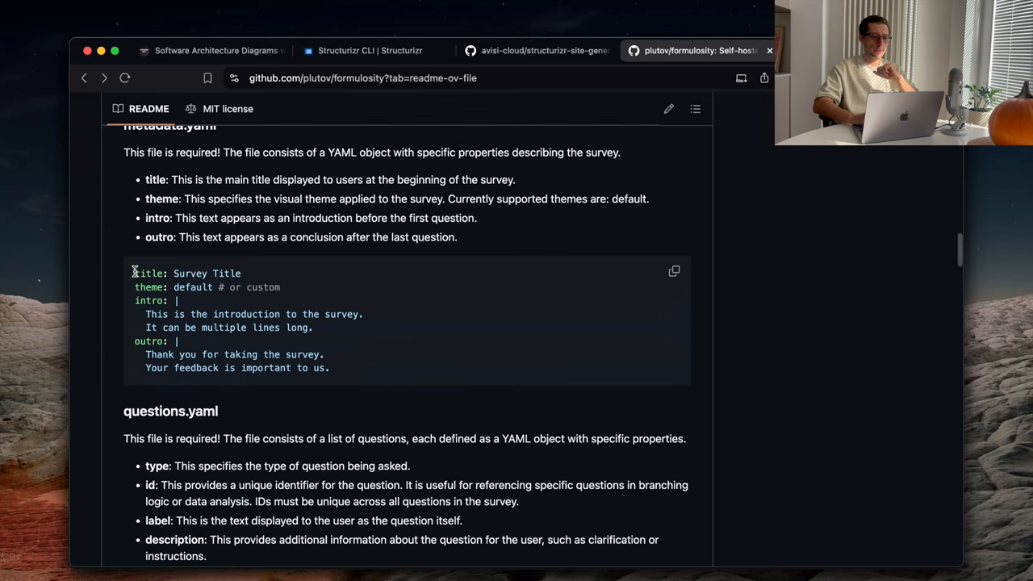
scroll(down, 3)
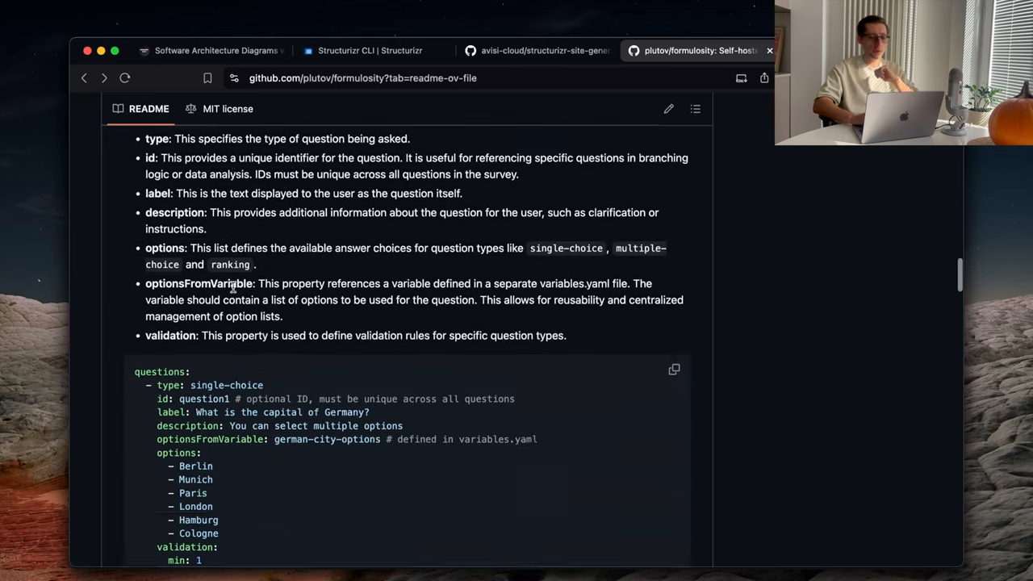
scroll(down, 3)
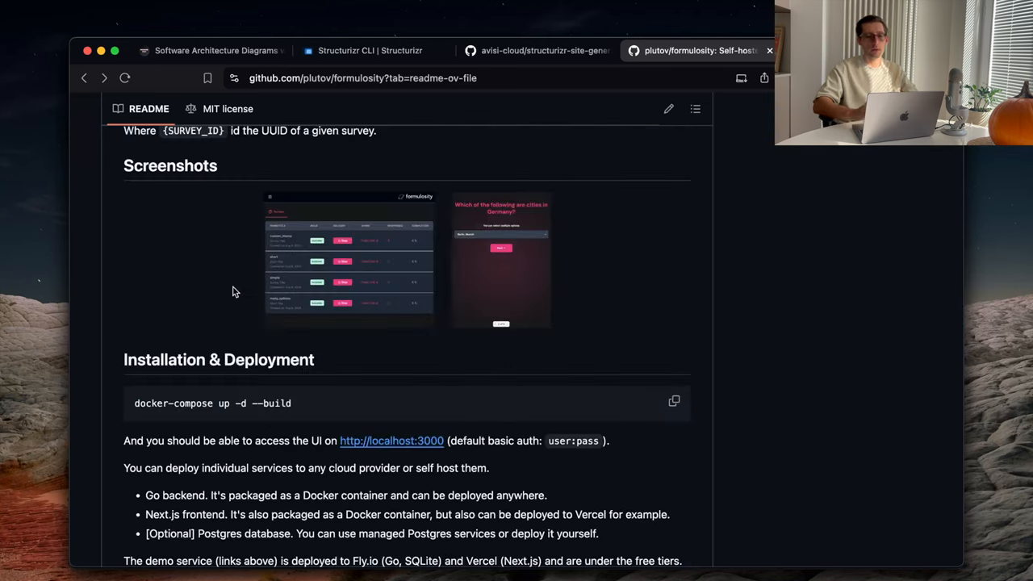
mouse_move(472, 242)
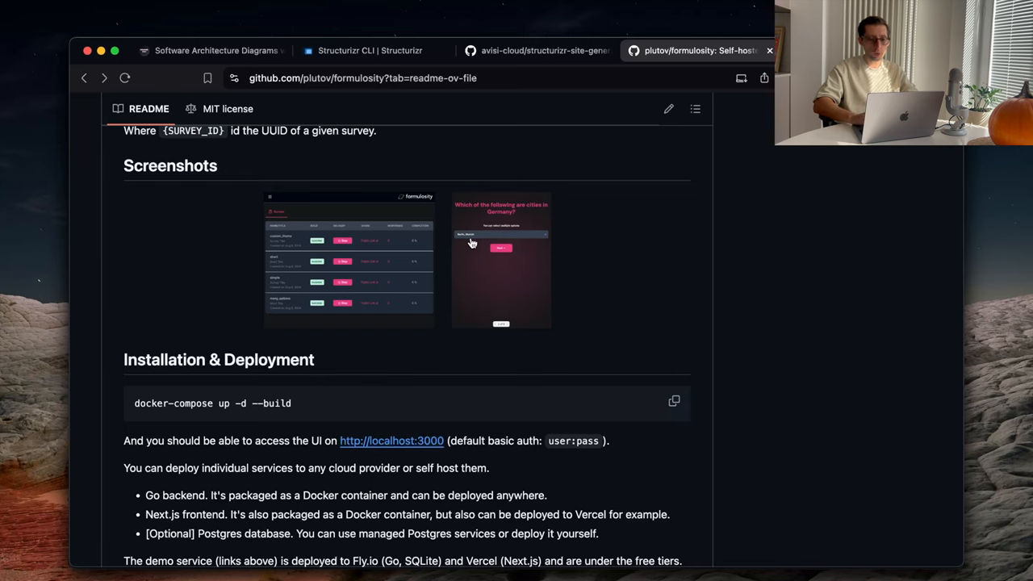
click(500, 258)
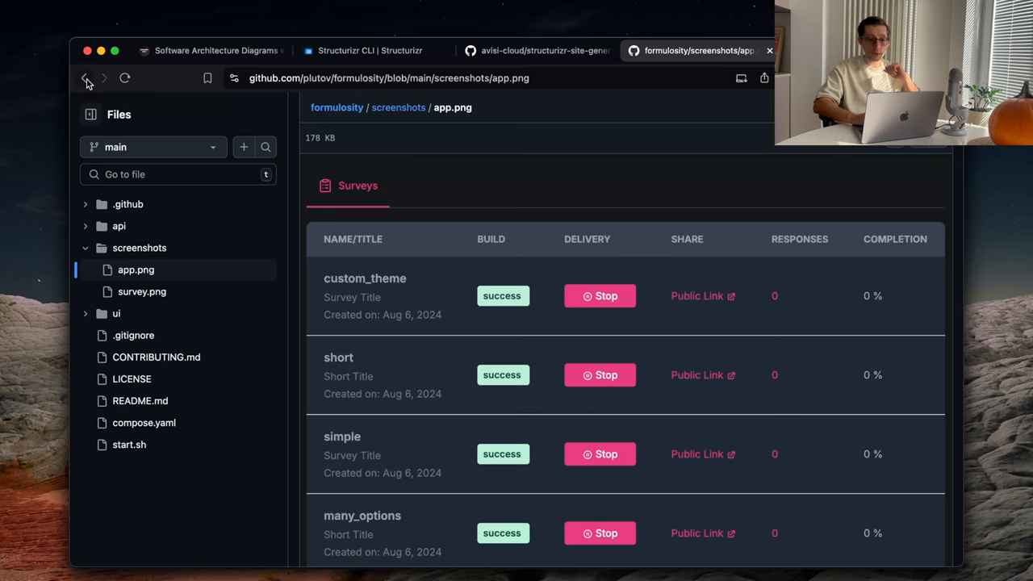
click(87, 78)
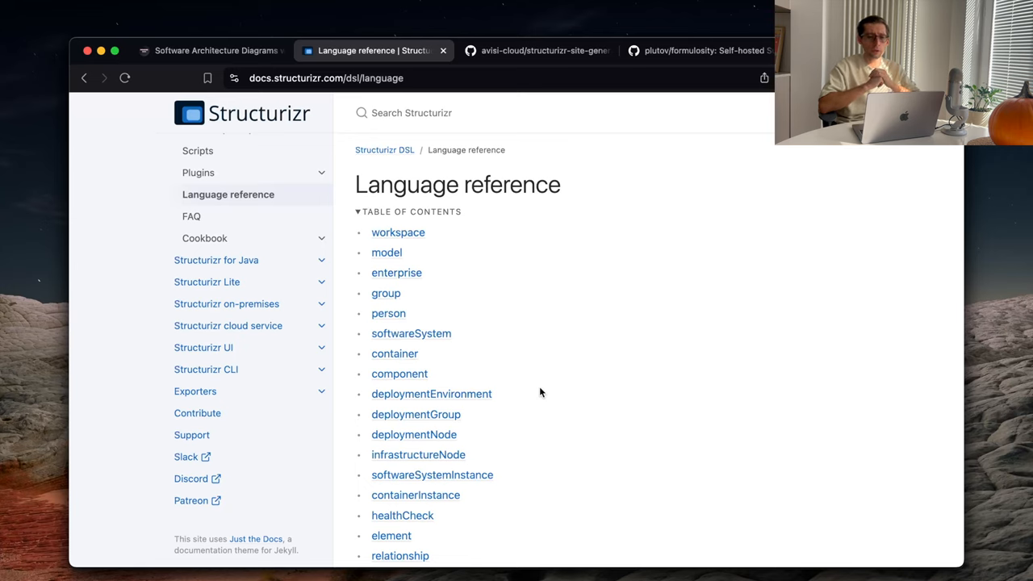
Step: Scroll the DSL language reference down to its workspace section
scroll(down, 3)
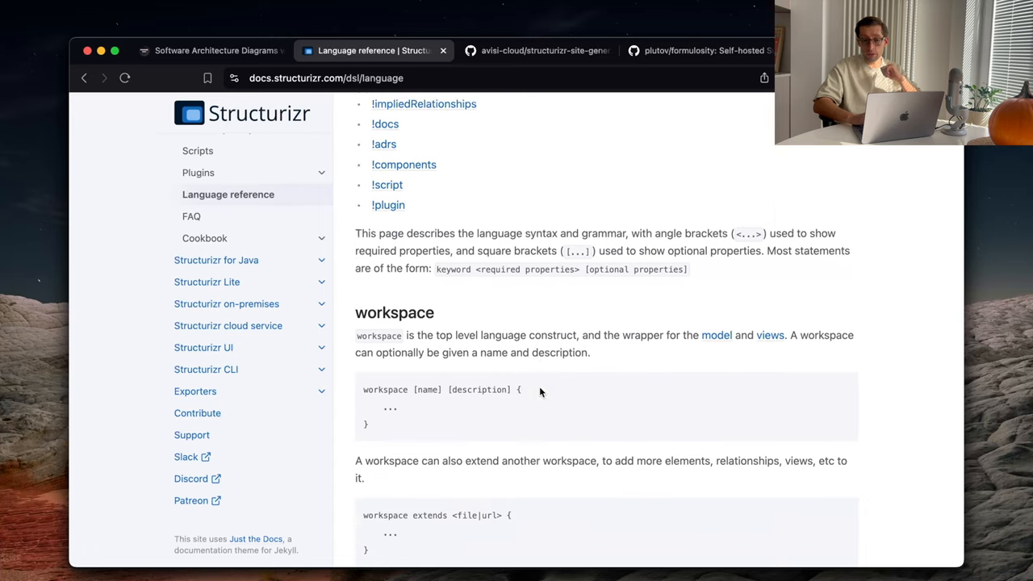
scroll(down, 3)
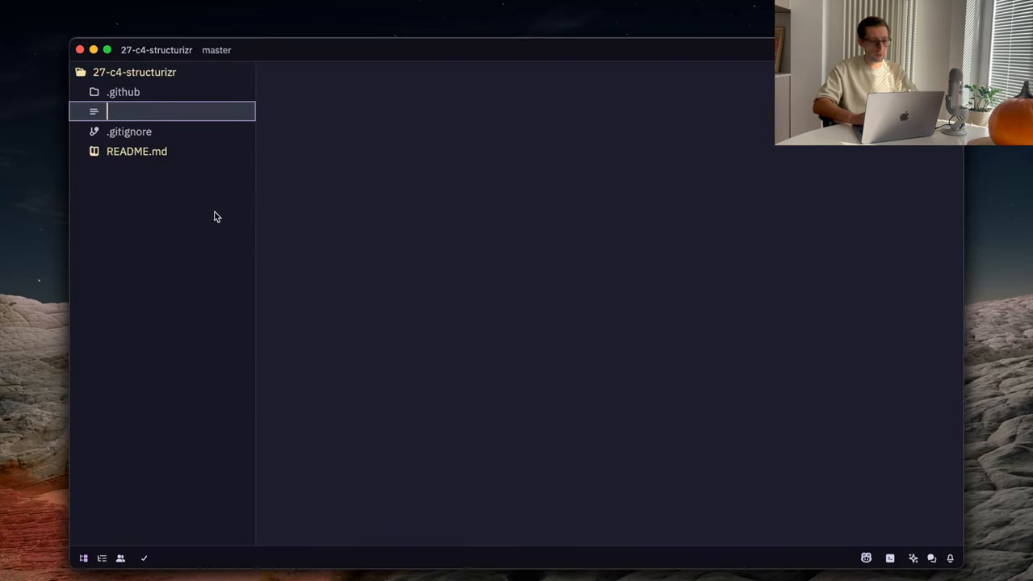
Step: Create diagram.dsl with workspace "formulosity" "Surveys as Code" { model { } }
text(diagram)
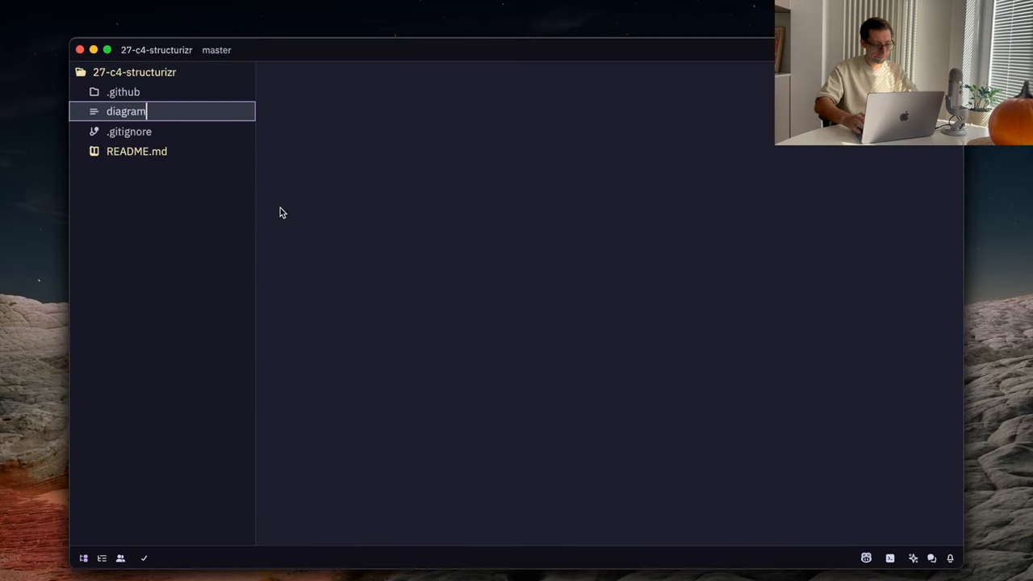
text(.dsl)
text(work)
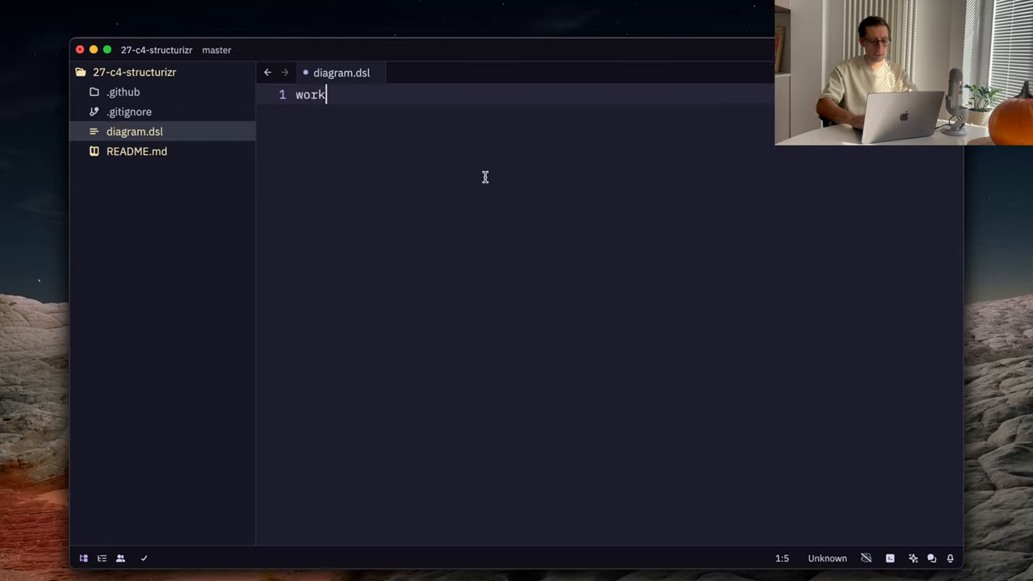
text(space)
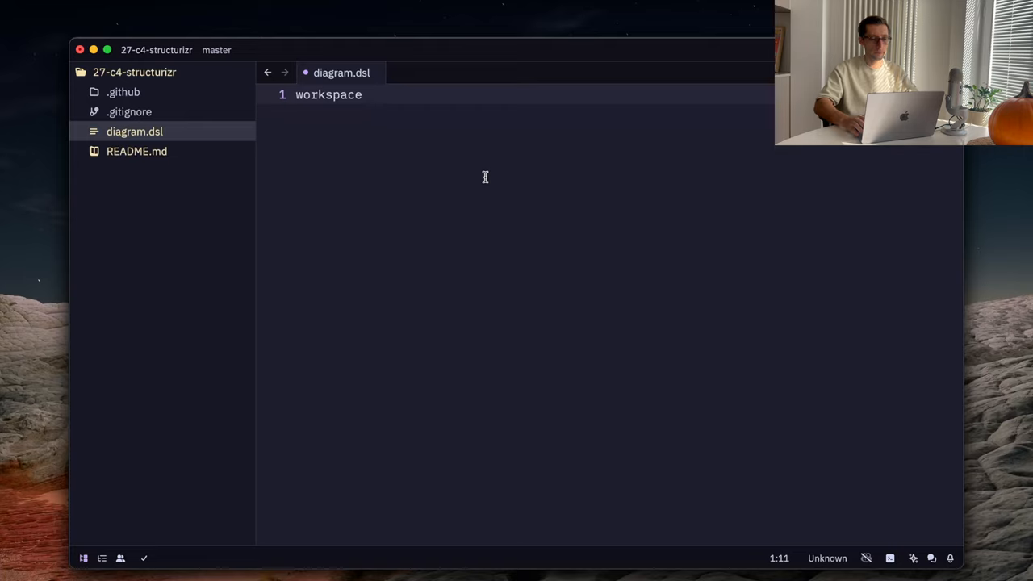
text("formulo)
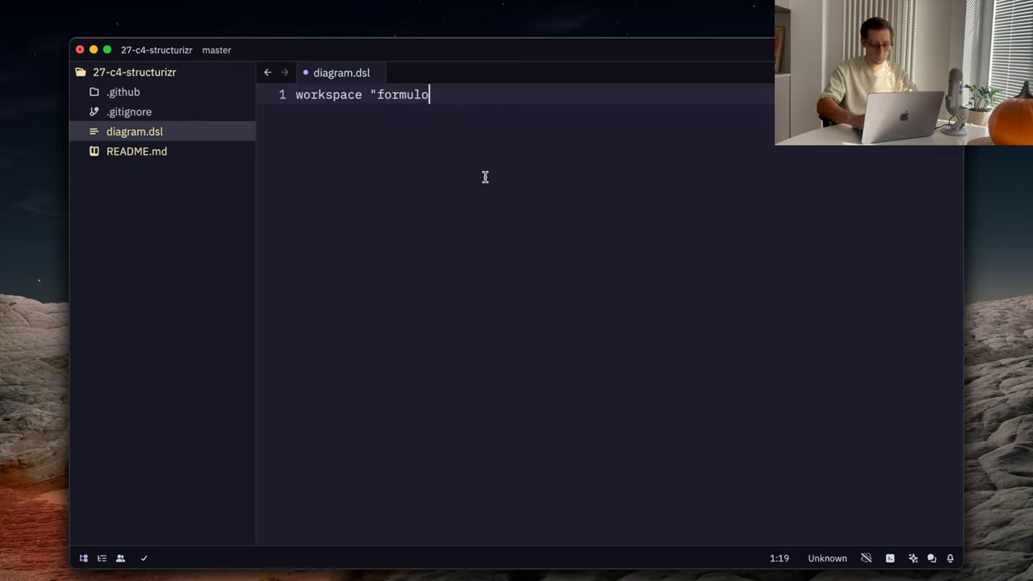
text(si)
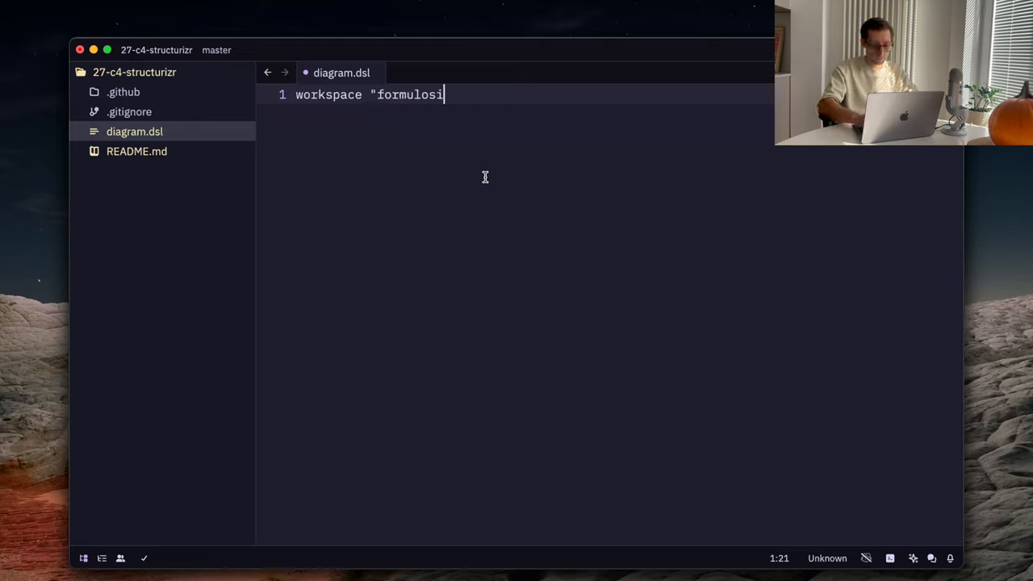
text(ty" ")
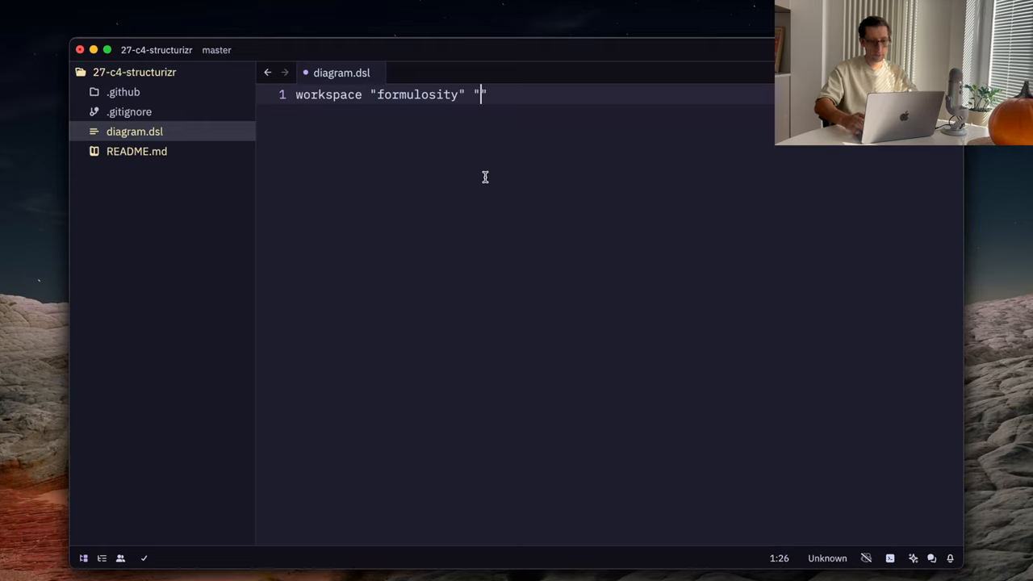
text(S)
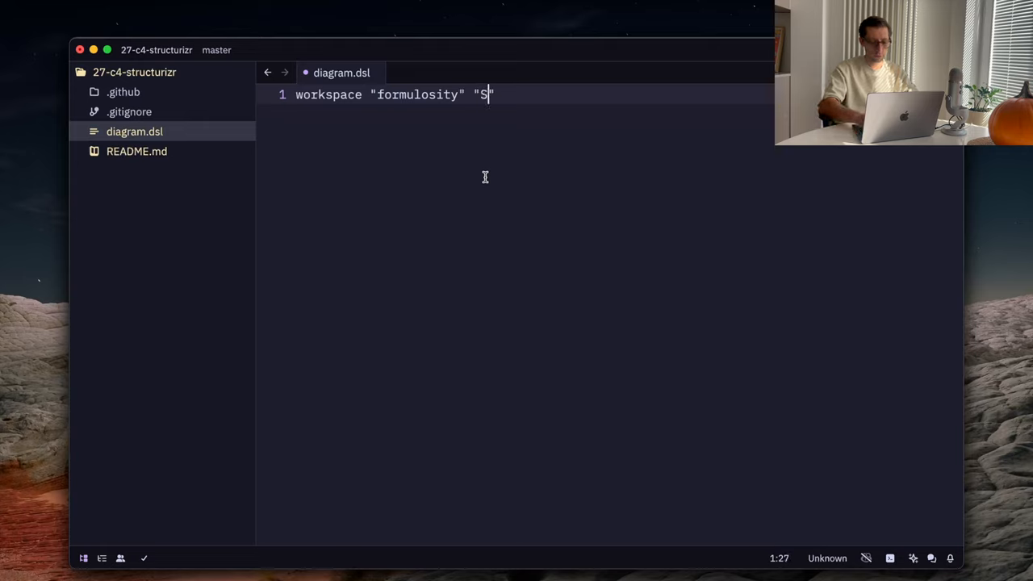
text(urveys as Code)
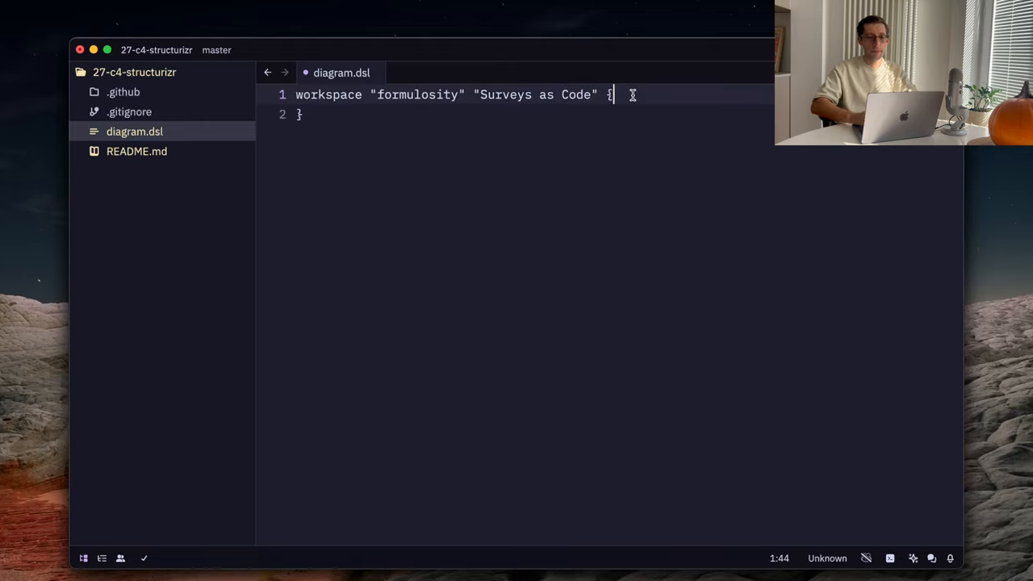
text(model {)
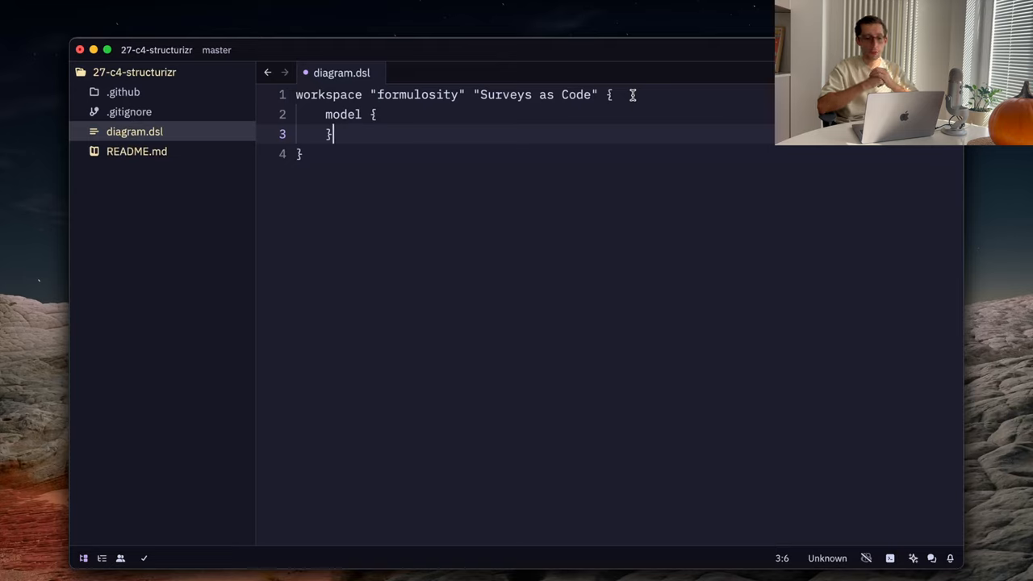
mouse_move(830, 539)
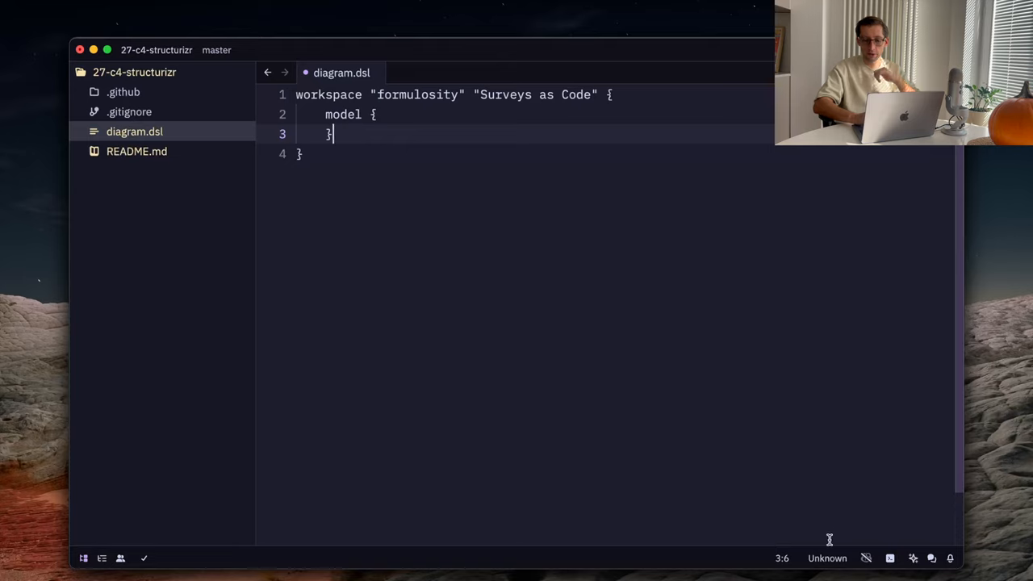
mouse_move(873, 382)
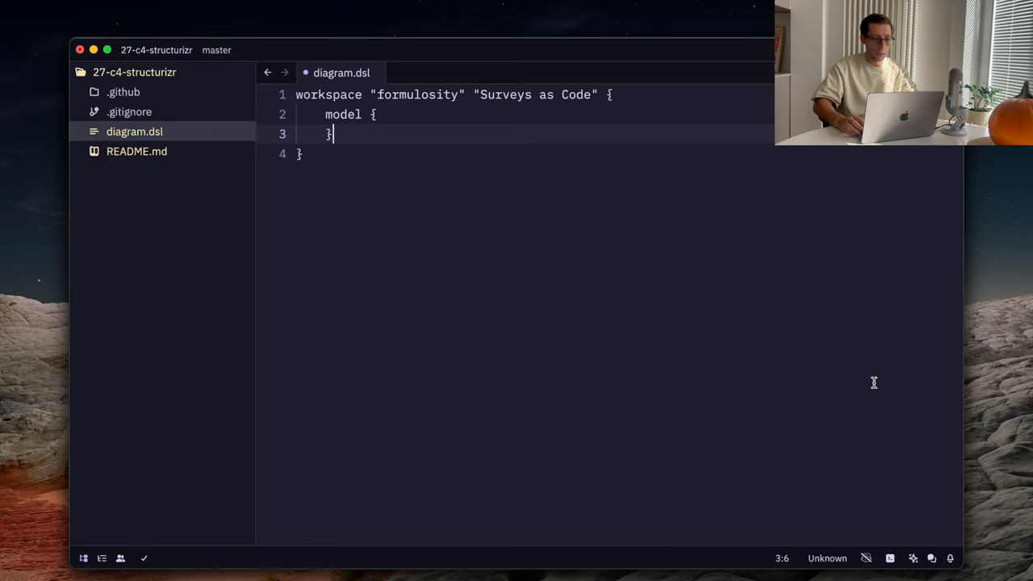
Step: Insert a blank indented line inside the model block
key(Return)
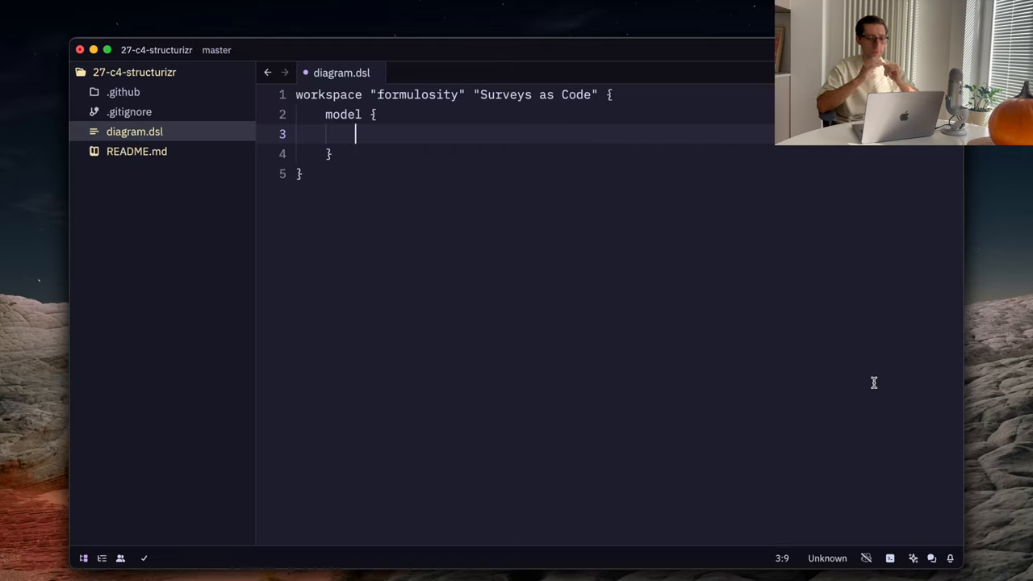
Step: Add a # Actors comment and begin a user = person element in the model
click(136, 151)
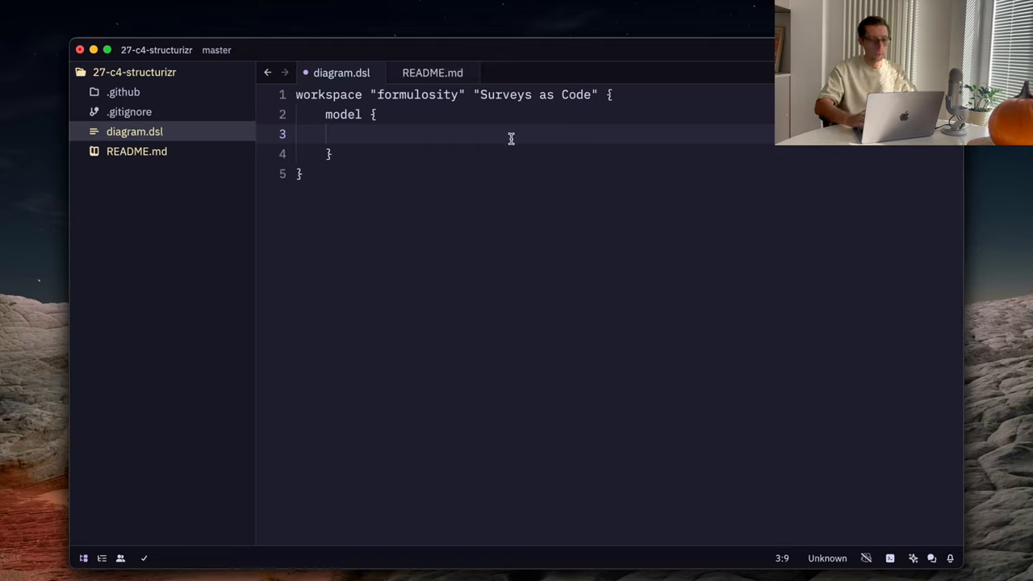
text(# Actors)
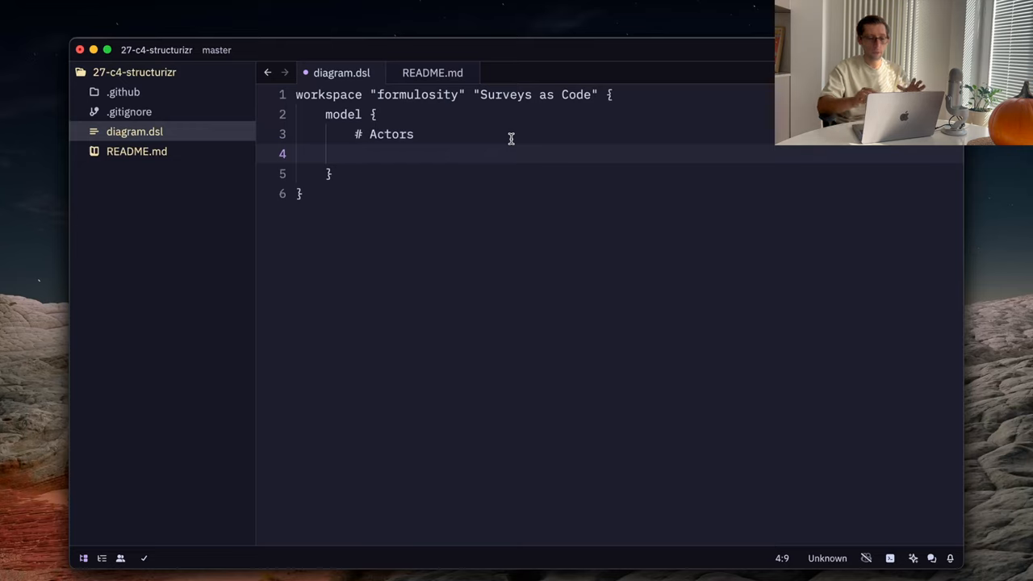
text(u)
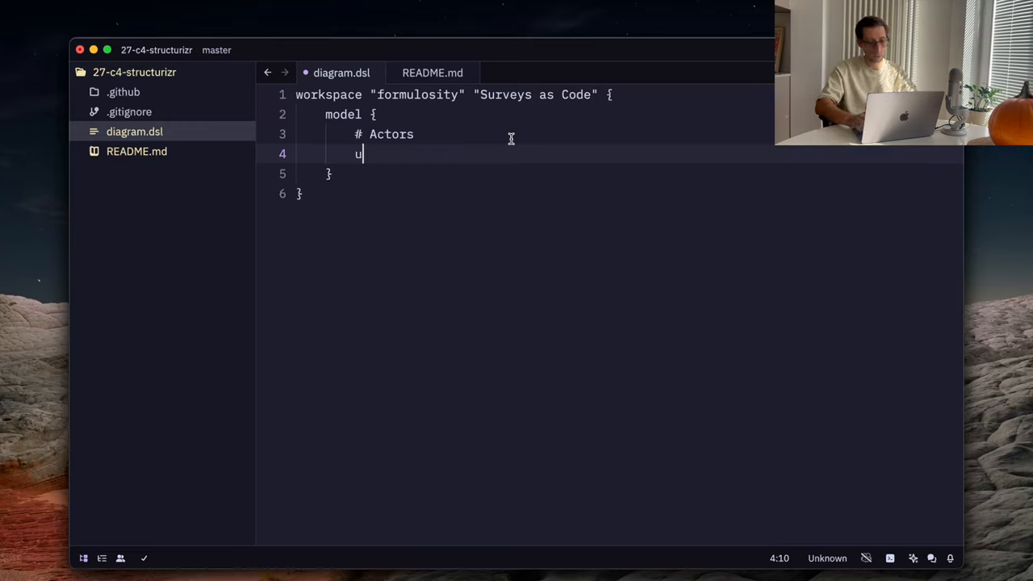
text(ser =)
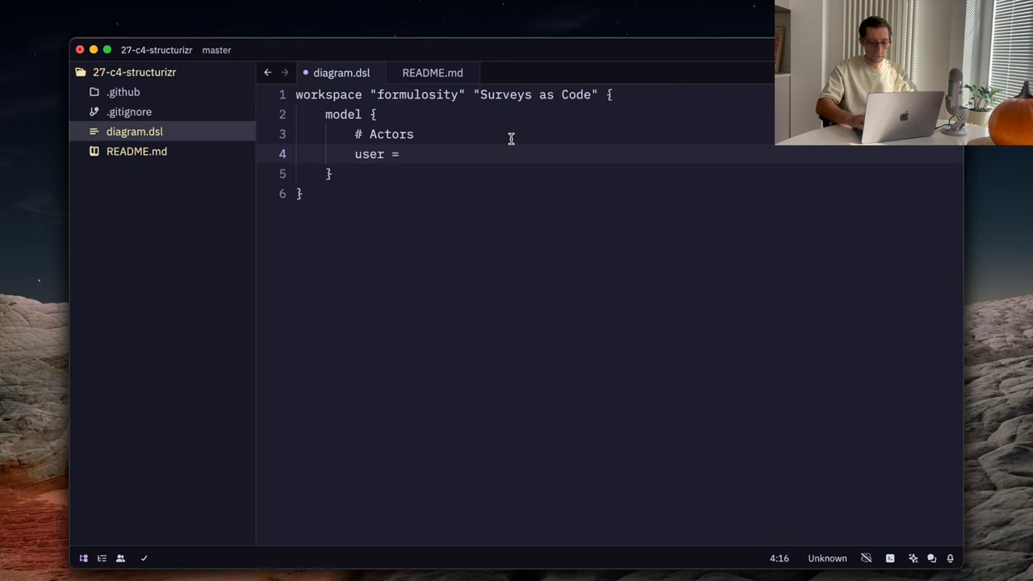
text(person)
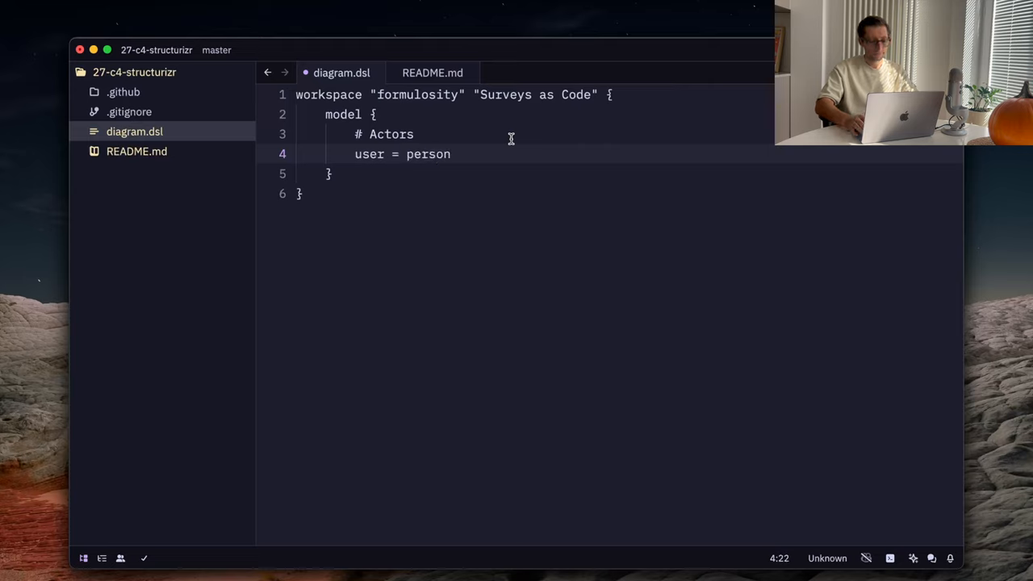
text(" ")
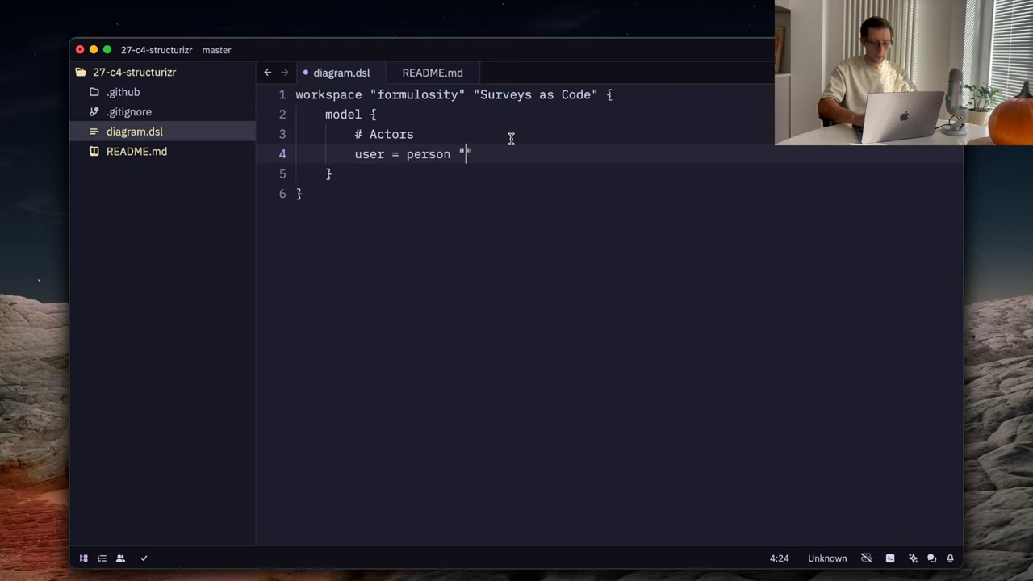
Step: Complete the person as "User" "Survey User" "user", removing the stray quote
text(Survey U)
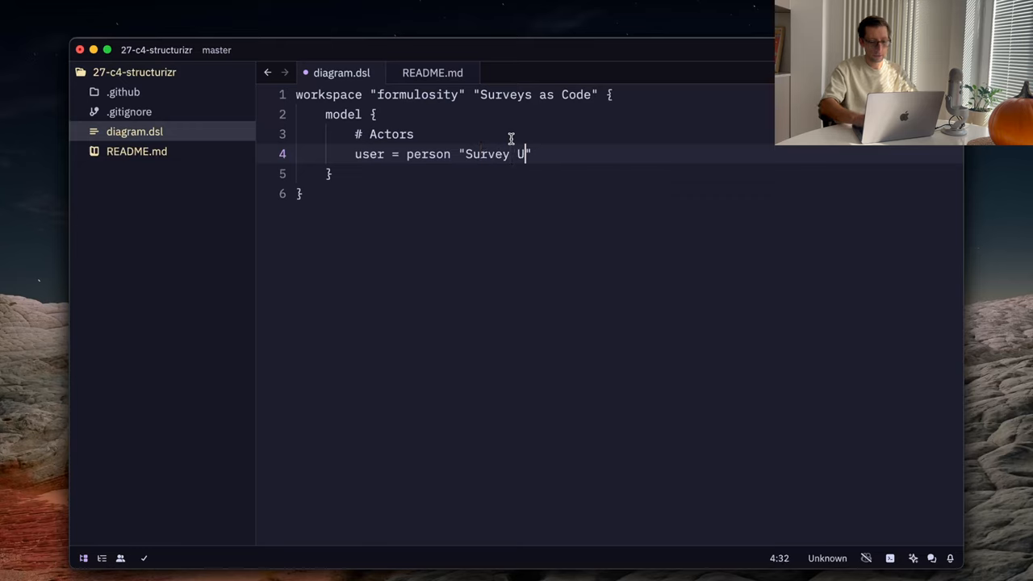
text(ser")
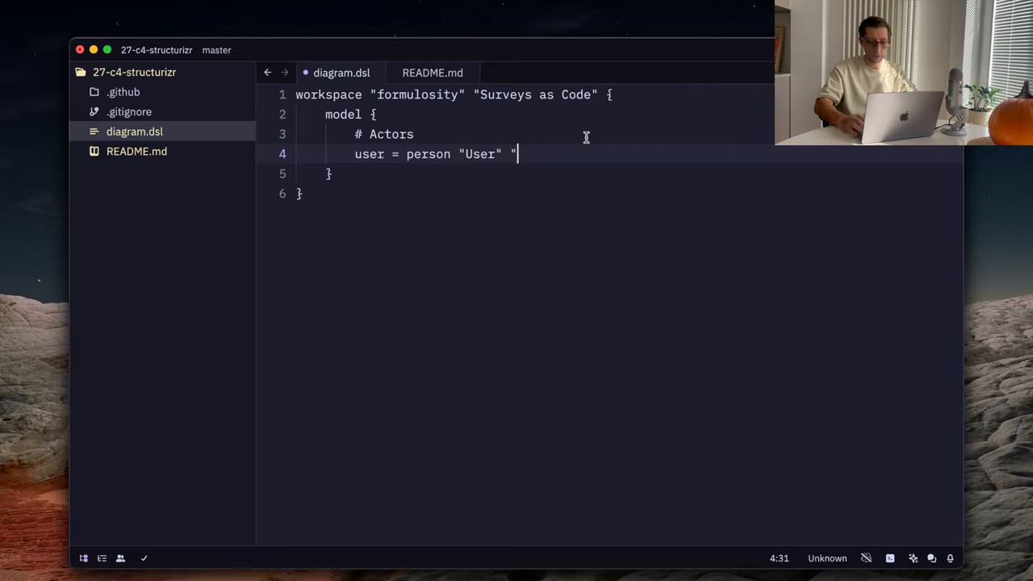
text(Survey User)
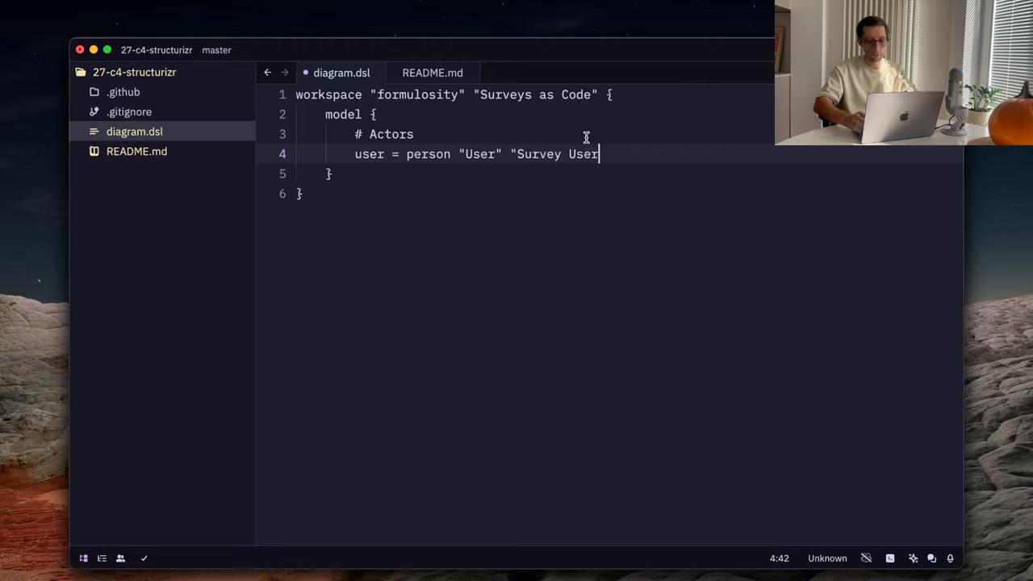
text(")
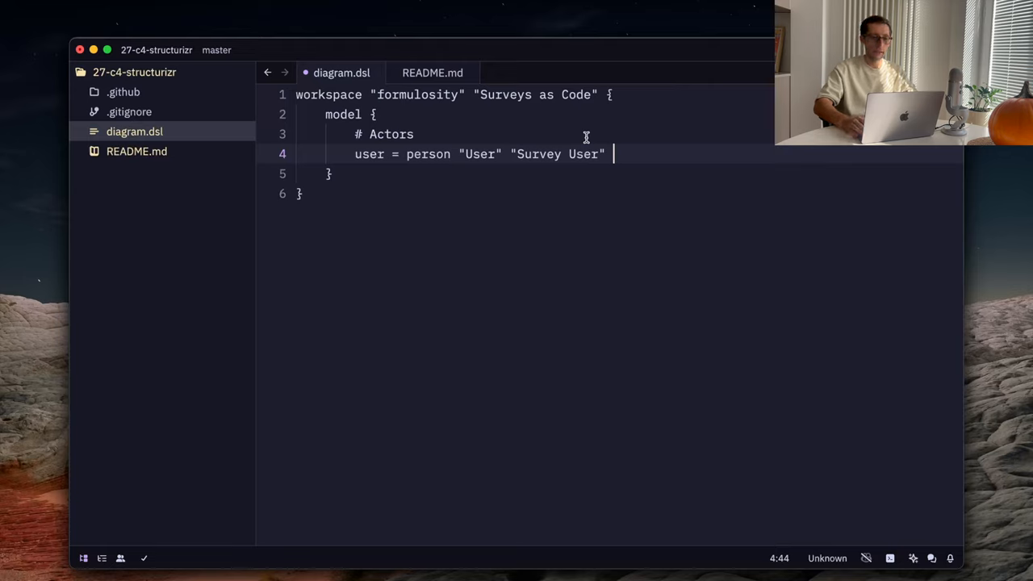
text("")
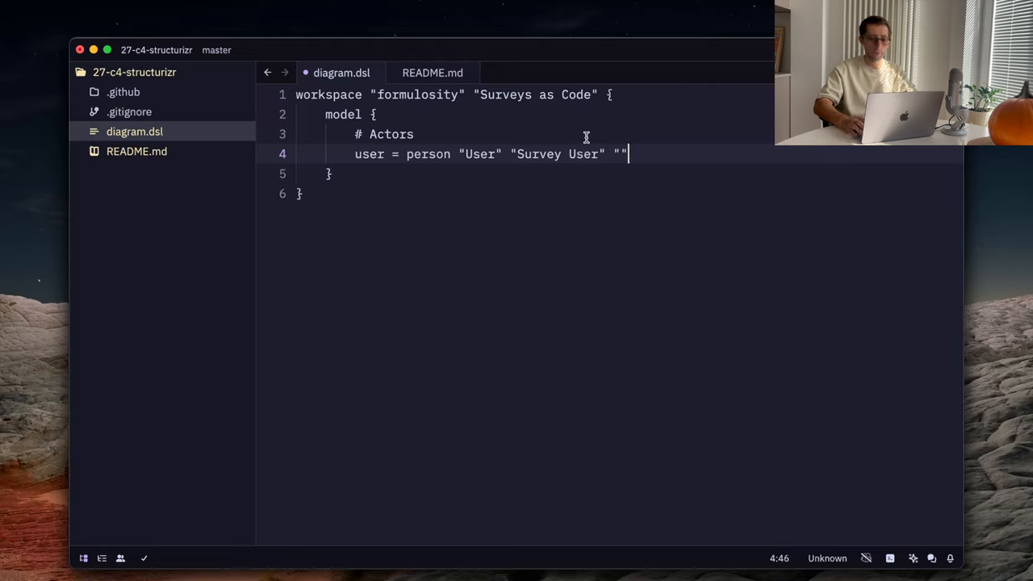
key(Backspace)
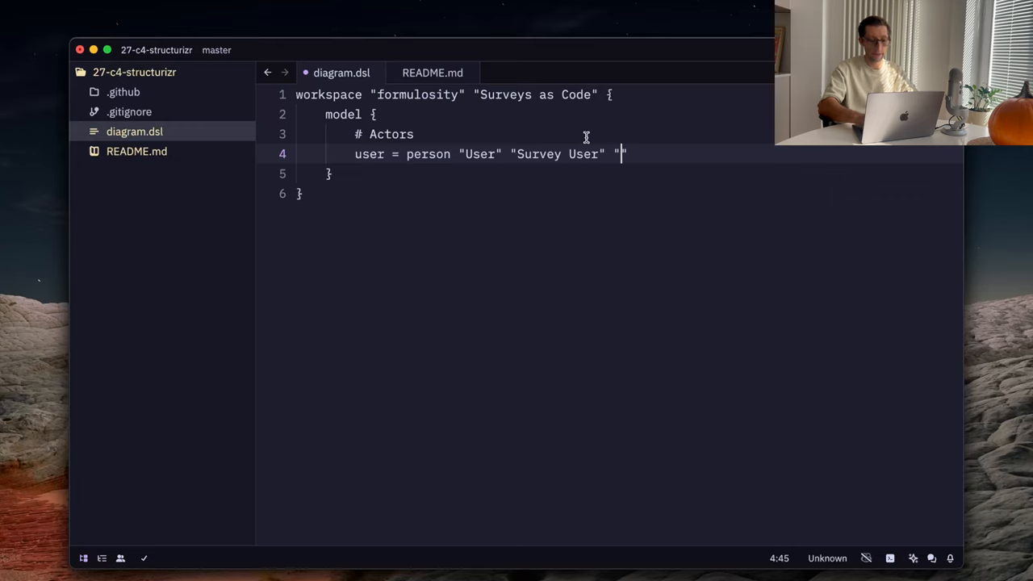
text(user)
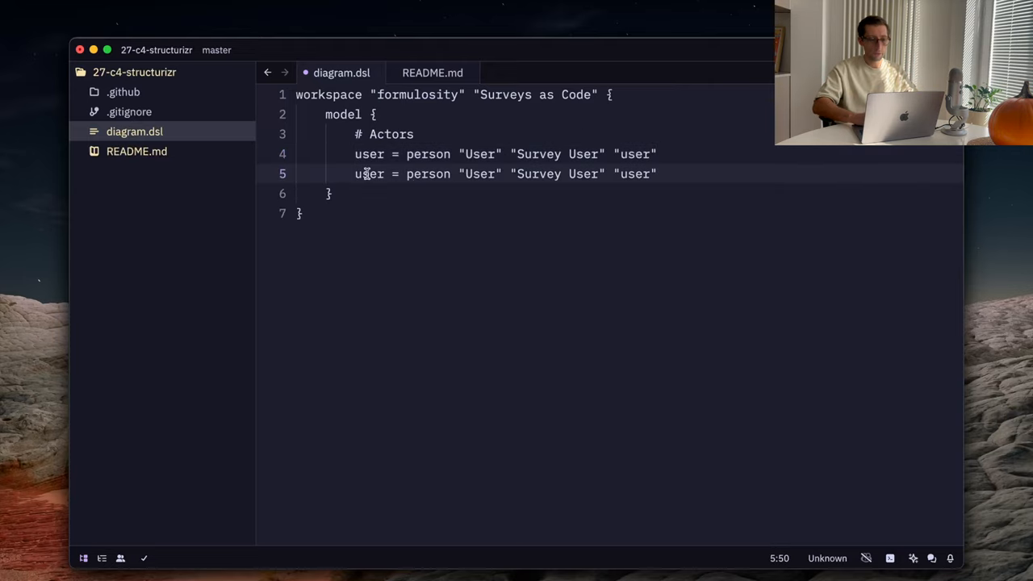
Step: Turn the duplicated line into admin = person "Admin" "Console Admin" "user" with a blank line below
text(admin)
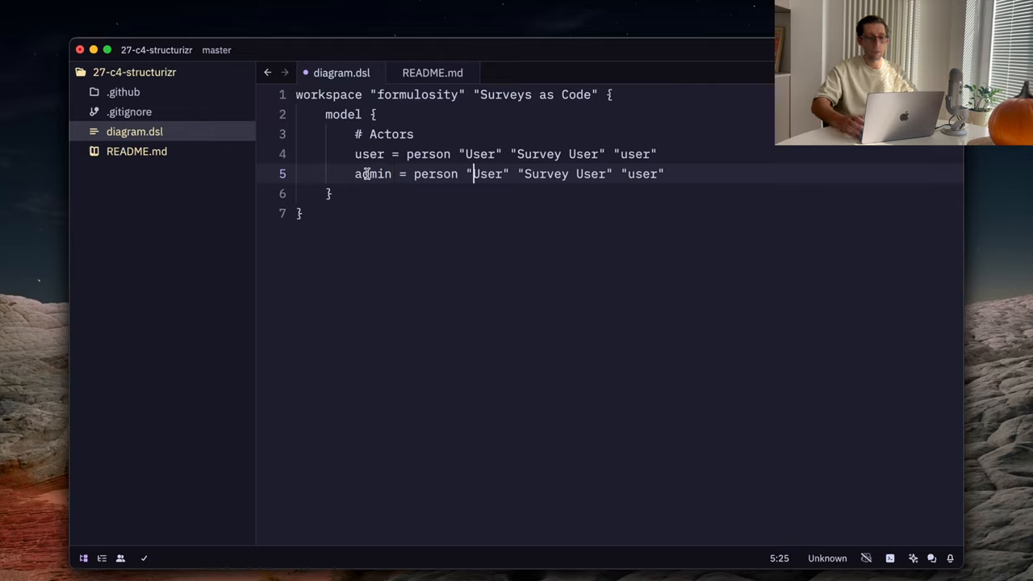
text(Admin)
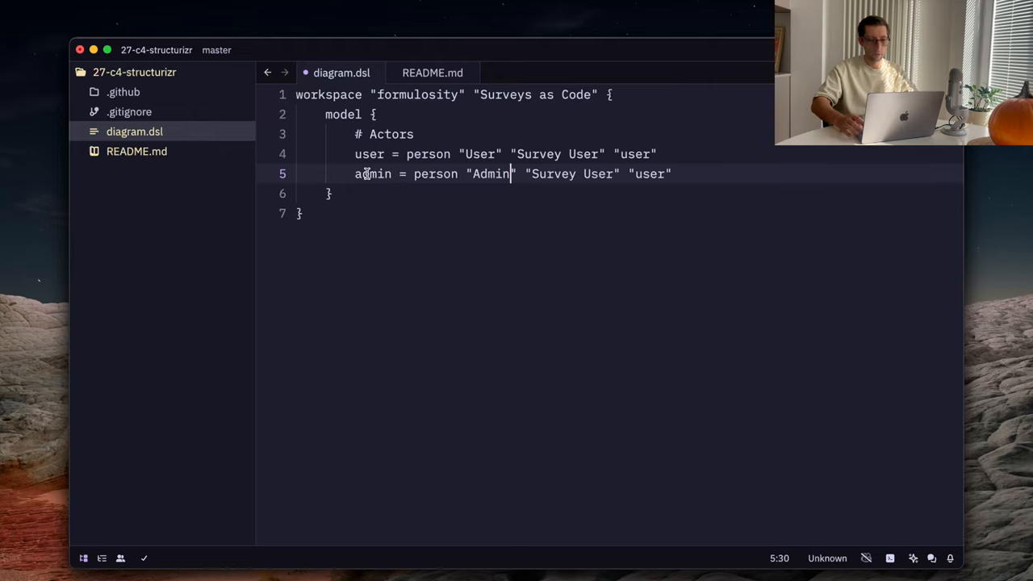
text(Cons)
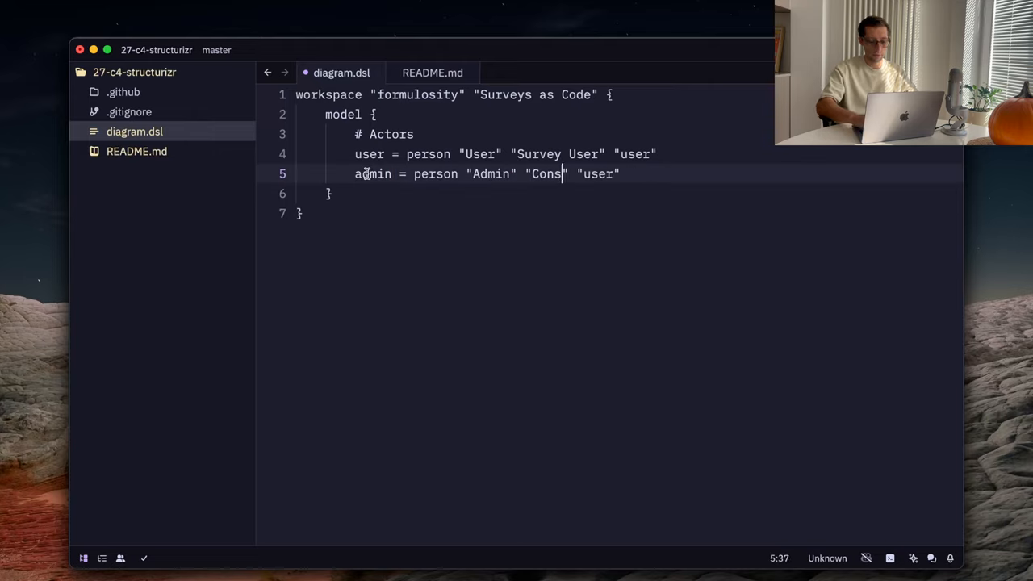
text(ole Admin)
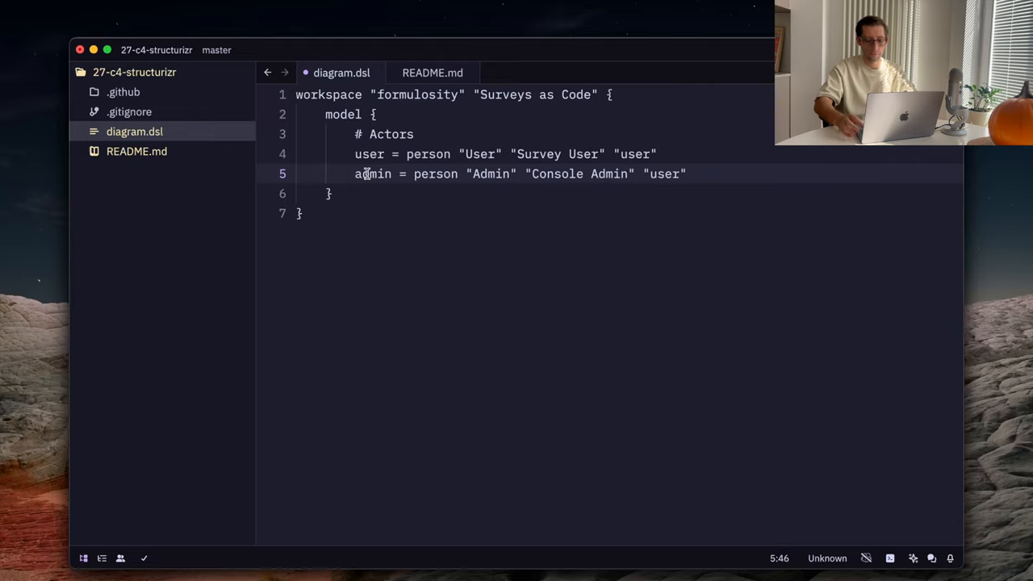
key(Return)
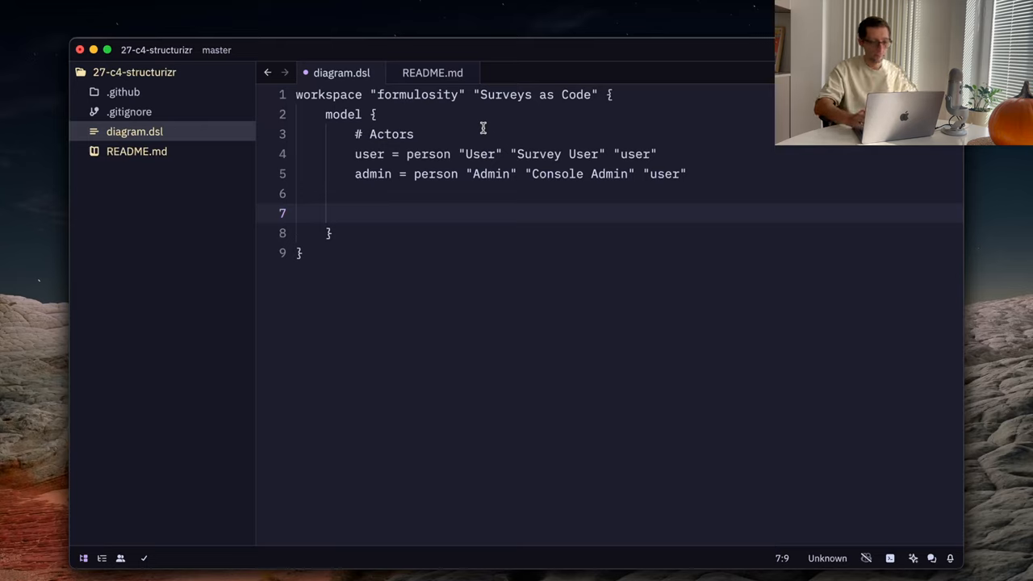
Step: Add a # External systems comment and start githubSystem = softwareSystem
text(# External systems)
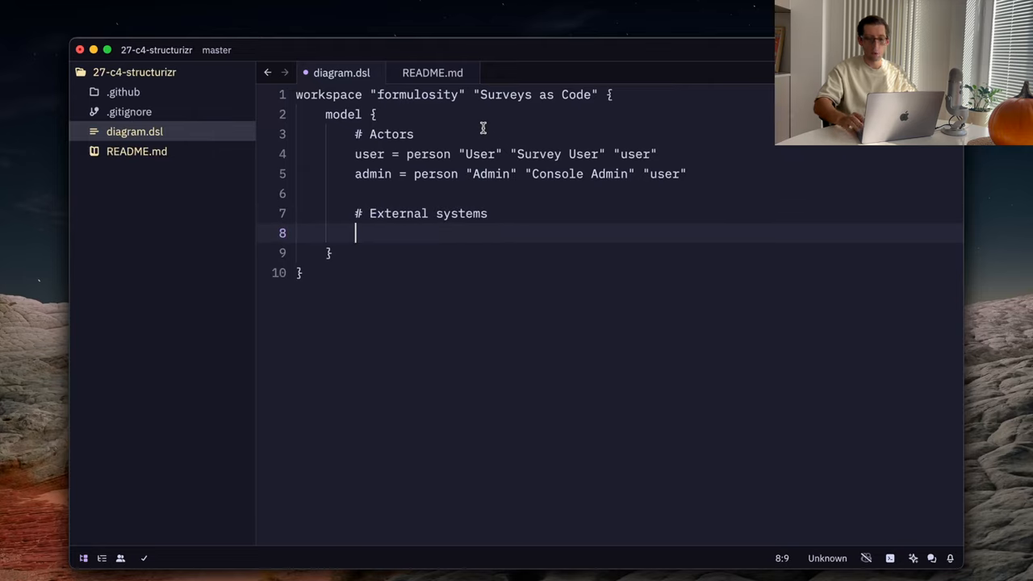
text(github)
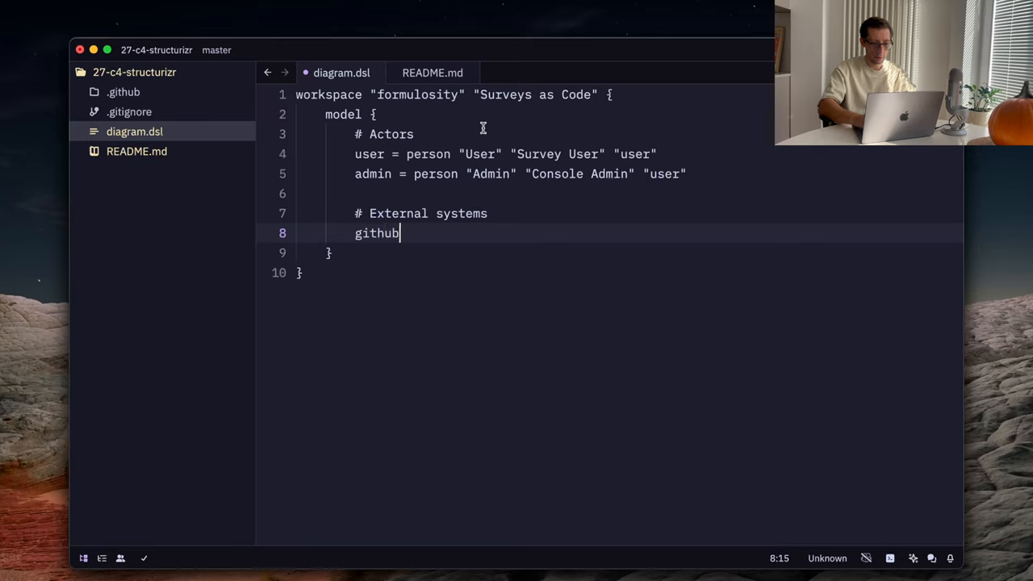
text(Syste)
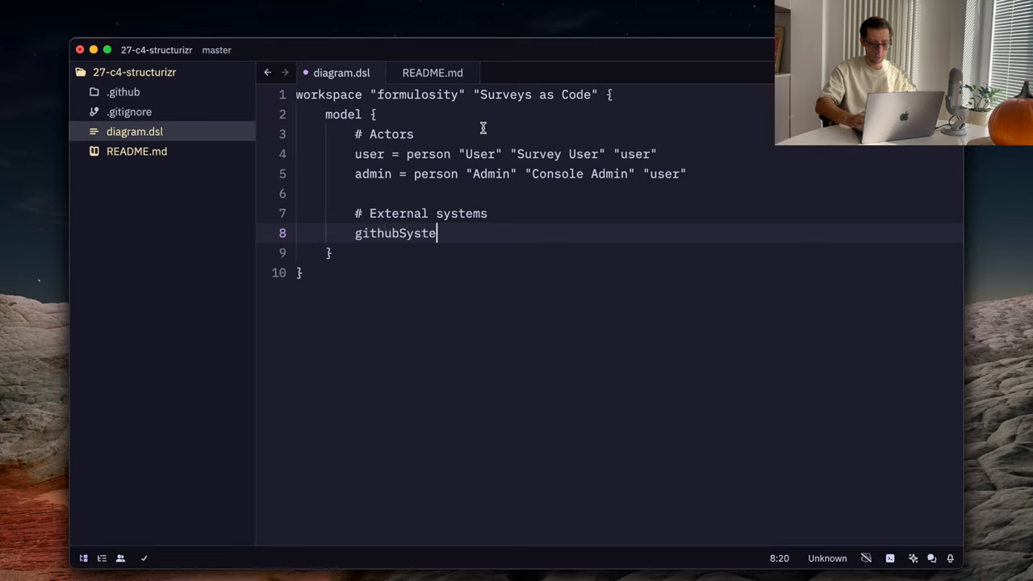
text(m)
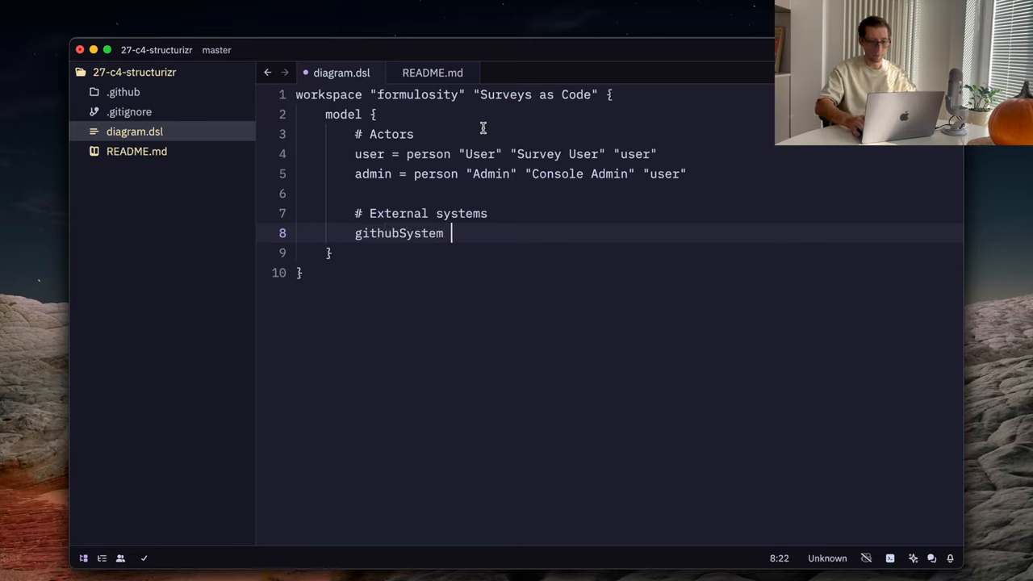
text(= softw)
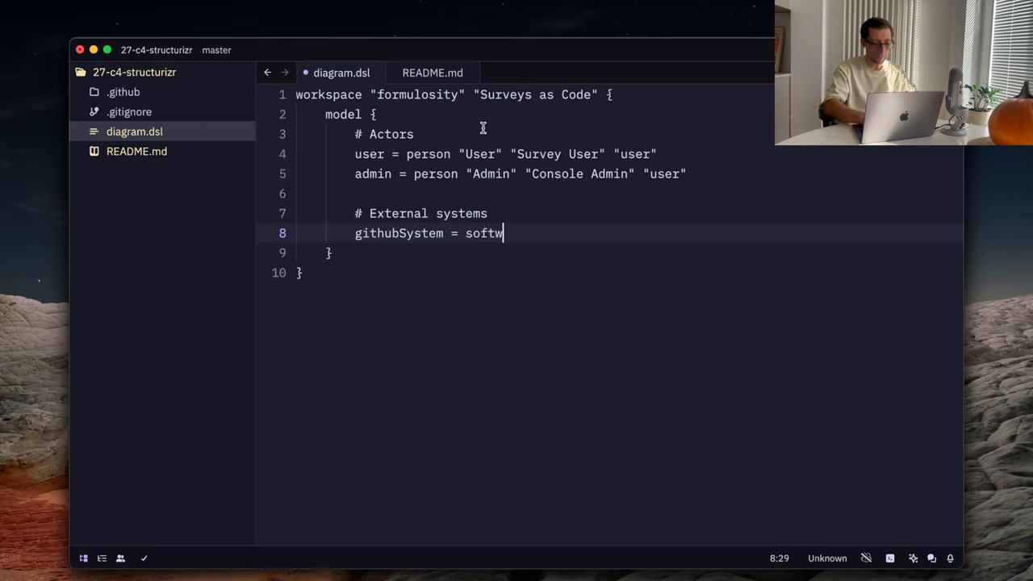
text(areSystem)
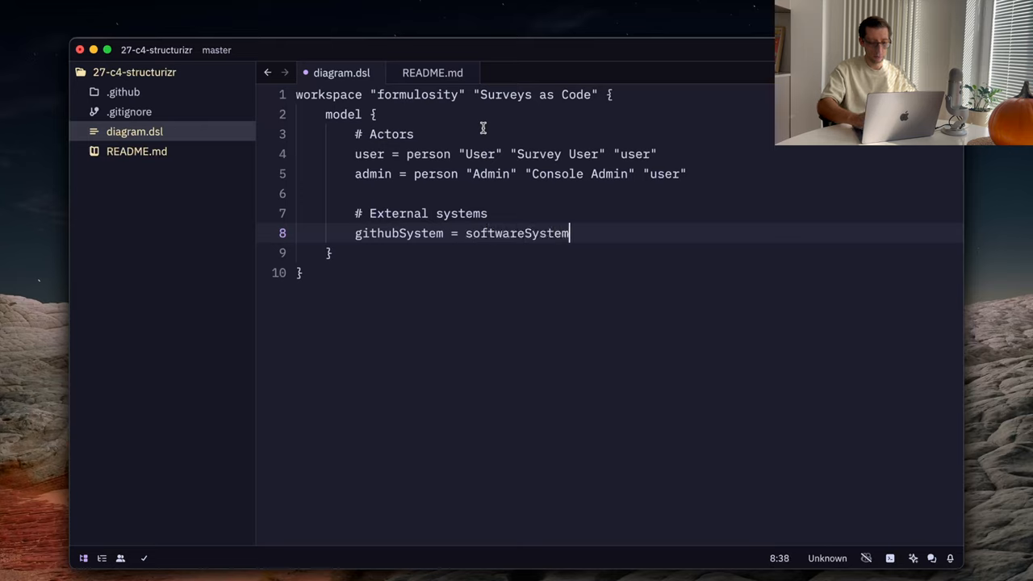
Step: Give it the values "GitHub" "Survey configurations" "external"
text("")
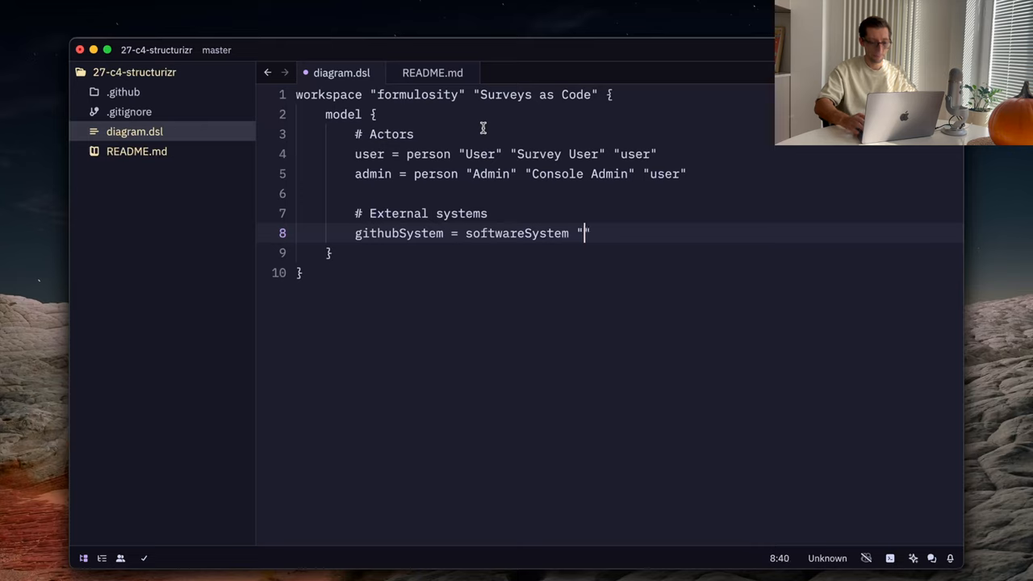
text(GitHub)
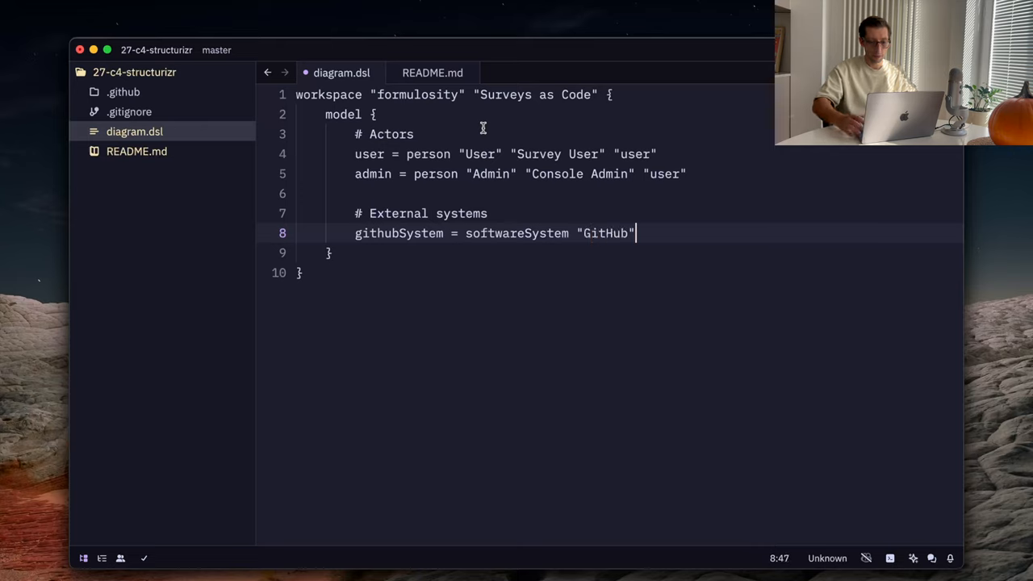
text("Su)
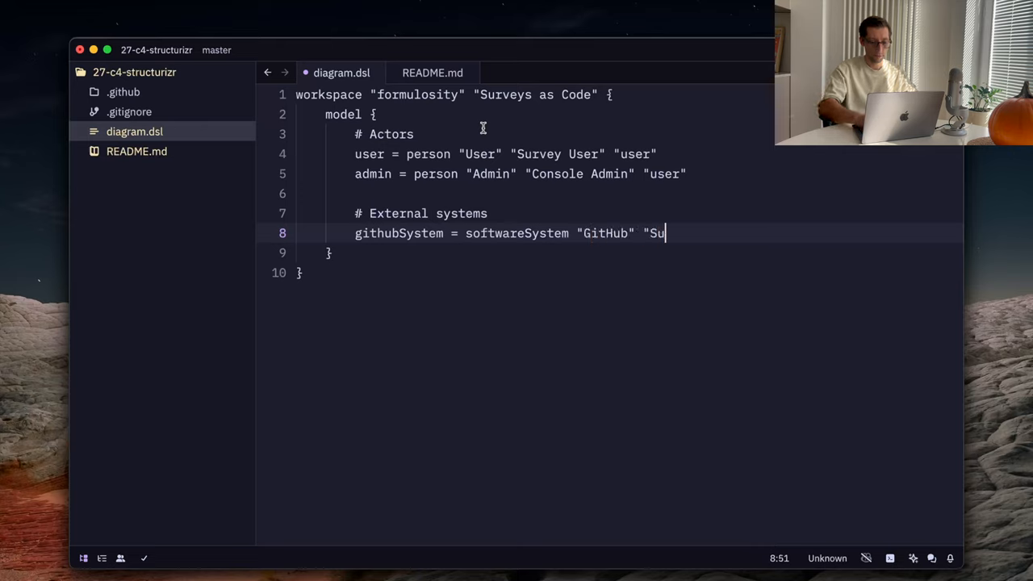
text(rvey config)
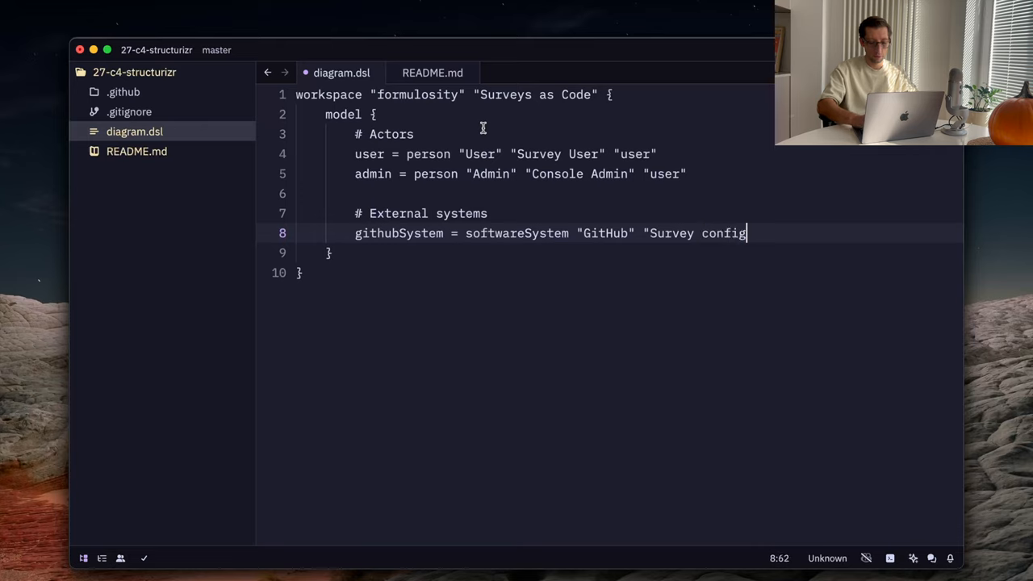
text(uration)
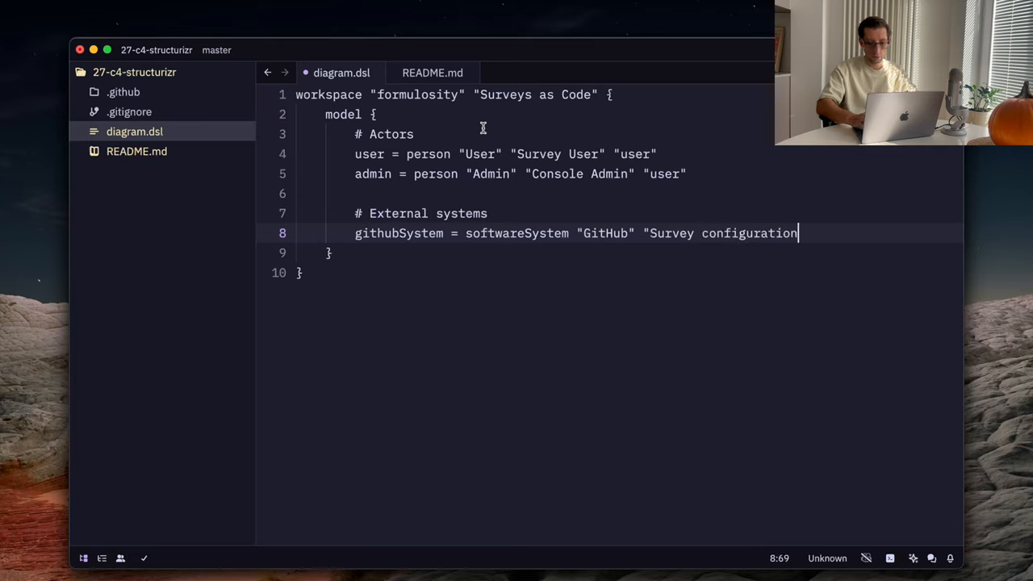
text(s" ")
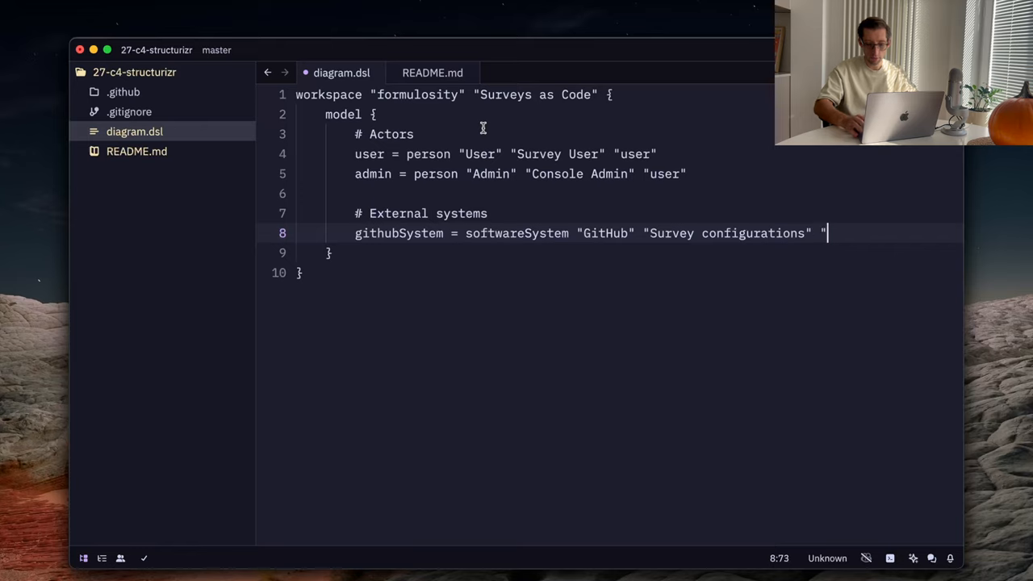
text(ext)
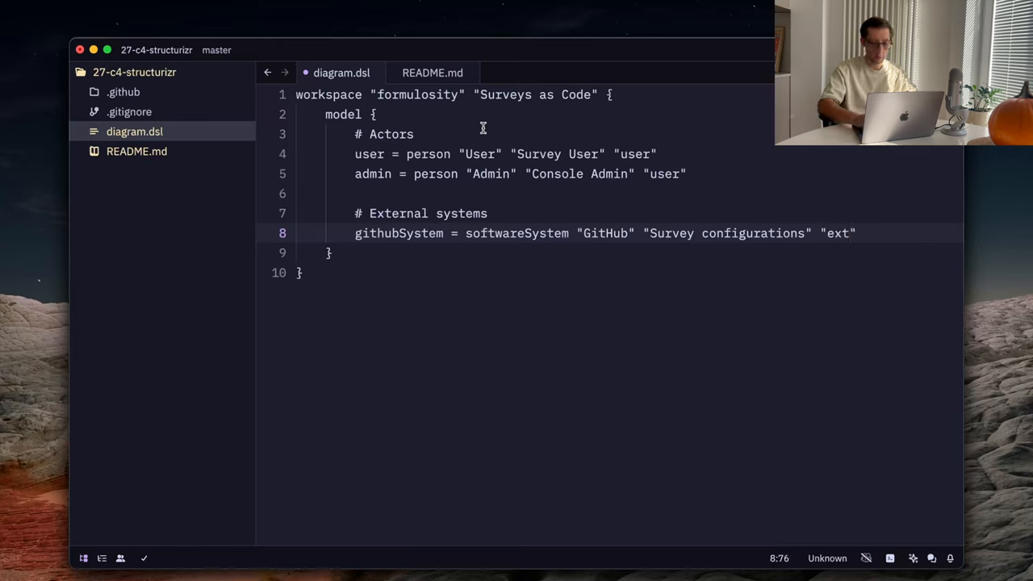
text(ernal)
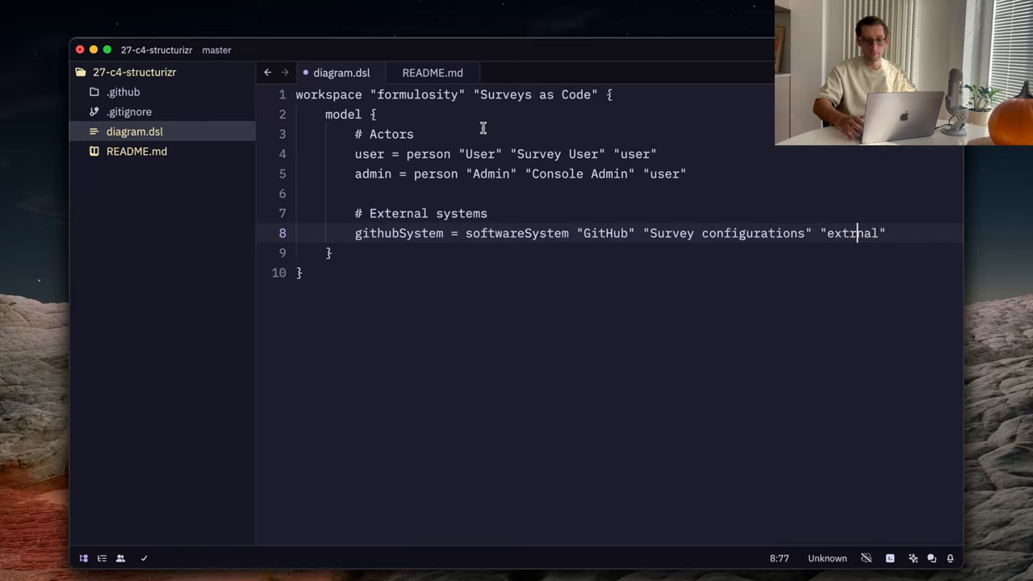
text(al)
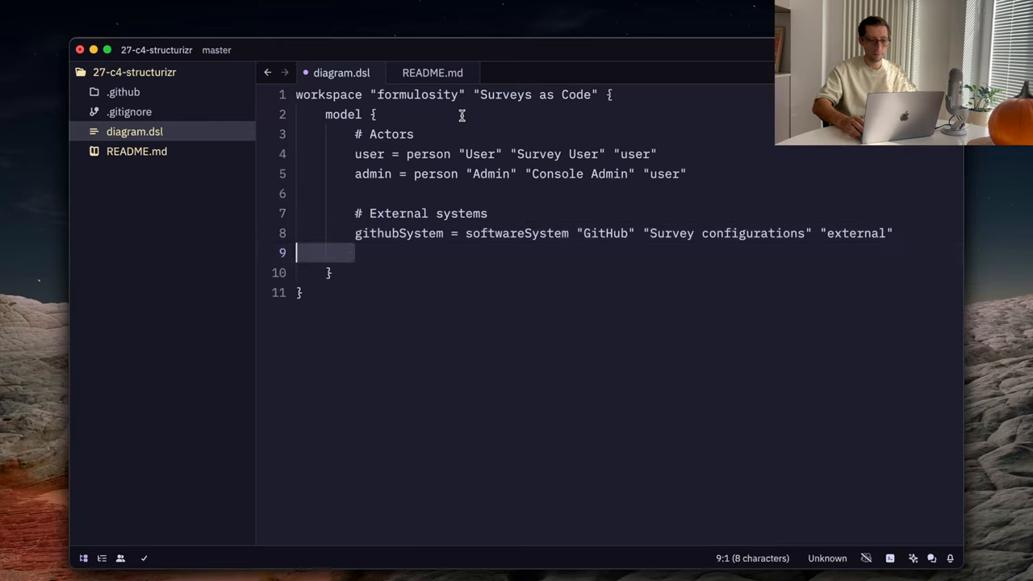
Step: Declare surveysSystem = softwareSystem "Formulosity" "Surveys as code" { with an open empty block
key(enter)
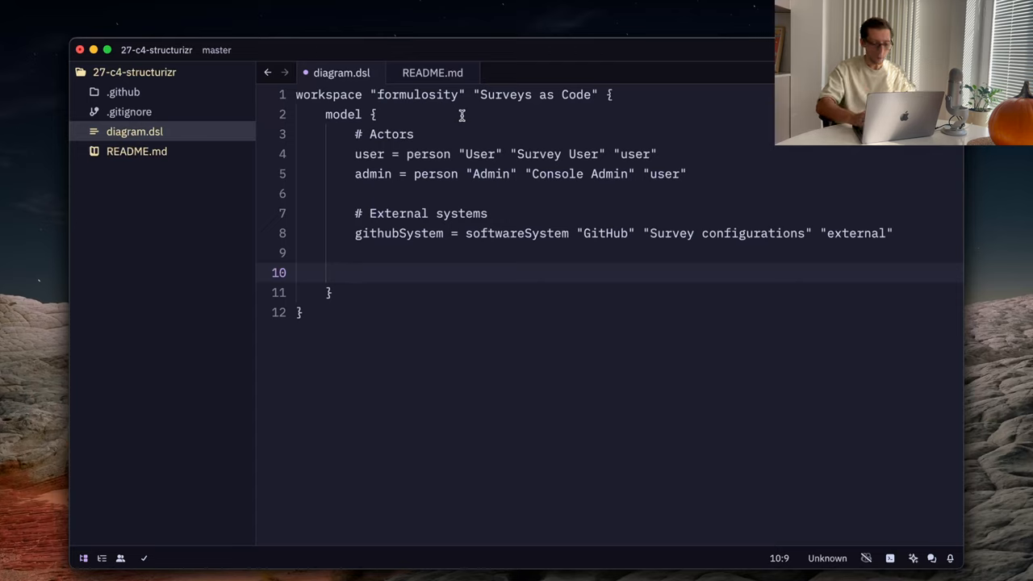
text(surveysSy)
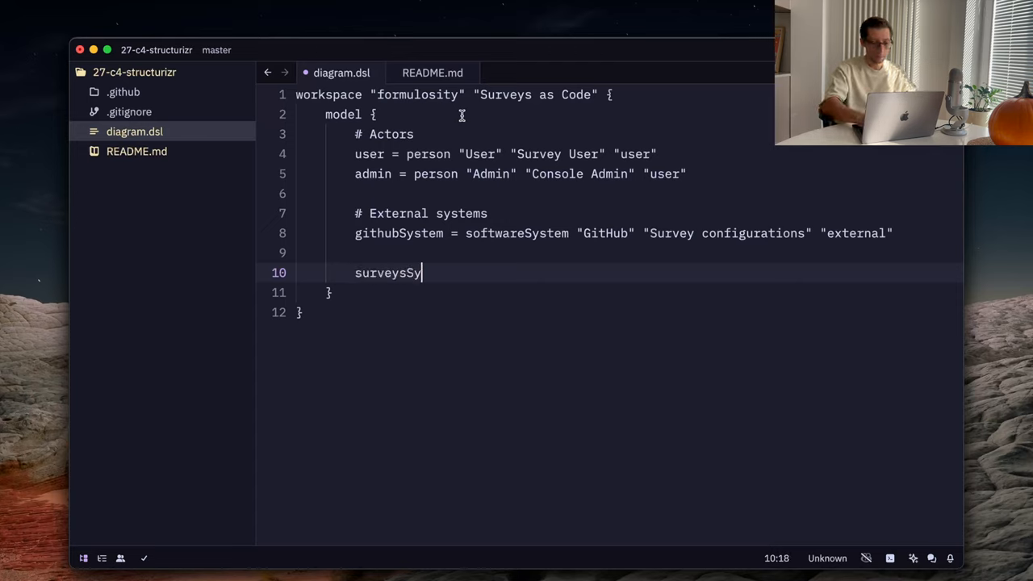
text(stem = softwareSystem ")
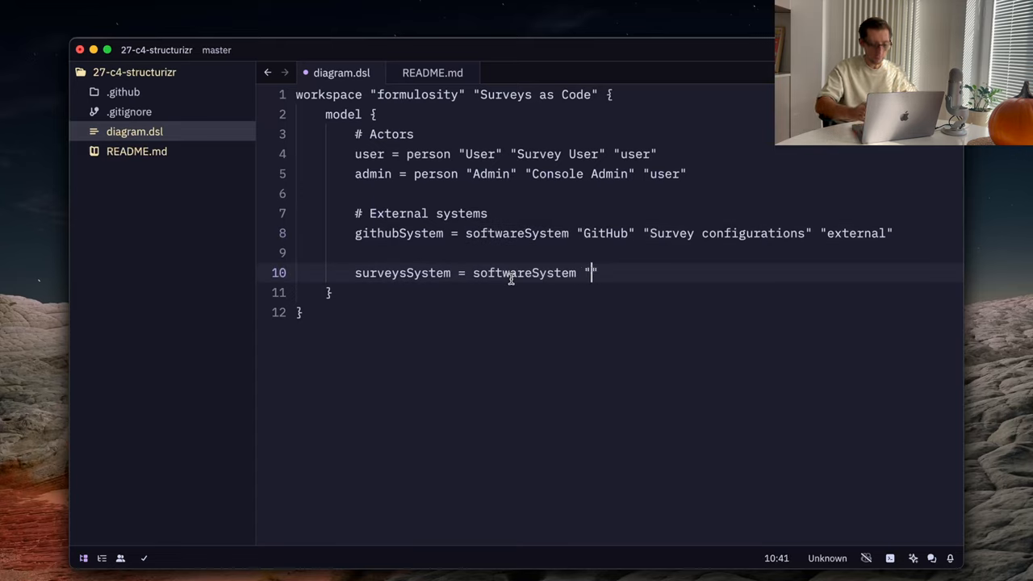
text(F)
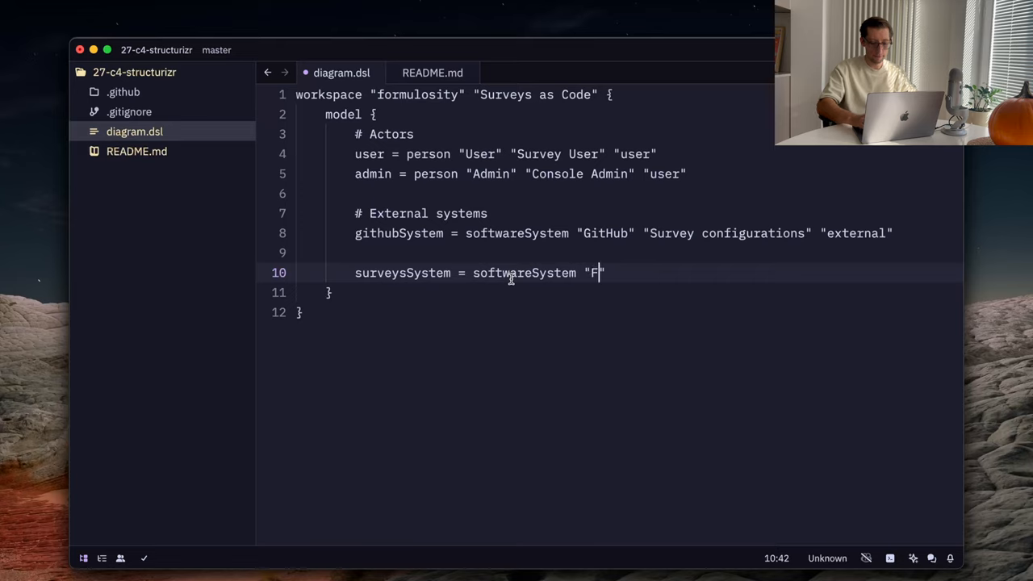
text(ormuli)
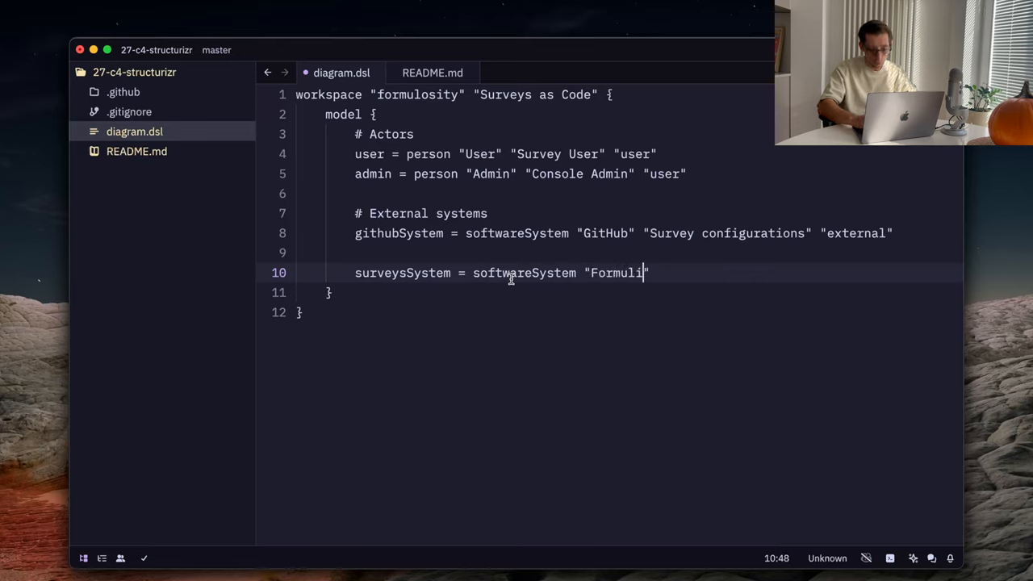
text(osu")
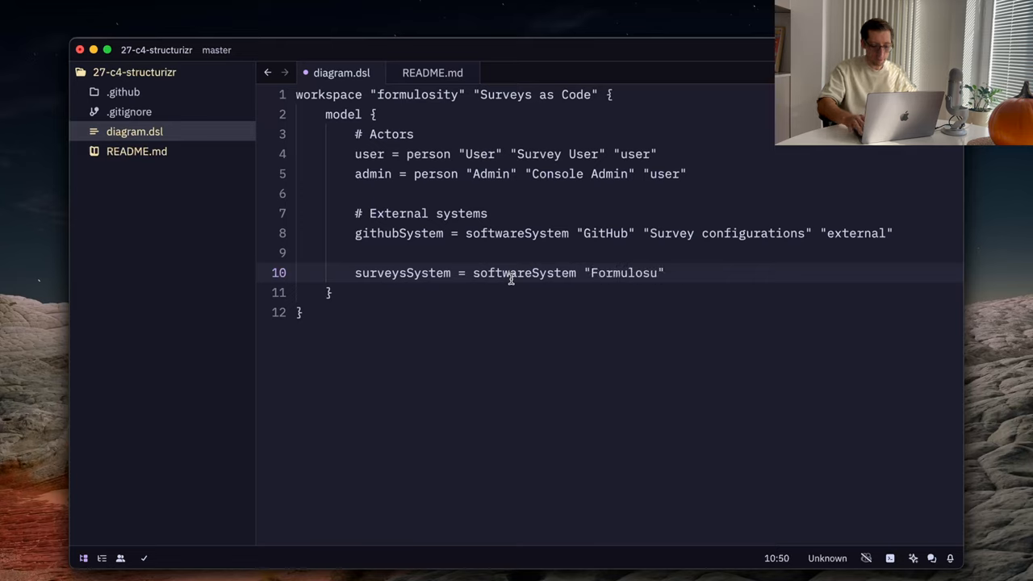
text(sity" "")
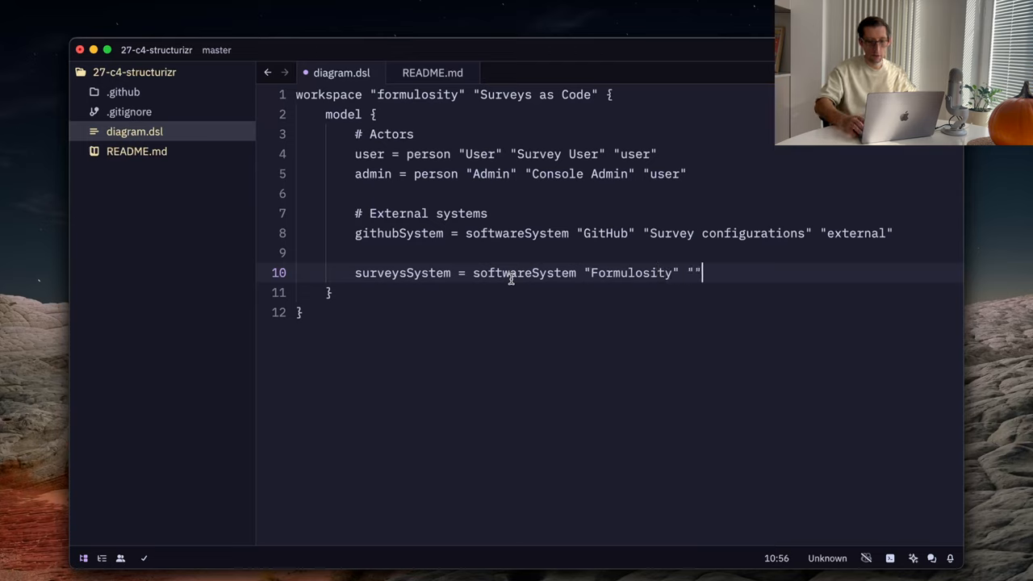
text(Sur)
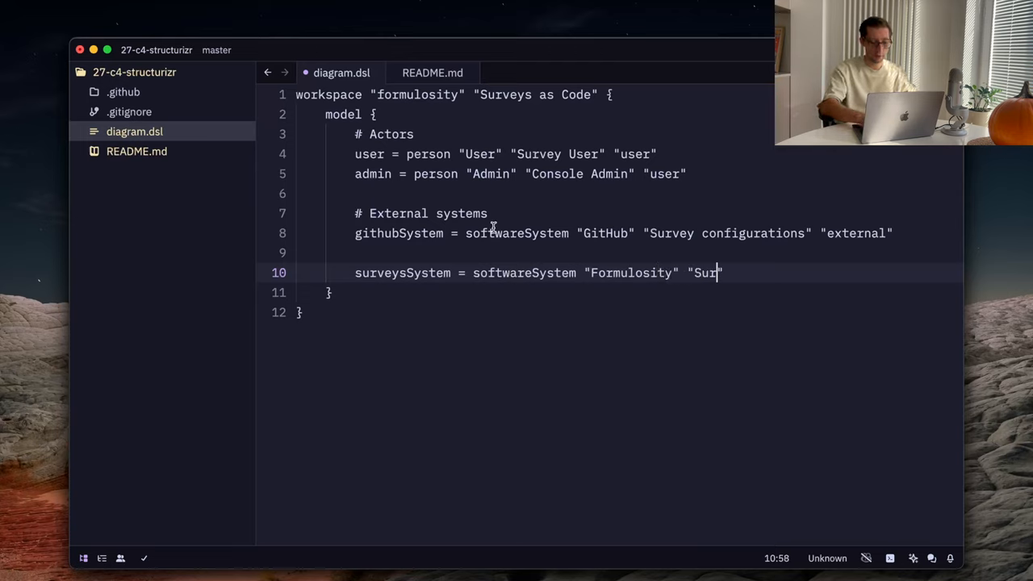
text(veys as code)
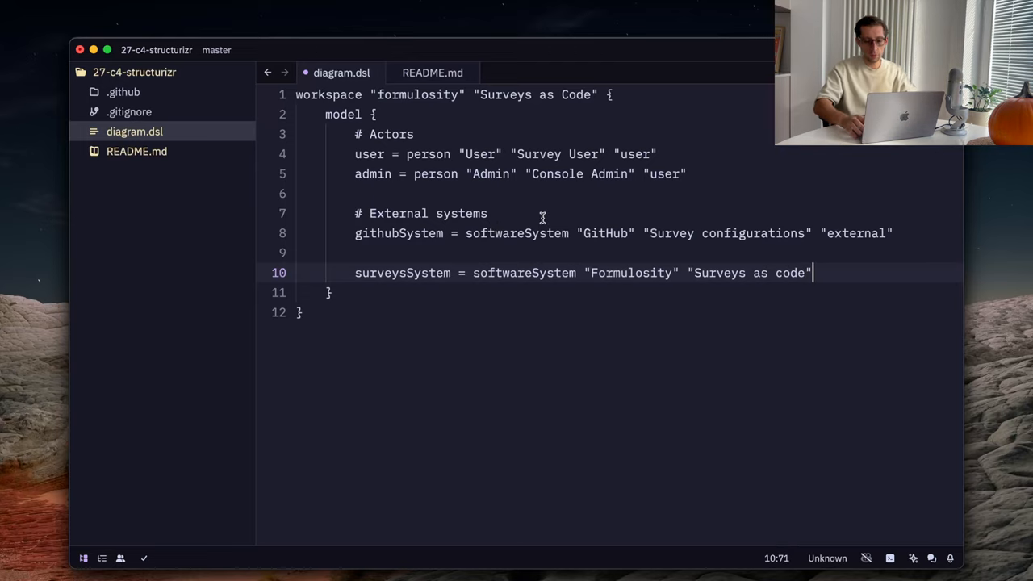
text({)
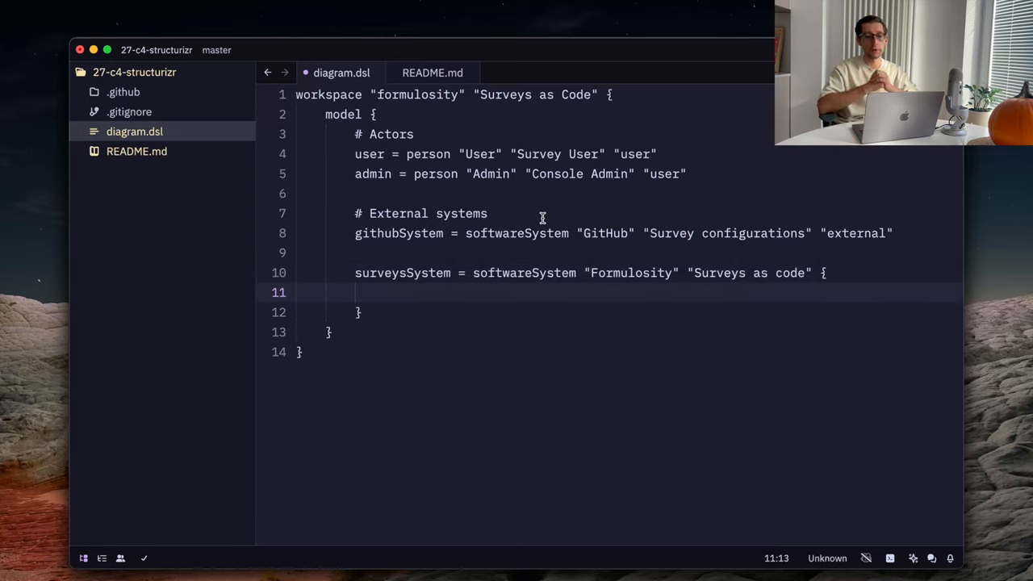
Step: Declare surveyUIContainer = container "Survey UI" "Survey web pages" "Next.js" "frontend"
text(surveyUICon)
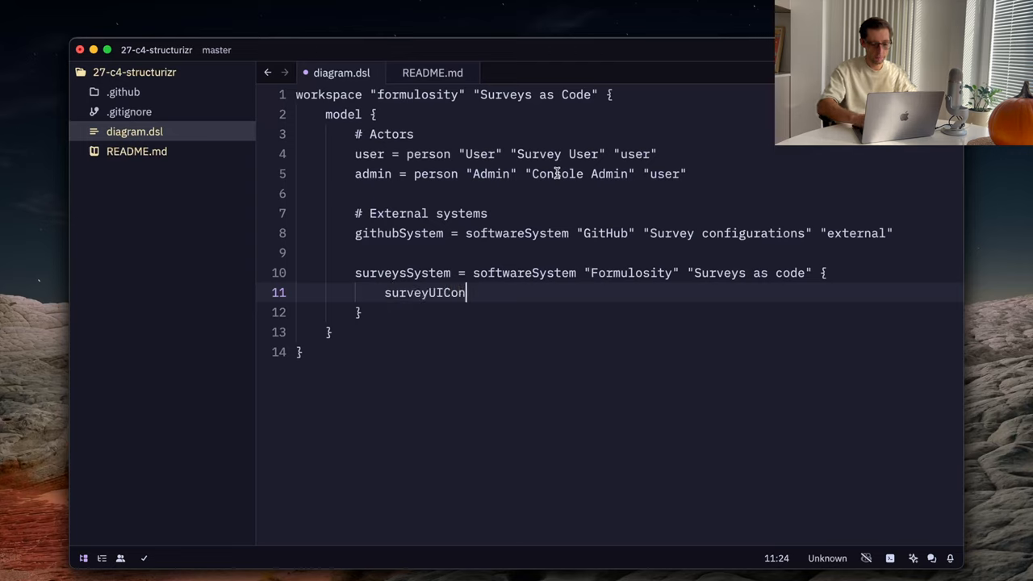
text(tainer =)
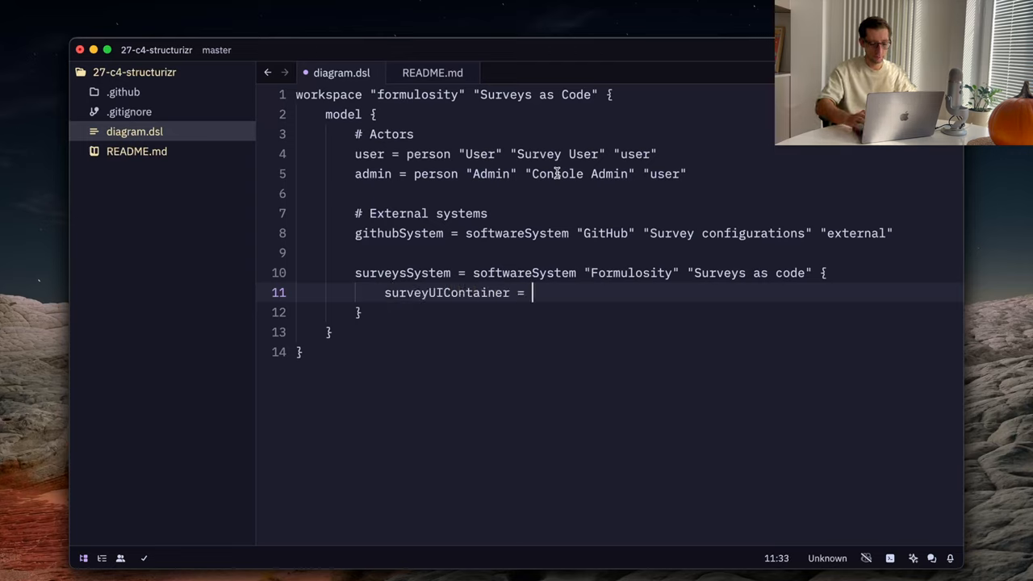
text(container "Survey)
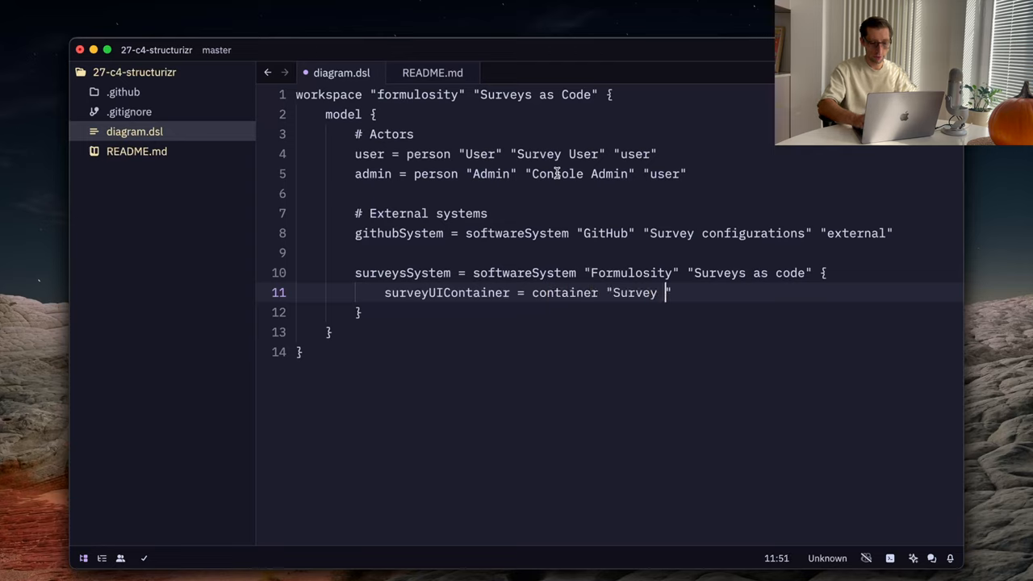
text(UI" "")
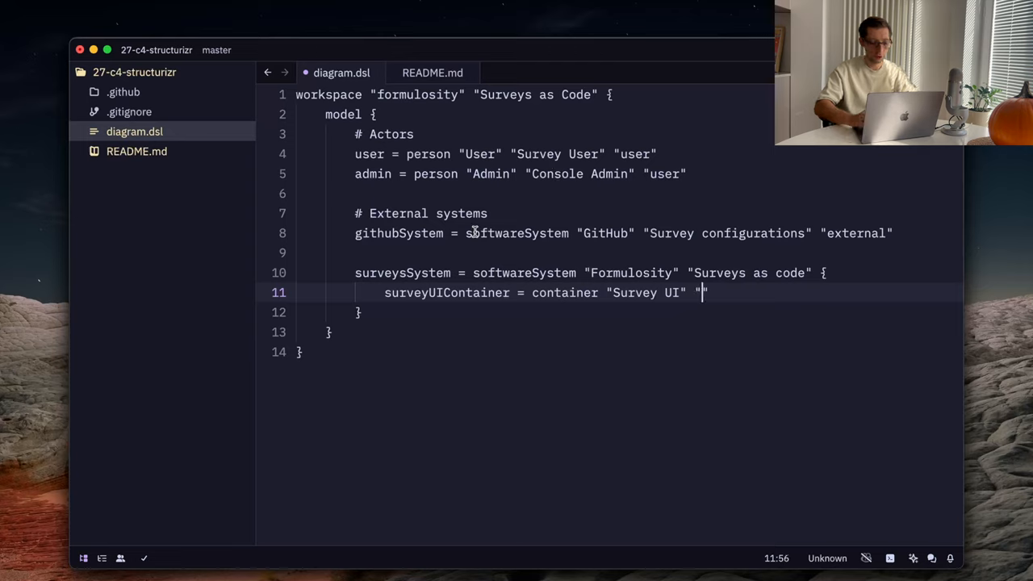
text(Web ")
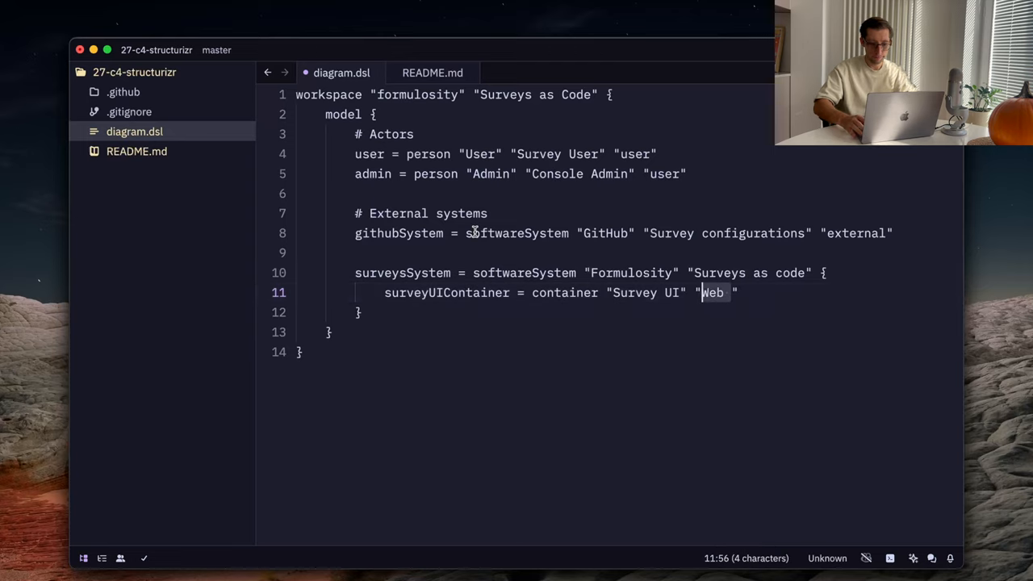
text(Survey web)
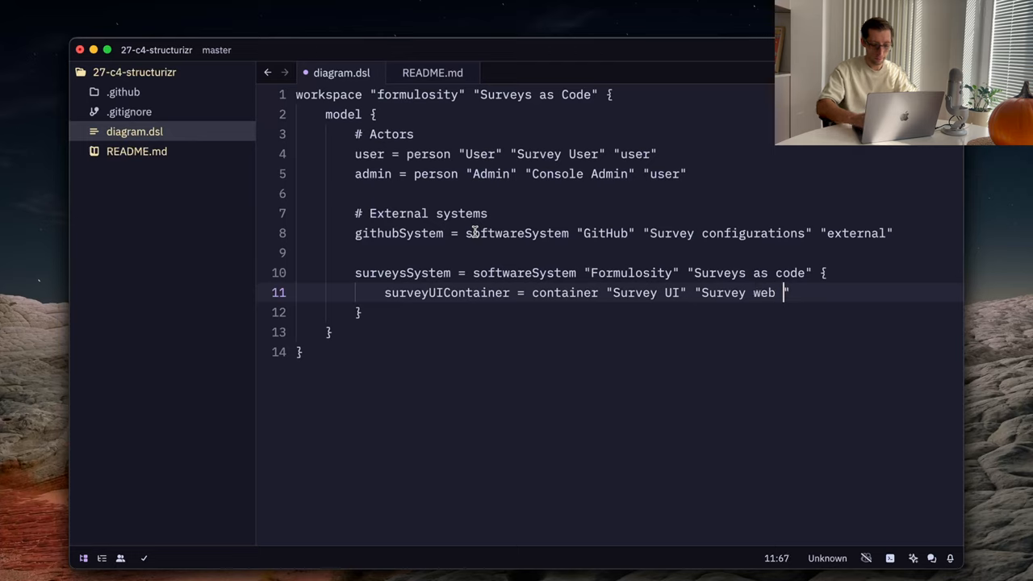
text(pages)
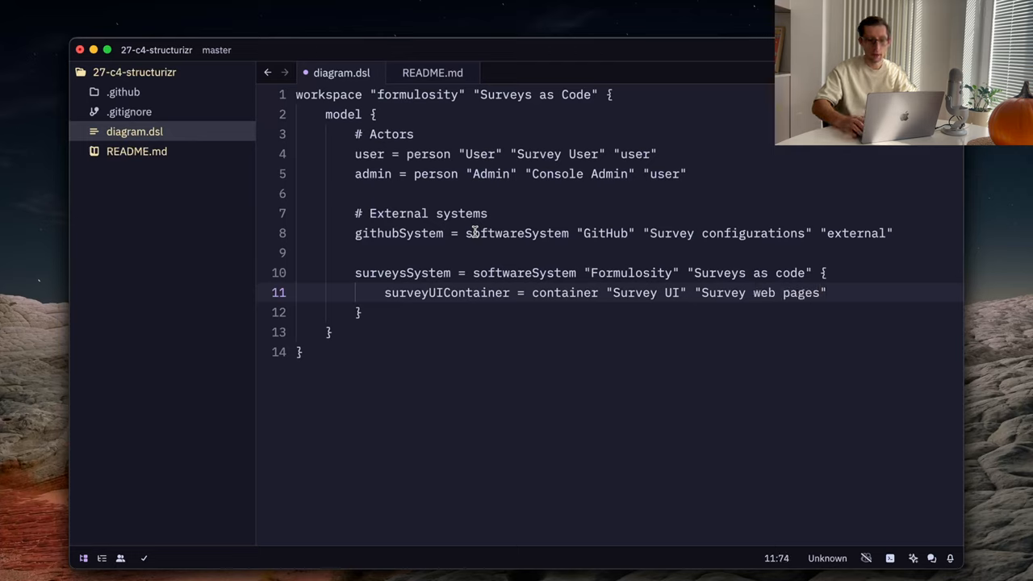
text("")
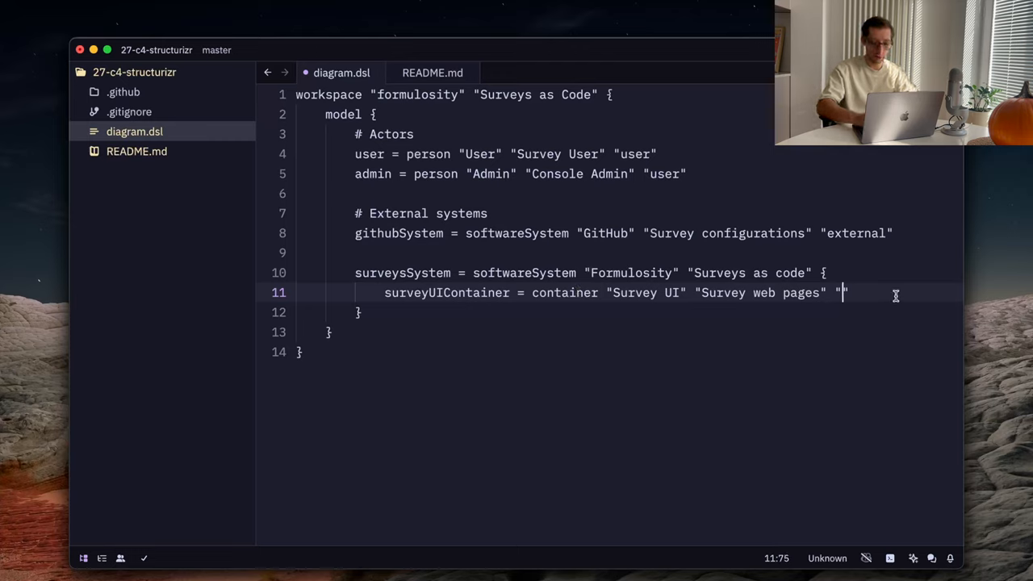
text(Next.)
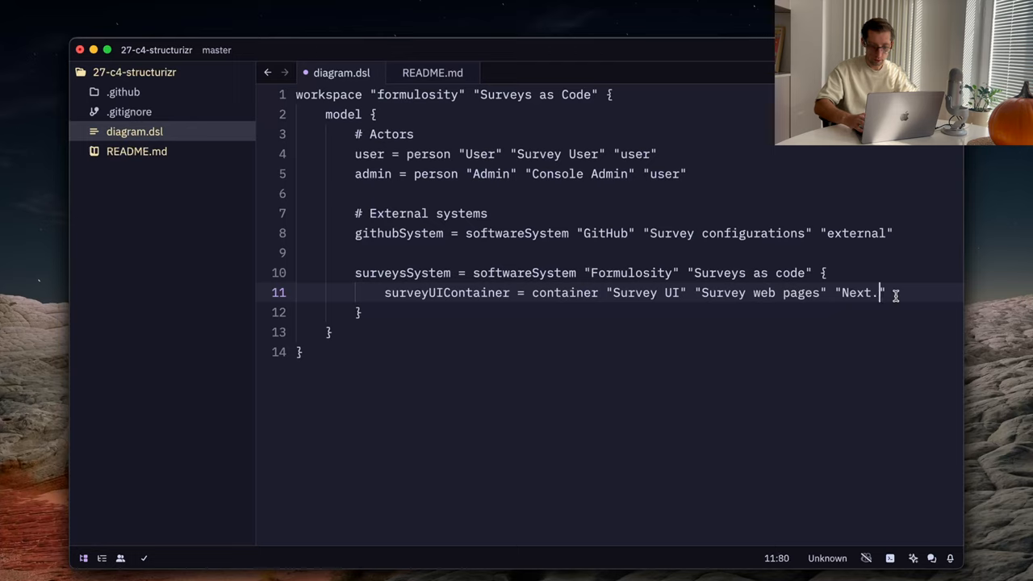
text(js)
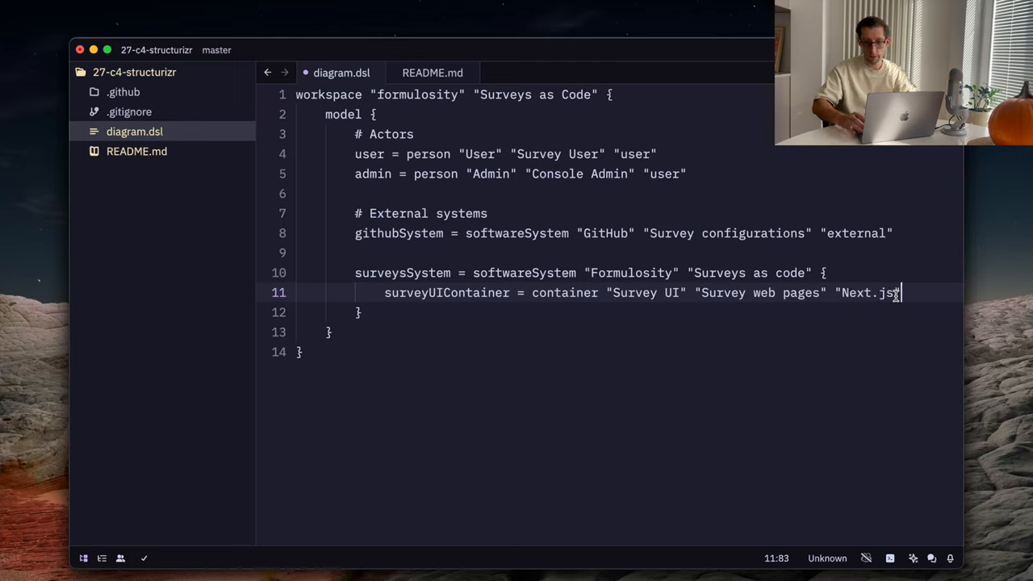
mouse_move(855, 210)
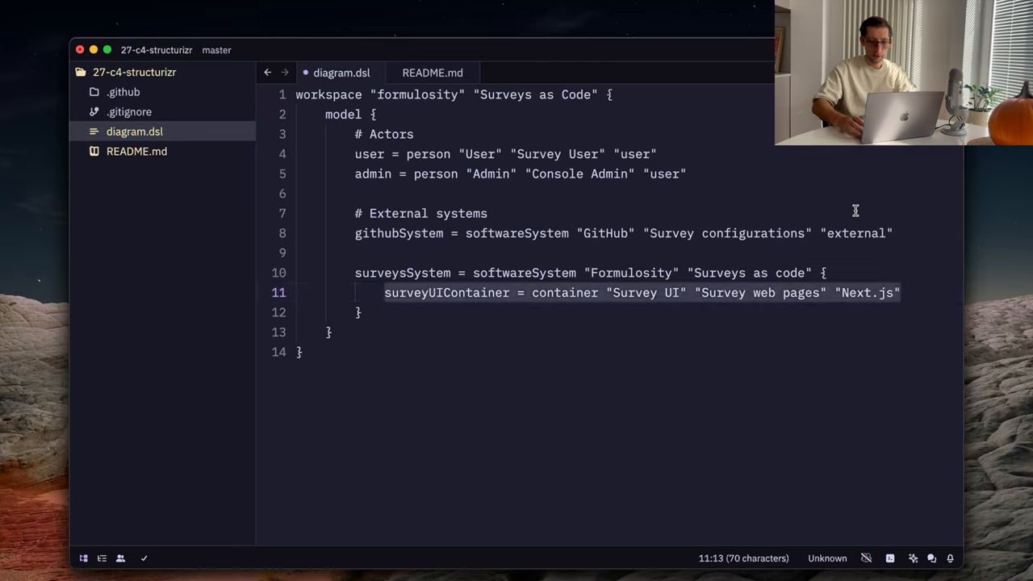
text("f)
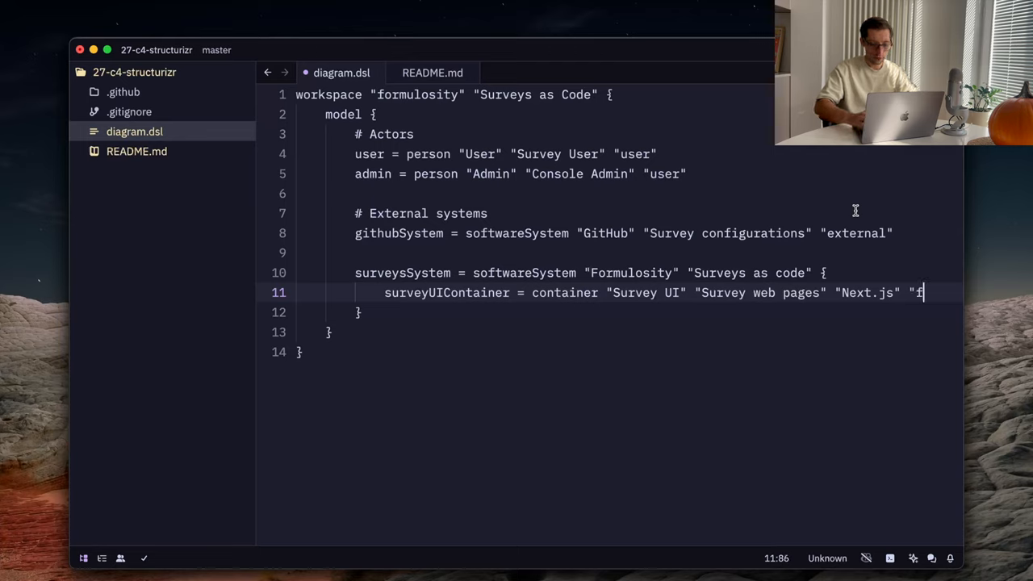
text("frontend")
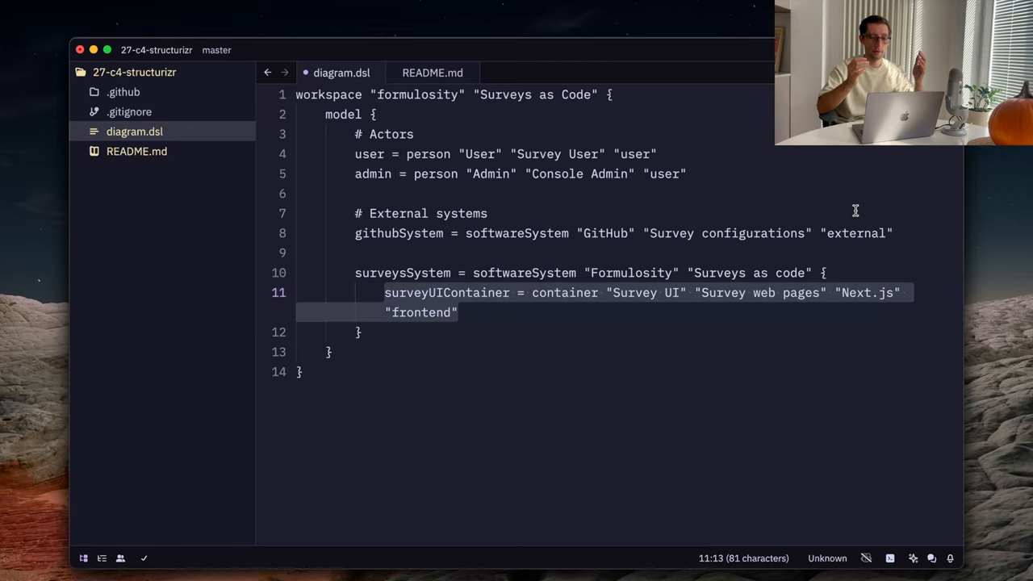
Step: Duplicate the line into consoleUIContainer "Console UI" "Survey management page"
key(Return)
text(consoleUIContainer = container "Survey UI" "Survey web pages" "Next.js" "frontend")
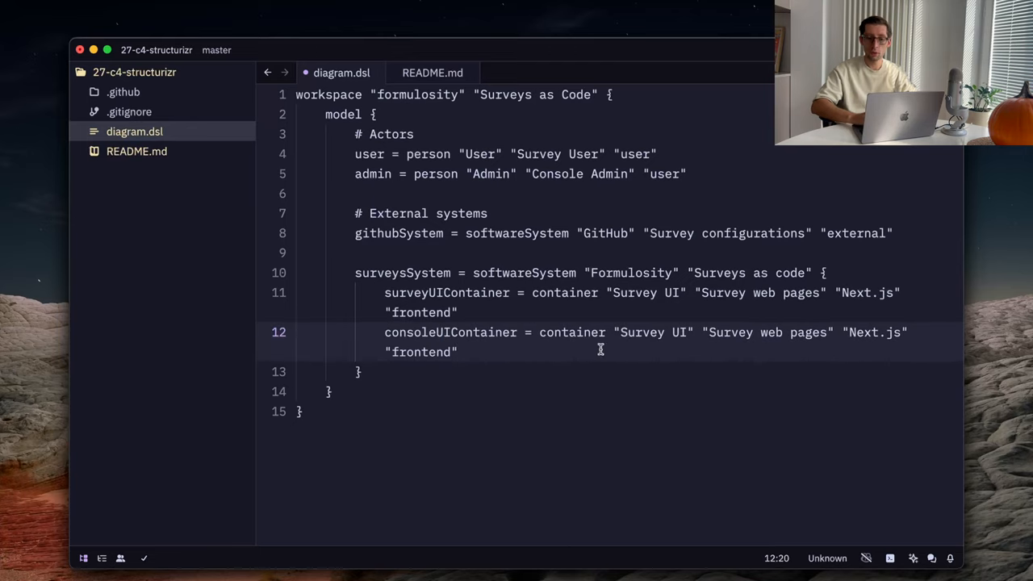
double_click(642, 332)
text(Consol)
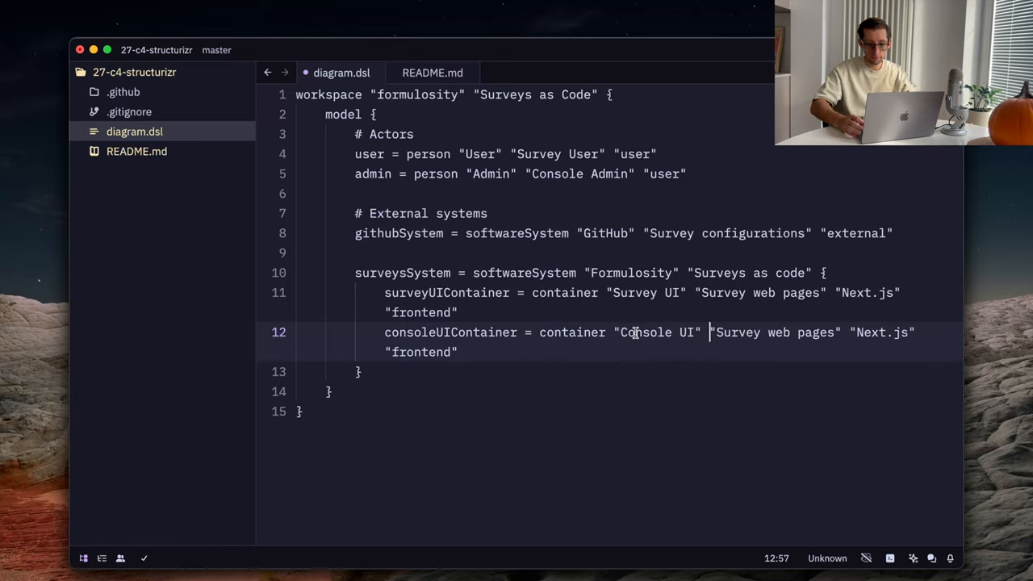
double_click(774, 332)
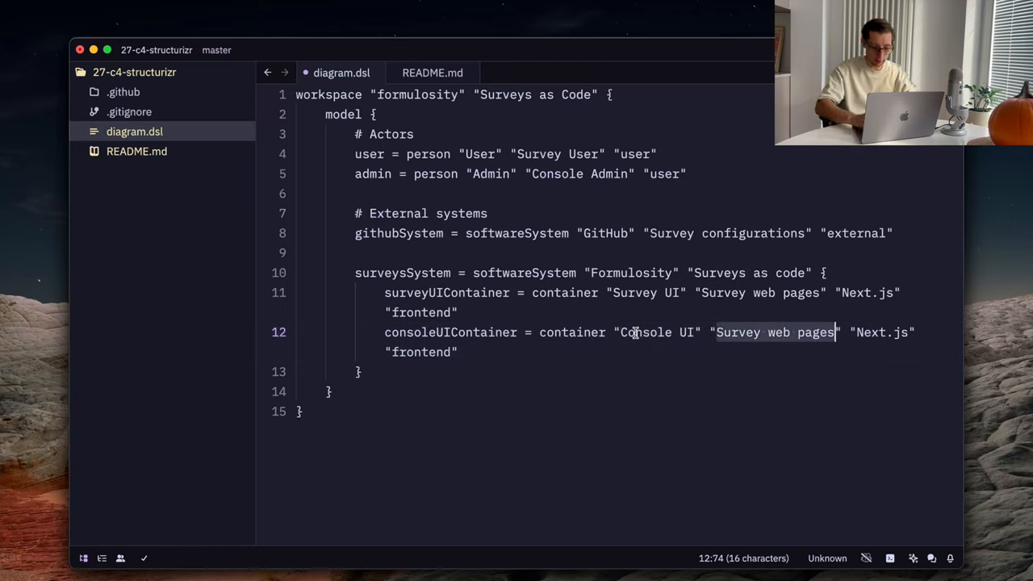
text(Survey management)
text(dbContainer = container "Database" "Survey storage" "Next.js" "frontend)
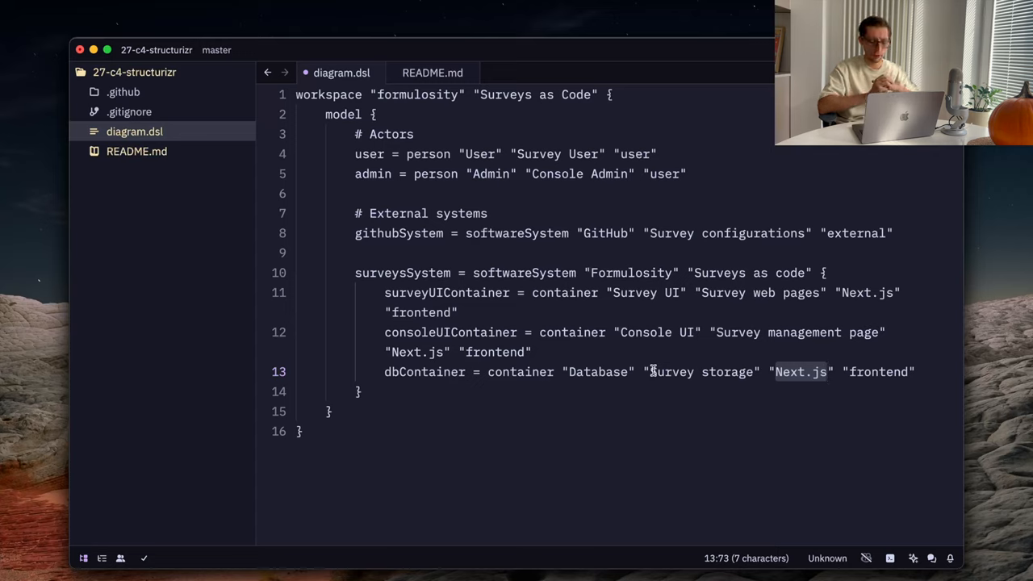
Step: Add dbContainer "Database" "Survey storage" "SQLite" with a database tag
text(SQLi)
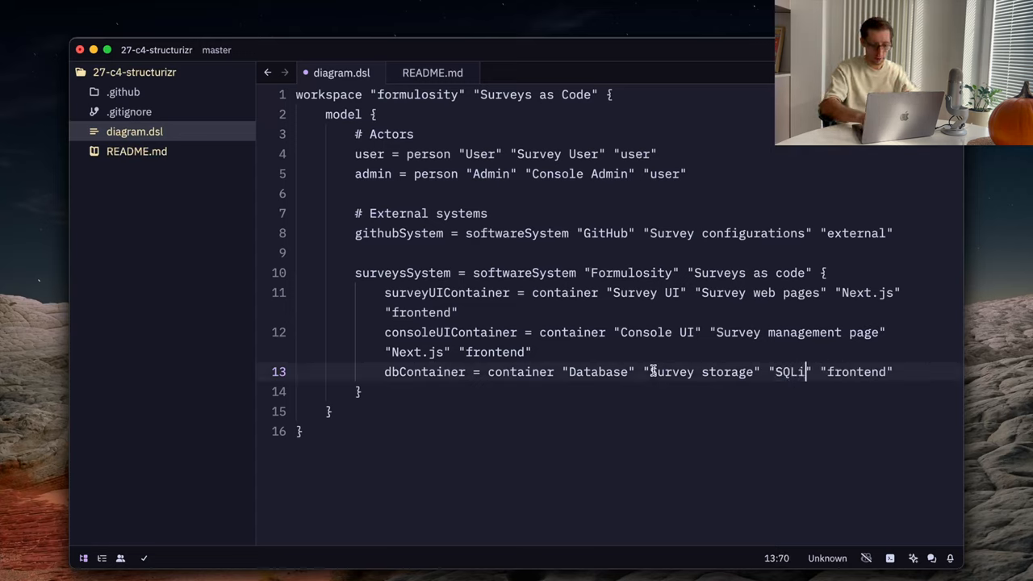
text(te)
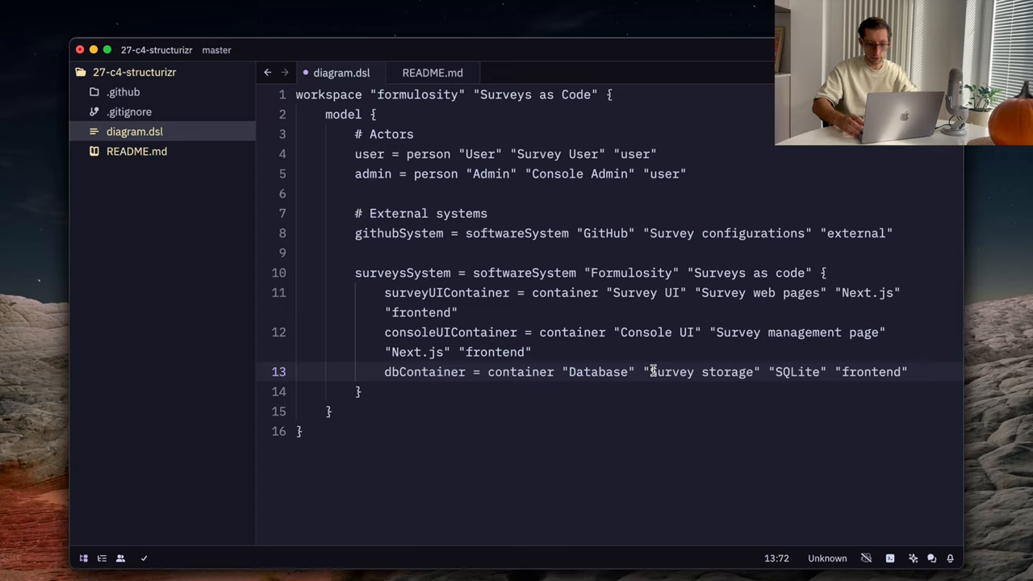
text(da)
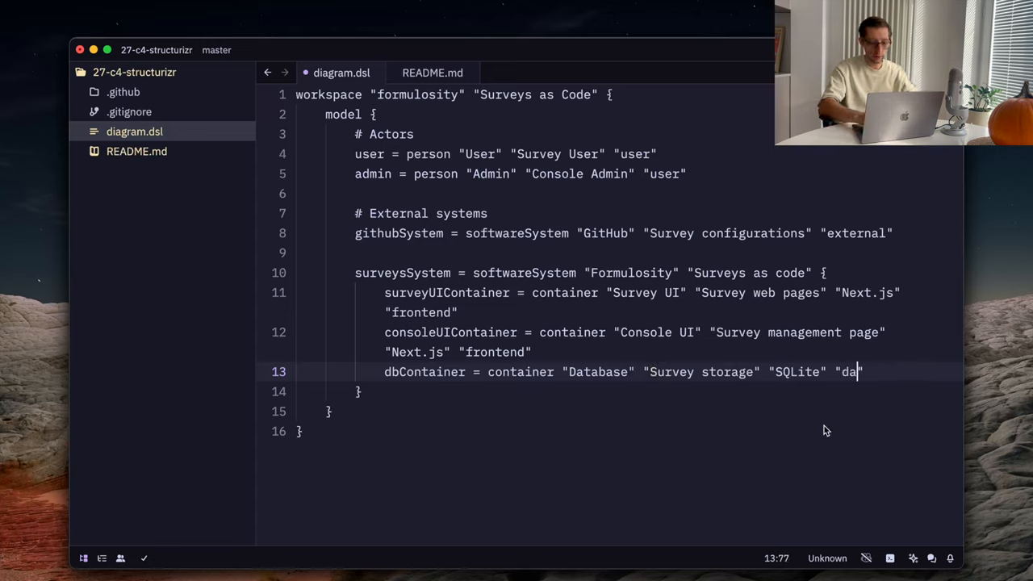
text(tabase")
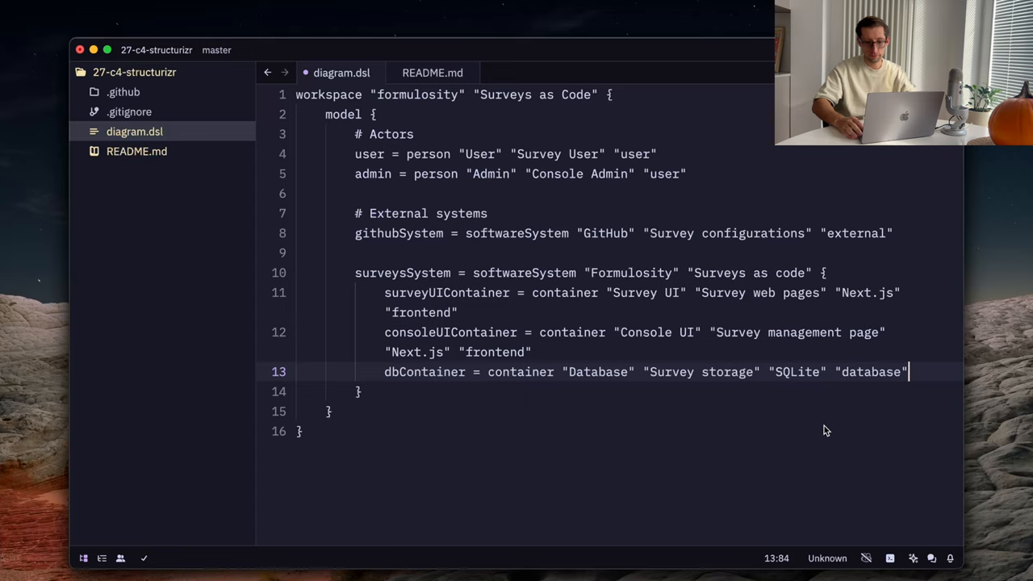
key(Return)
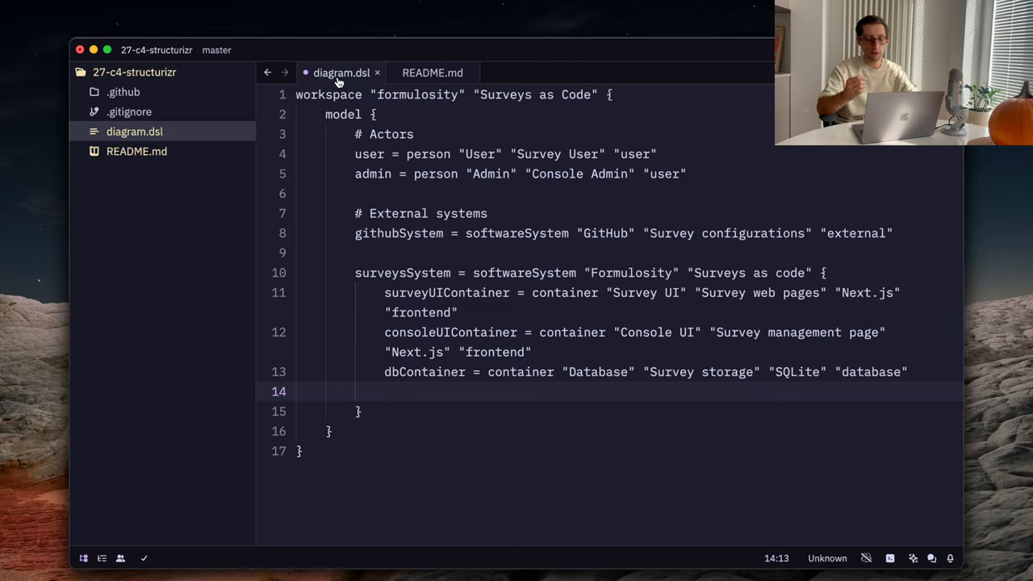
Step: Add apiContainer = container "API" "REST API" "Go" with an opened empty braces block
text(apiContainer = container "API" "Survey storage" "SQLite" "database)
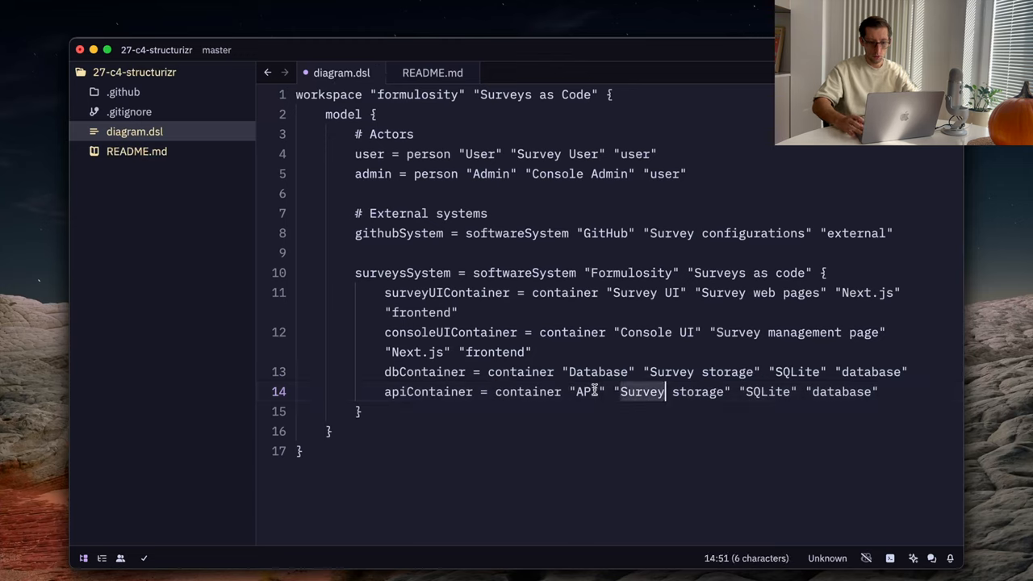
text(REST API)
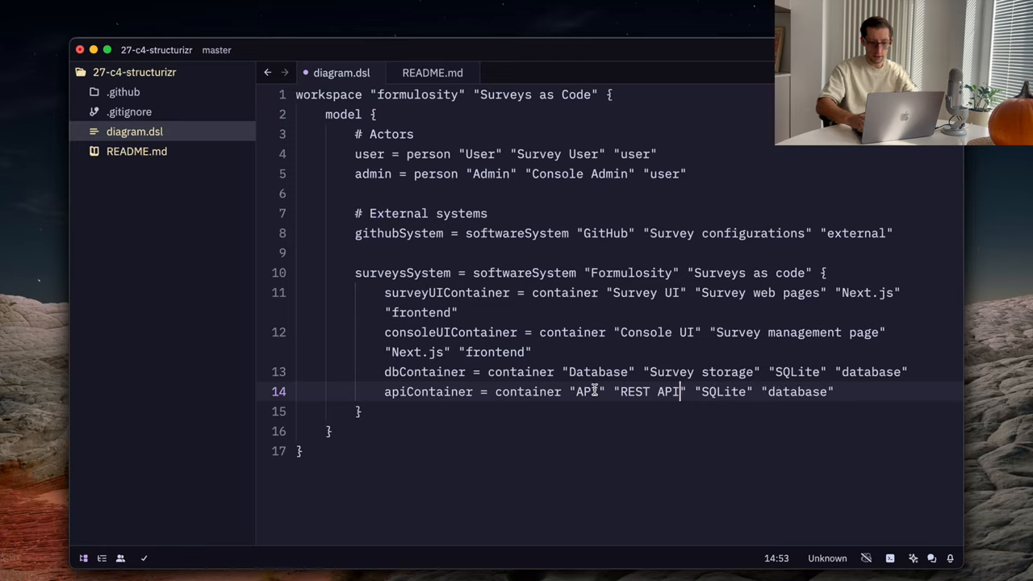
text(Go)
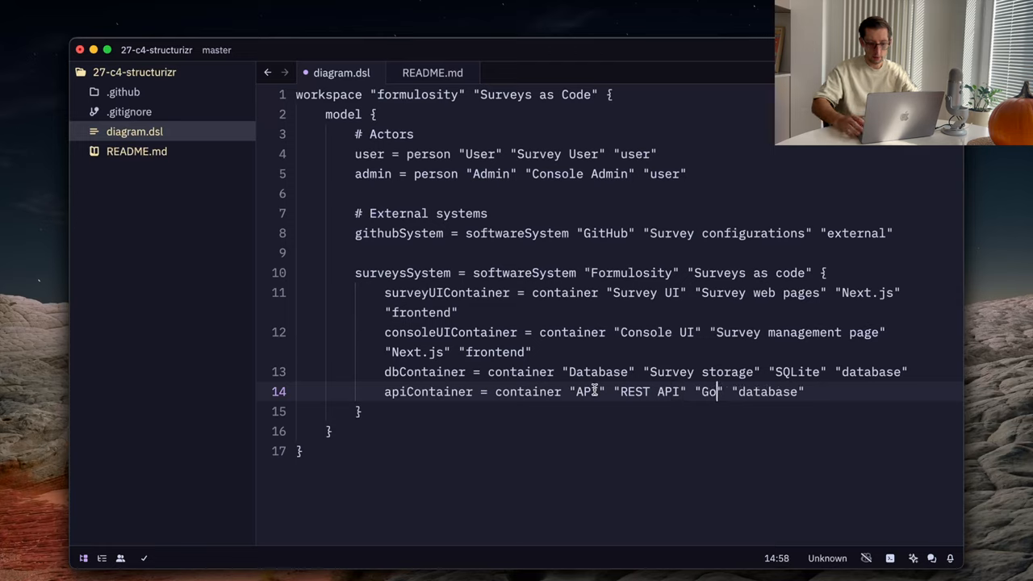
text({)
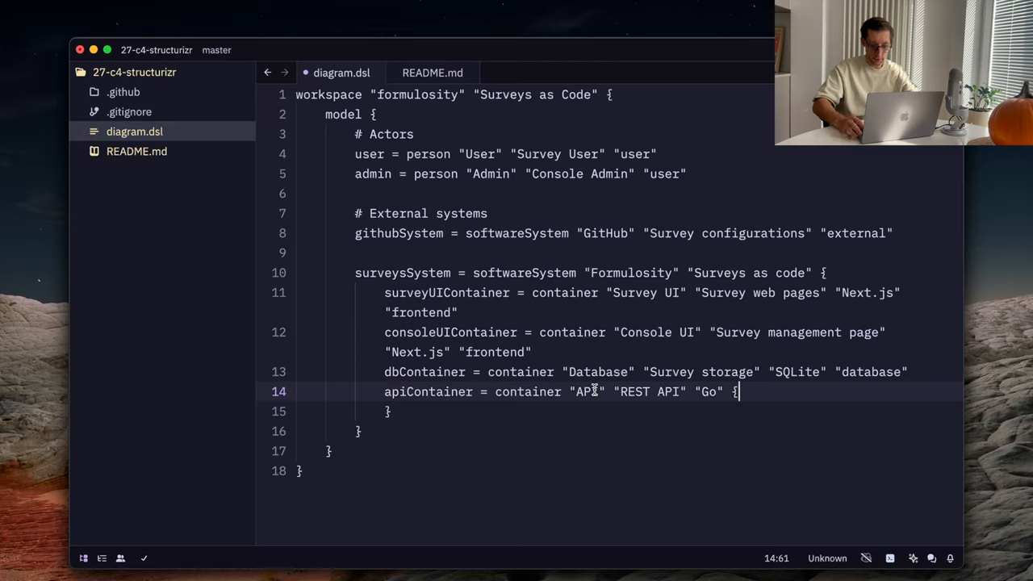
key(Return)
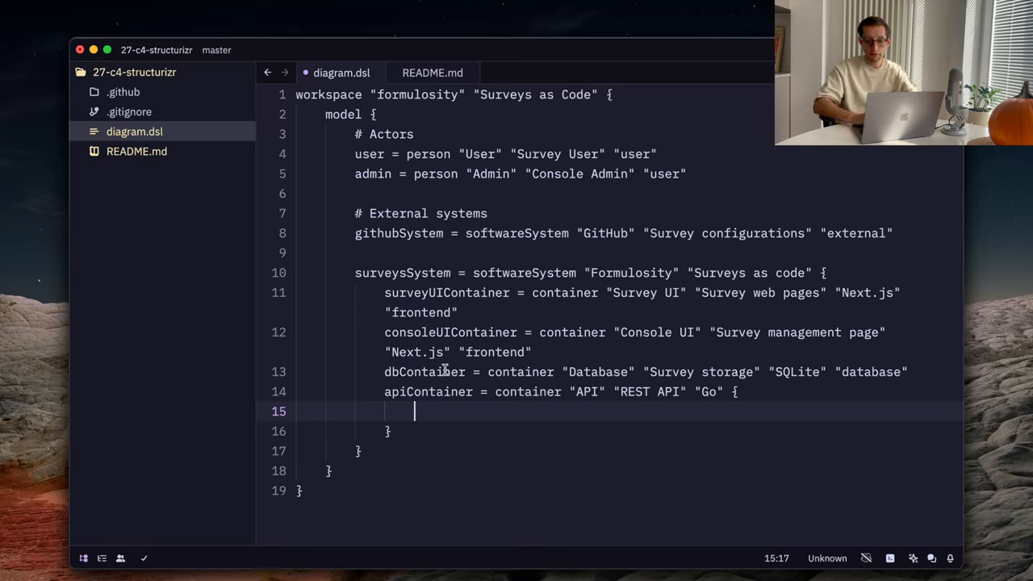
mouse_move(458, 332)
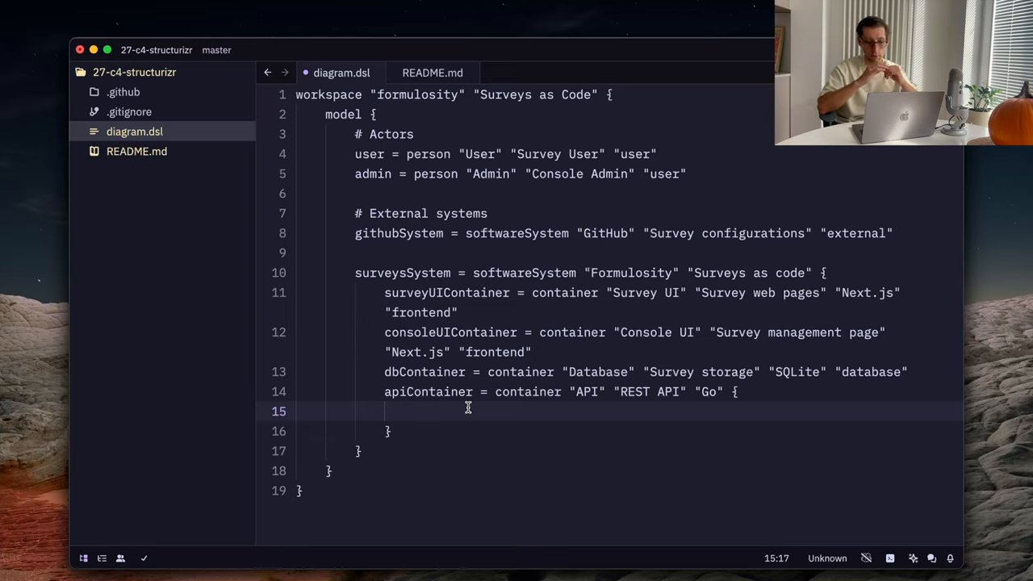
Step: Add parserComp = component "Parser" "Parse/validate surveys" inside the API container
text(parser)
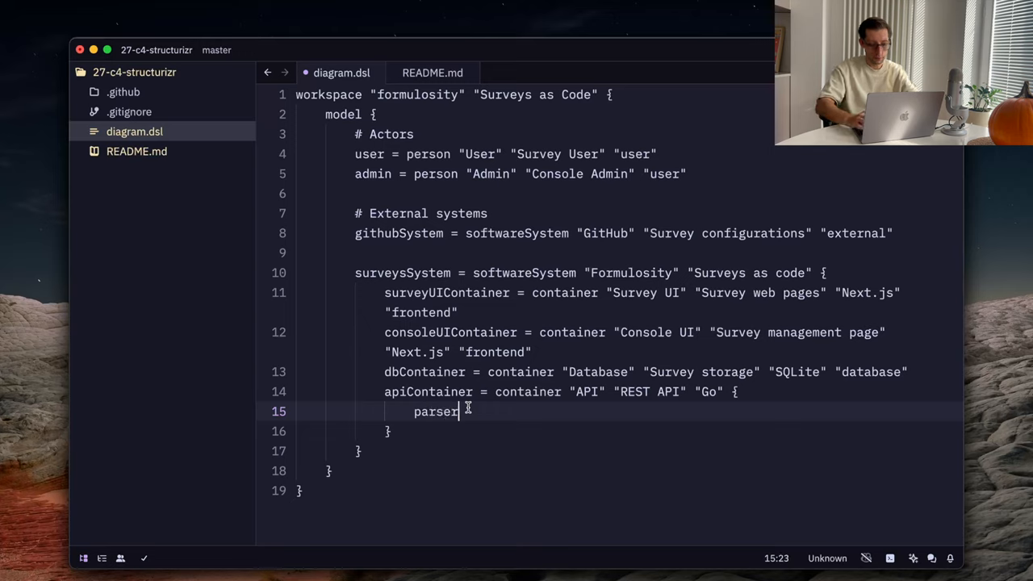
text(Comp =)
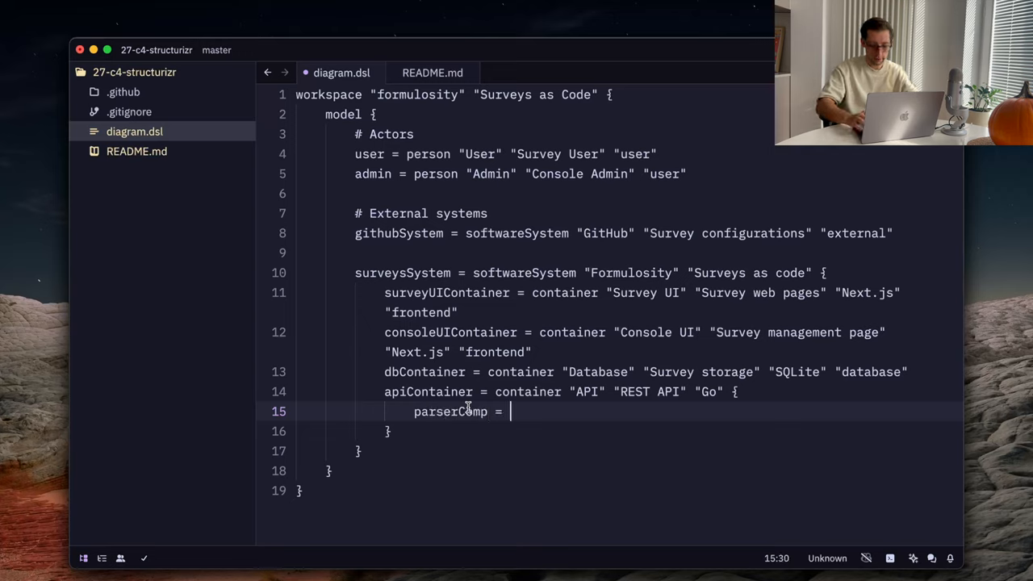
text(component)
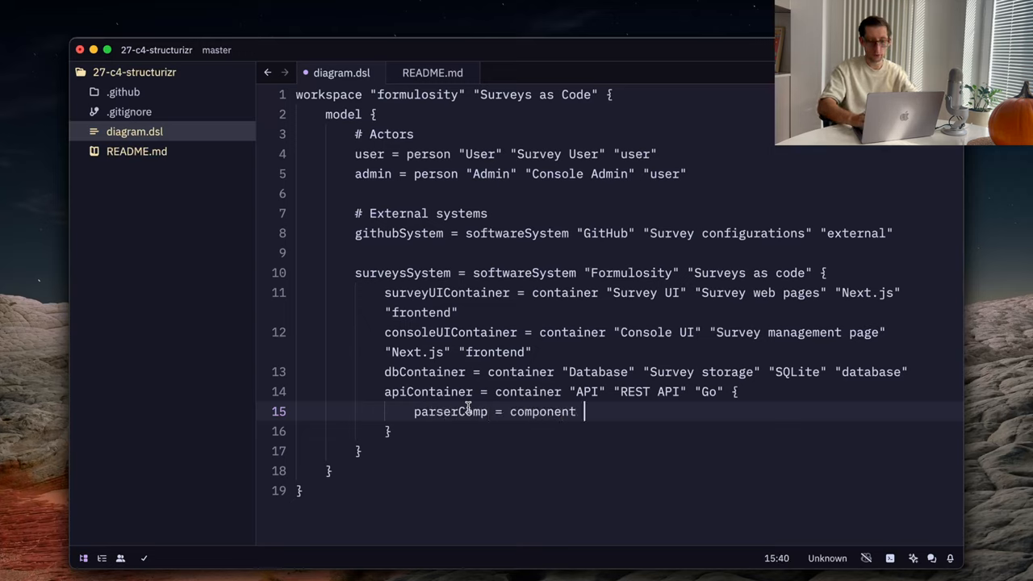
text(")
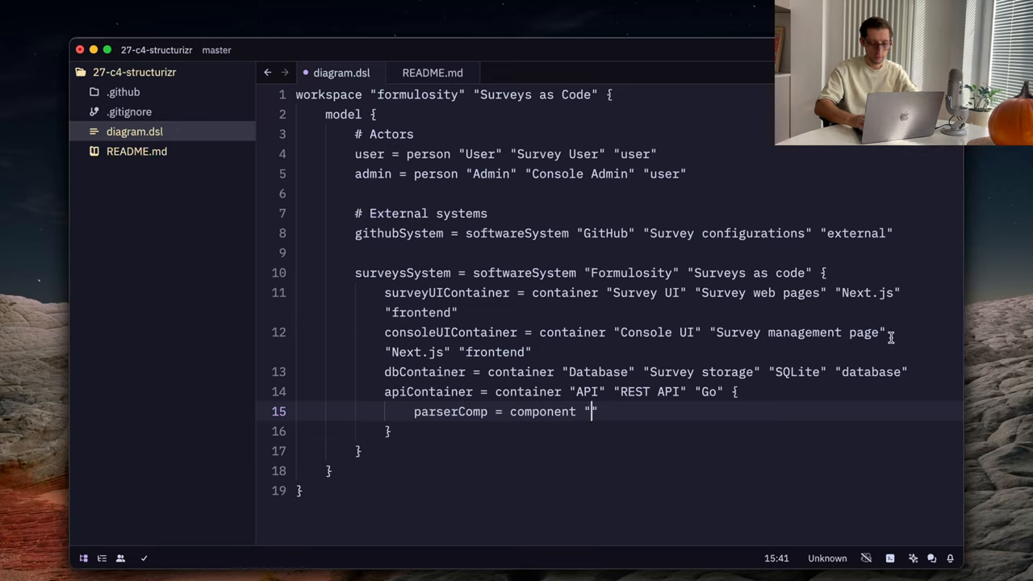
text(Parser)
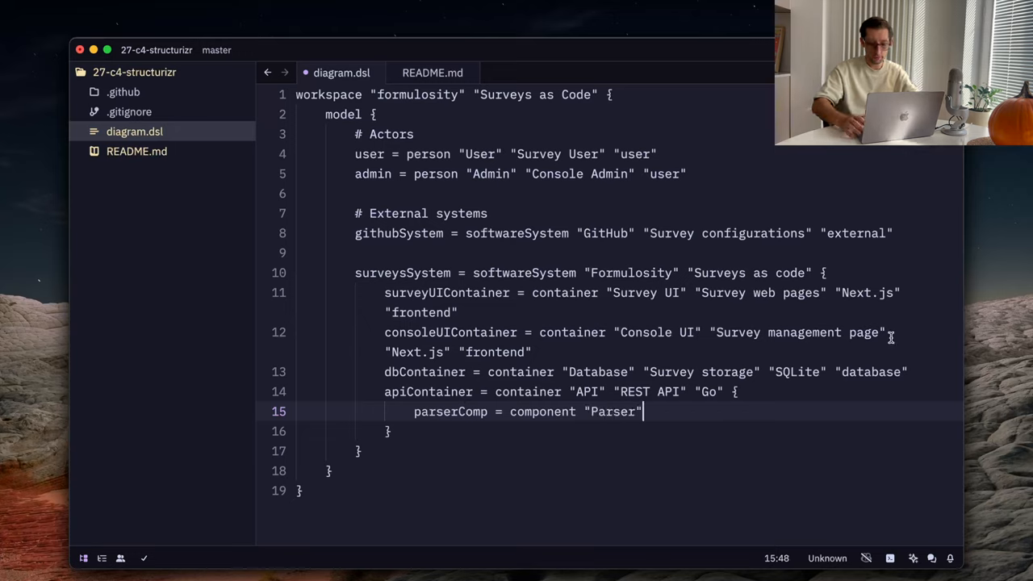
text("Pa")
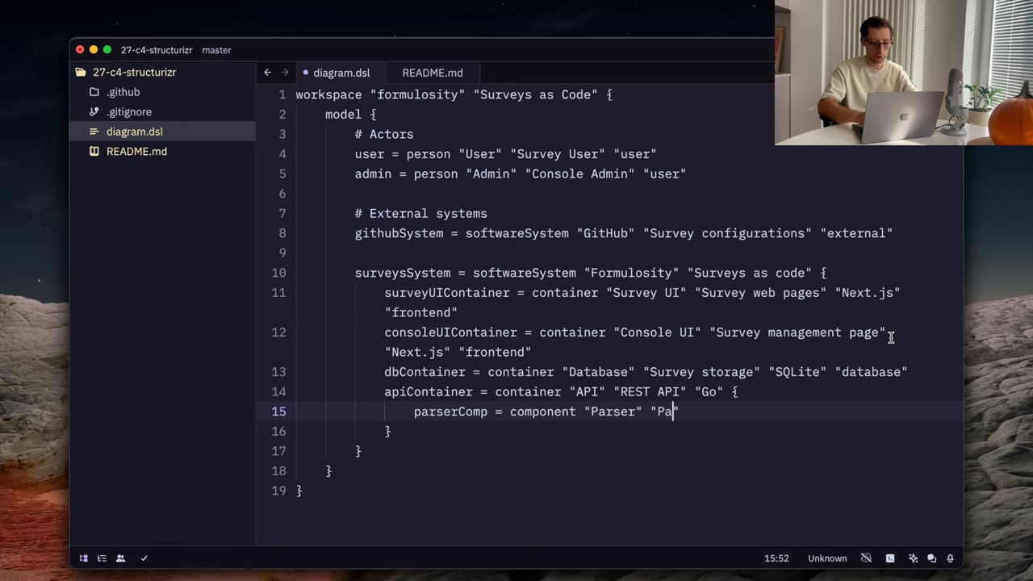
text(rse/va)
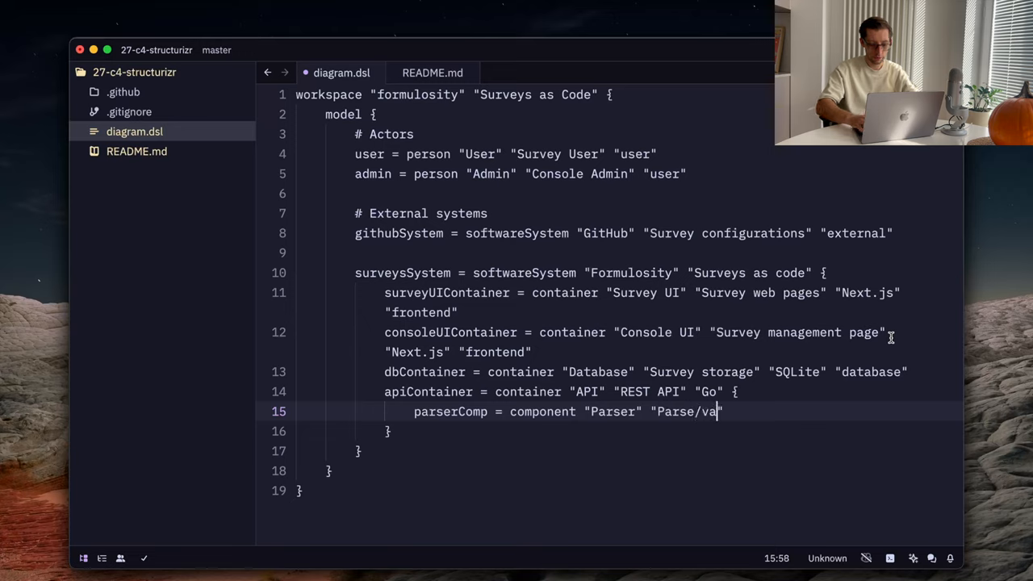
text(lidate survey)
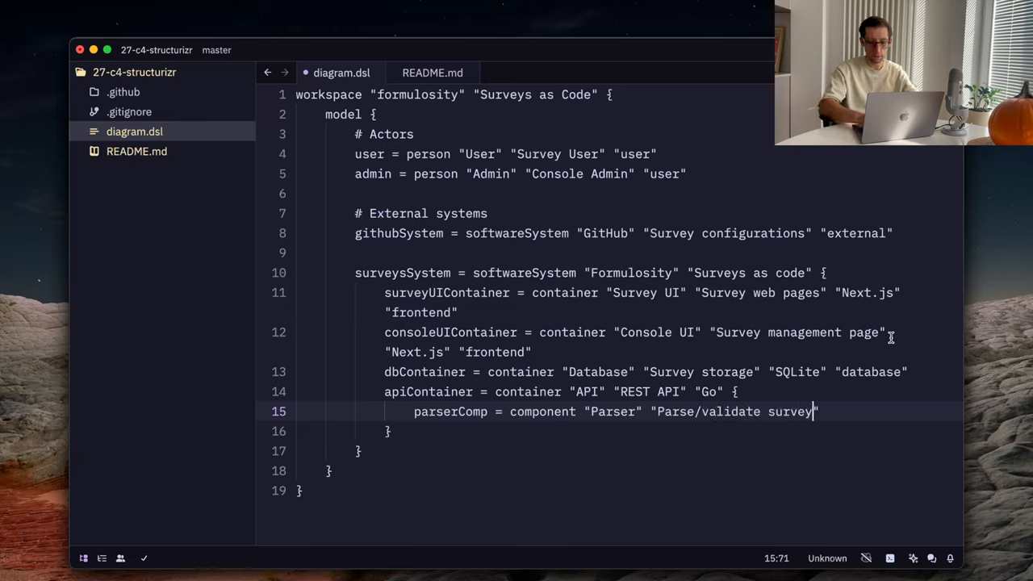
key(Return)
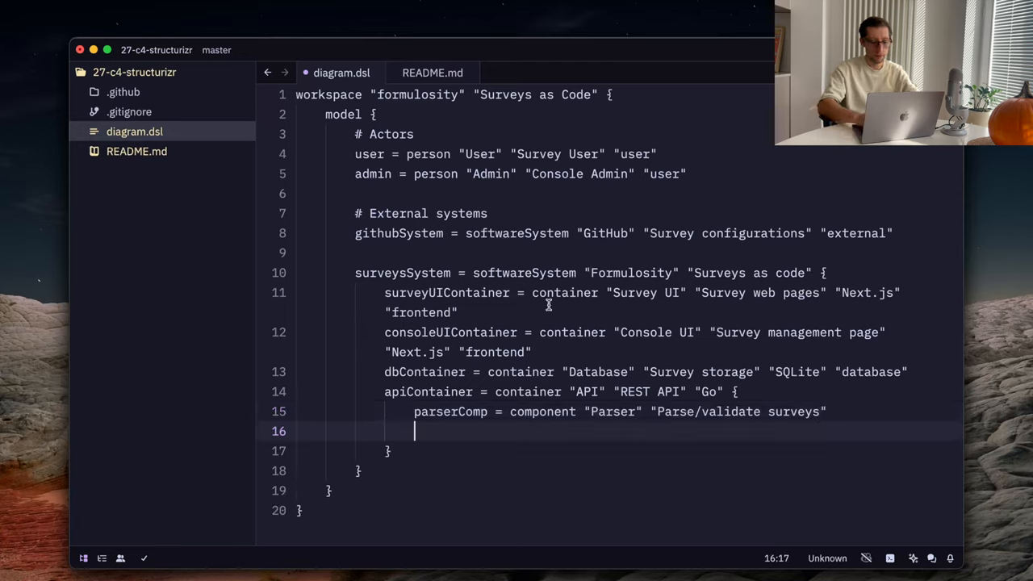
Step: Add userAPIComp "User API" "Public user API" and adminAPIComp "Admin API" "Private admin API"
text(userAPICom)
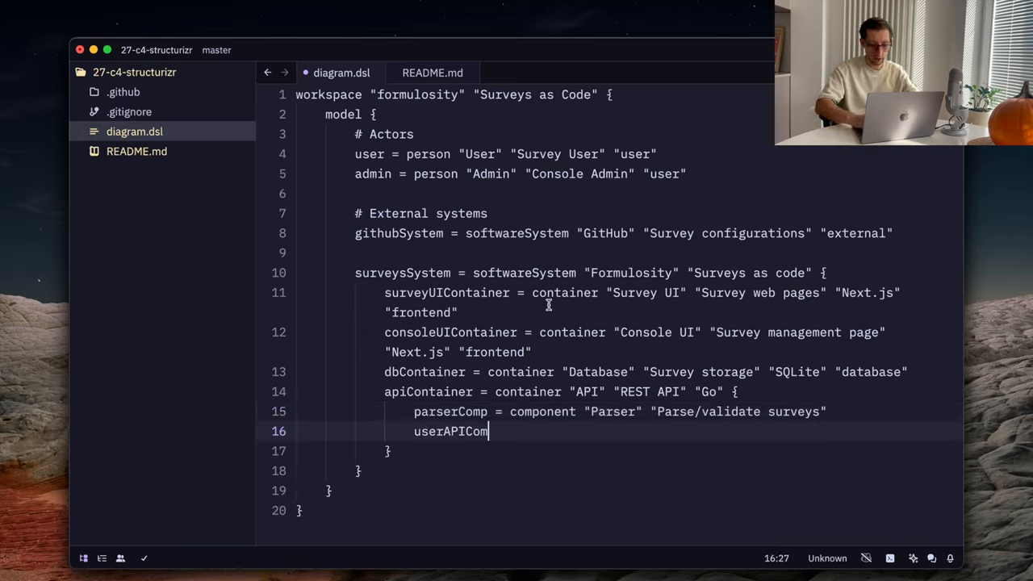
text(p)
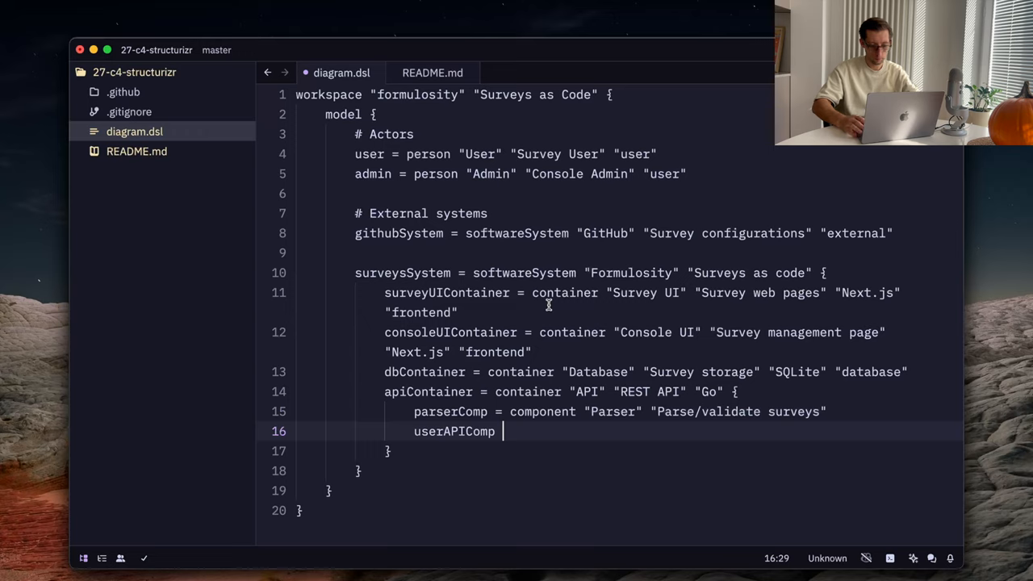
text(= component "Parser" "Parse/validate surveys")
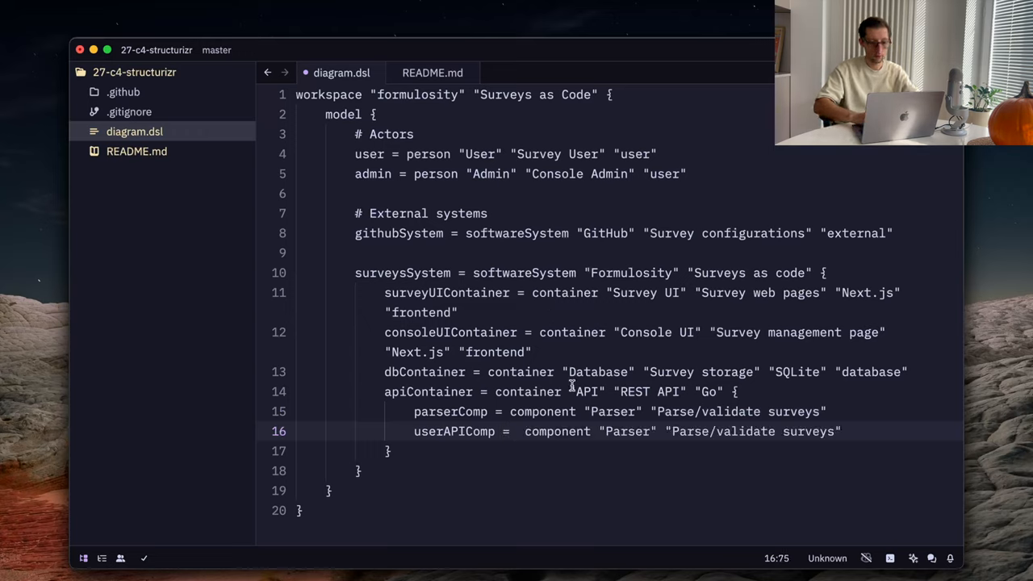
double_click(621, 430)
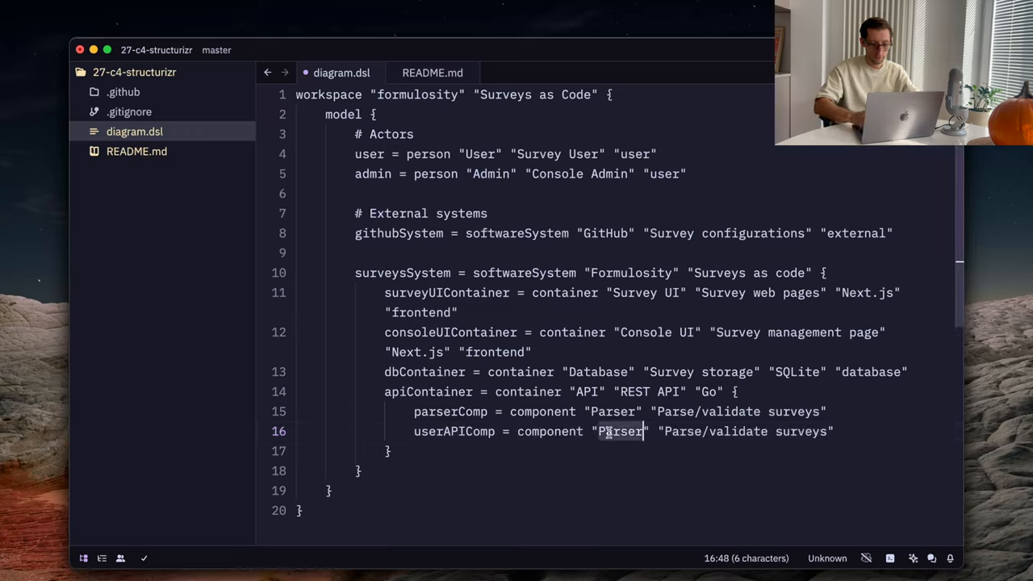
text(User API)
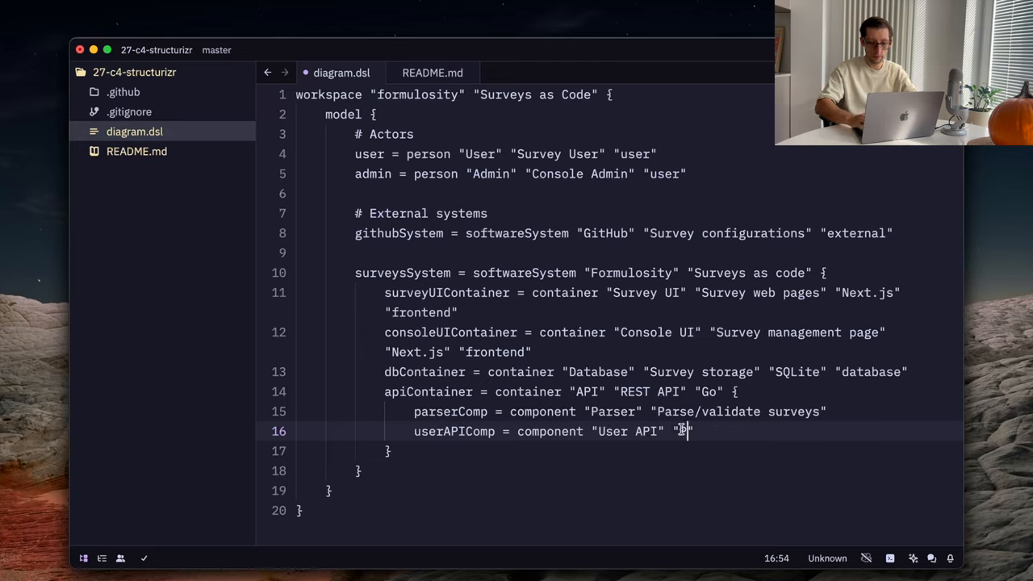
text(Public user API)
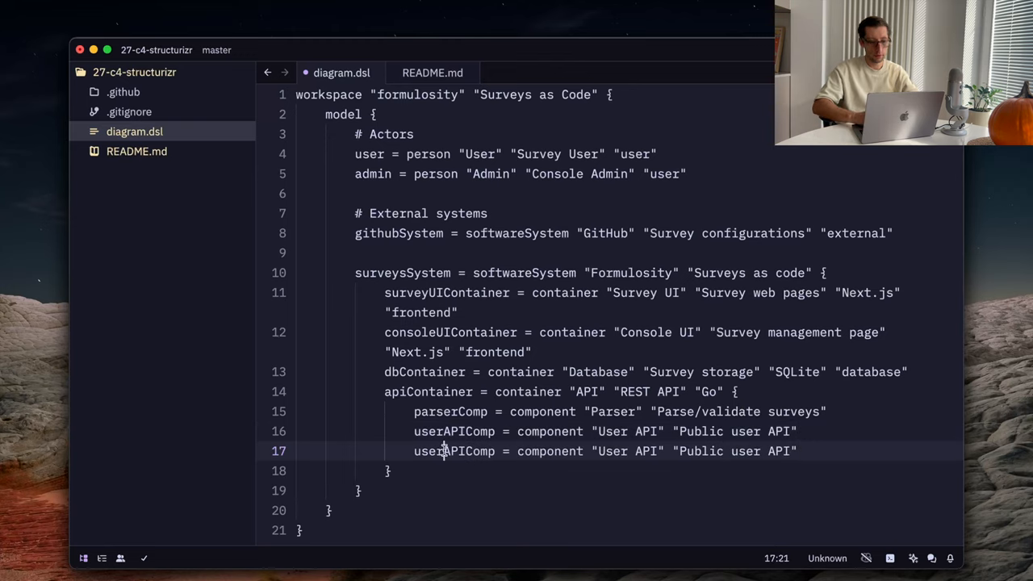
text(adminAPIComp)
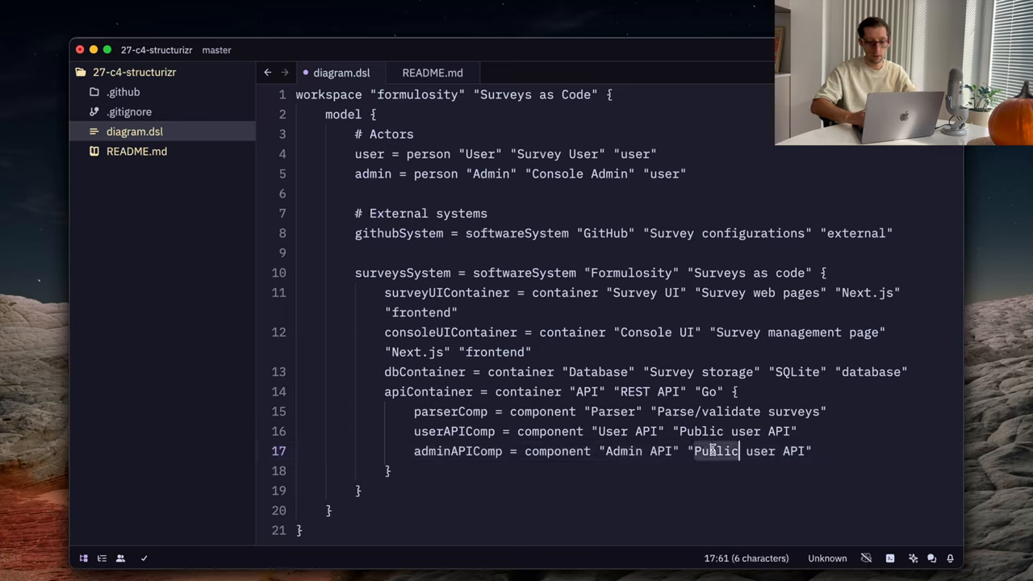
text(Private)
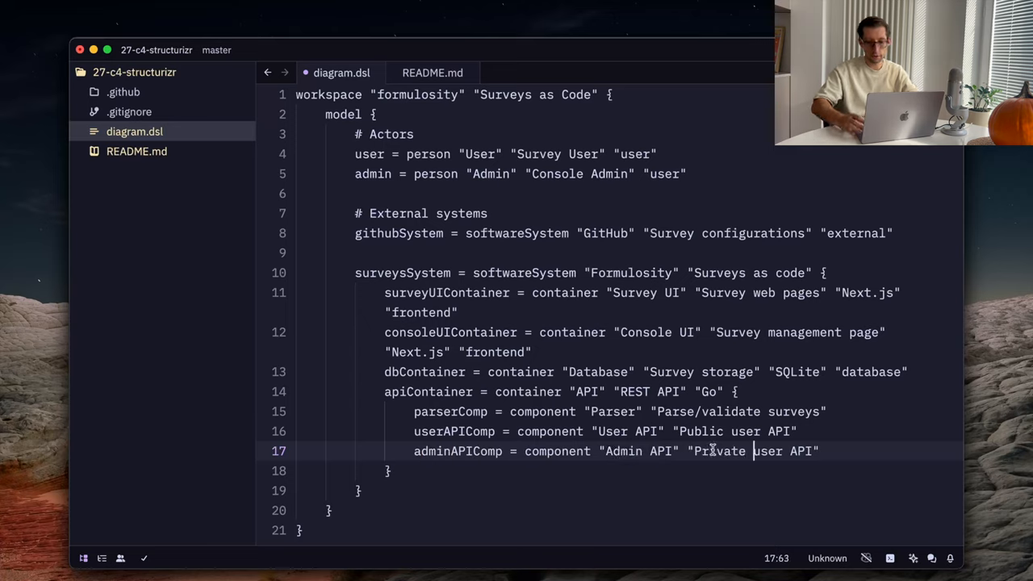
text(admin)
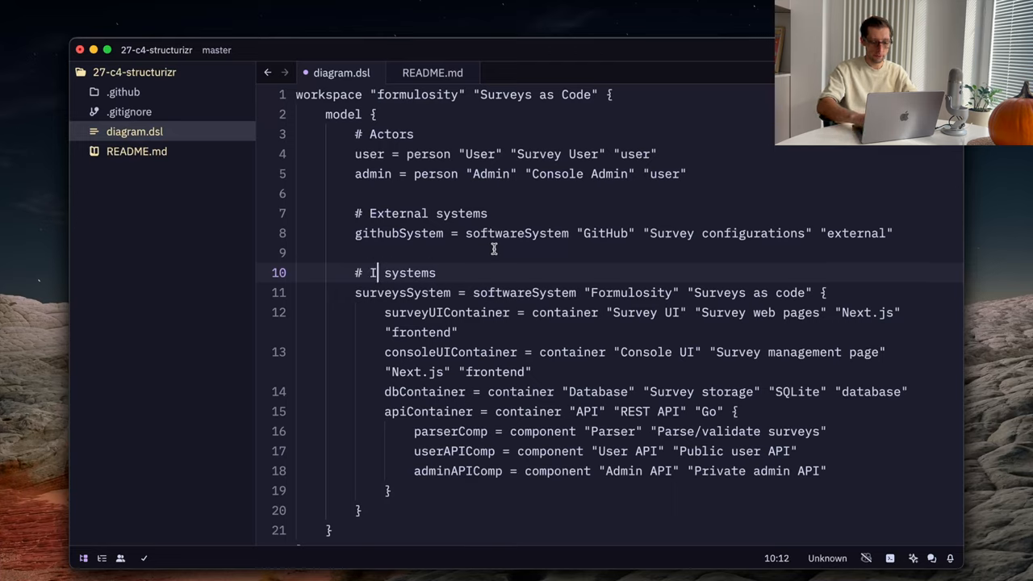
Step: Relabel the system comment '# Internal system' and add '# Relationships' after the block
text(nternal system)
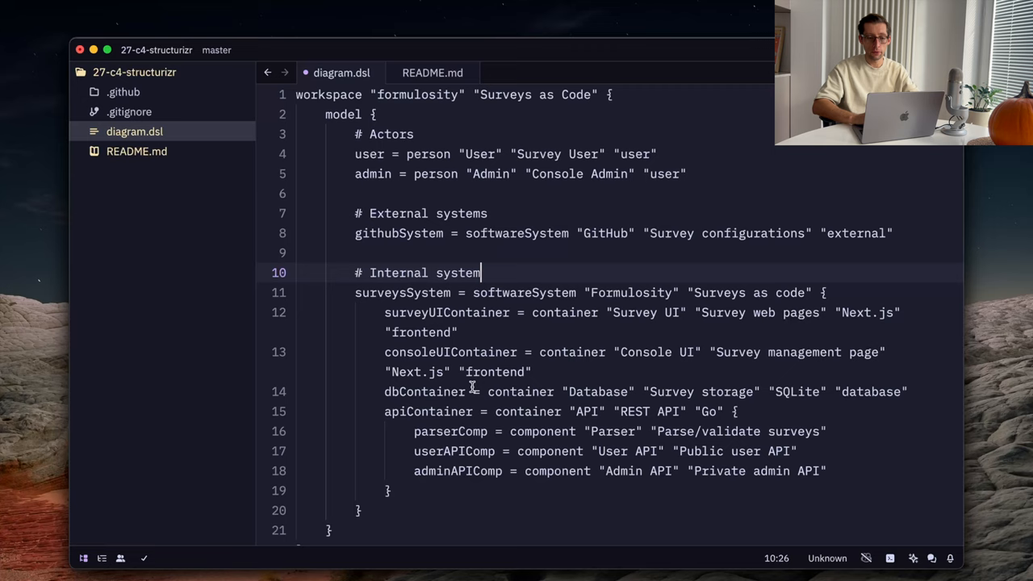
scroll(down, 3)
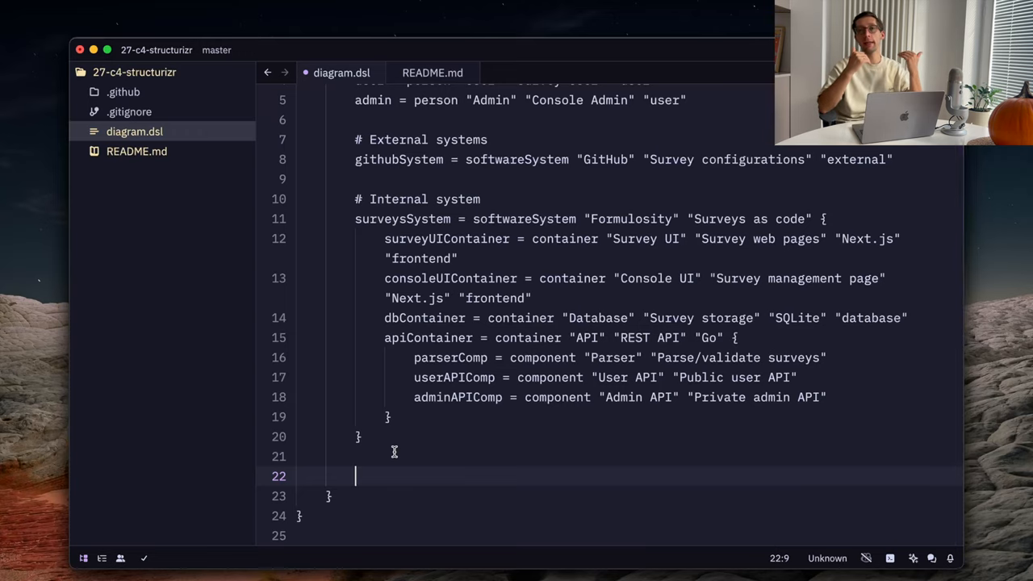
text(#)
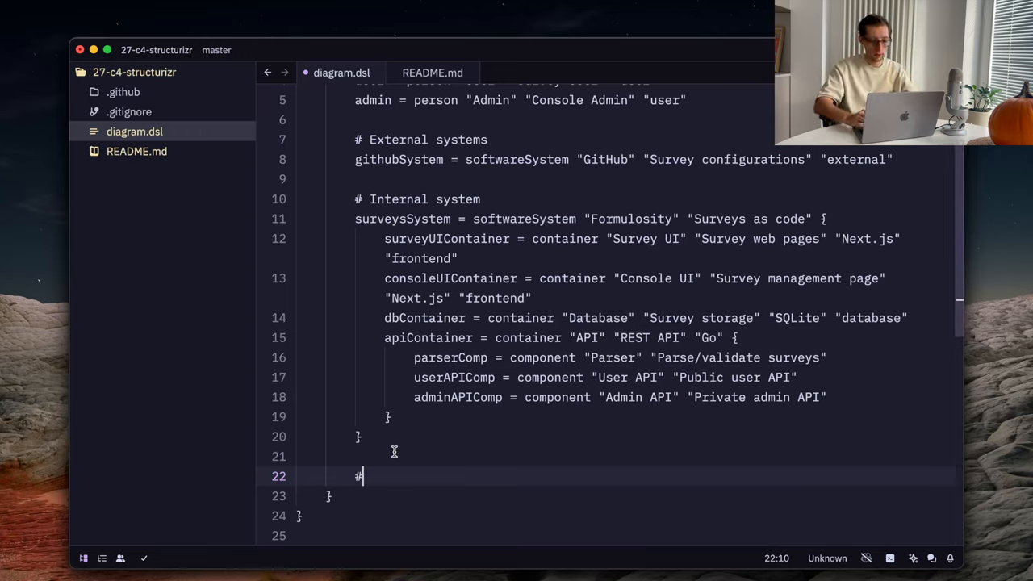
text(Relatio)
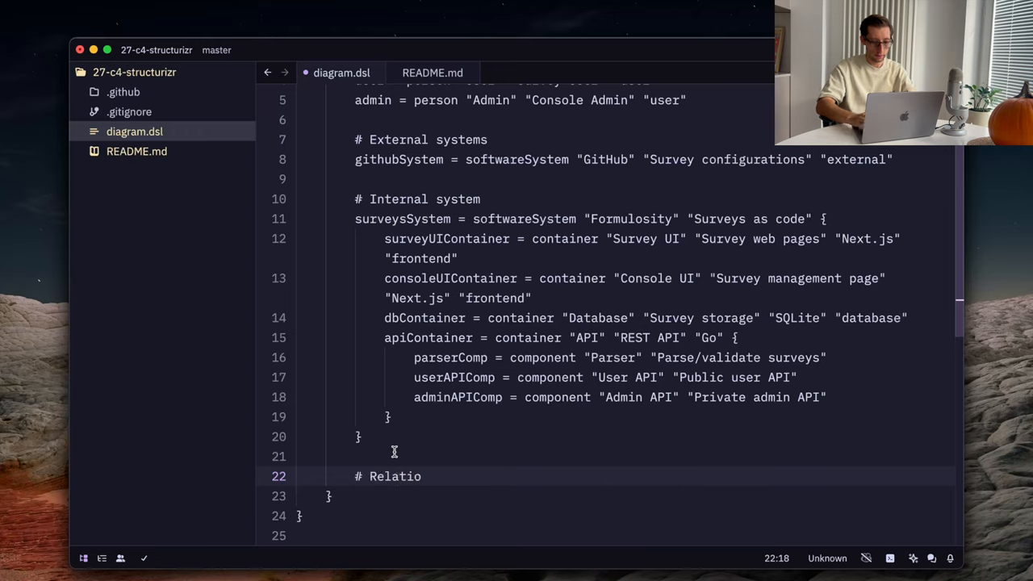
text(nshi)
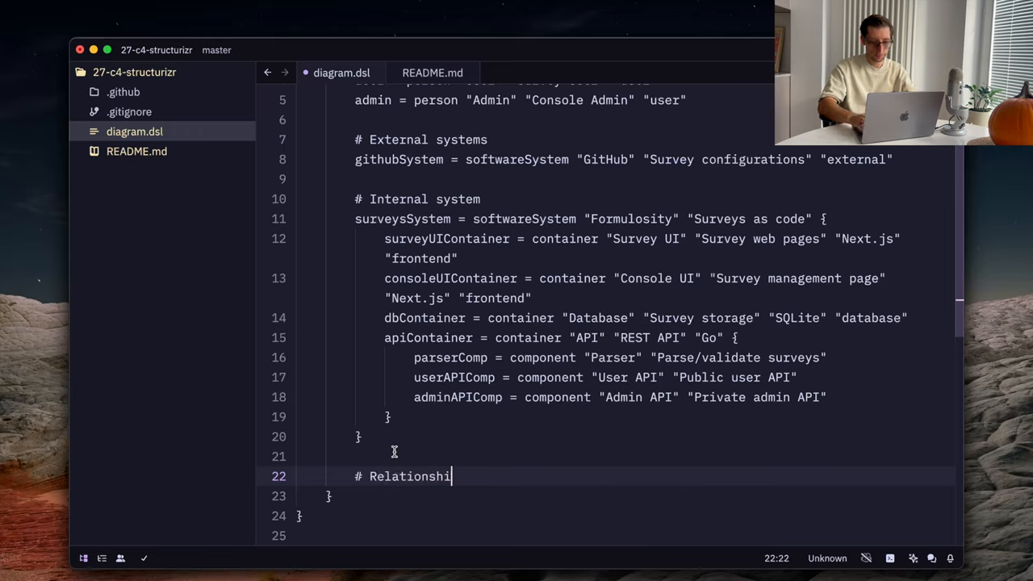
text(ps)
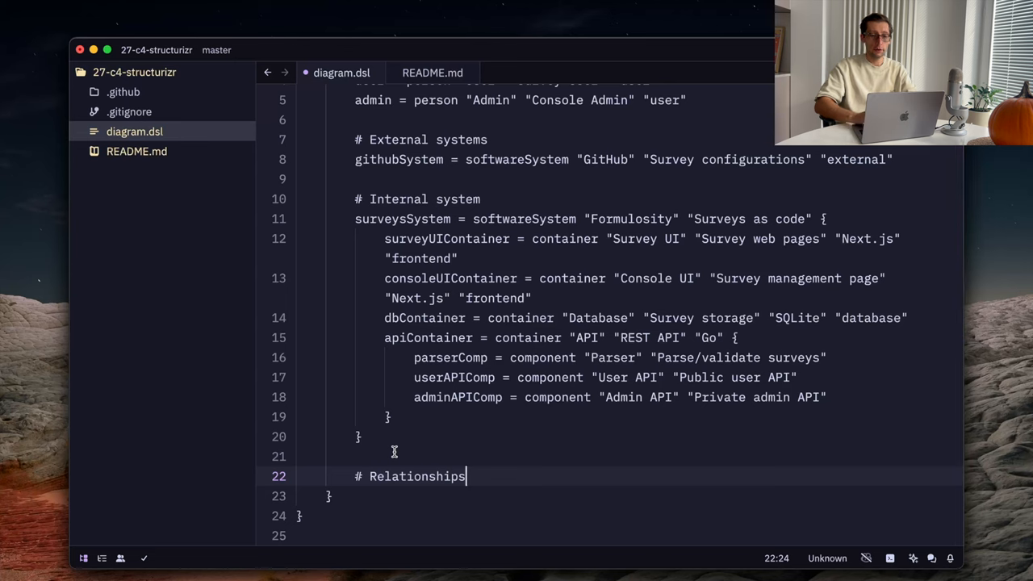
scroll(up, 3)
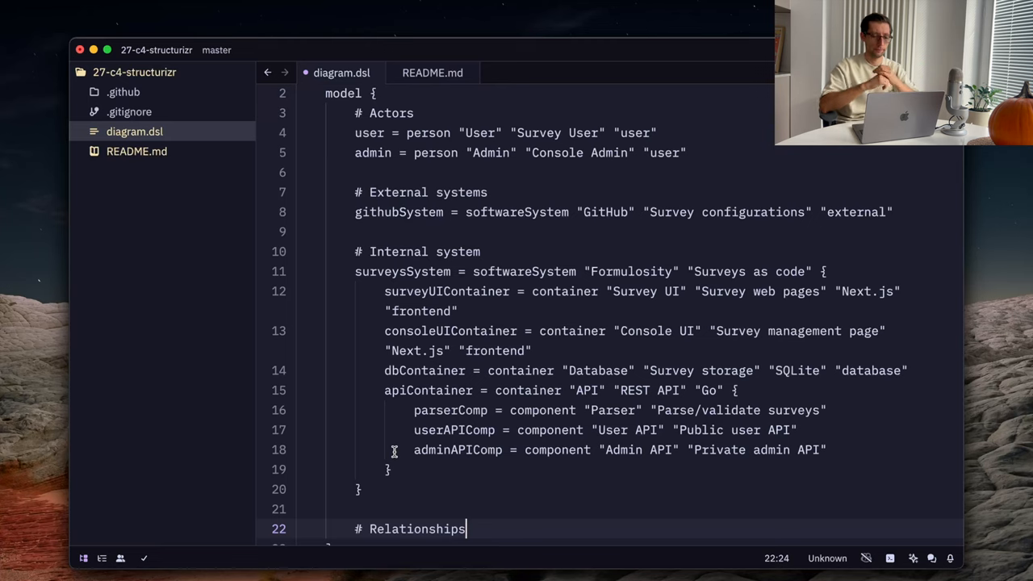
scroll(down, 3)
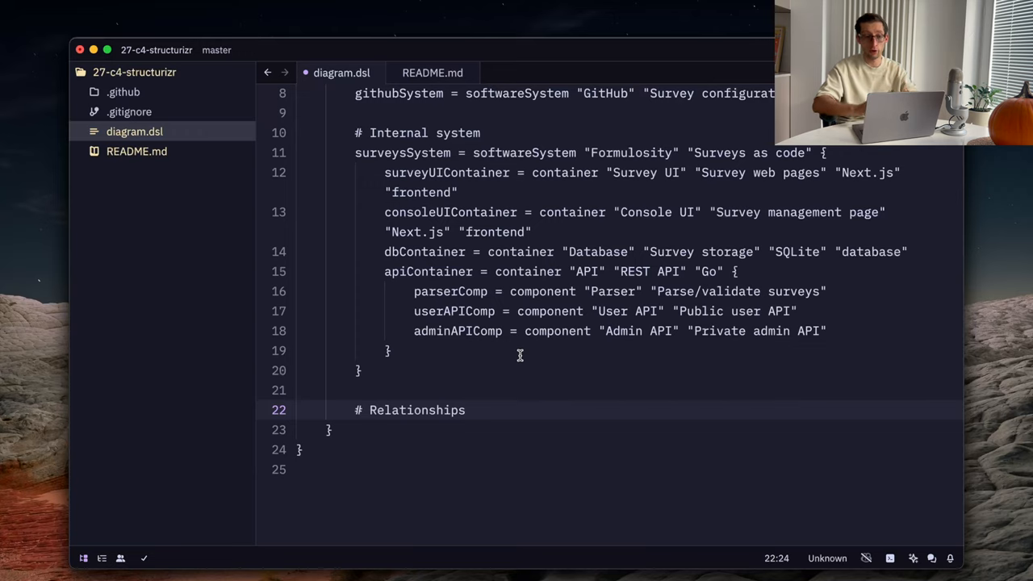
Step: Write user -> surveyUIContainer "Uses" and admin -> consoleUIContainer "Uses"
text(u)
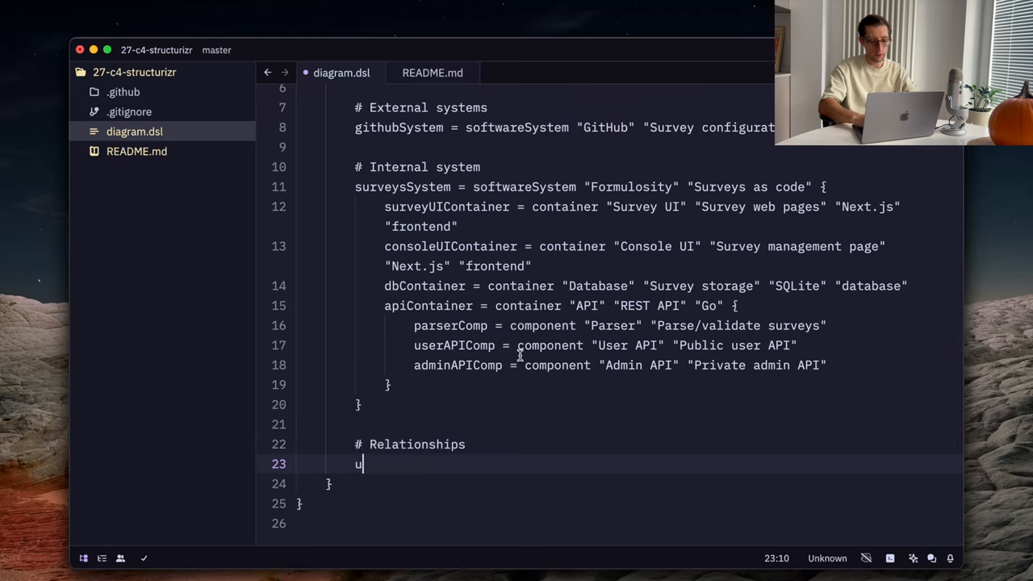
text(ser →)
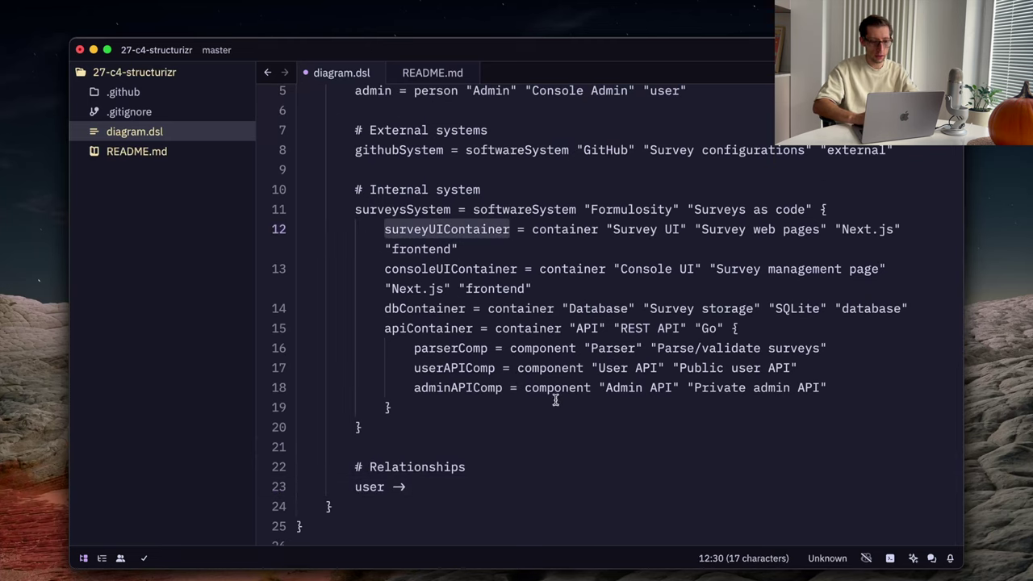
text(surveyUIContainer "Use)
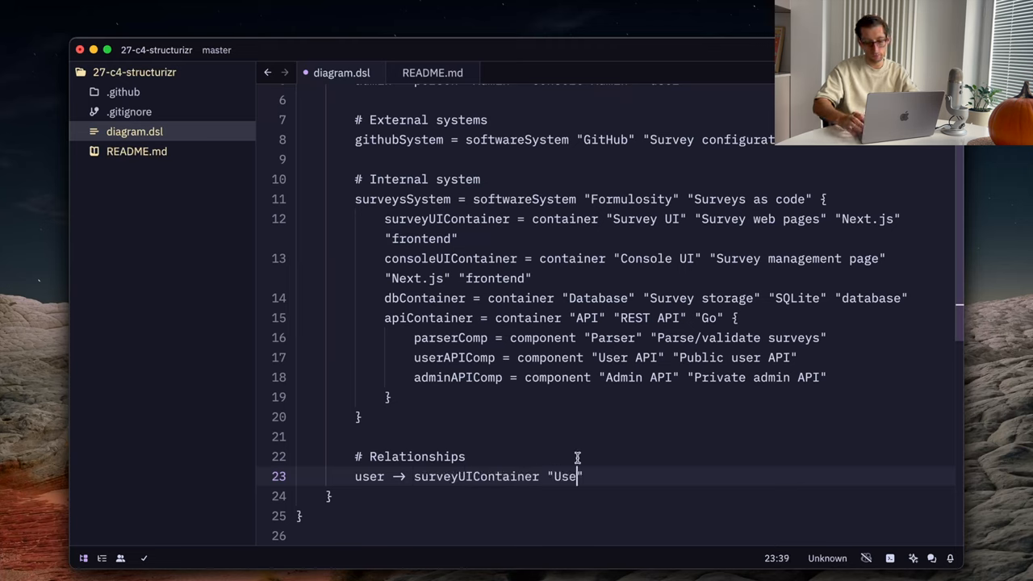
text(s)
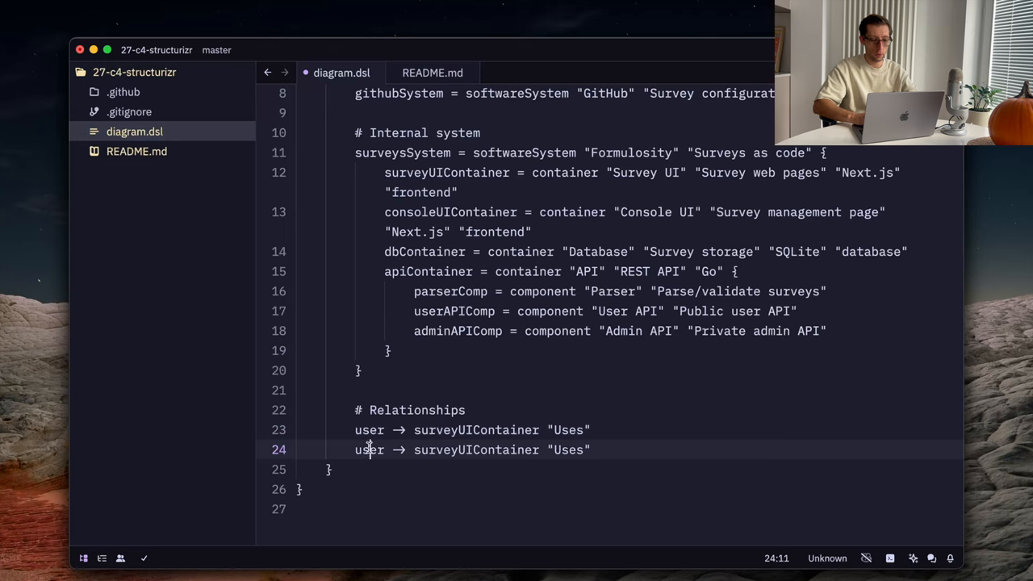
text(admin)
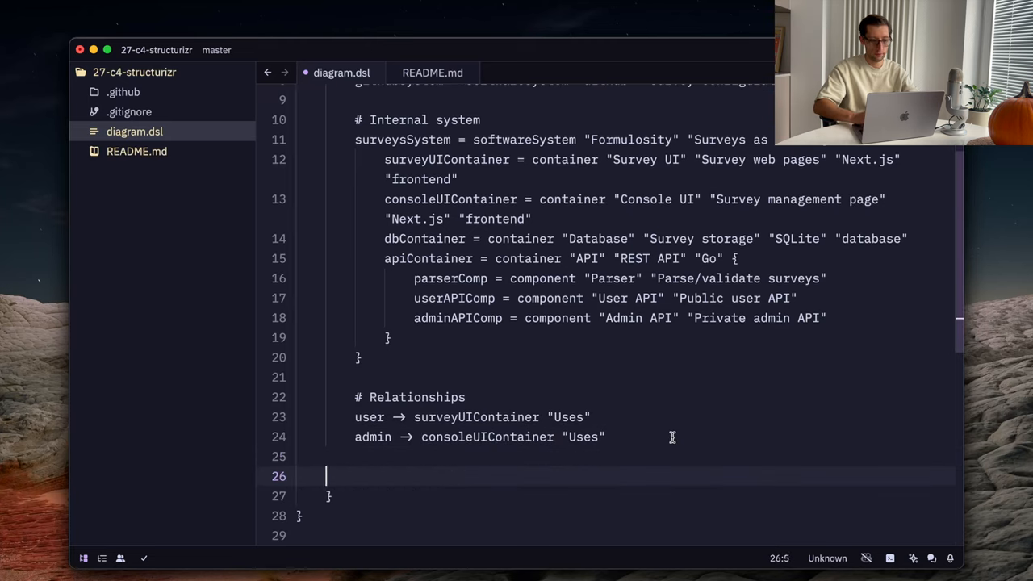
Step: Under a # Containers comment, write apiContainer -> dbContainer "Stores surveys in"
text(#)
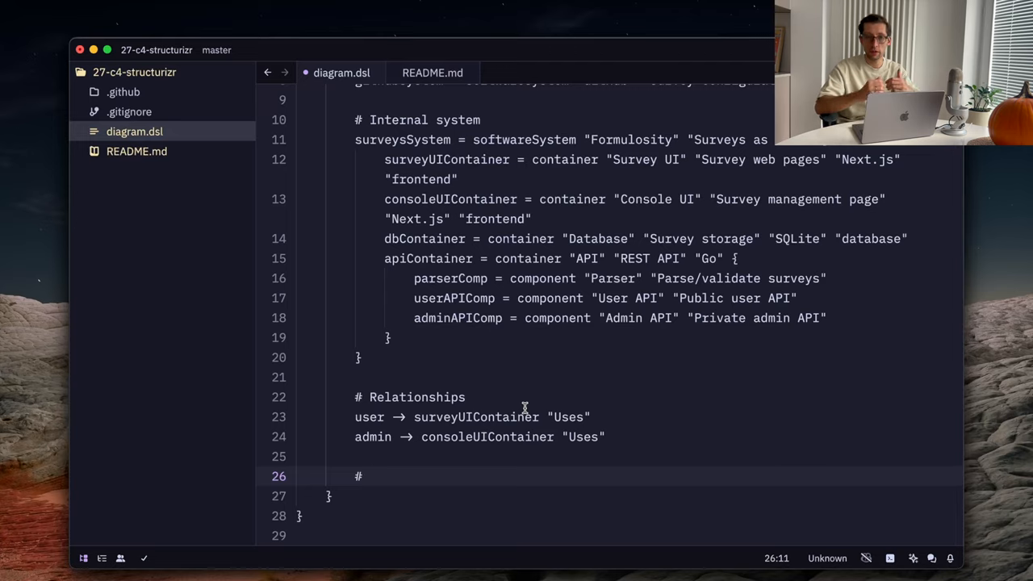
text(Containers)
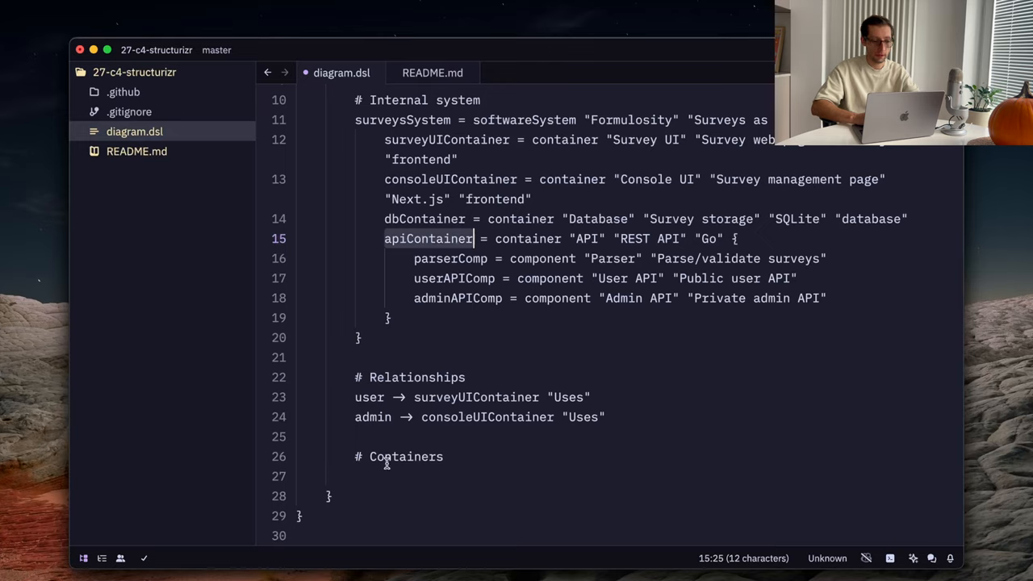
text(apiContainer →)
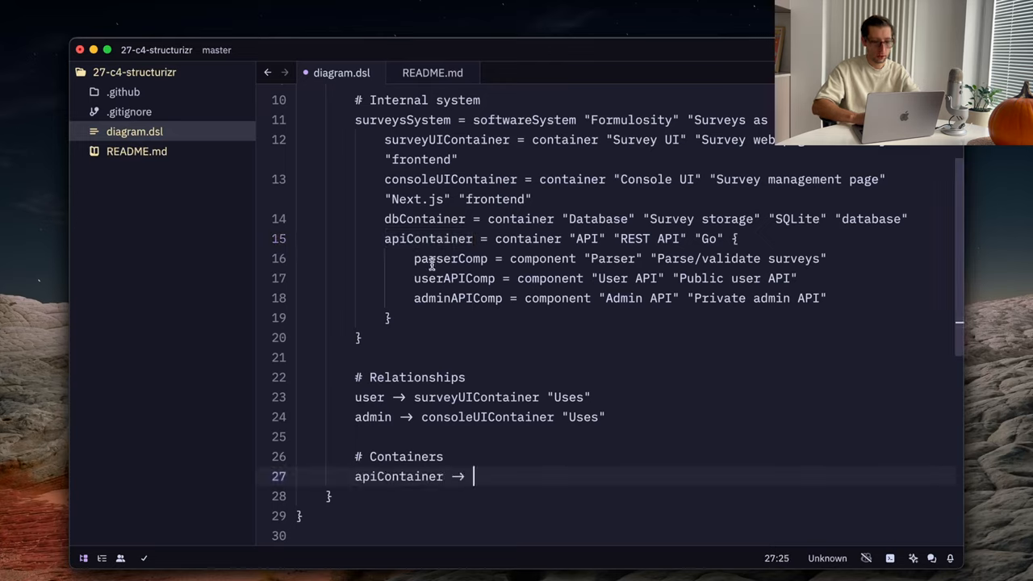
text(dbContainer)
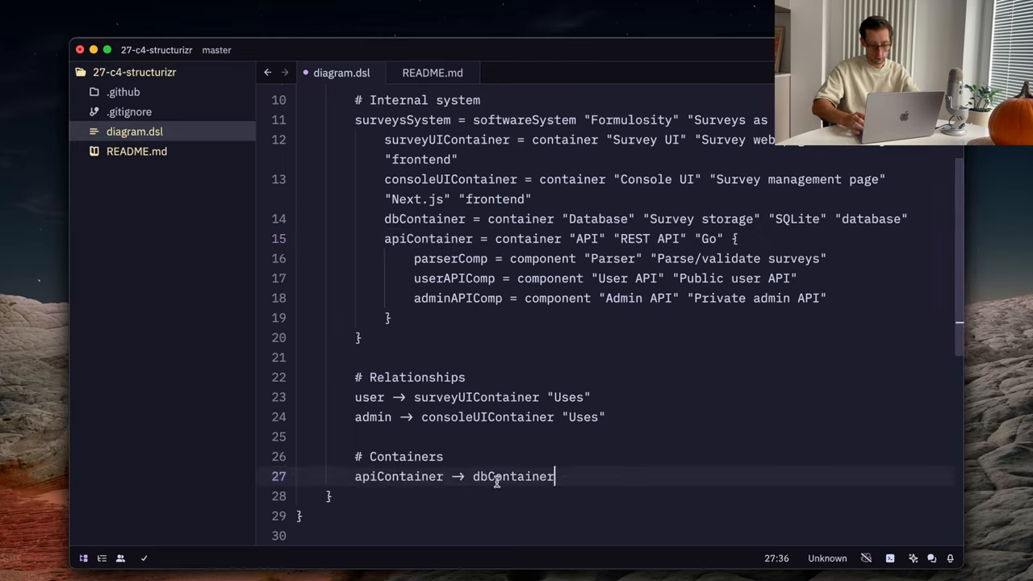
text("")
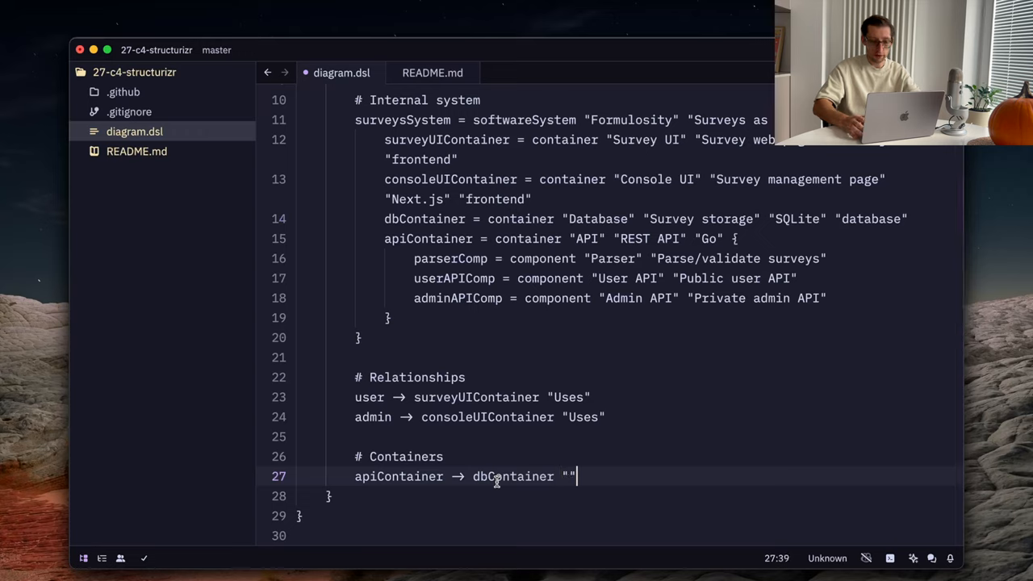
text(Stores)
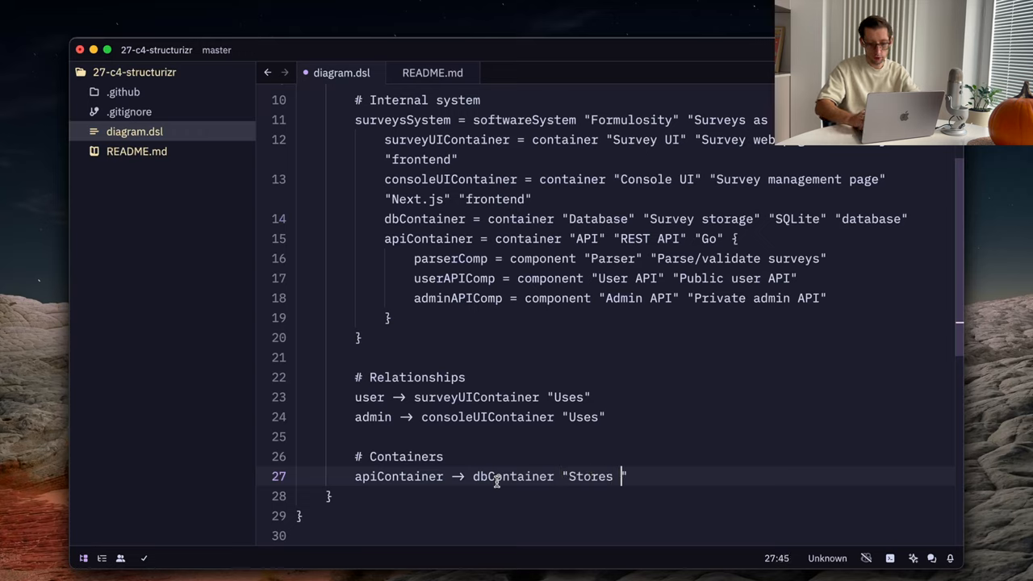
text(surveys)
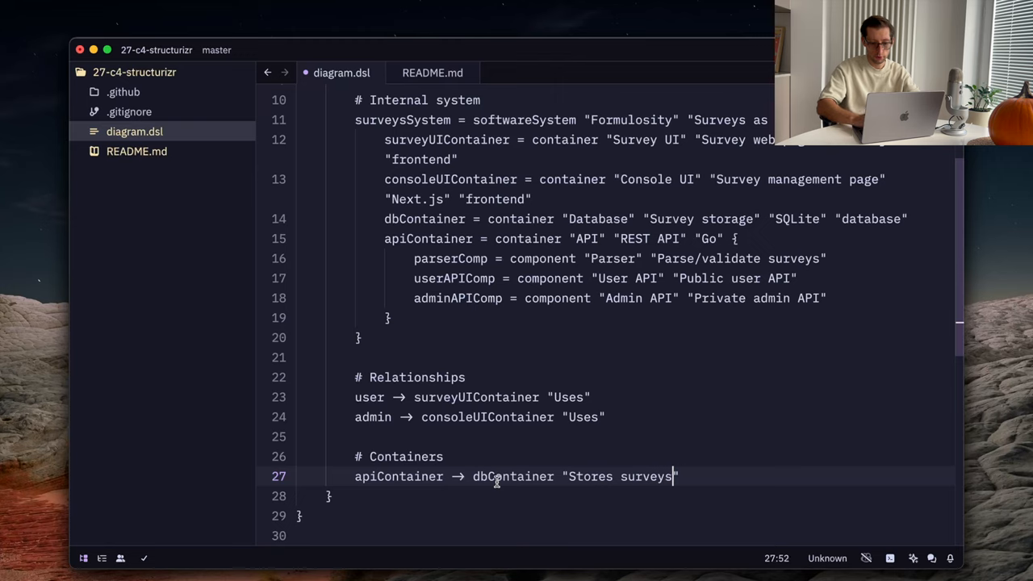
text(in")
text(surveyUIContainer)
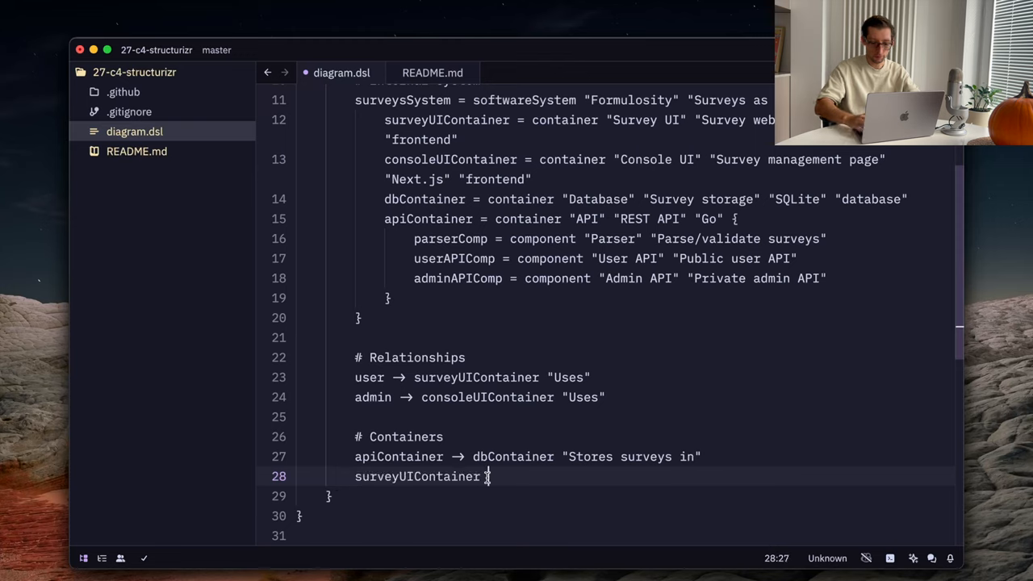
Step: Add surveyUIContainer and consoleUIContainer -> apiContainer "Calls" relationships
text(→)
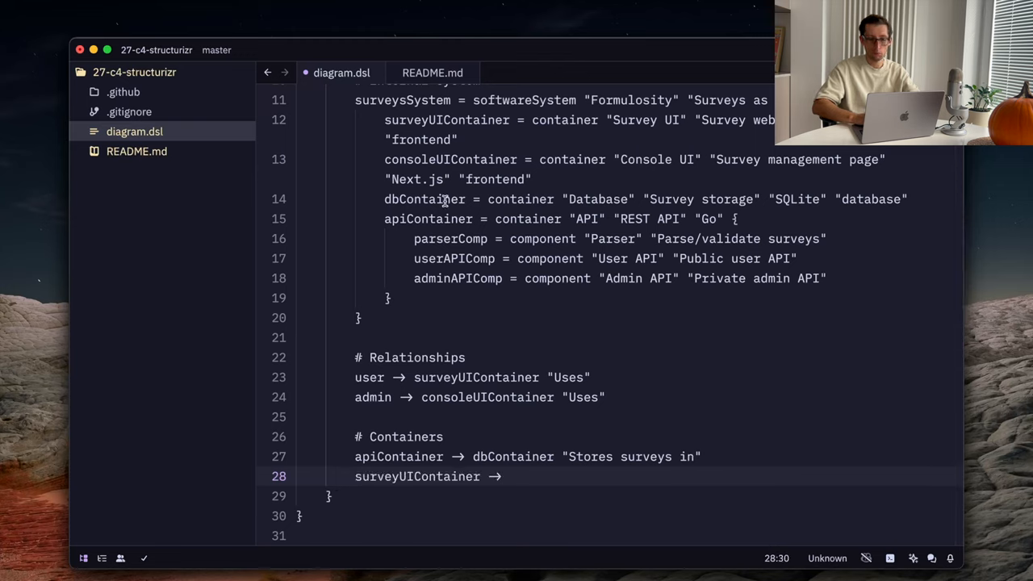
click(510, 476)
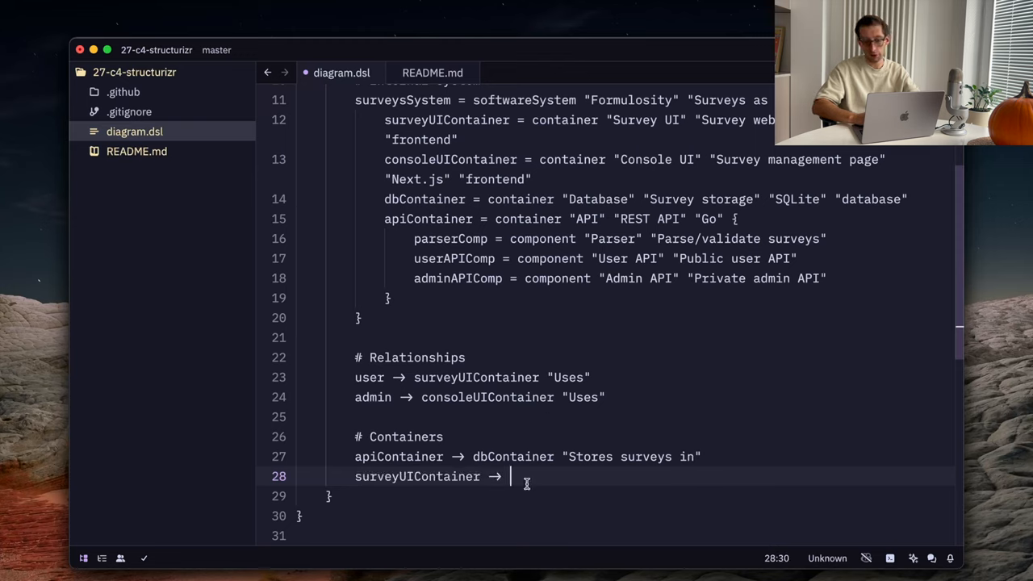
text(apiContainer "")
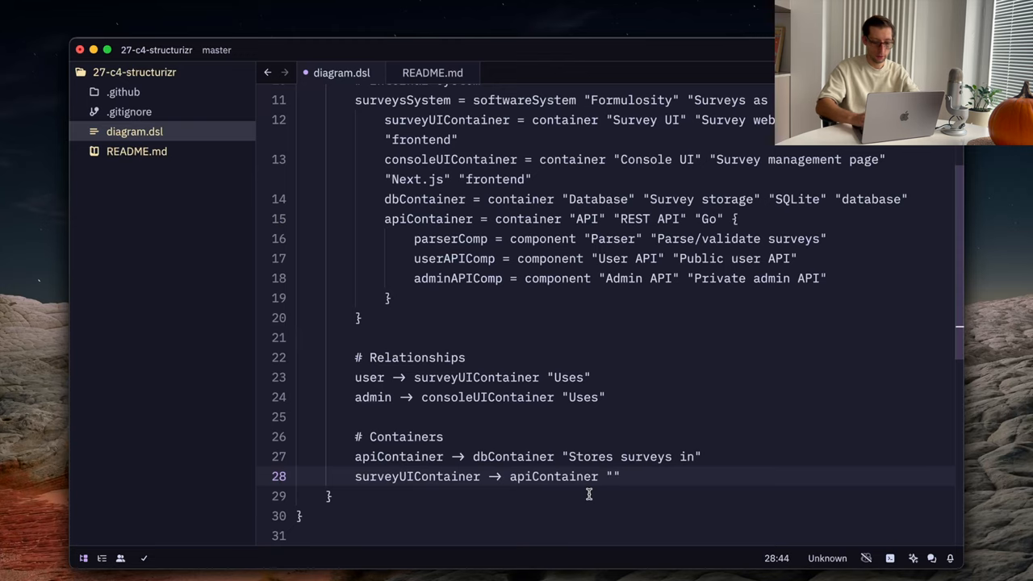
text(Calls)
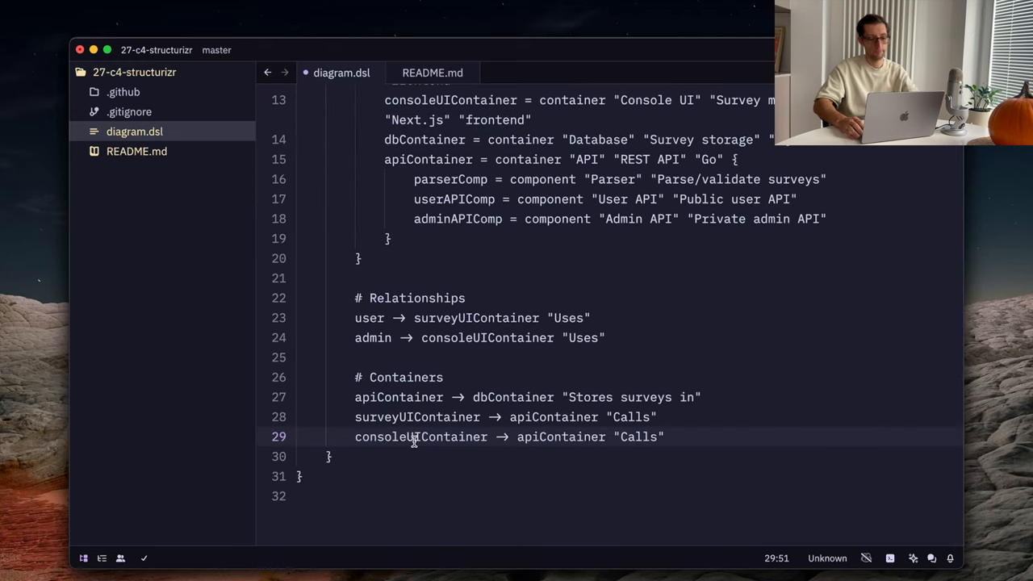
key(enter)
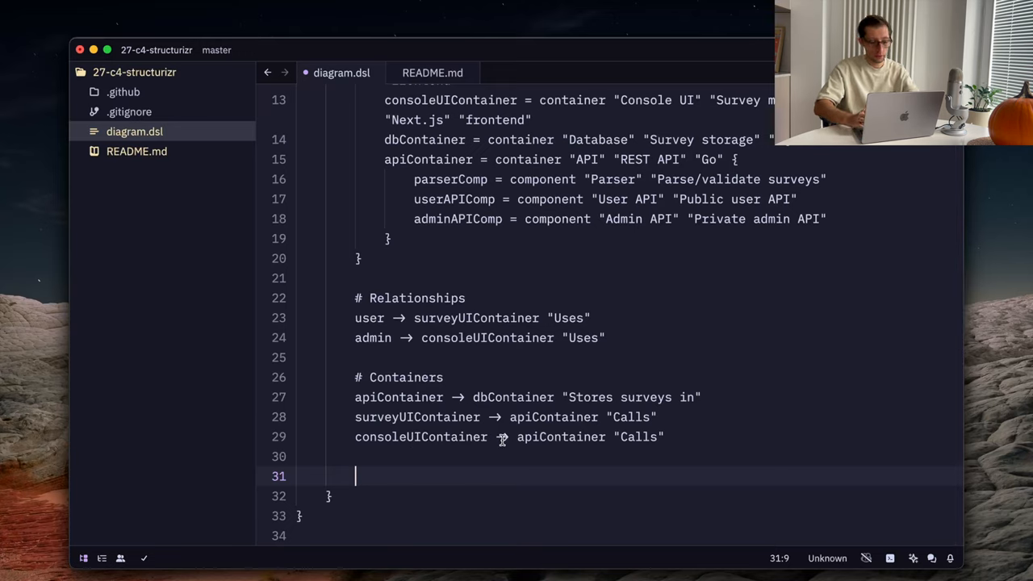
Step: Under # Components, write surveyUIContainer -> userAPIComp and consoleUIContainer -> adminAPIComp "Calls"
text(# Comp)
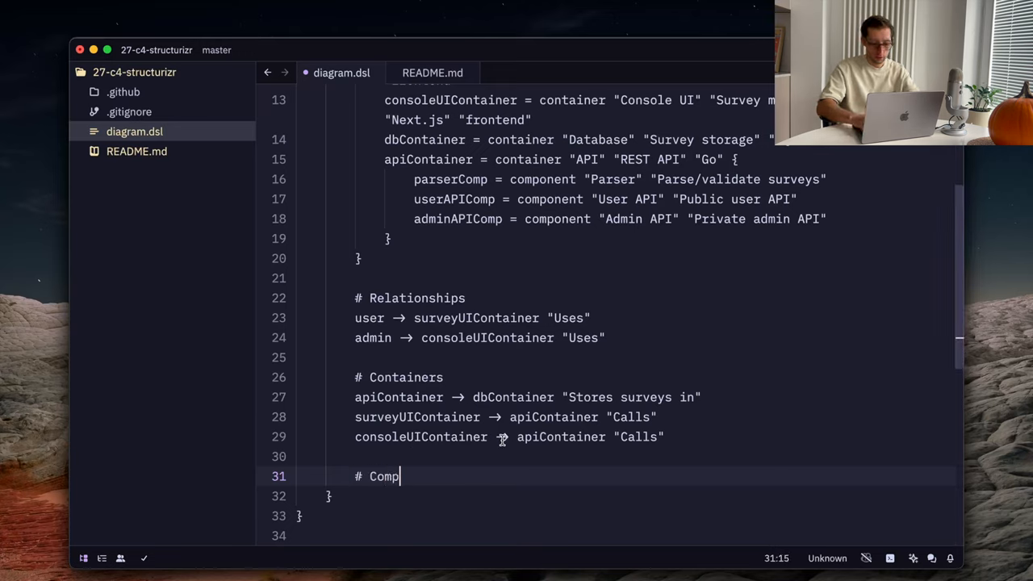
text(onents)
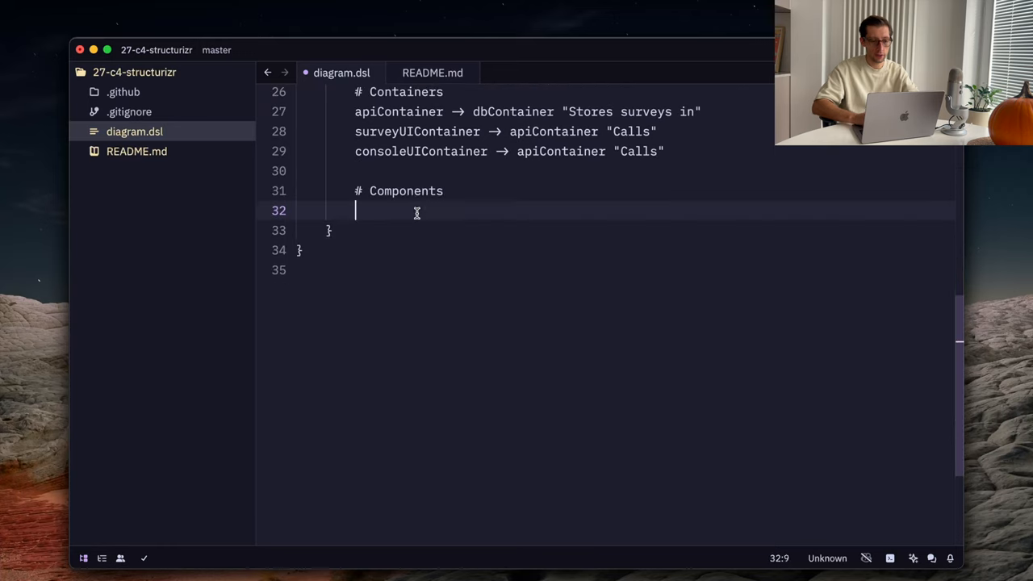
text(surveyUIContainer →)
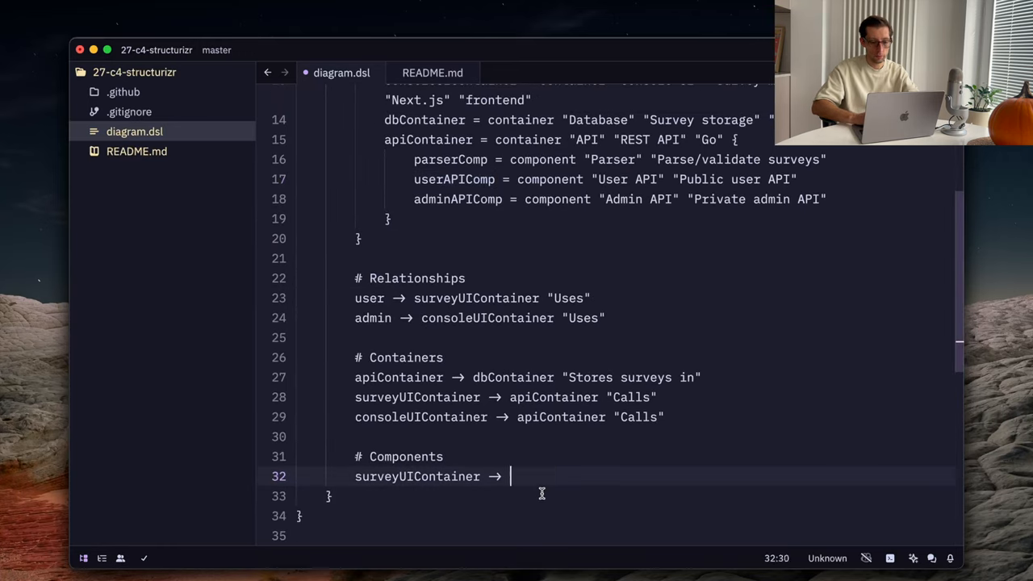
text(userAPIComp "Calls)
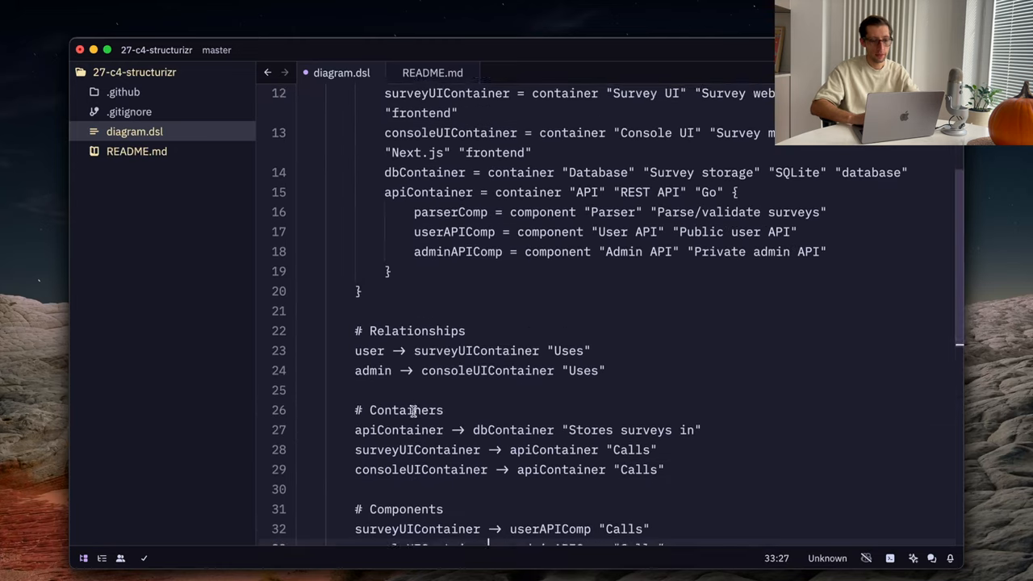
Step: Add parserComp -> githubSystem "Fetches surveys config"
scroll(down, 3)
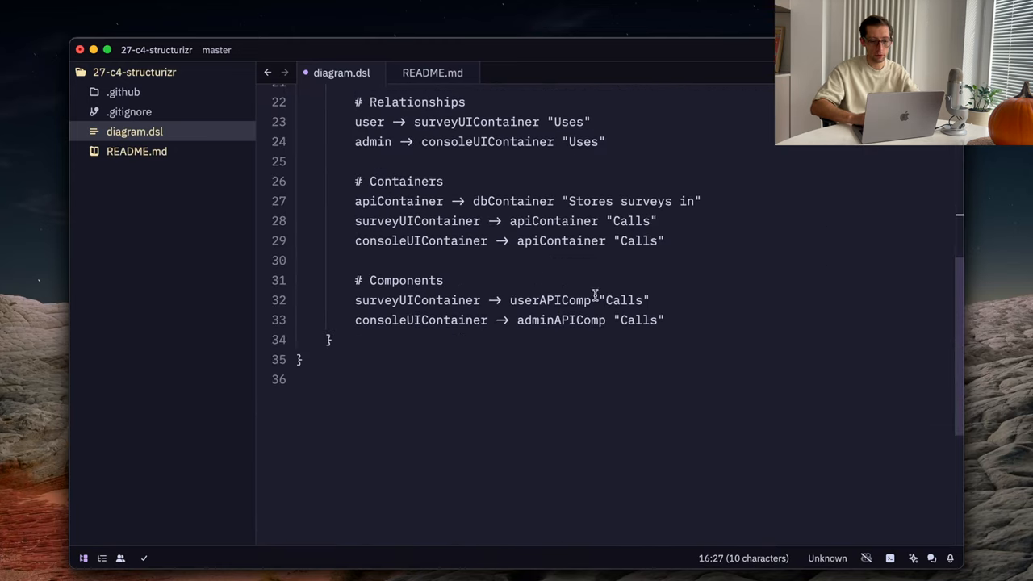
text(parserComp →)
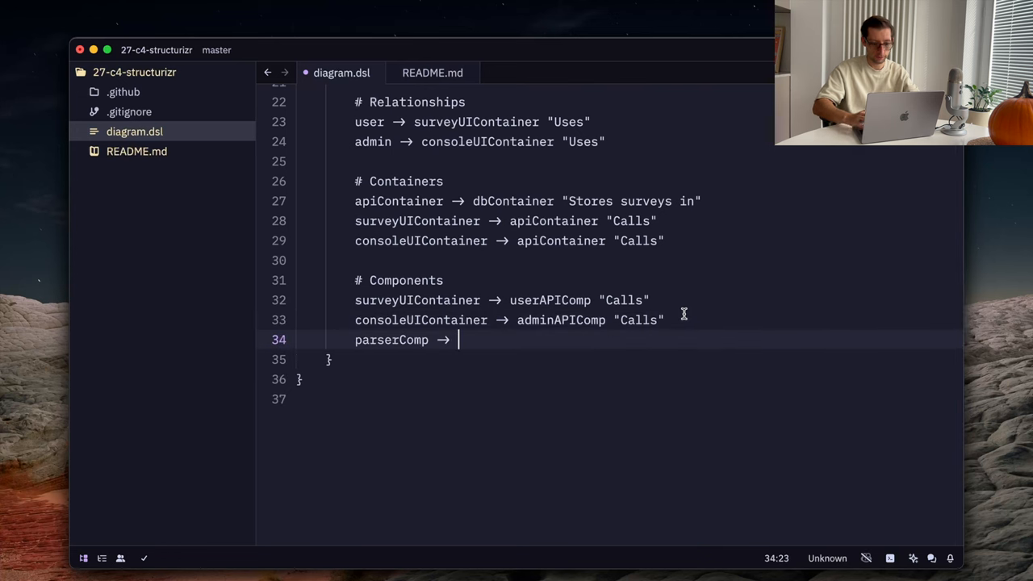
scroll(up, 3)
text( githubSystem)
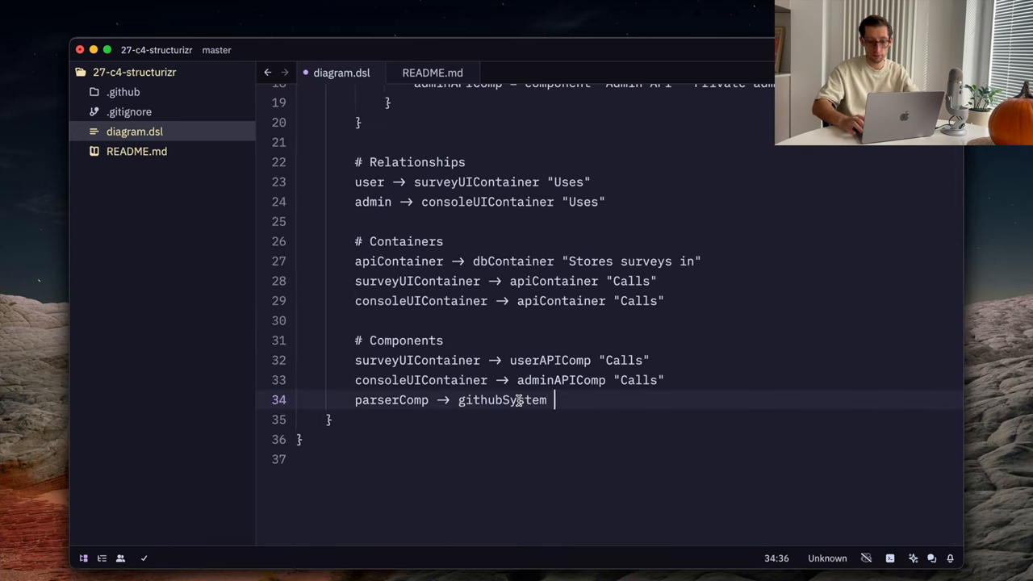
text(")
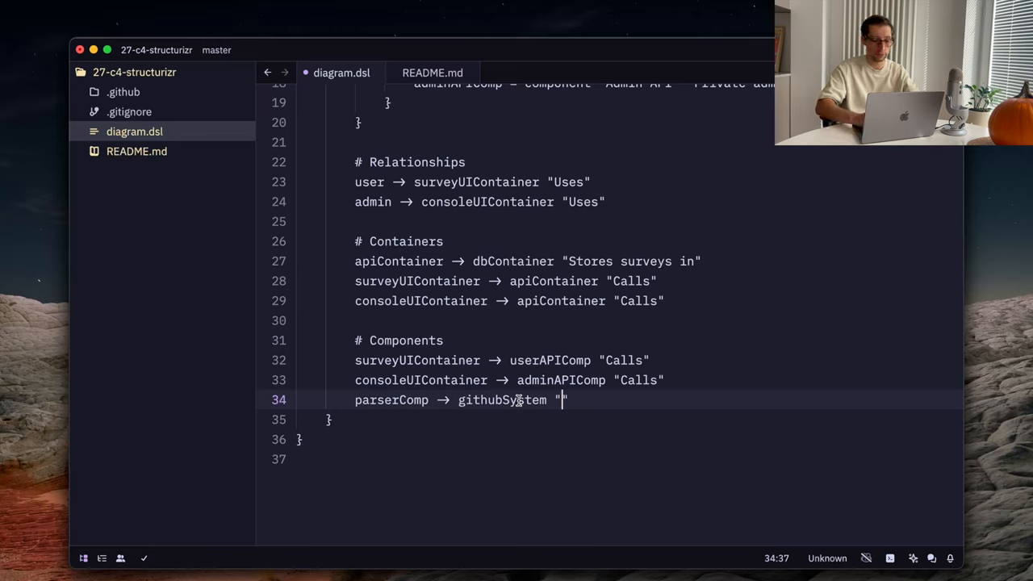
text(Fetches s)
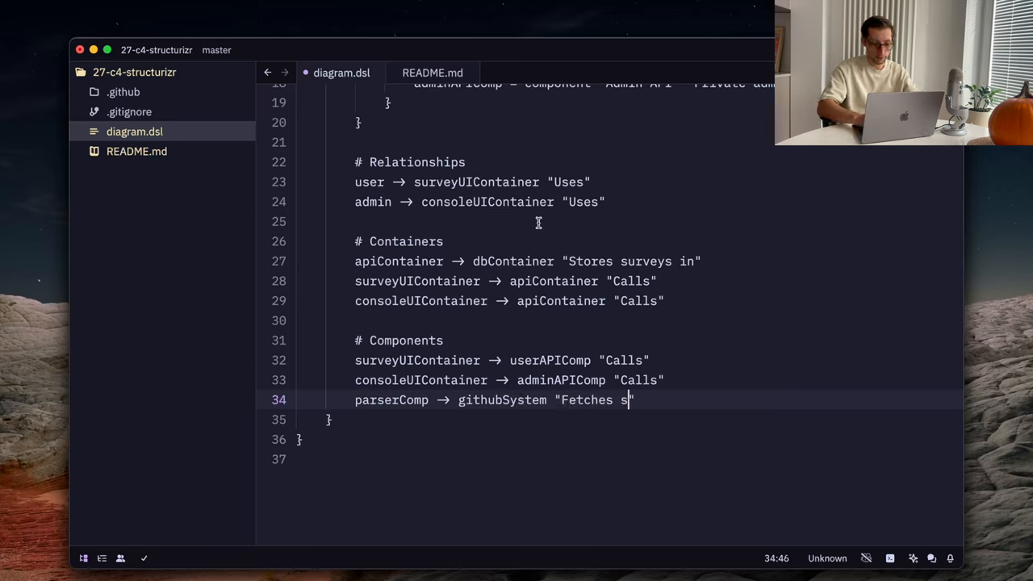
text(urveys conf)
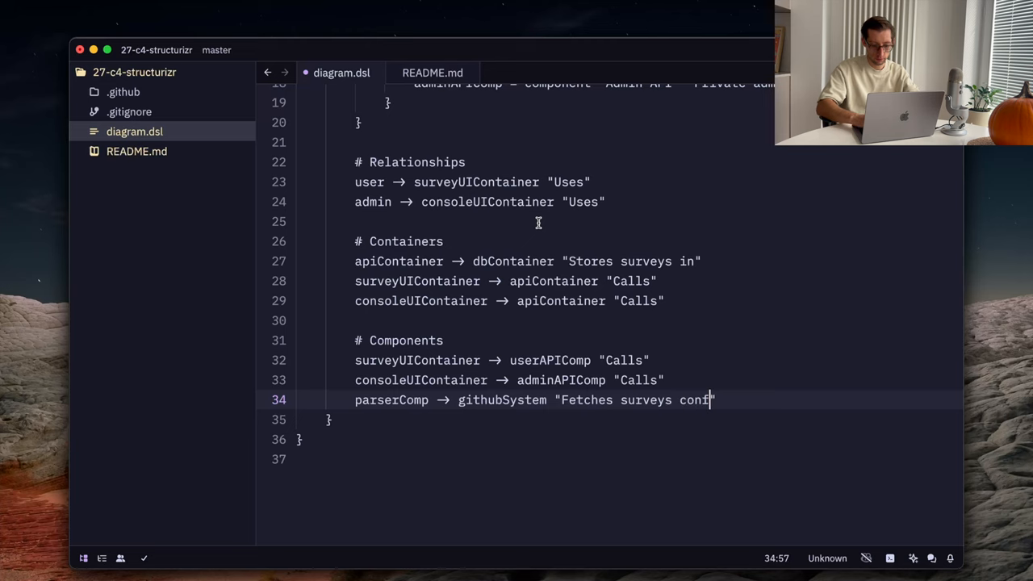
text(ig)
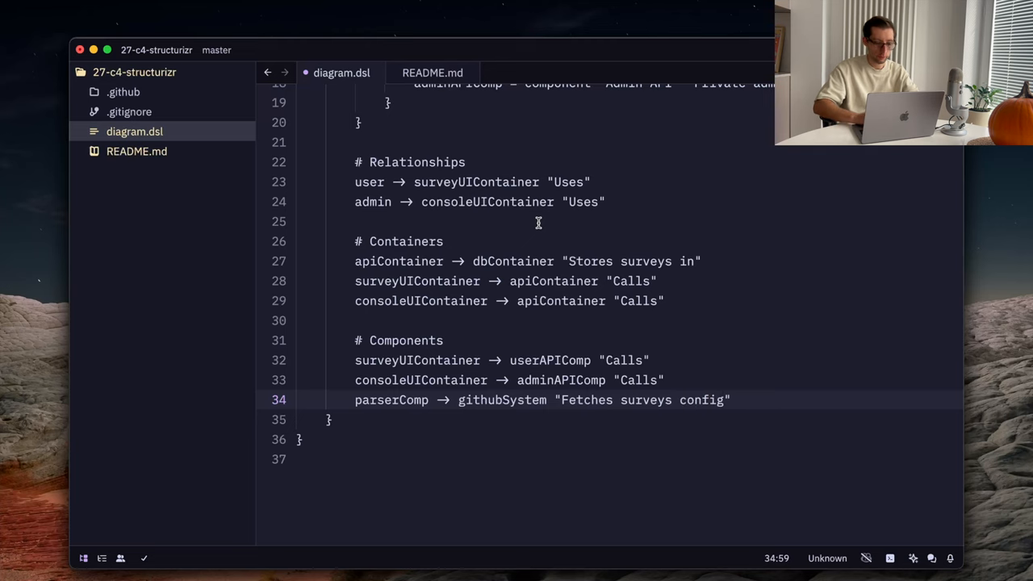
scroll(up, 3)
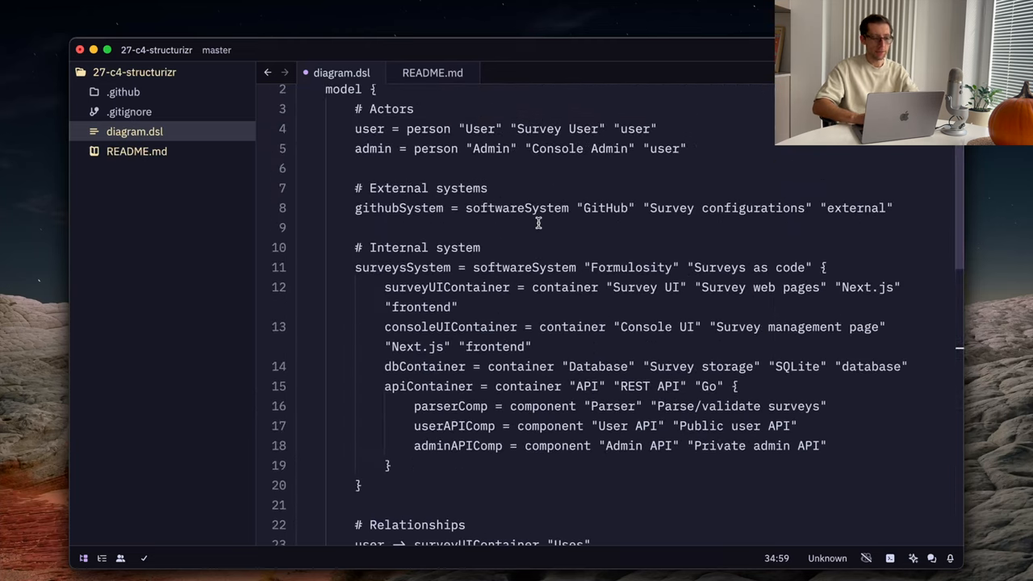
scroll(down, 3)
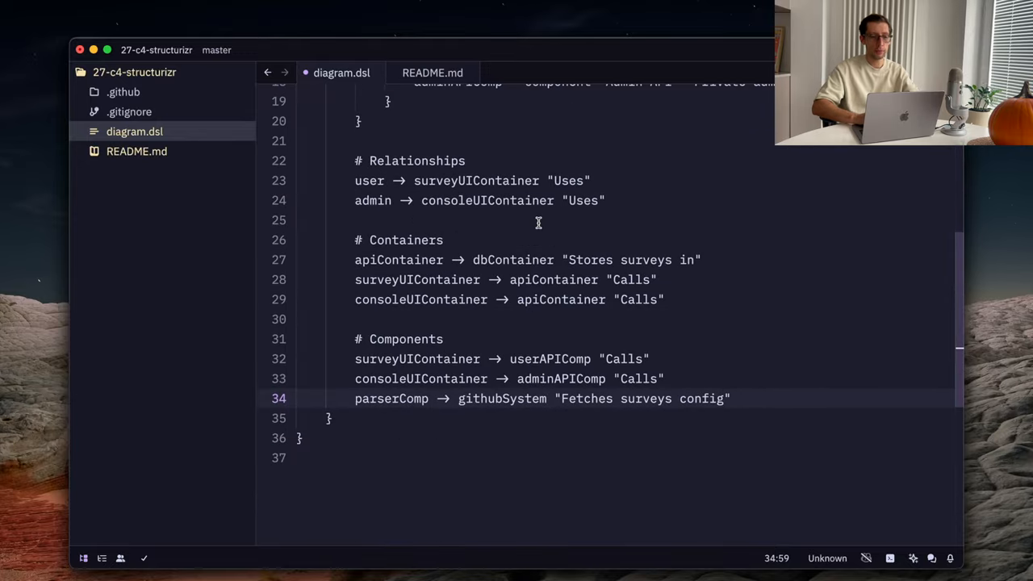
mouse_move(410, 397)
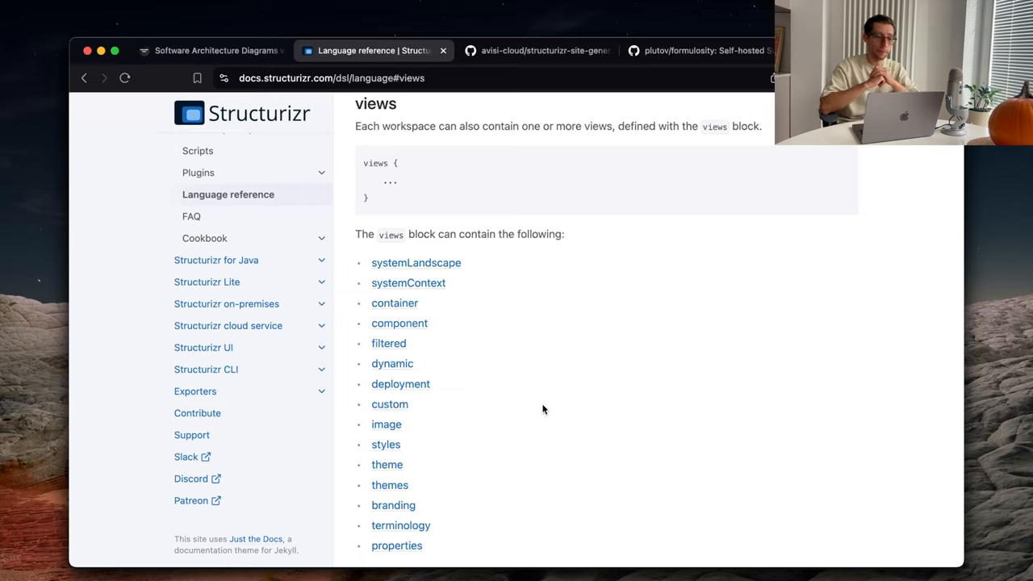
mouse_move(417, 263)
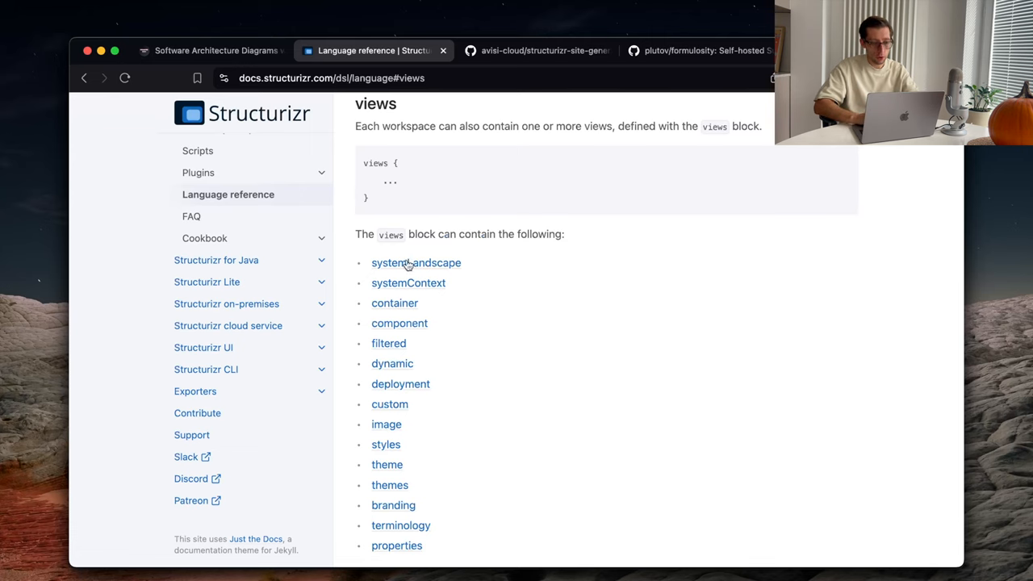
scroll(down, 3)
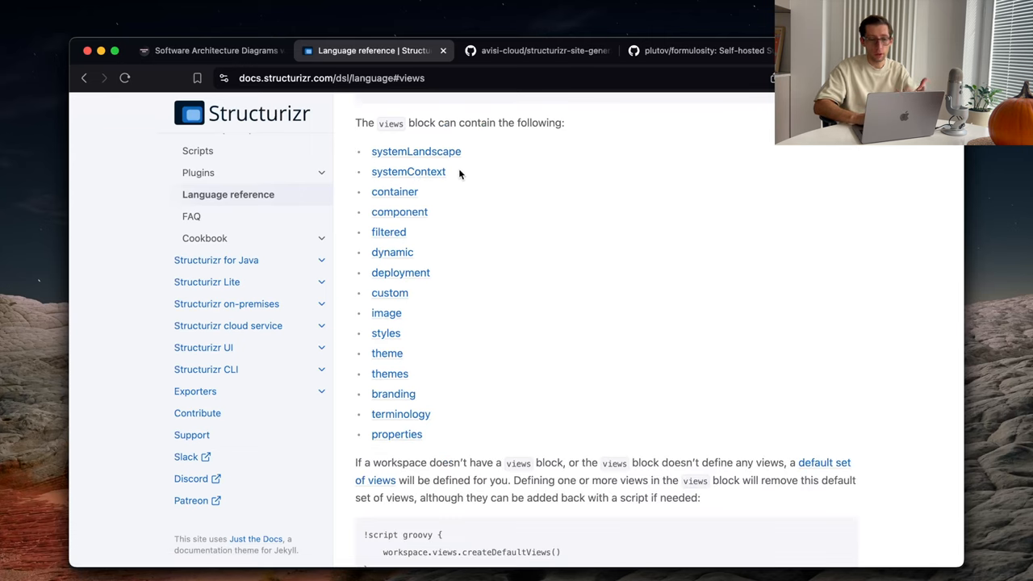
mouse_move(421, 190)
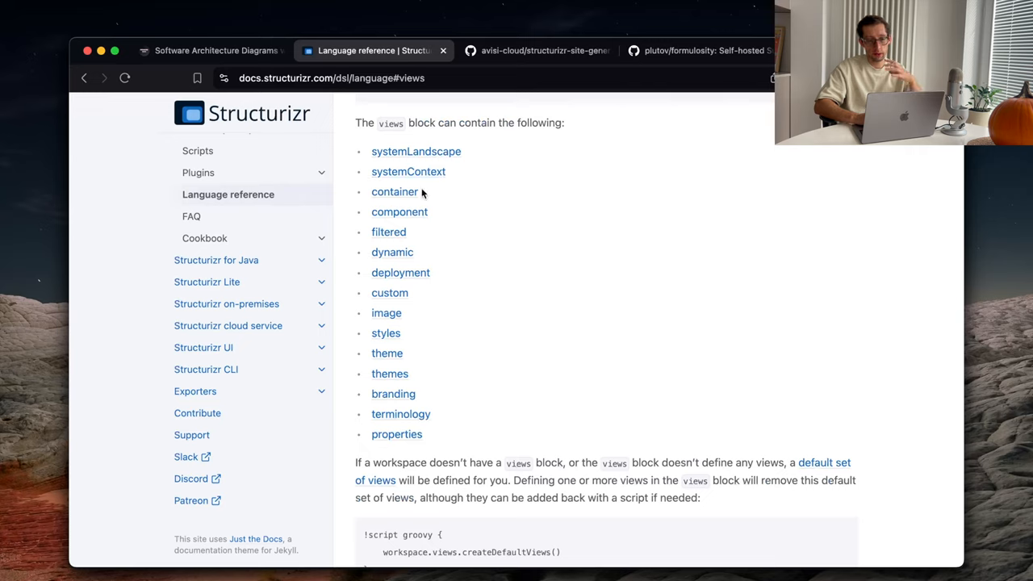
mouse_move(418, 217)
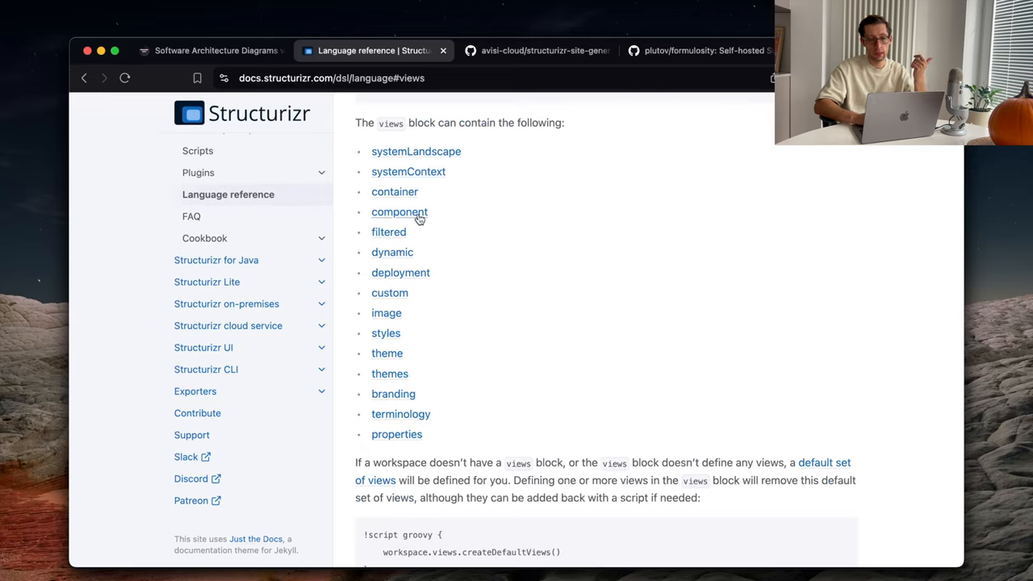
mouse_move(418, 190)
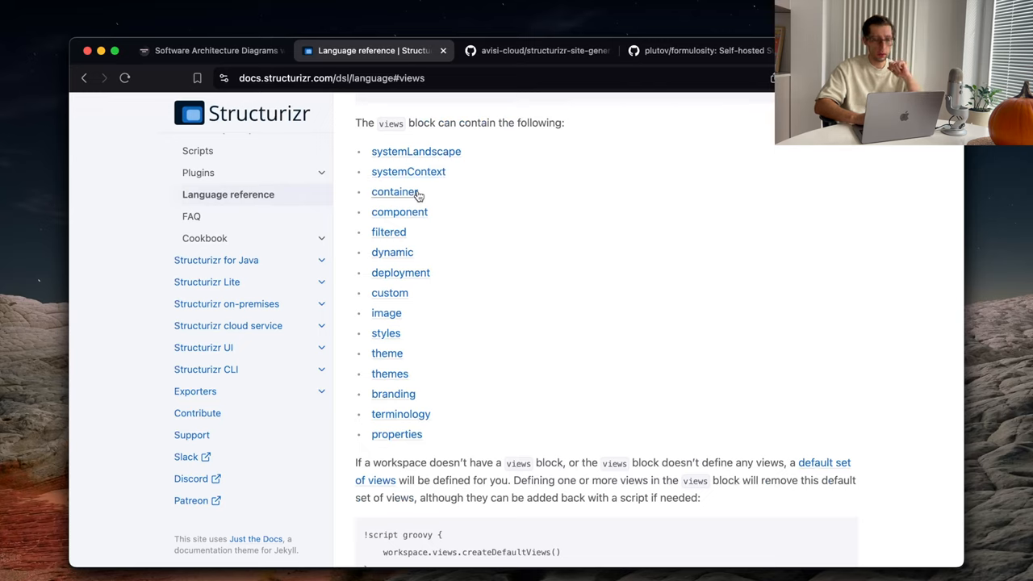
scroll(down, 3)
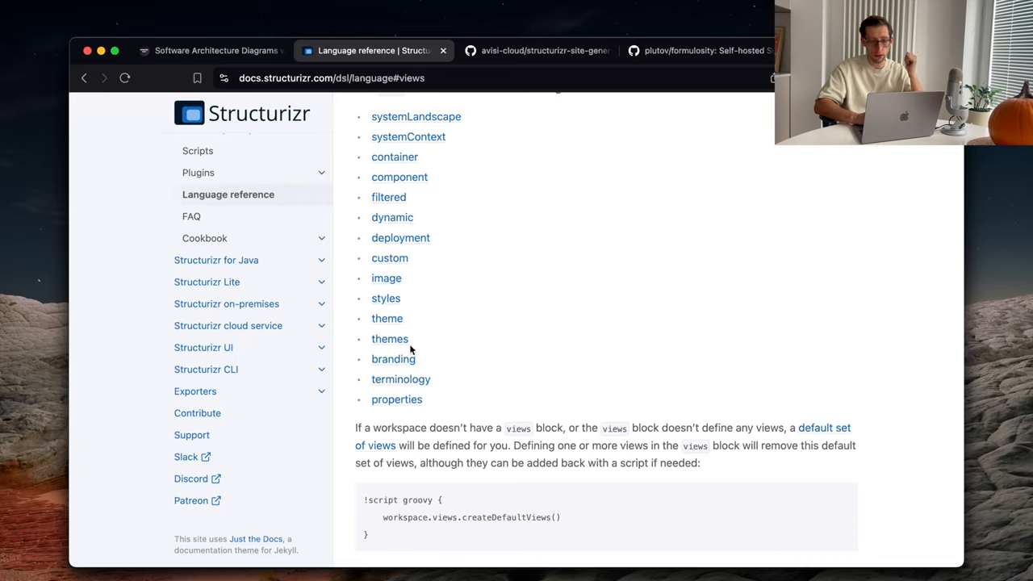
mouse_move(442, 294)
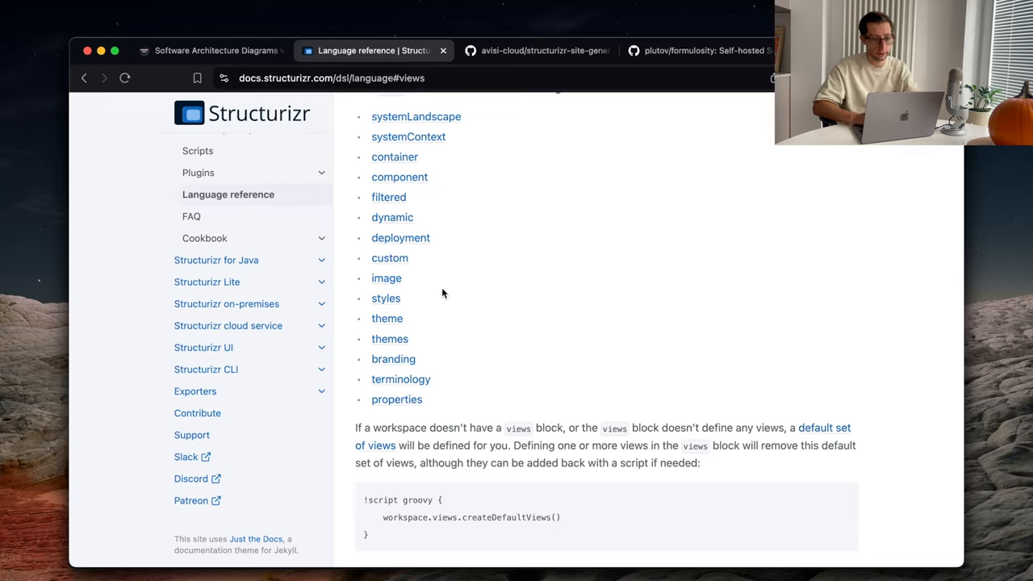
mouse_move(401, 379)
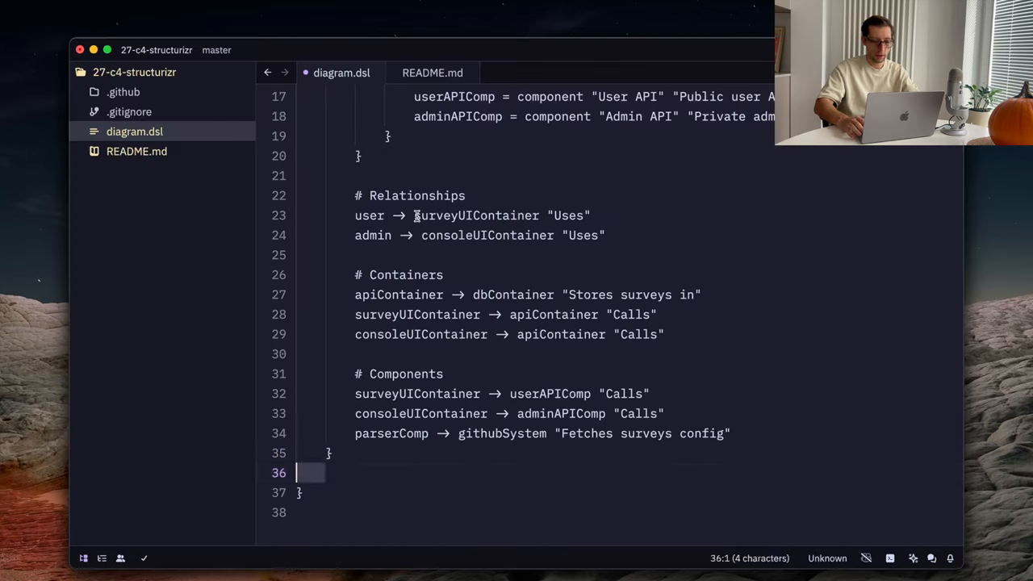
Step: Write a views block with systemContext surveysSystem { include * autolayout }
text(view)
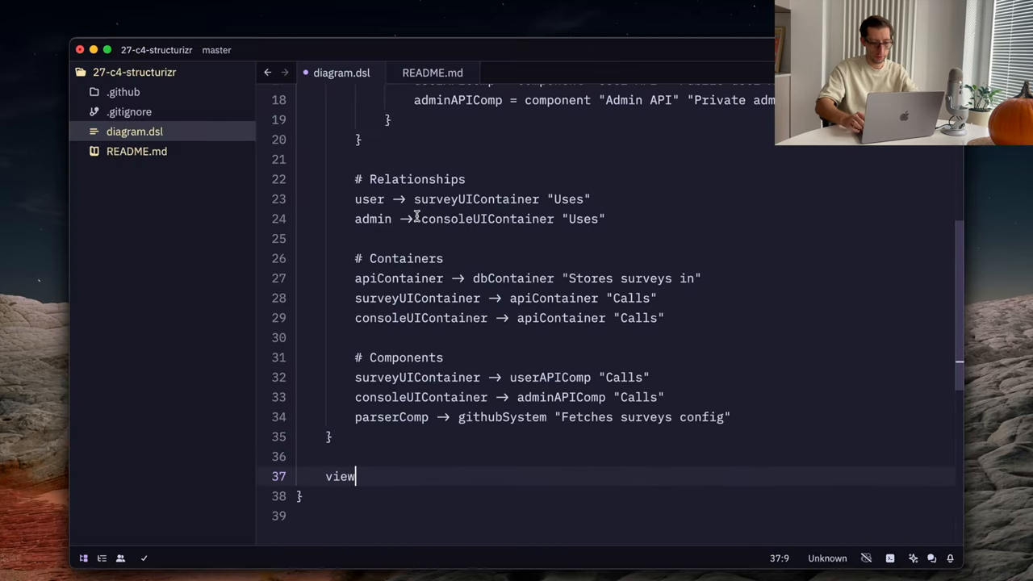
text(s {)
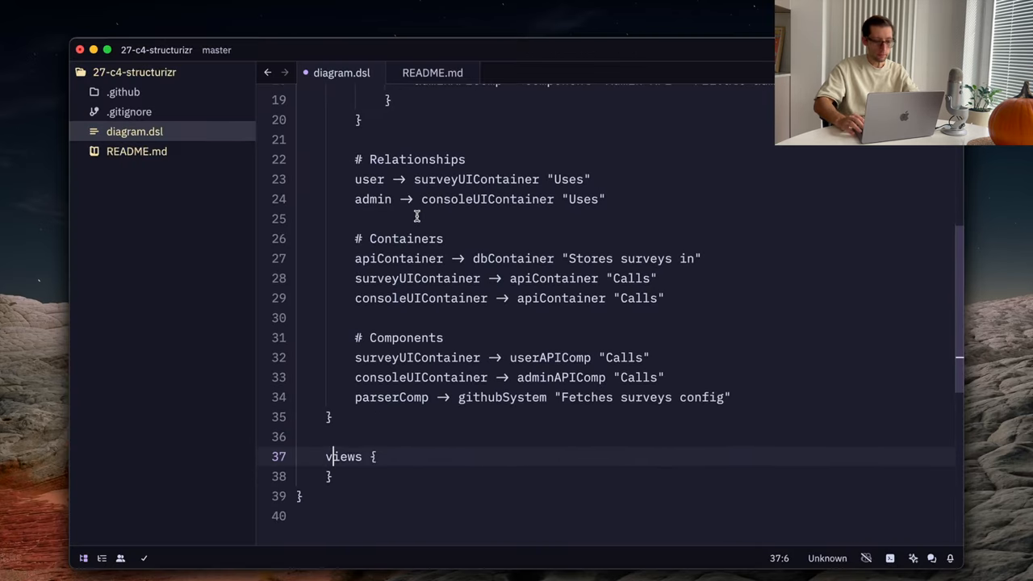
key(enter)
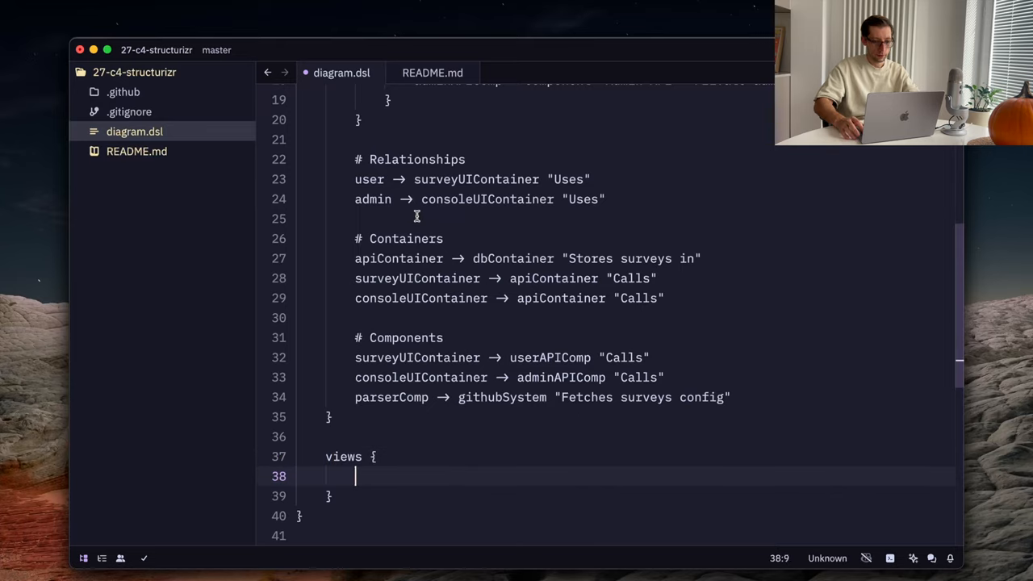
text(systemCon)
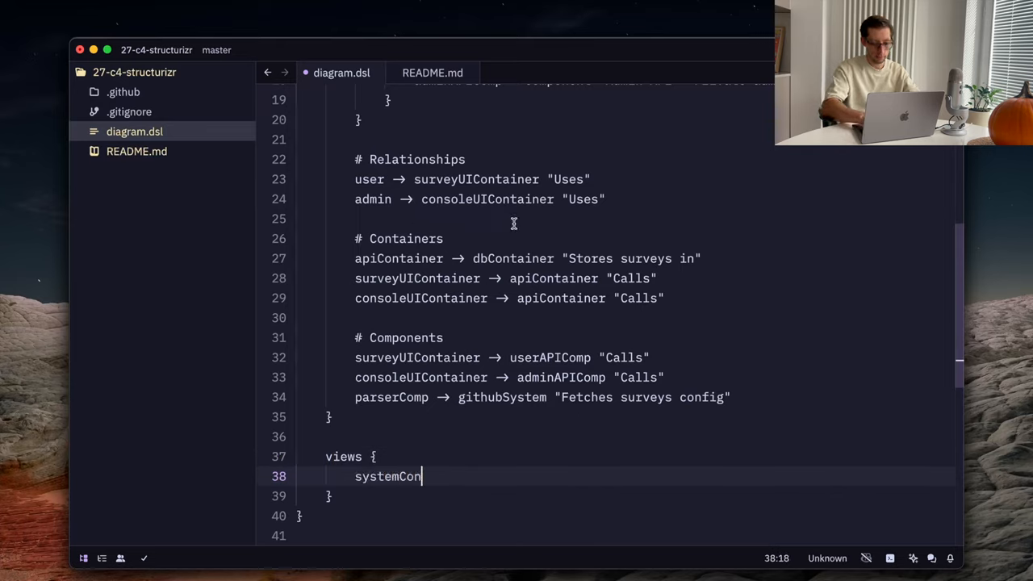
text(text)
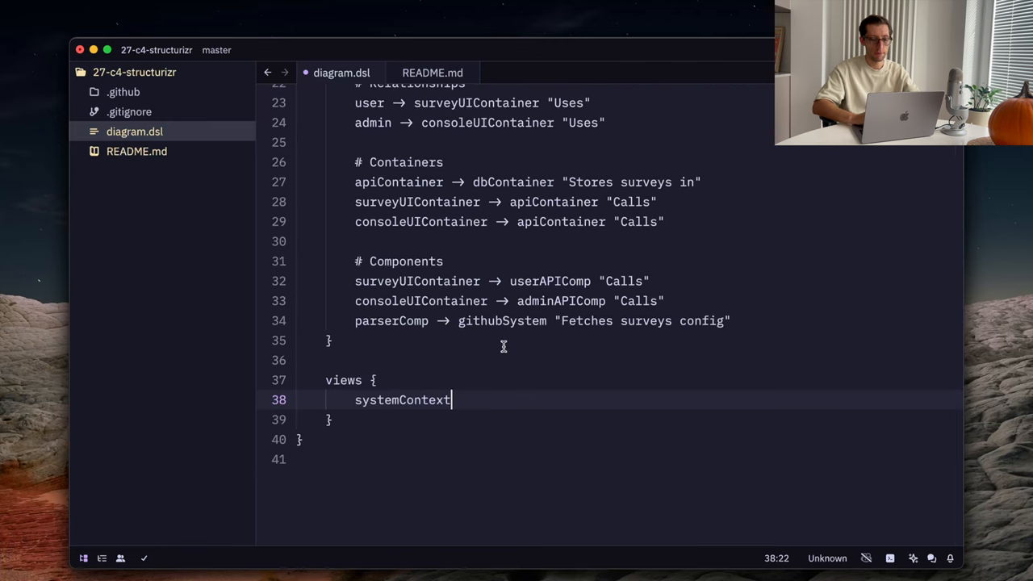
scroll(up, 3)
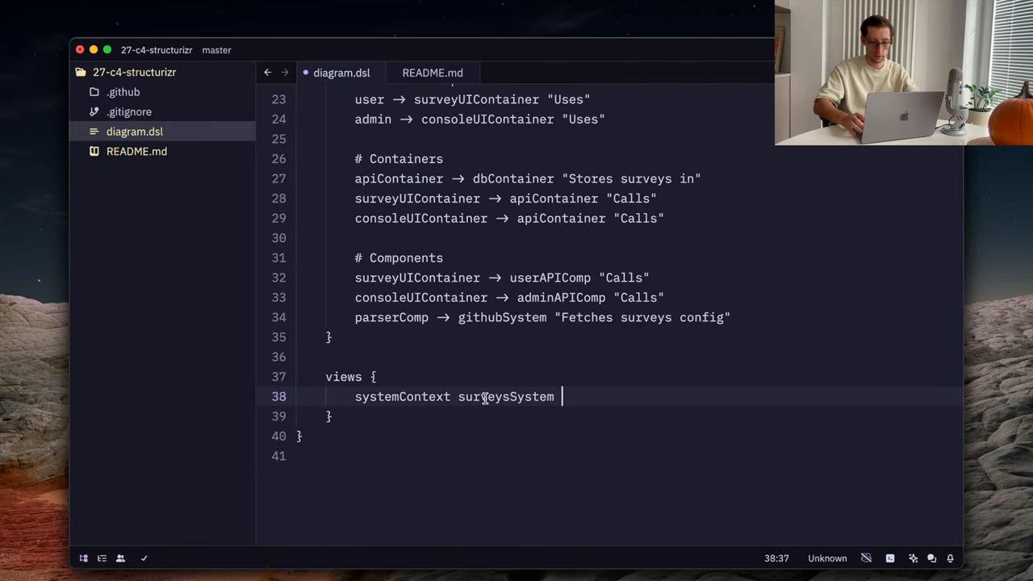
text({)
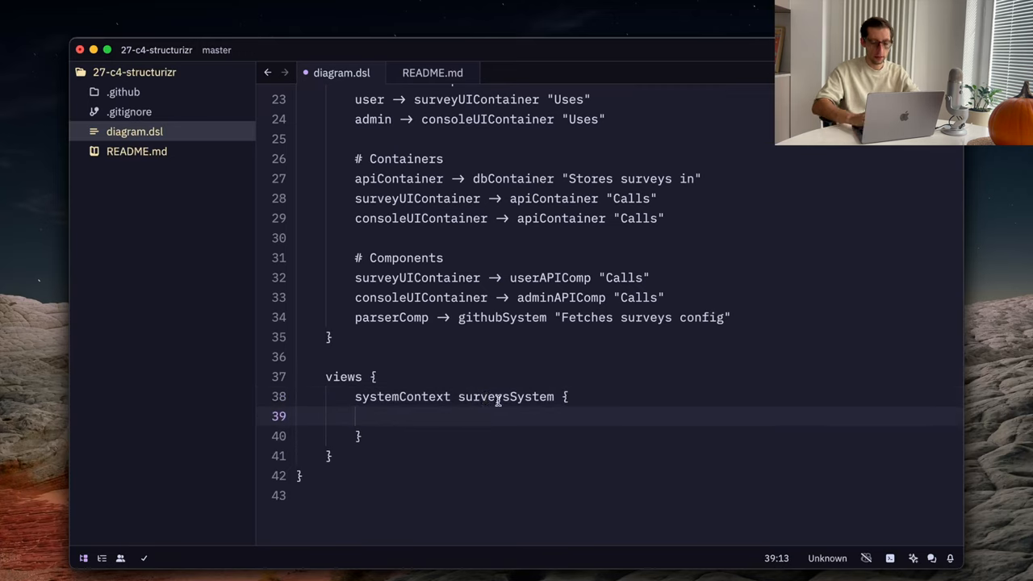
text(include *)
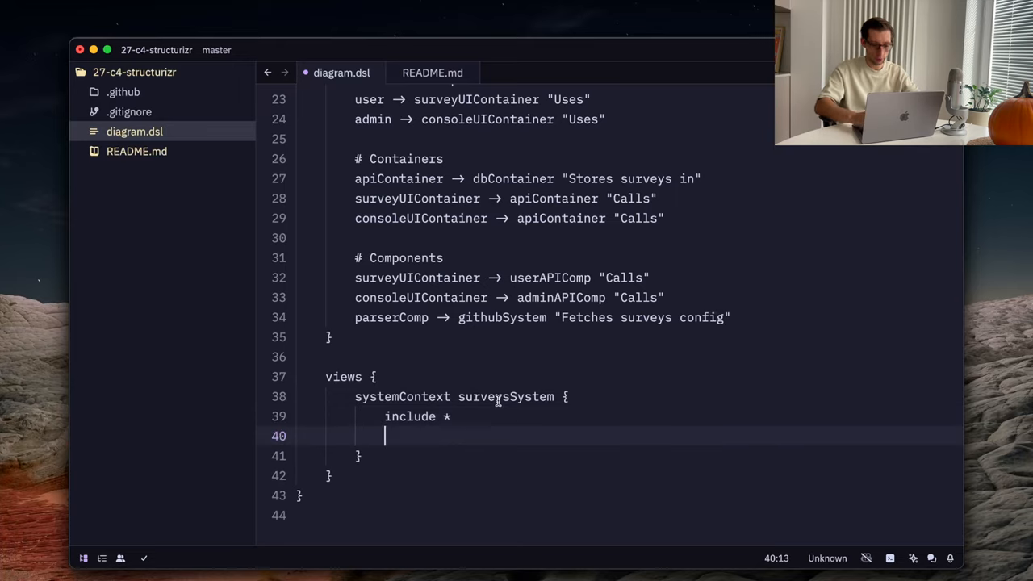
text(autolay)
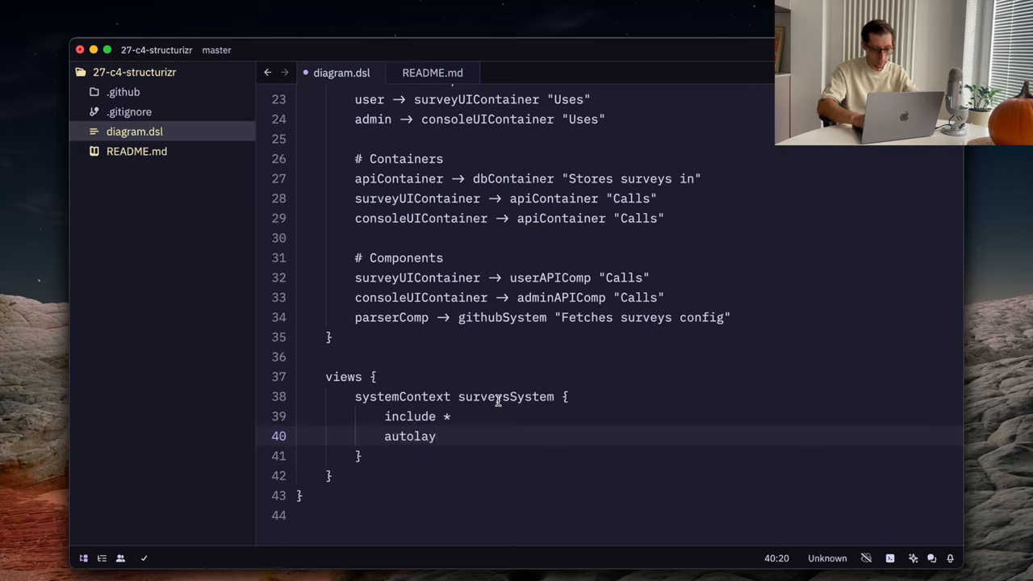
text(out)
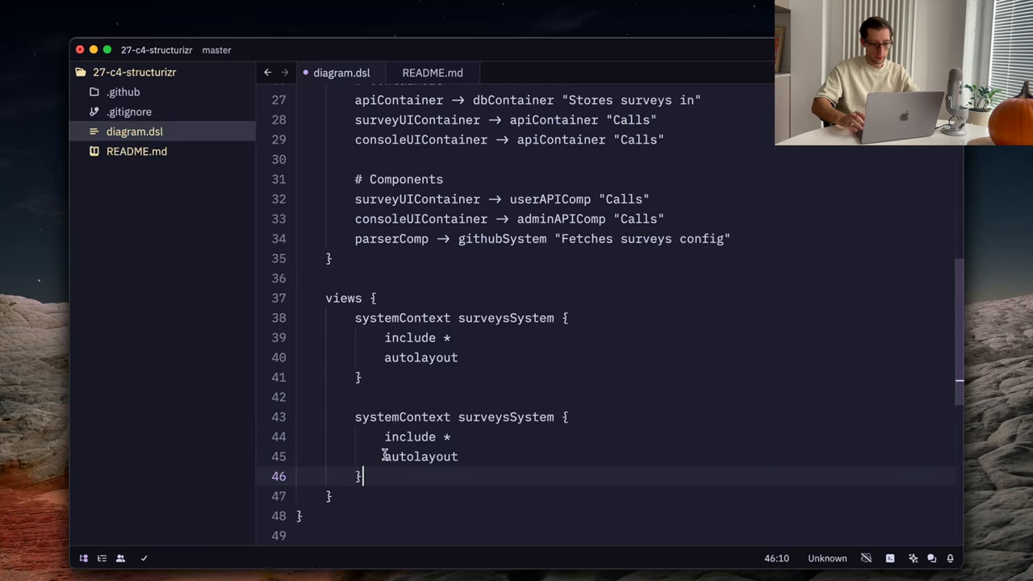
Step: Add container surveysSystem and component apiContainer views from copies of the block
double_click(402, 416)
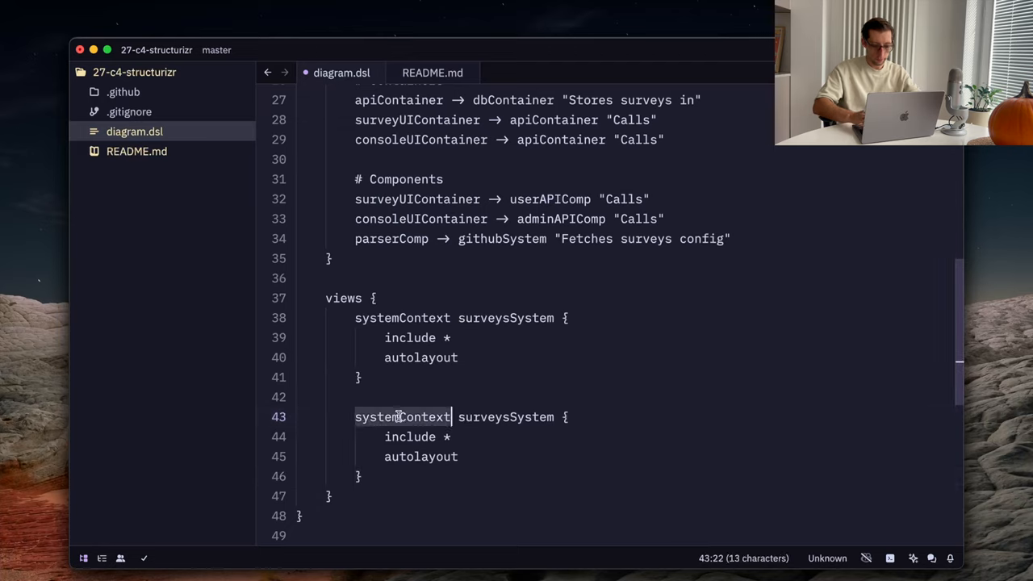
text(container)
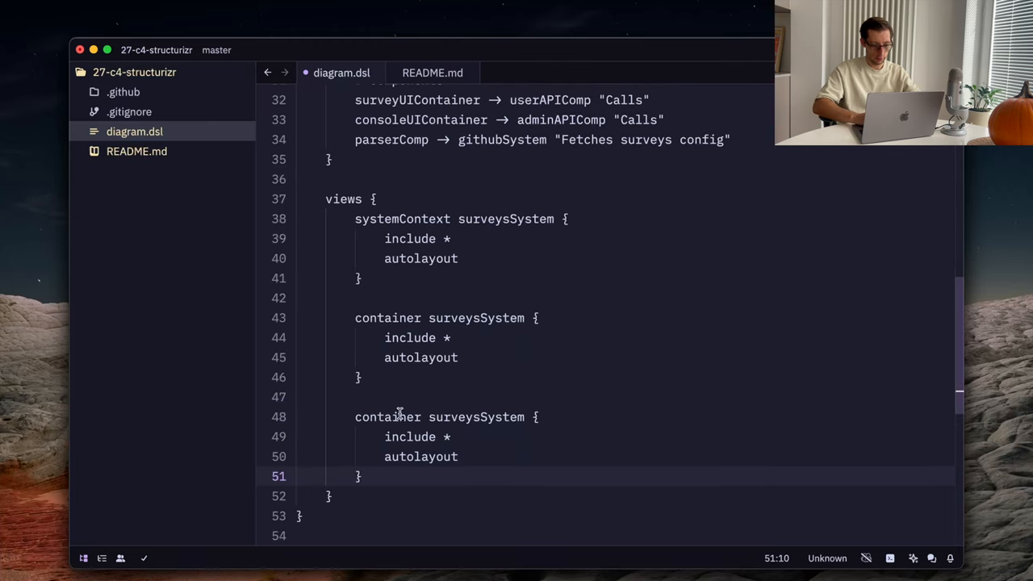
text(component)
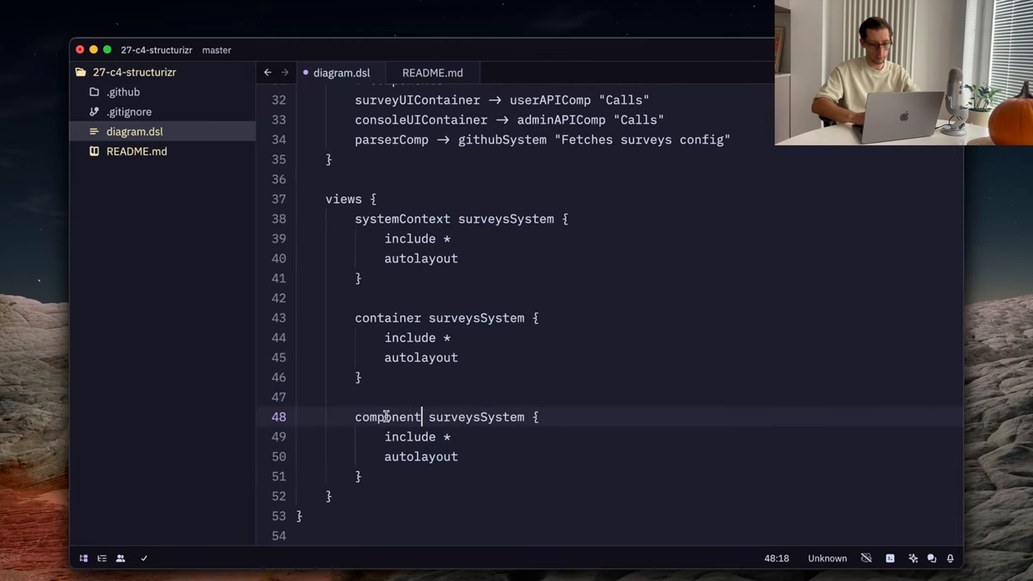
mouse_move(490, 399)
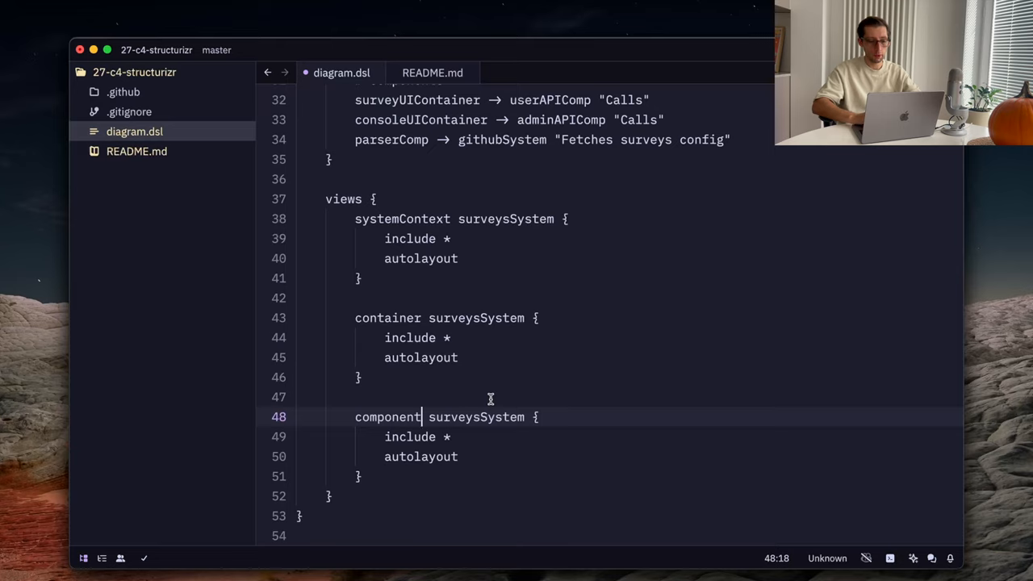
text(api {)
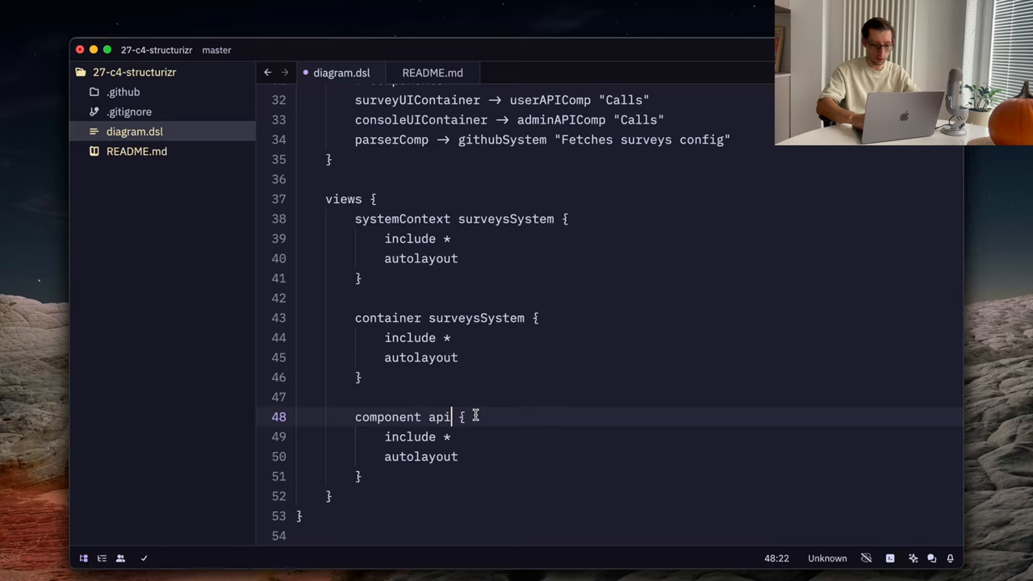
text(Container)
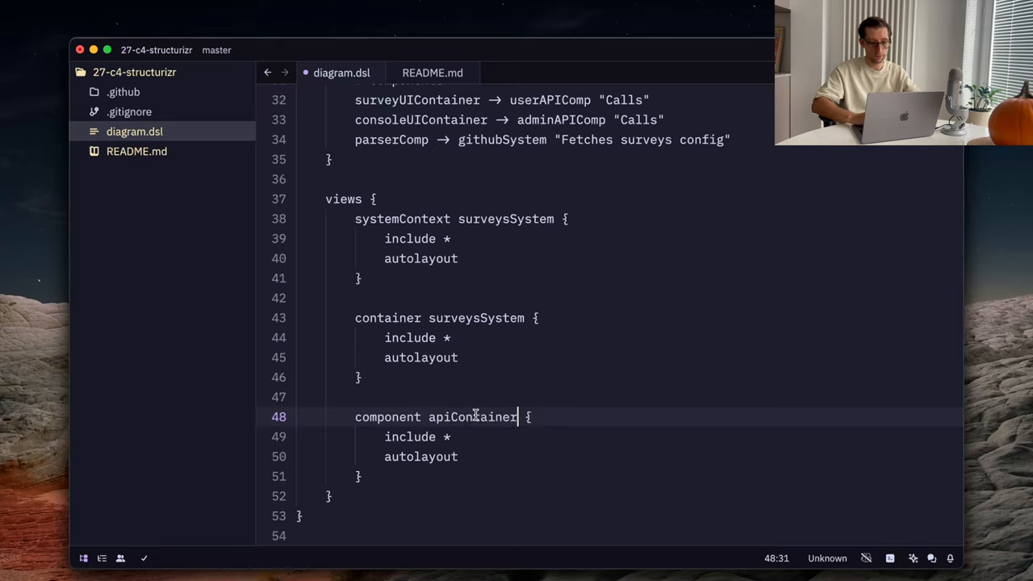
click(487, 397)
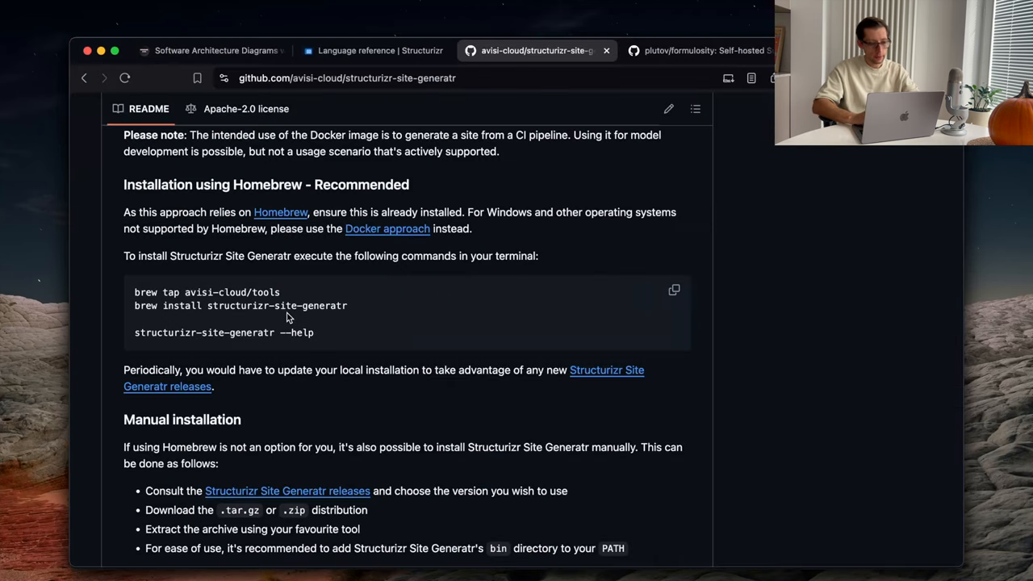
mouse_move(449, 80)
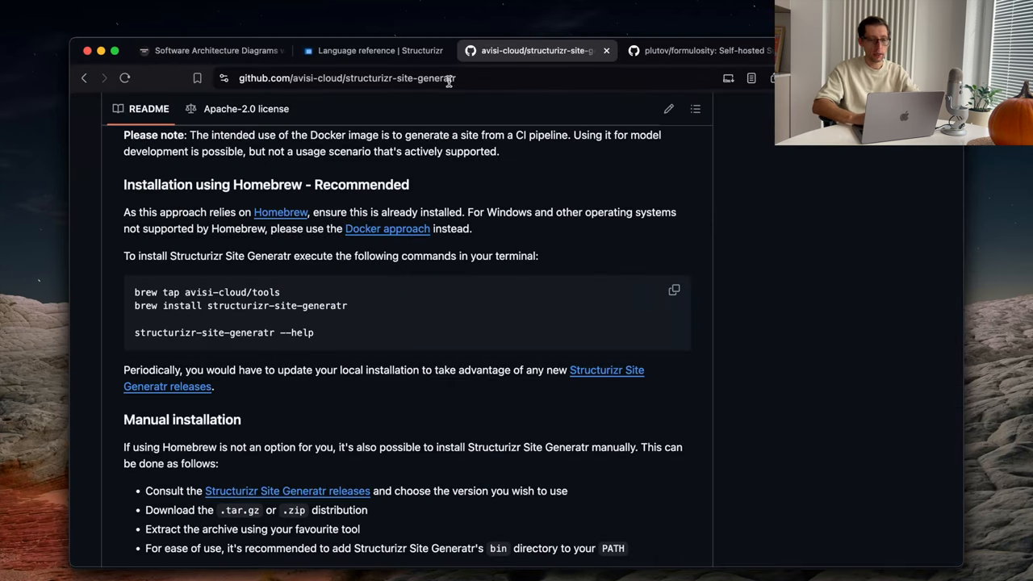
mouse_move(249, 292)
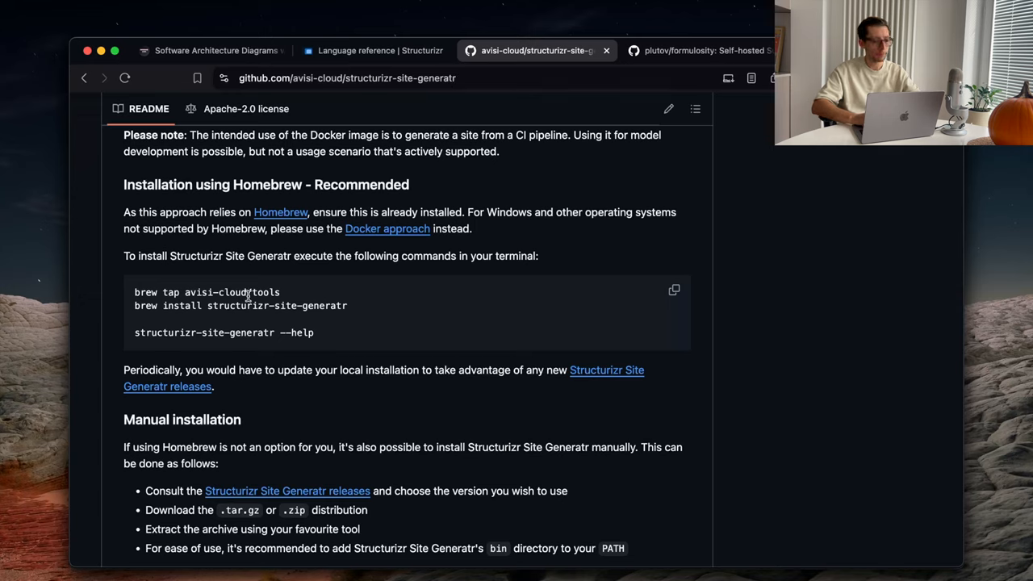
mouse_move(242, 305)
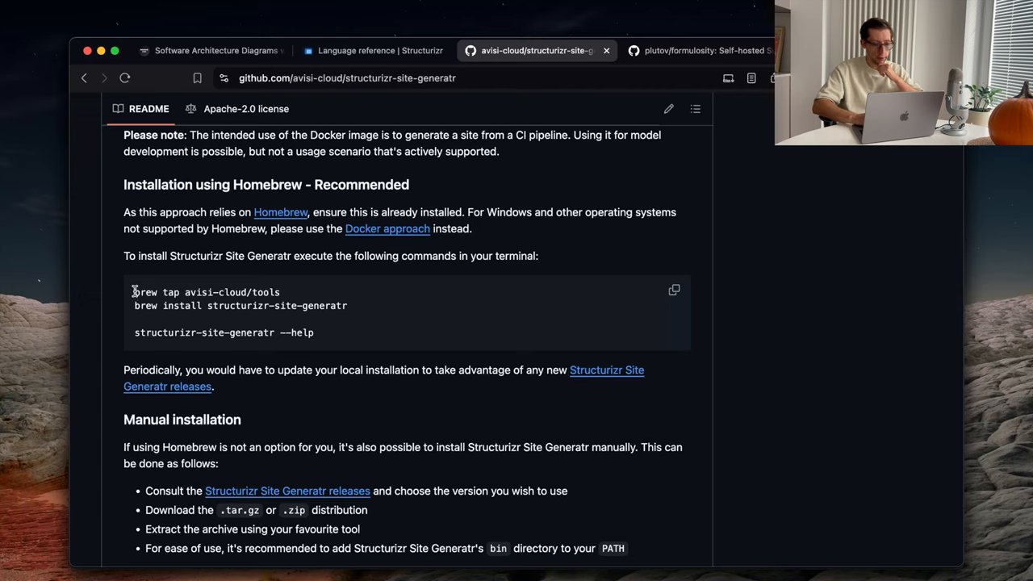
mouse_move(388, 229)
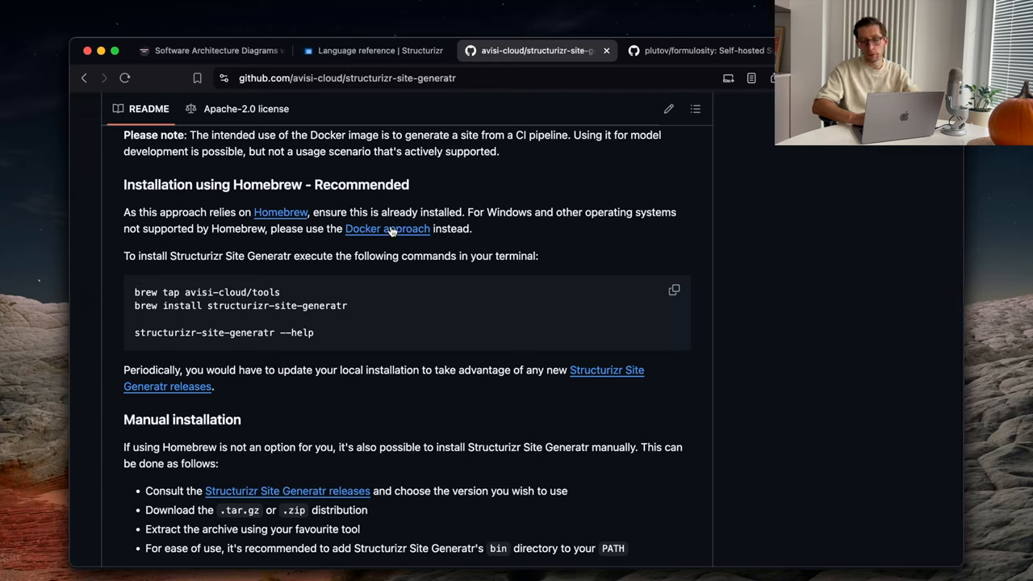
Step: Bring up the structurizr-site-generatr Homebrew installation instructions on GitHub
double_click(203, 332)
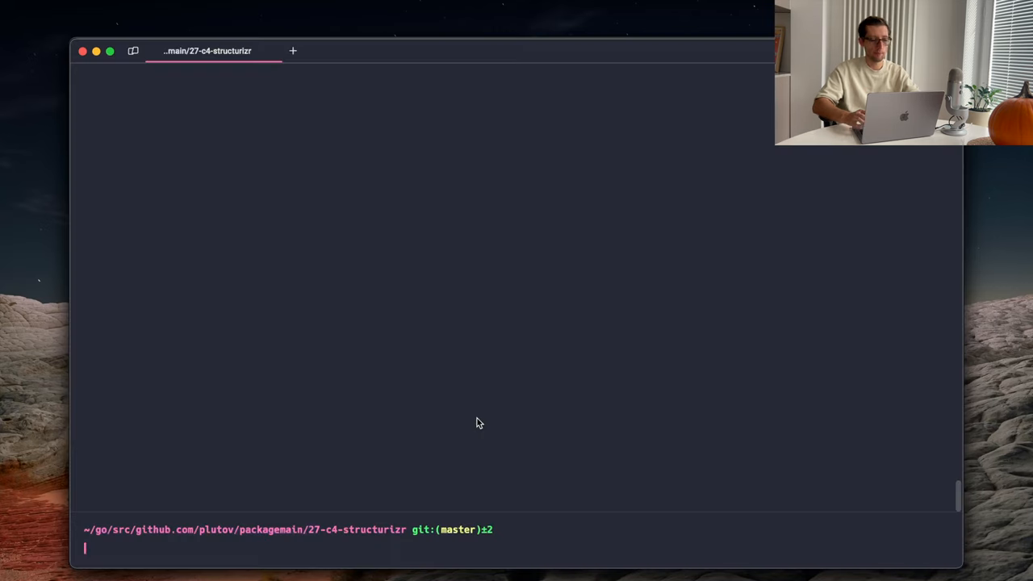
Step: Generate the static site from diagram.dsl into ./build with structurizr-site-generatr
text(structurizr-site-generatr generate-site --workspace-file diagram.dsl -o ./build)
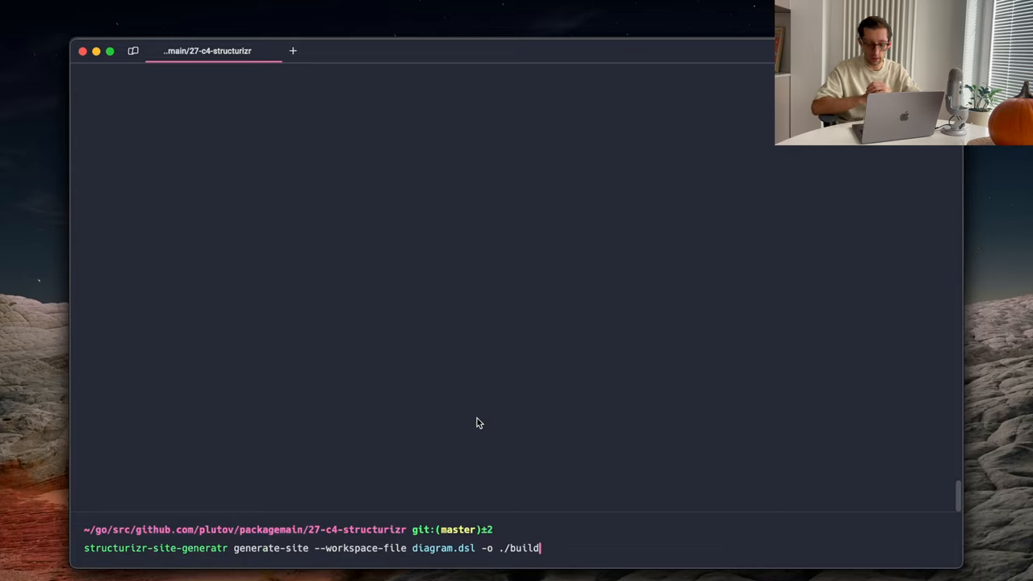
key(Return)
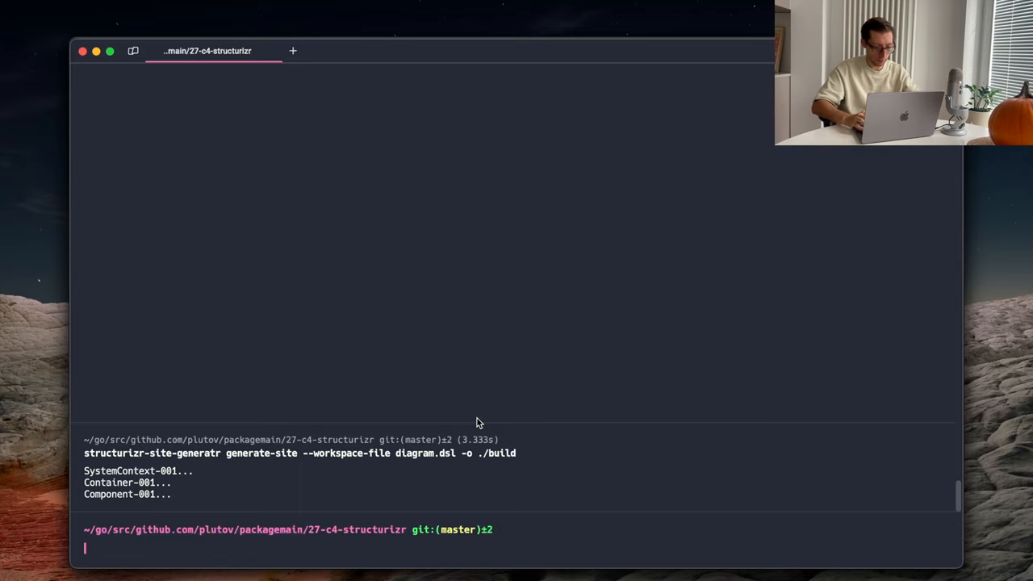
Step: List the contents of the generated build folder with ls -la
text(ls -la build/)
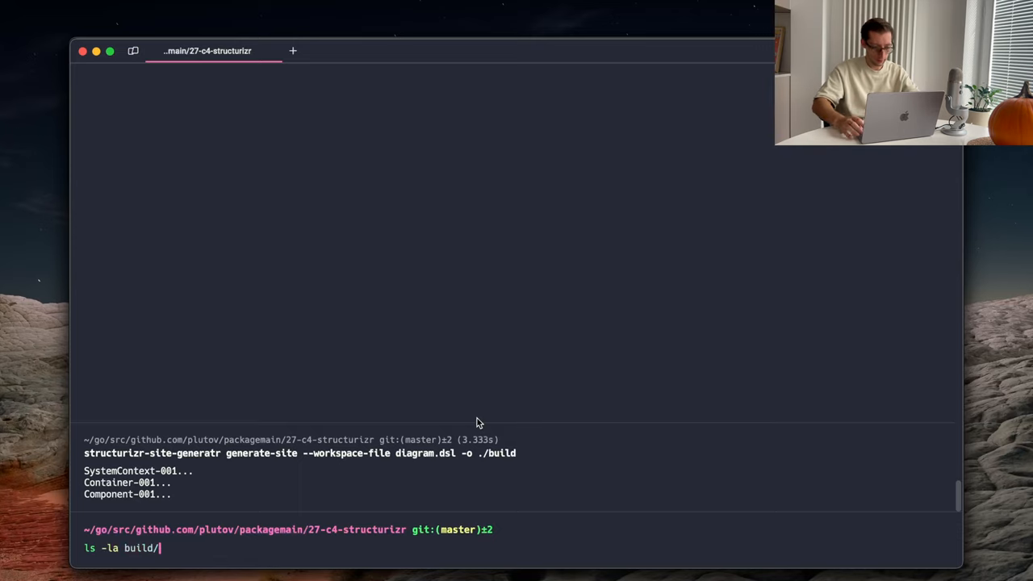
key(Return)
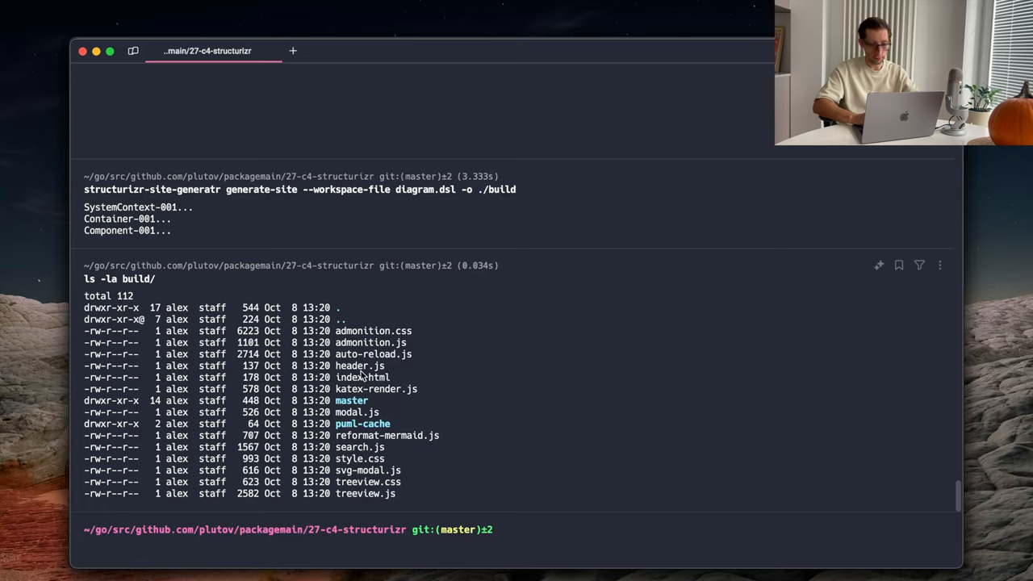
mouse_move(410, 352)
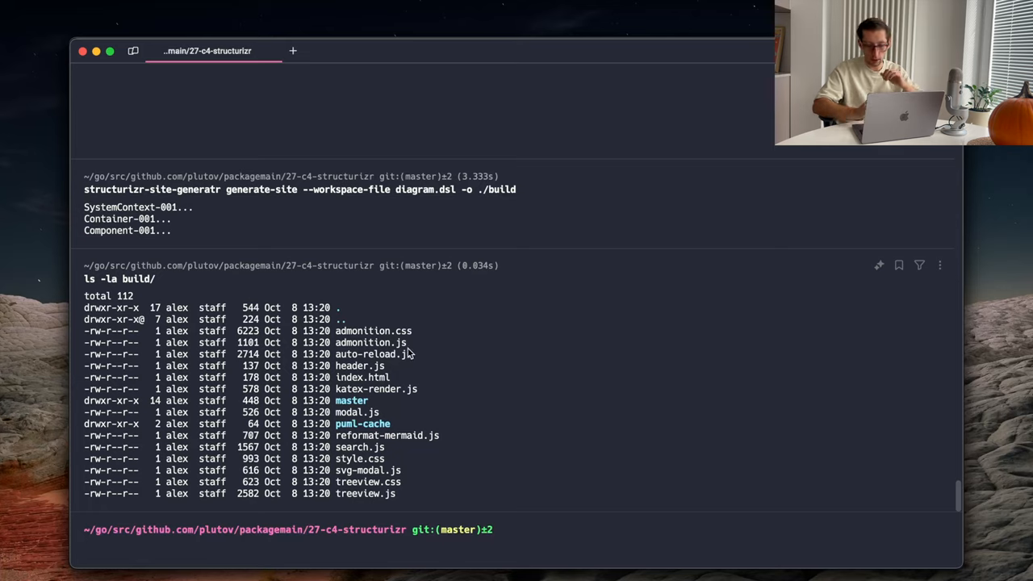
mouse_move(532, 409)
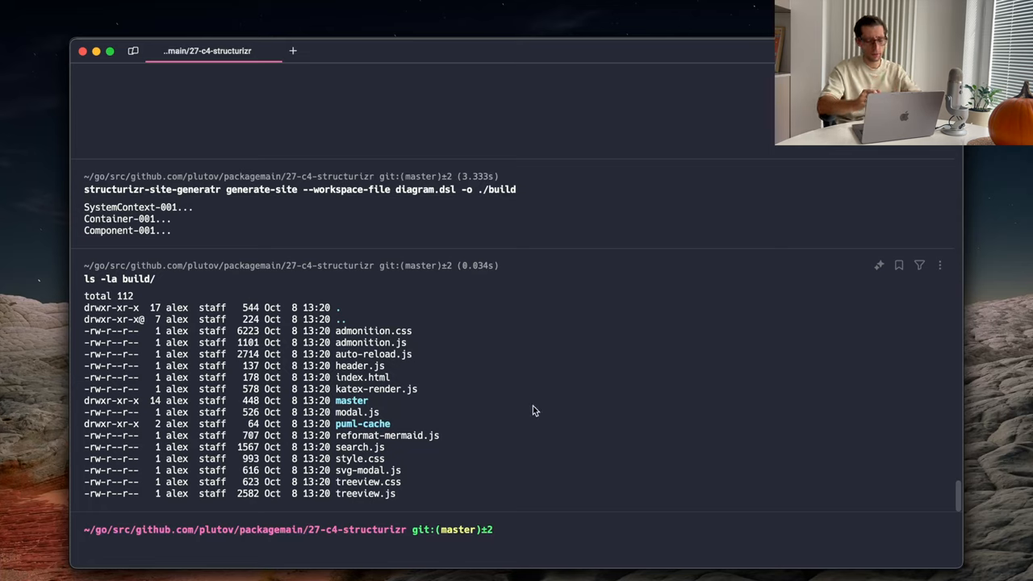
Step: Serve the built site locally from ./build on port 8080
text(serve -p 8080 ./build/)
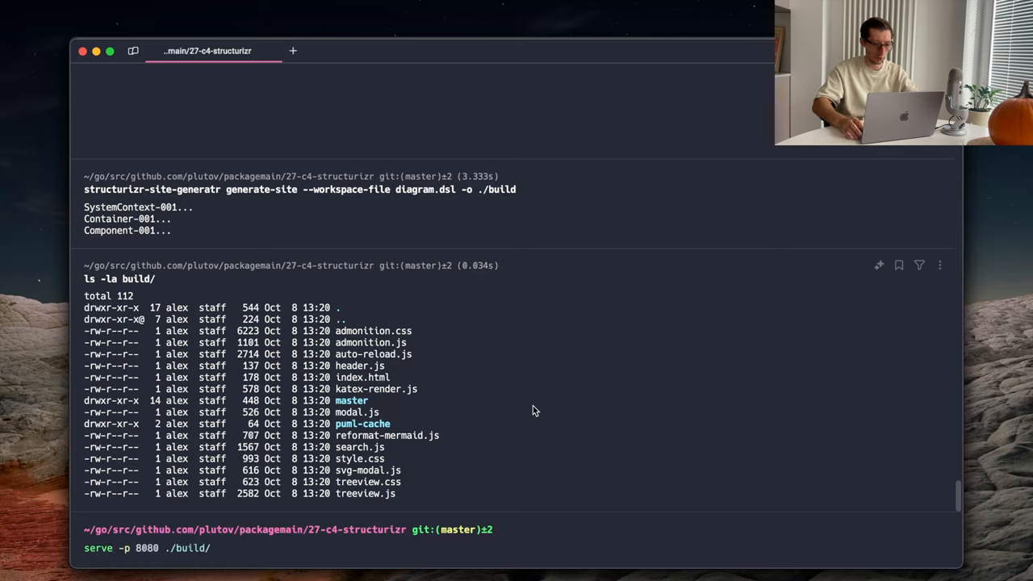
key(Return)
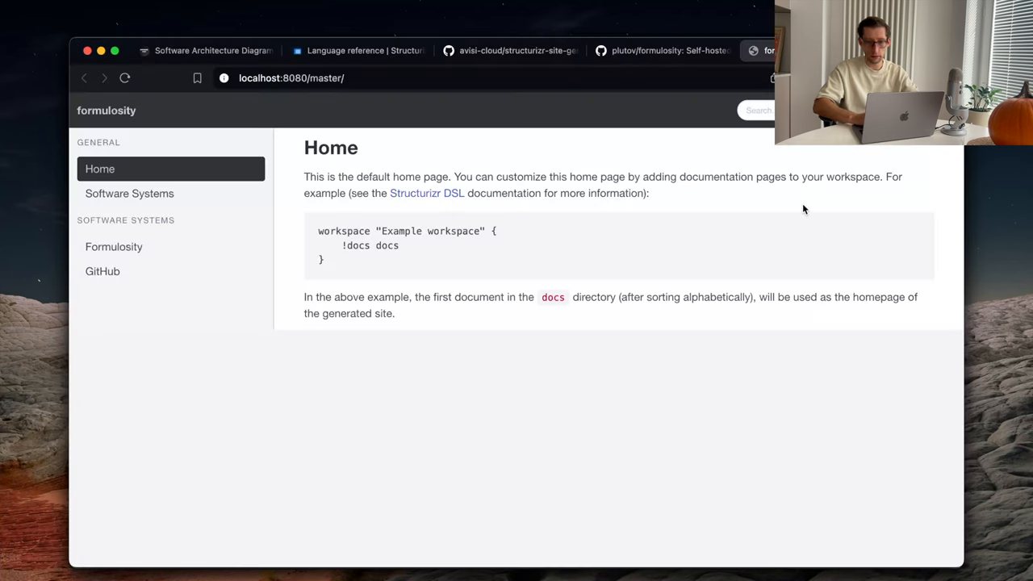
mouse_move(619, 233)
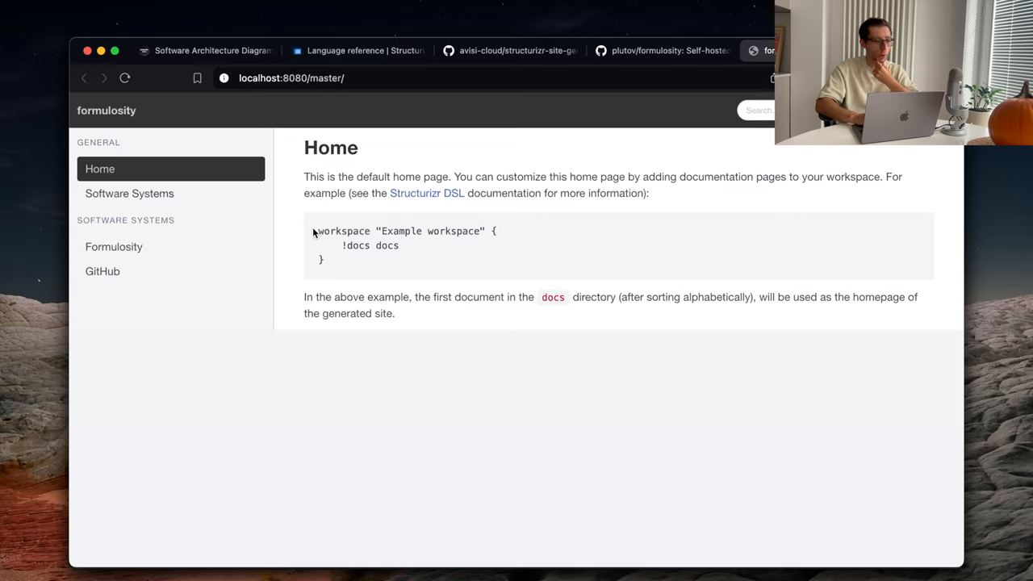
Step: Show the Software Systems list and open the Formulosity system page
click(129, 194)
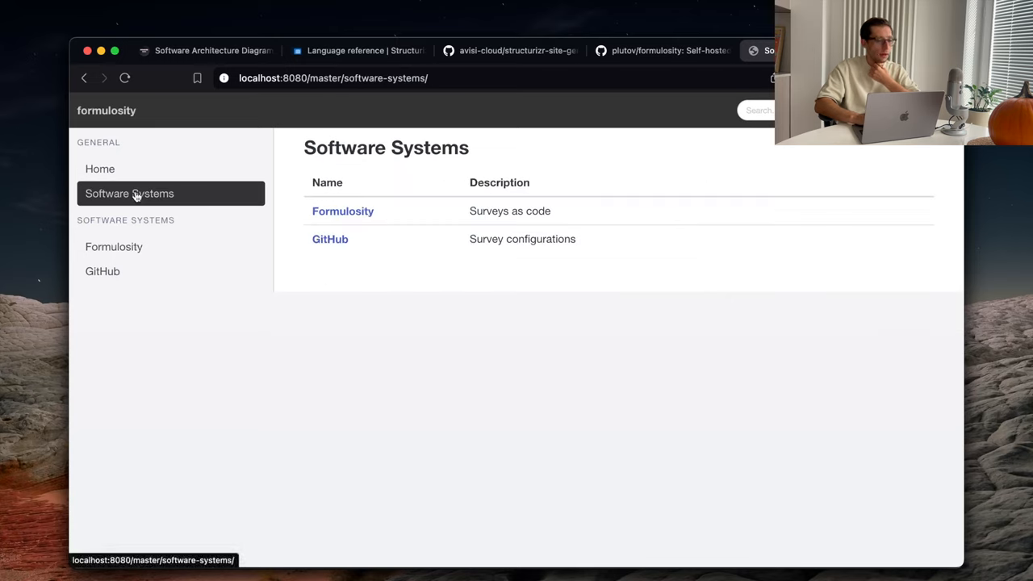
mouse_move(371, 203)
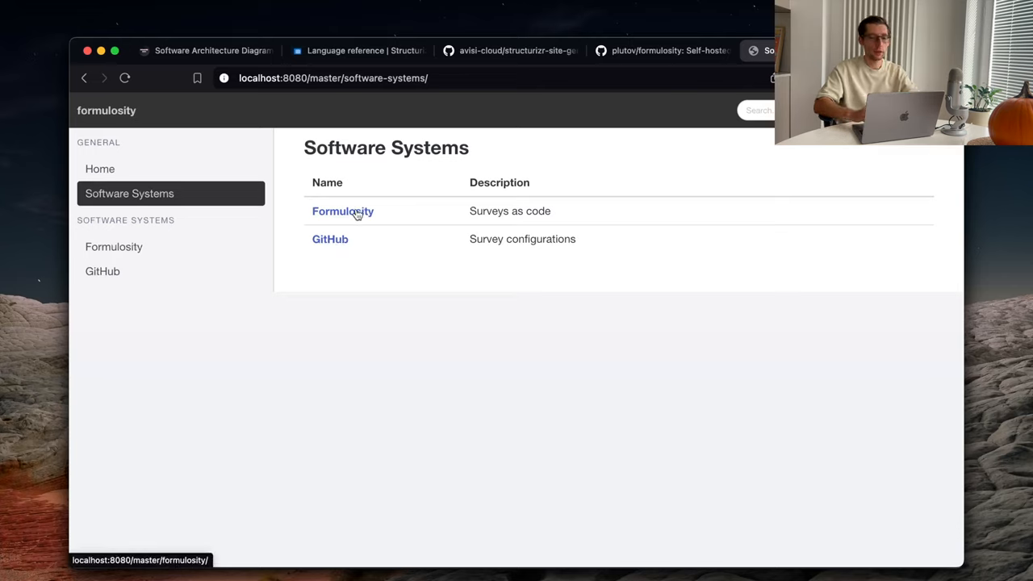
click(342, 210)
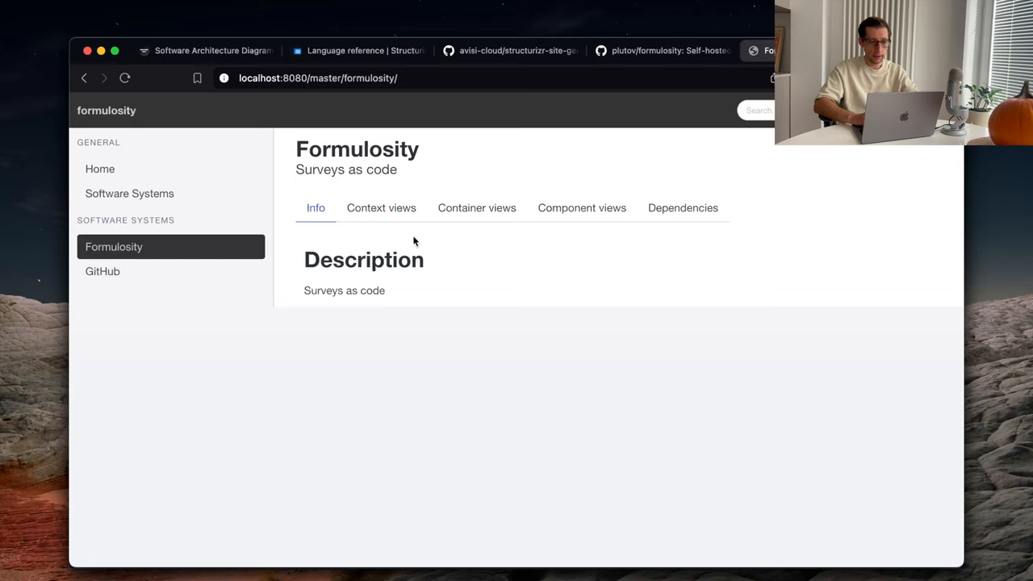
mouse_move(476, 206)
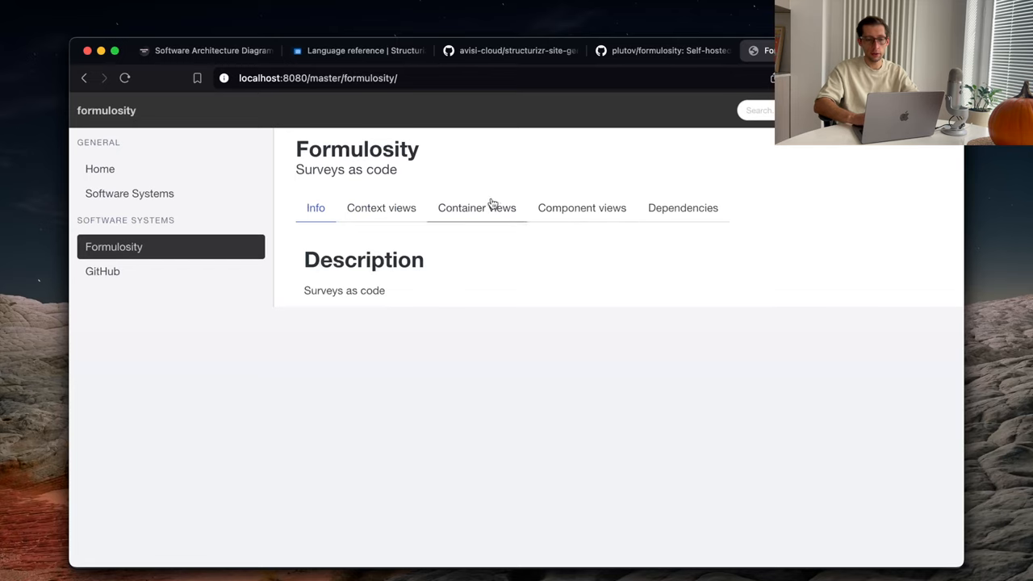
Step: View the Formulosity system context diagram
click(381, 207)
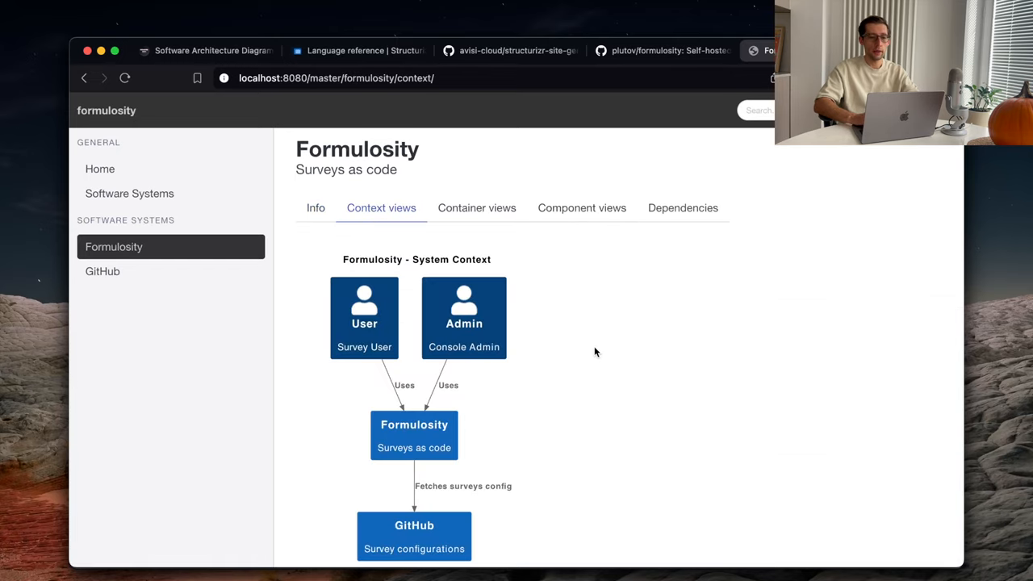
scroll(down, 3)
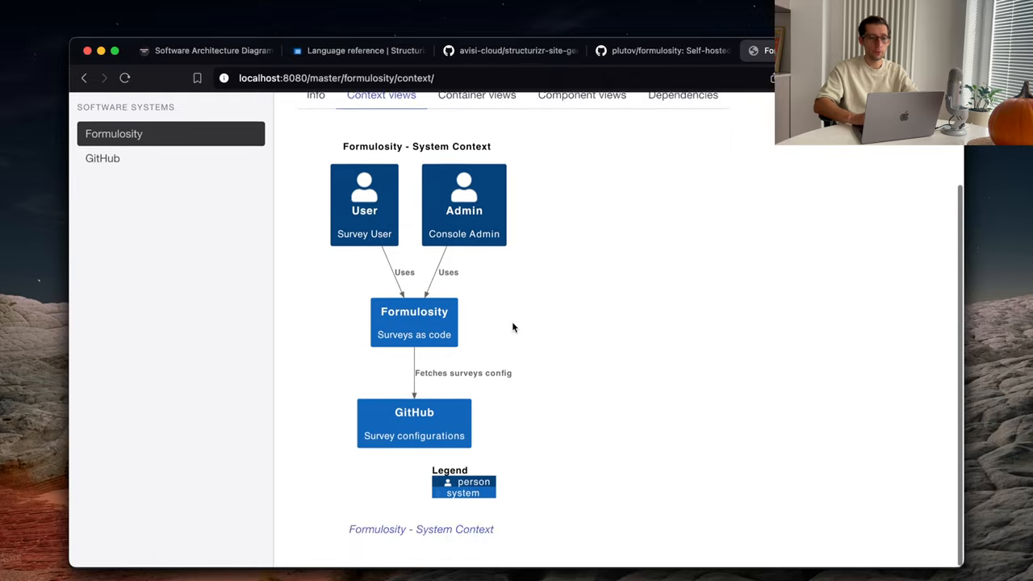
scroll(up, 3)
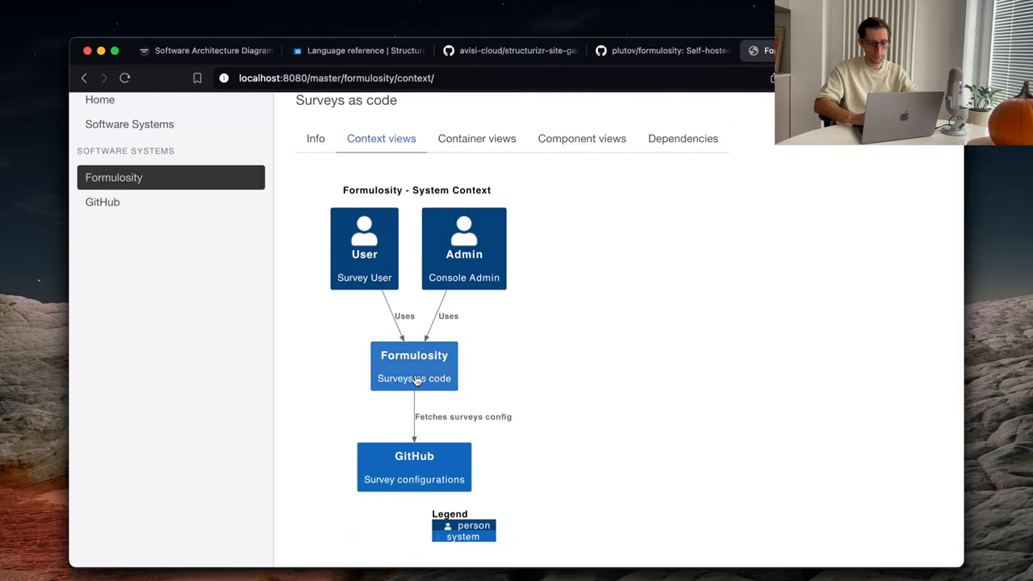
mouse_move(394, 367)
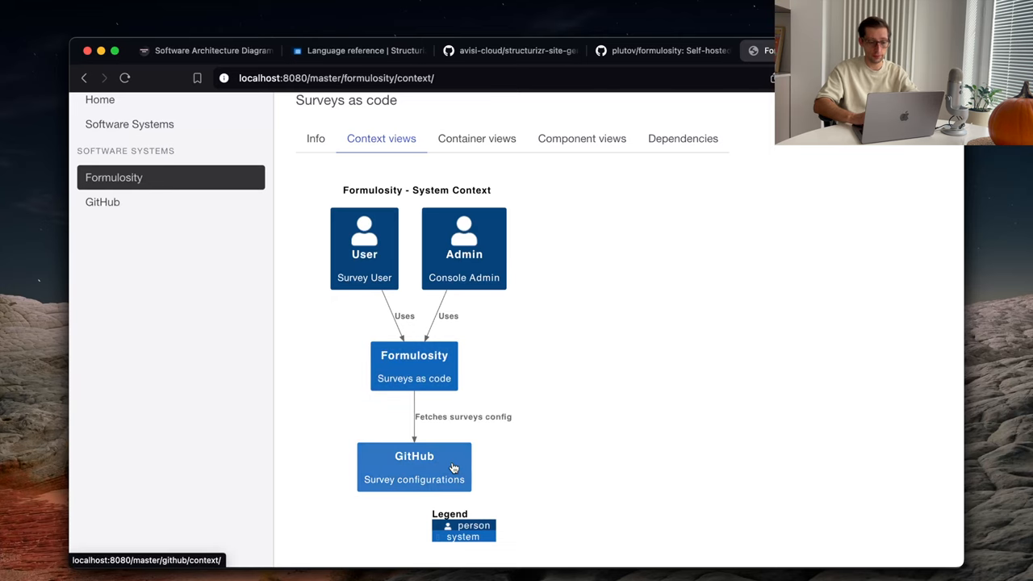
Step: Show the container diagram (Survey UI, Console UI, API, Database, GitHub) and drill into the API container's components
click(476, 139)
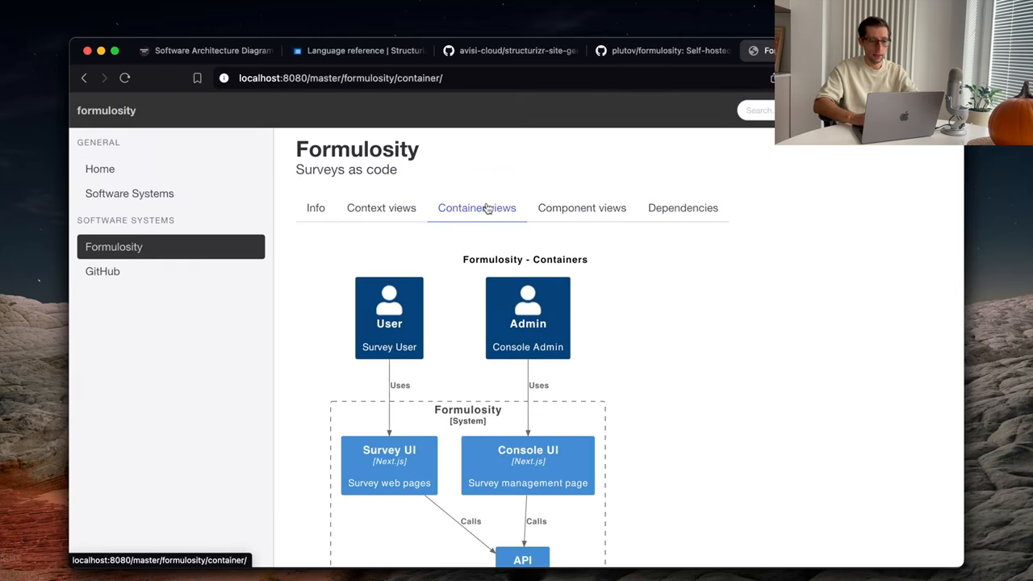
scroll(down, 3)
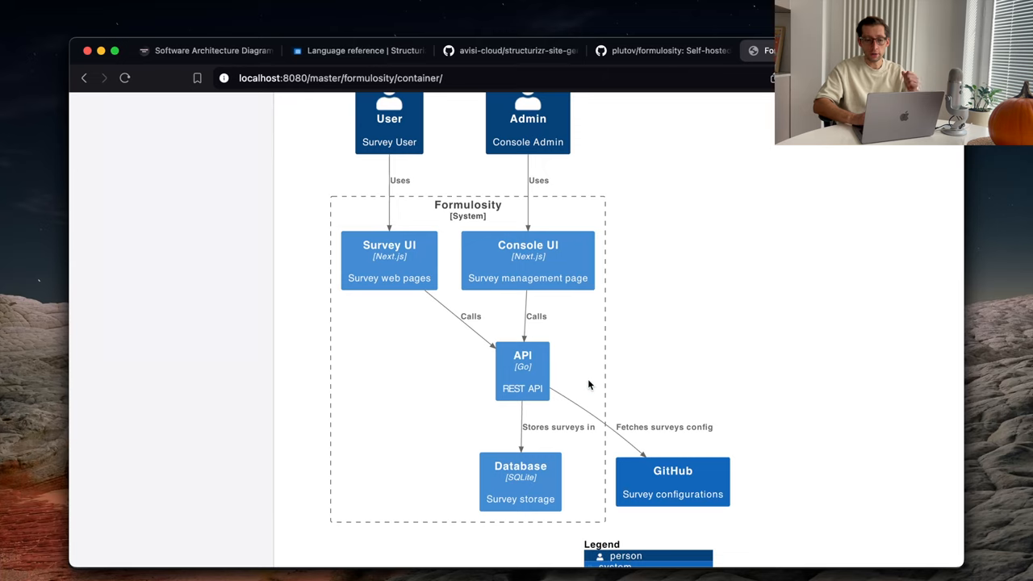
mouse_move(487, 255)
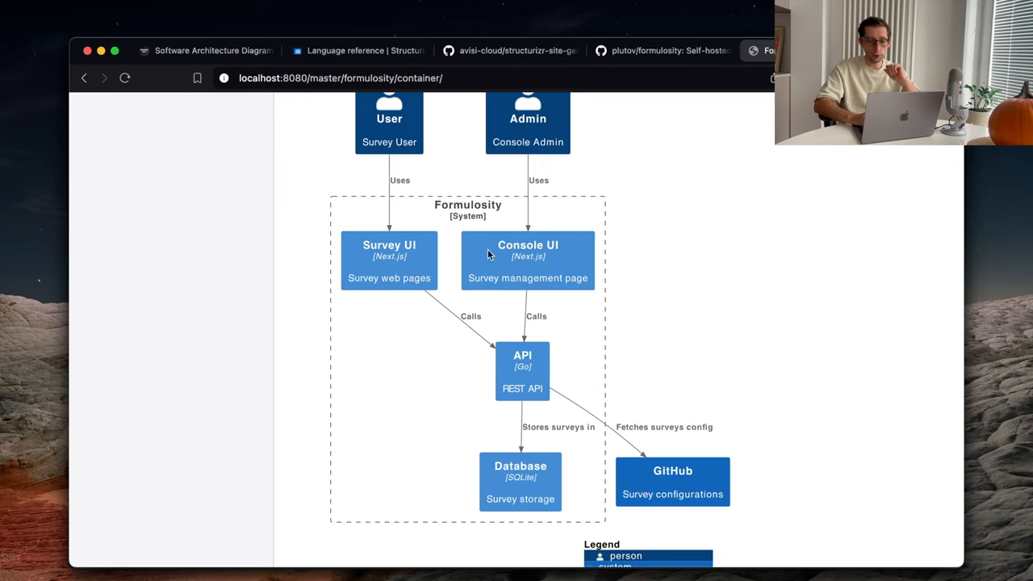
mouse_move(487, 481)
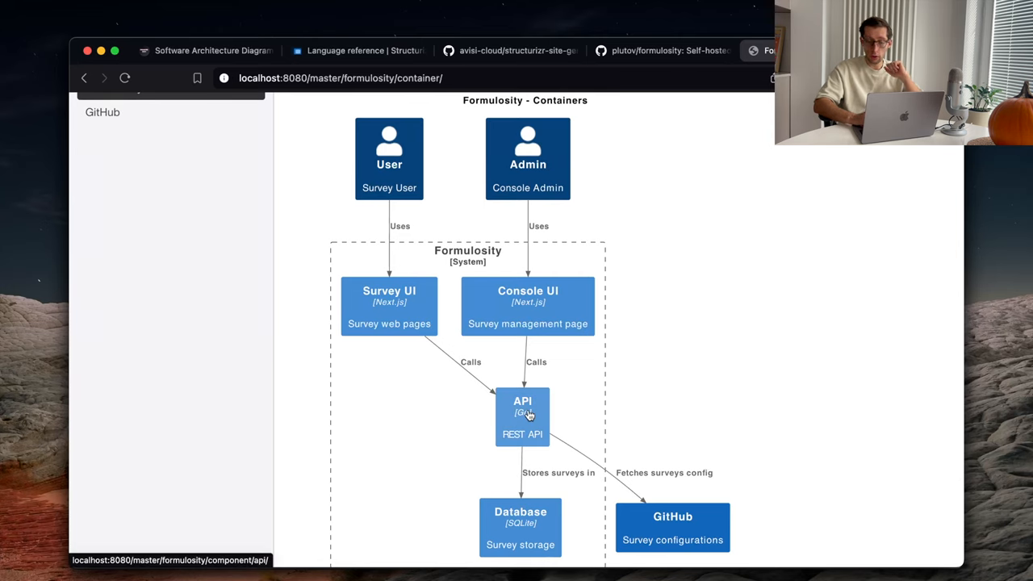
click(522, 417)
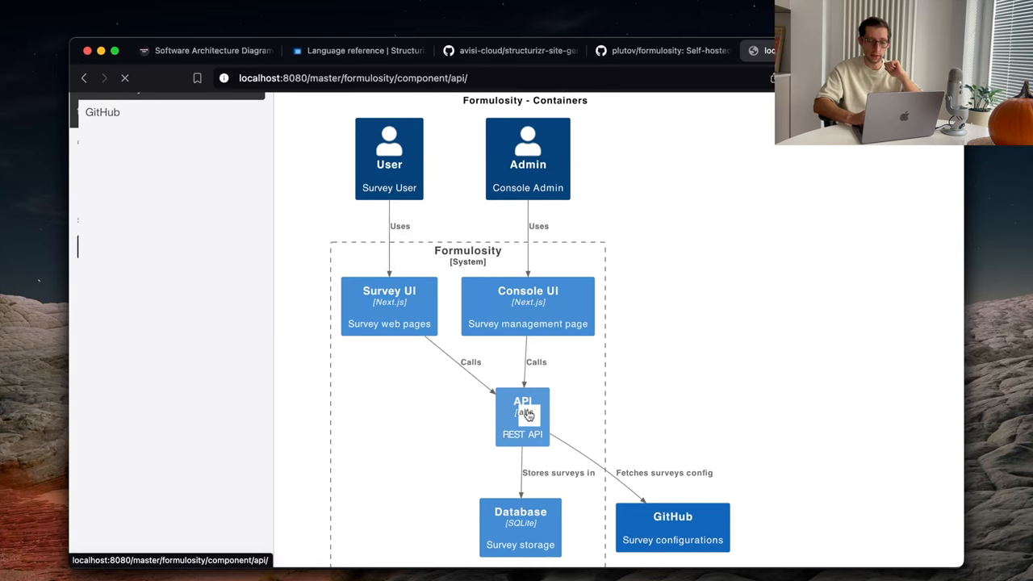
Step: Review the API component diagram (User API, Admin API, Parser), then return to the Structurizr DSL views reference
click(523, 416)
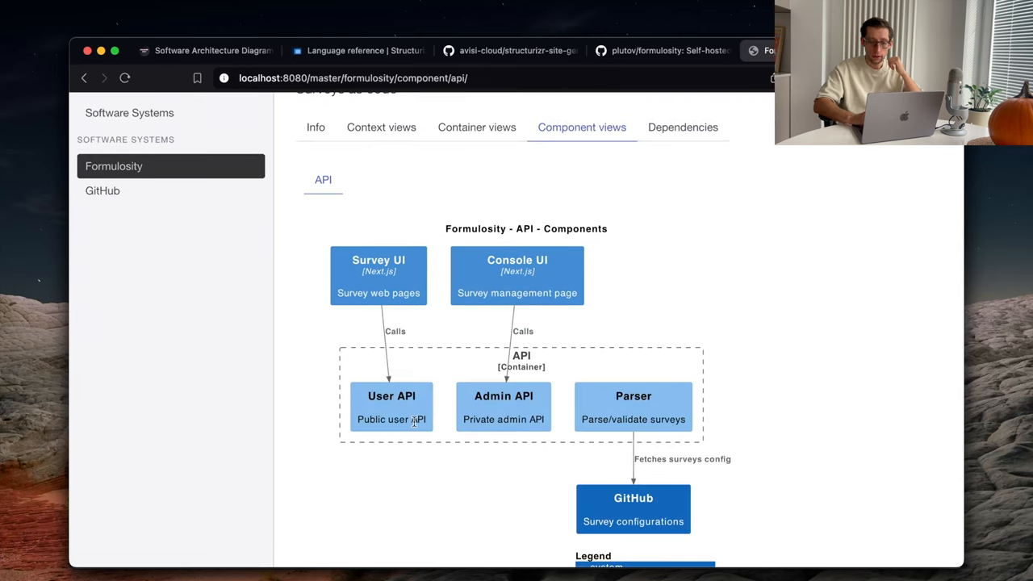
mouse_move(452, 419)
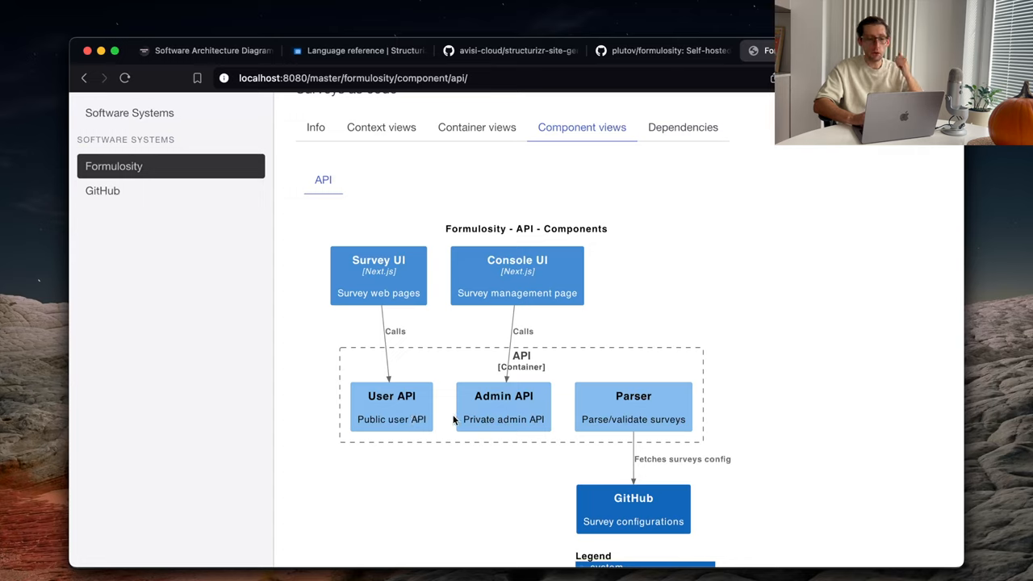
mouse_move(636, 413)
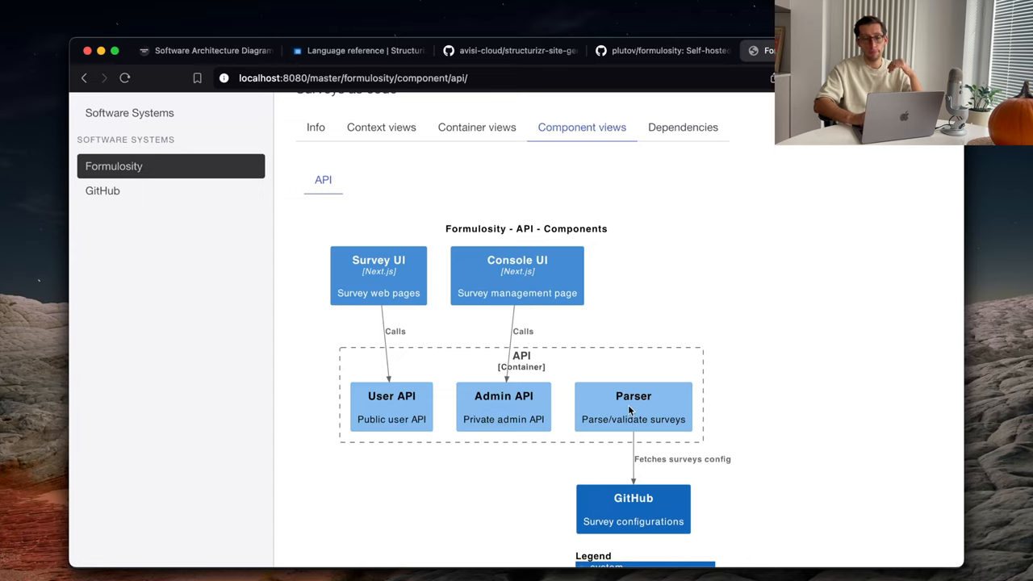
mouse_move(607, 376)
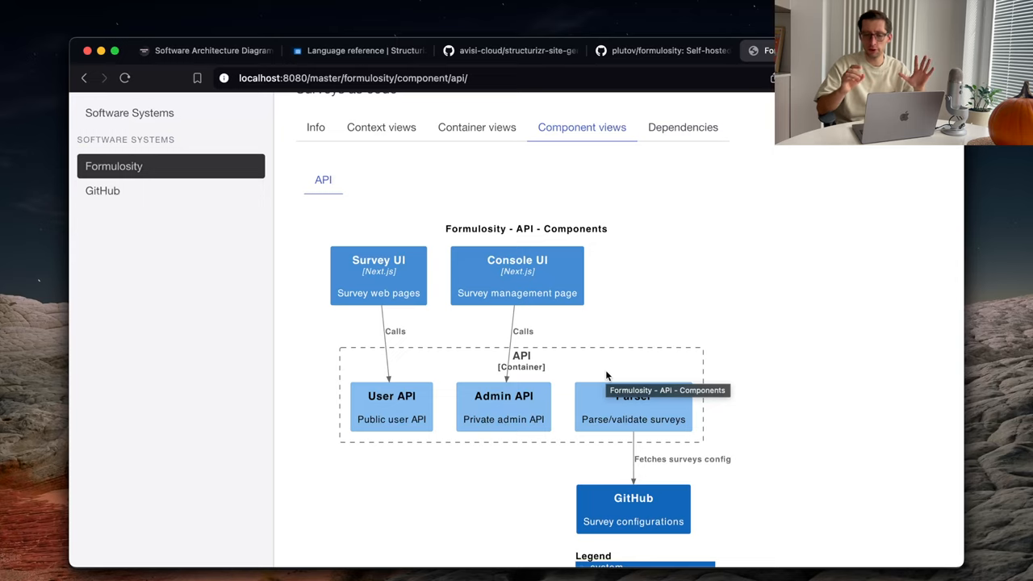
mouse_move(494, 462)
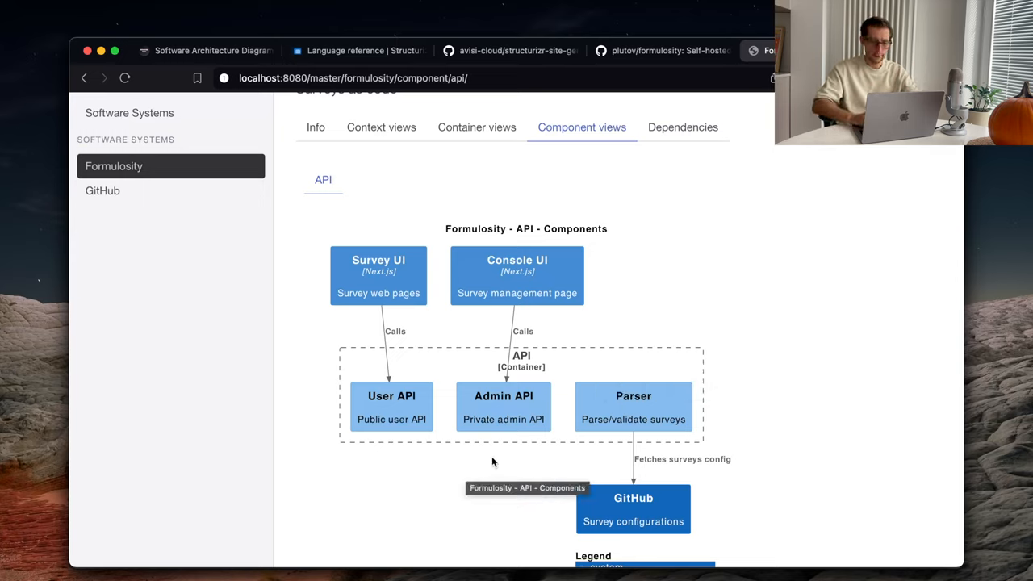
mouse_move(451, 418)
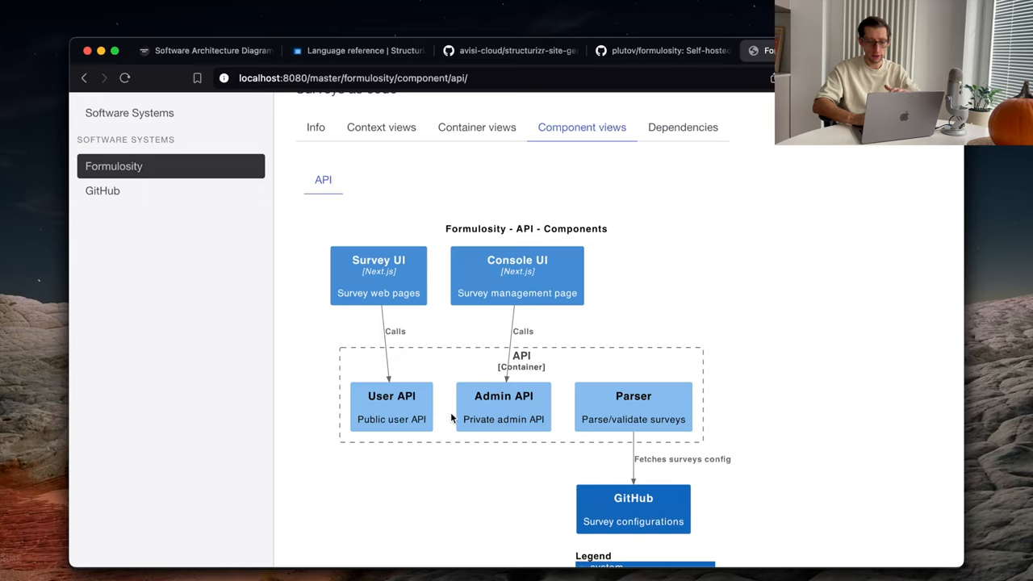
mouse_move(436, 405)
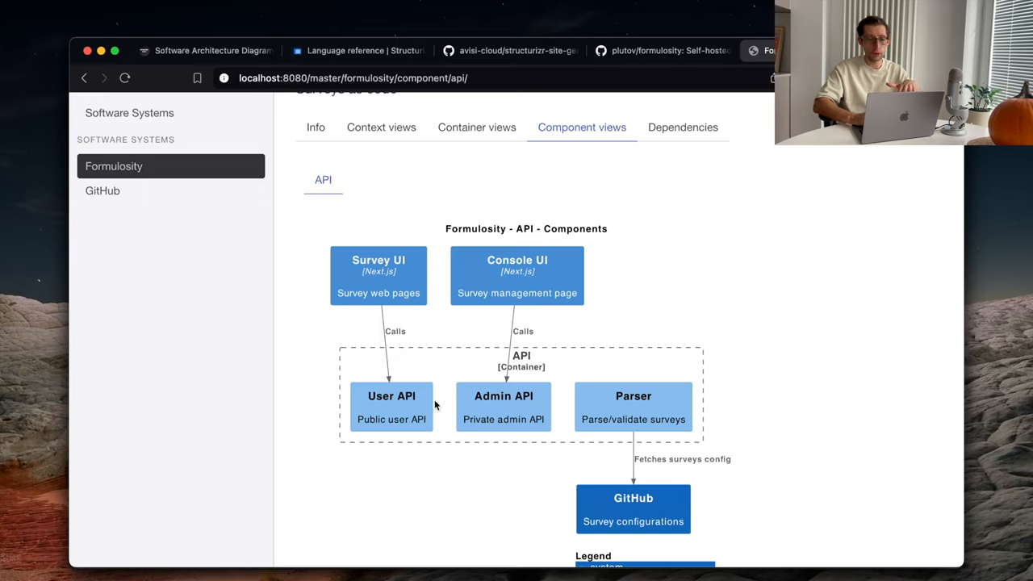
mouse_move(461, 415)
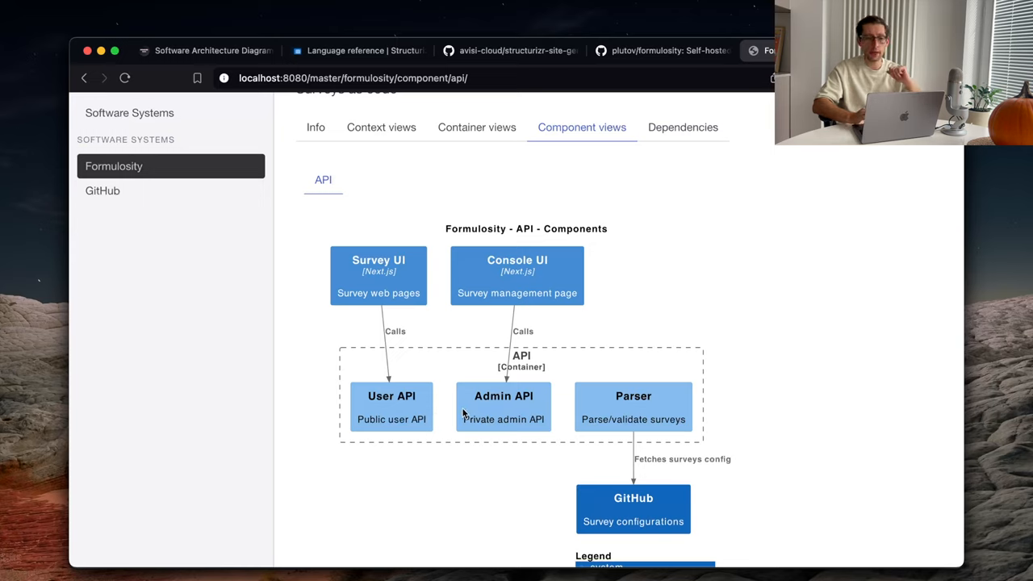
mouse_move(456, 164)
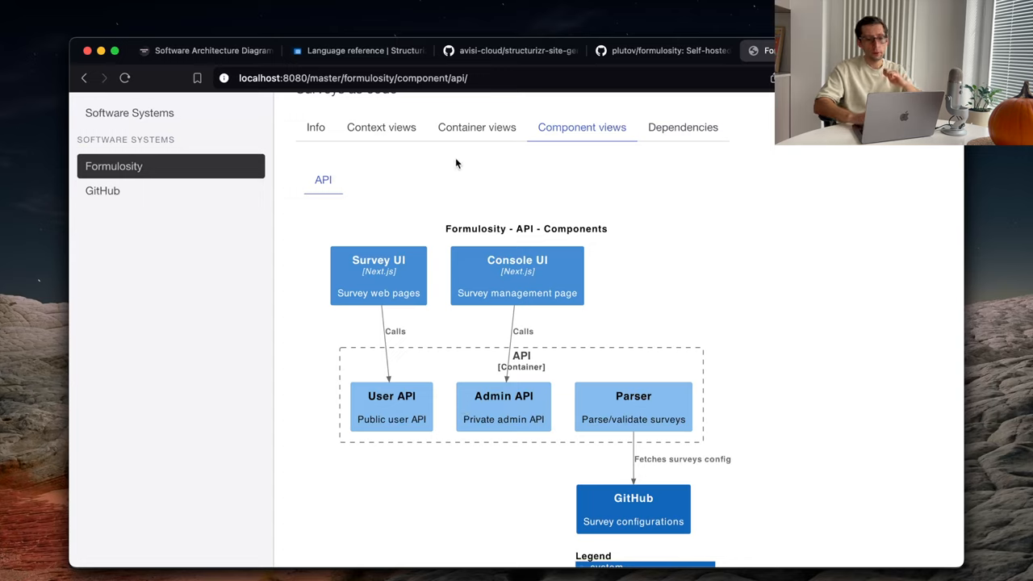
mouse_move(555, 148)
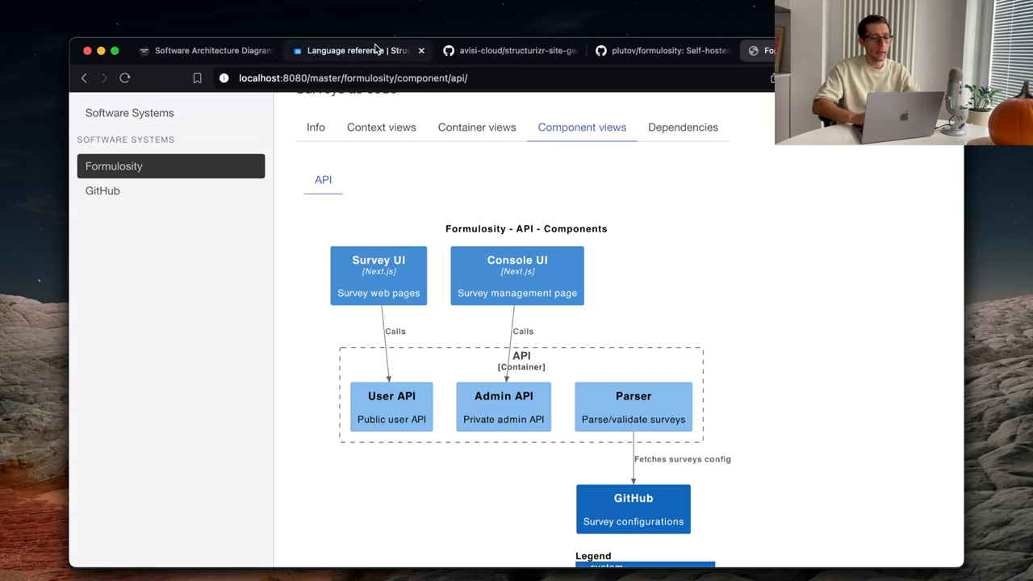
click(355, 50)
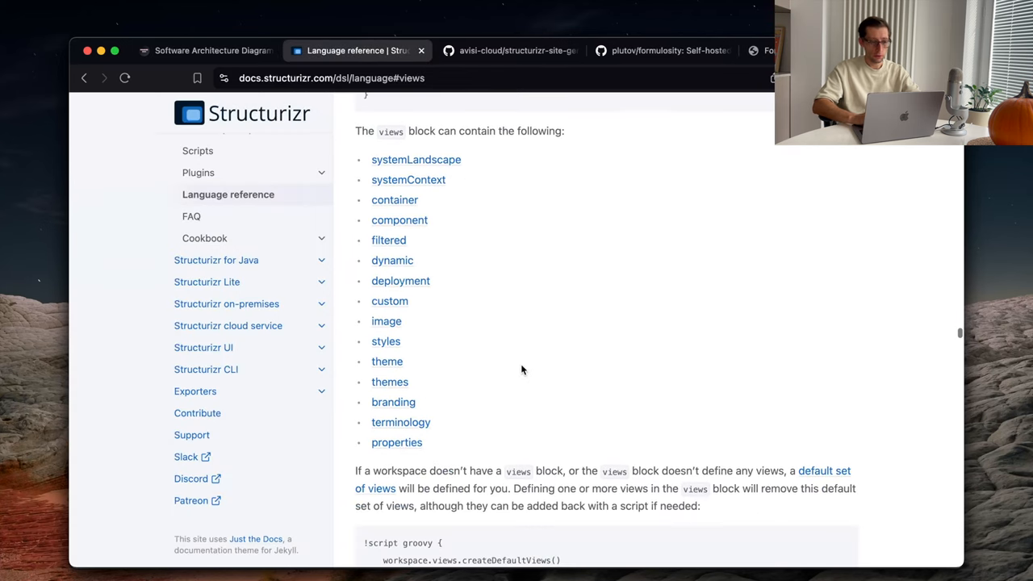
mouse_move(439, 281)
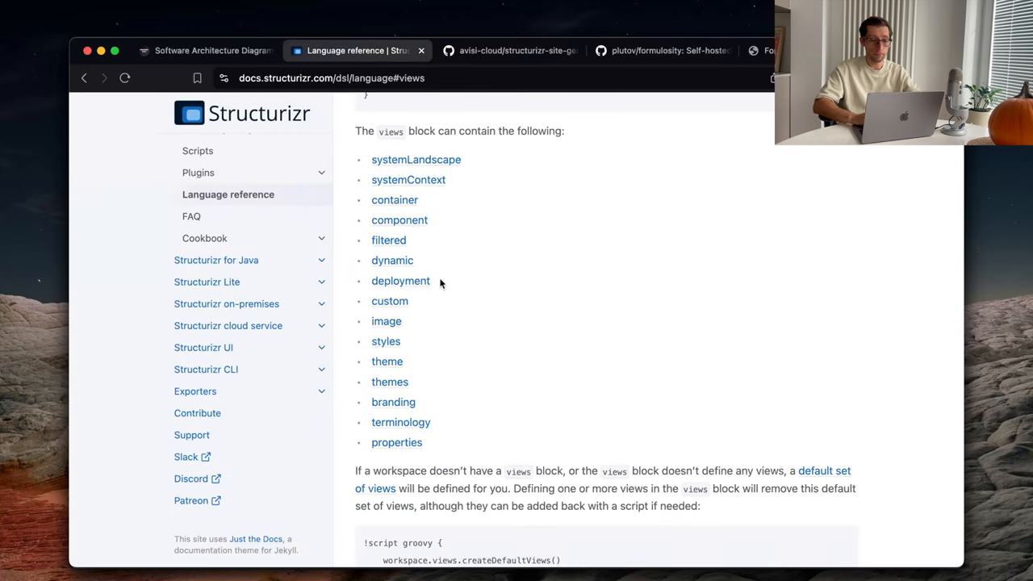
mouse_move(432, 265)
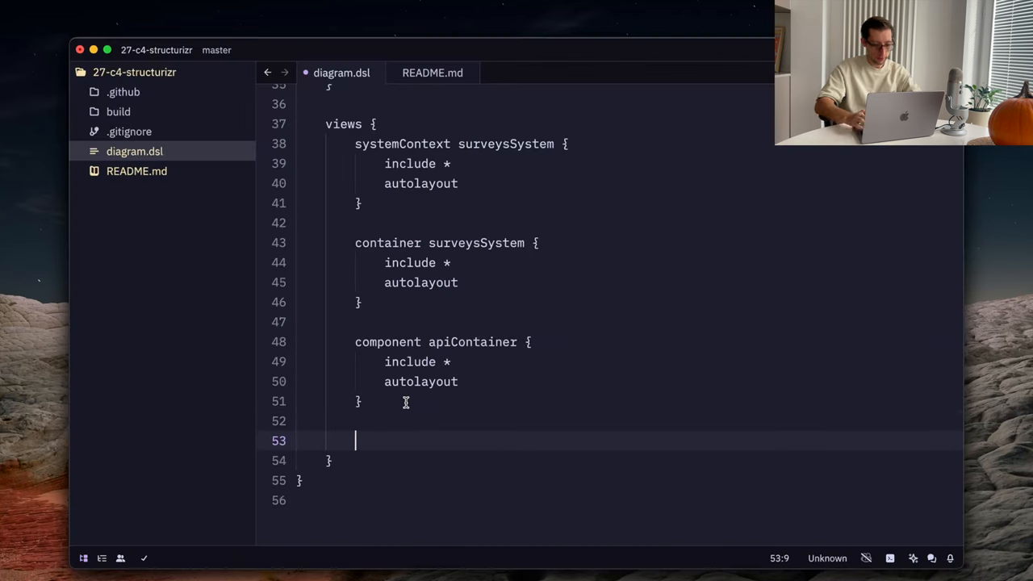
Step: Declare a dynamic surveysSystem view named "SurveyParser" in the views block
text(dynamic surveysSystem)
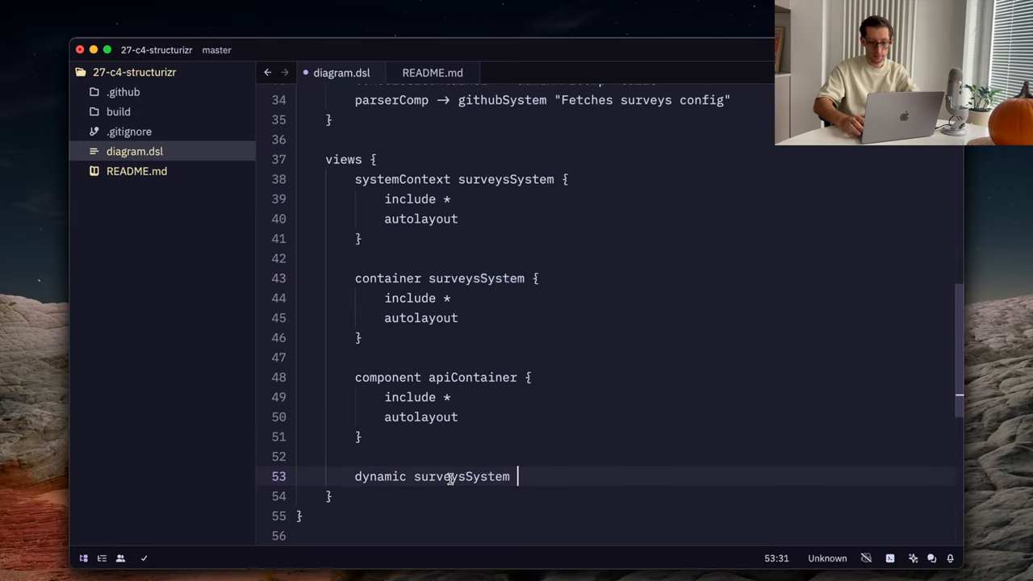
text(")
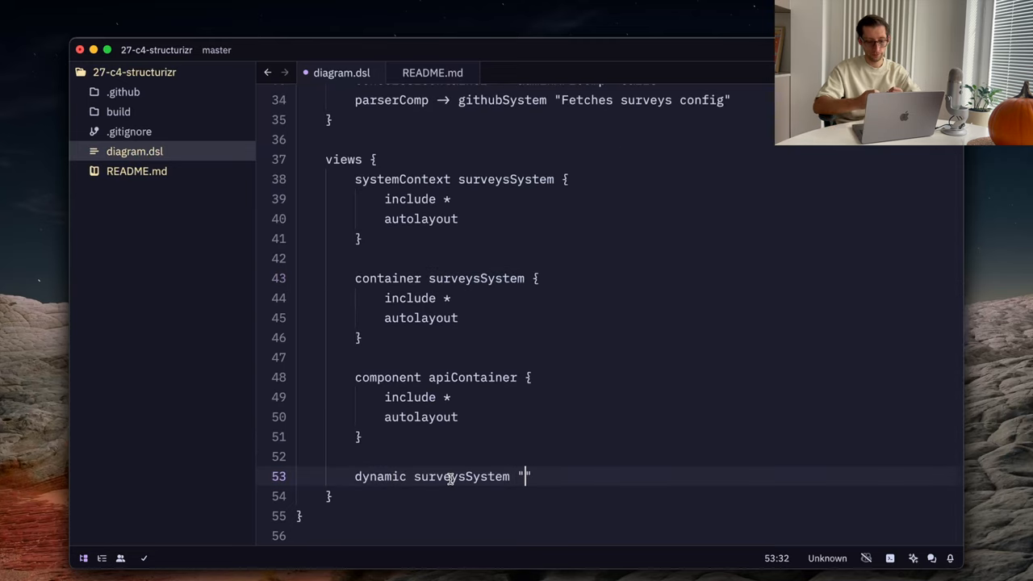
text(Survey)
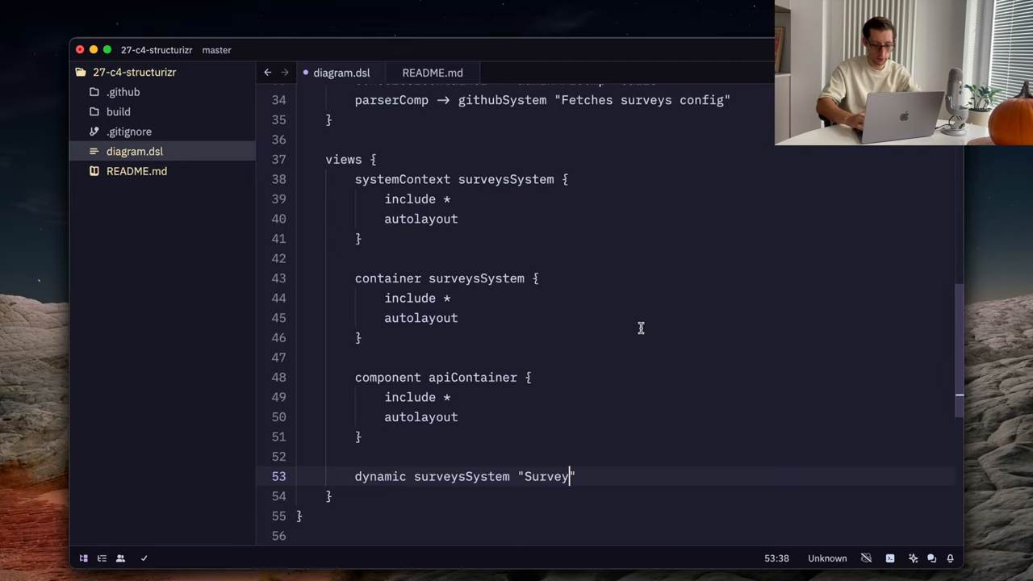
text(Parser)
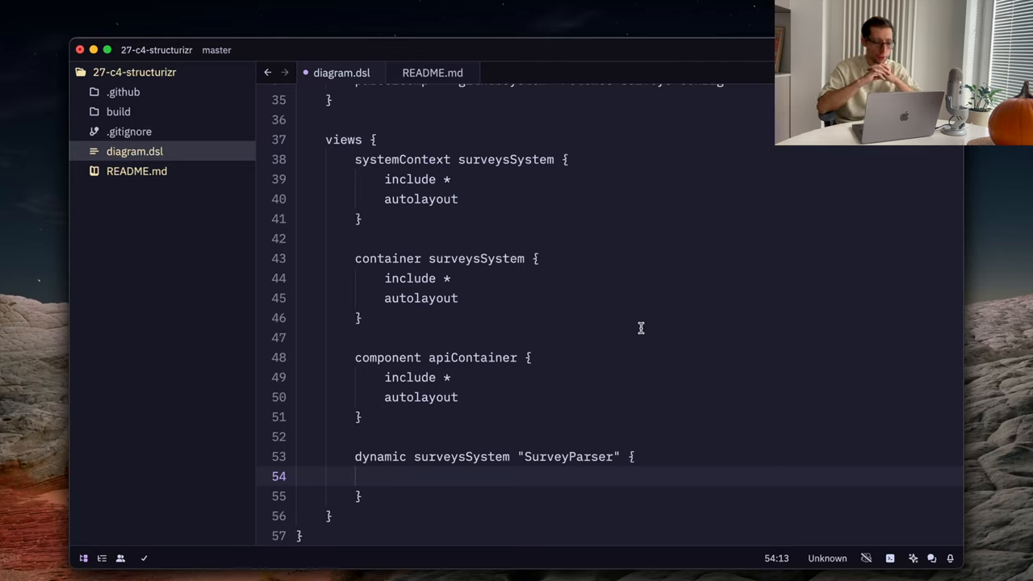
Step: Add the step apiContainer -> githubSystem "Fetches the surveys"
text(apiC)
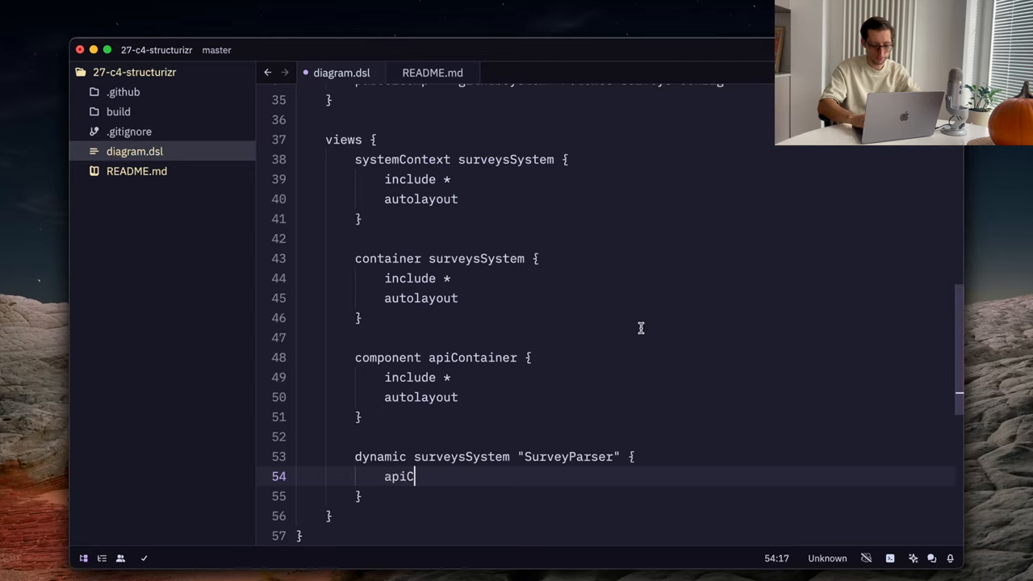
text(ontainer →)
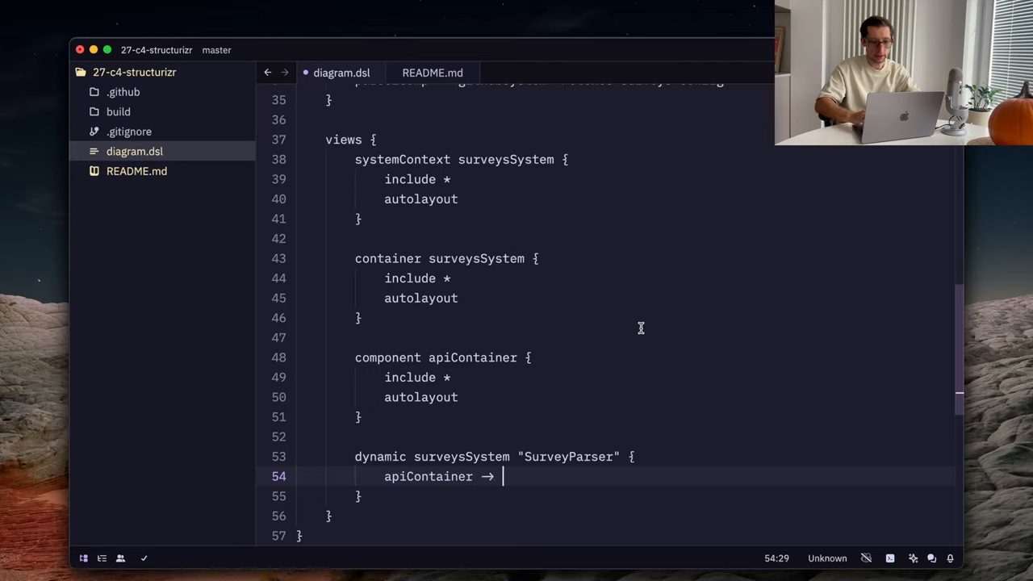
text(github)
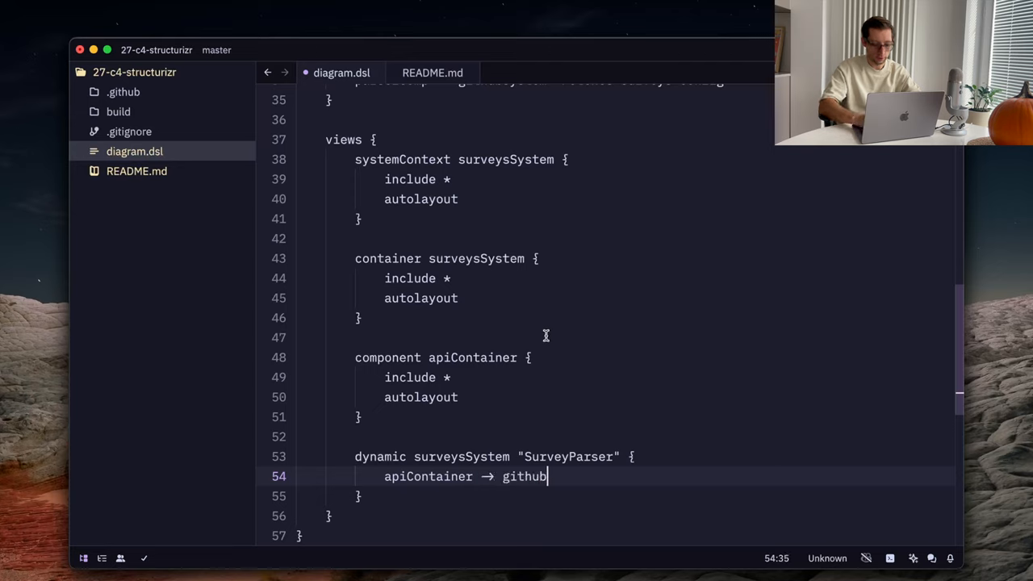
text(System "Fetche")
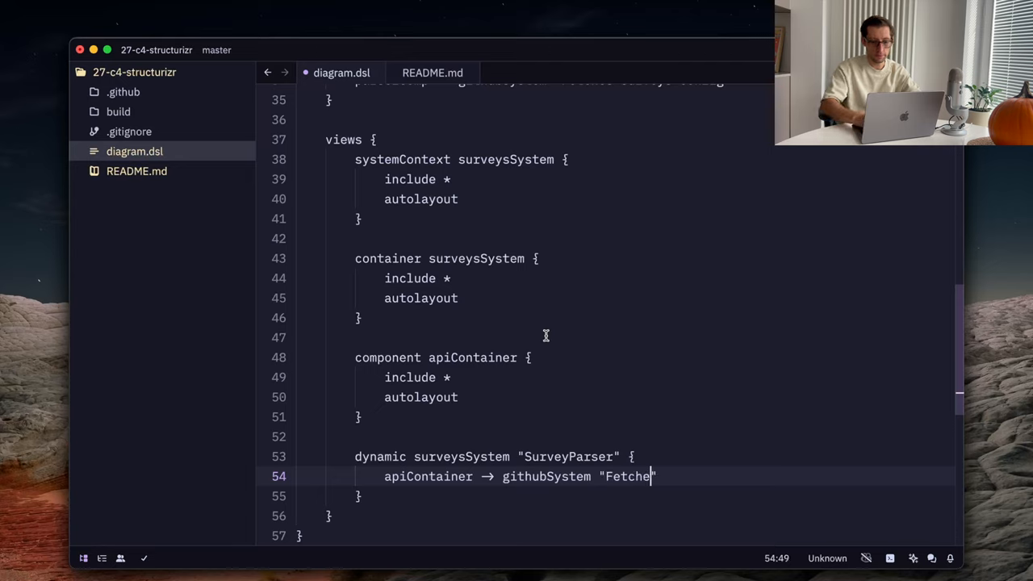
text(s the su)
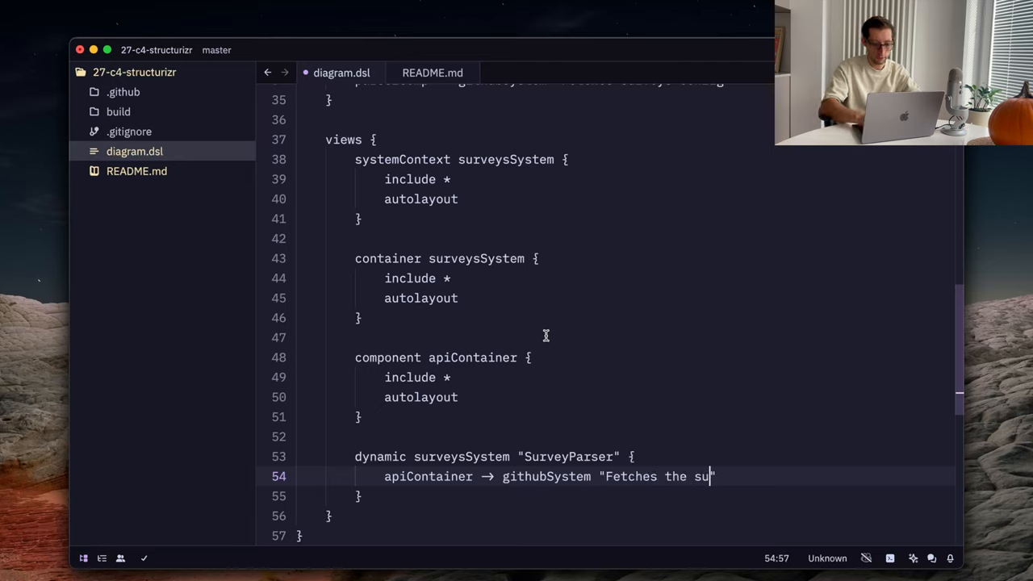
text(rveys")
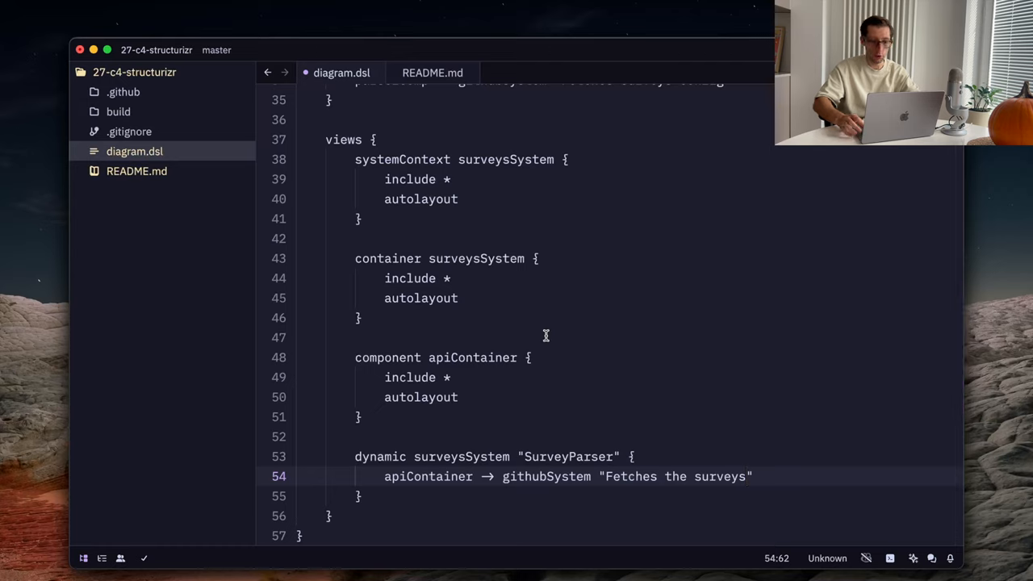
Step: Add the step apiContainer -> dbContainer "Stores the surveys in"
double_click(428, 476)
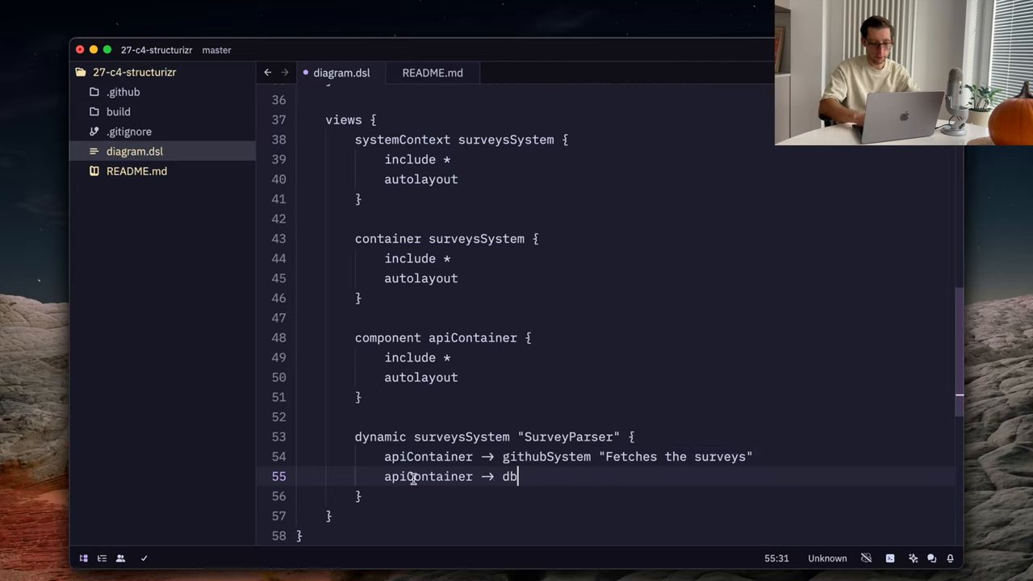
text(Container)
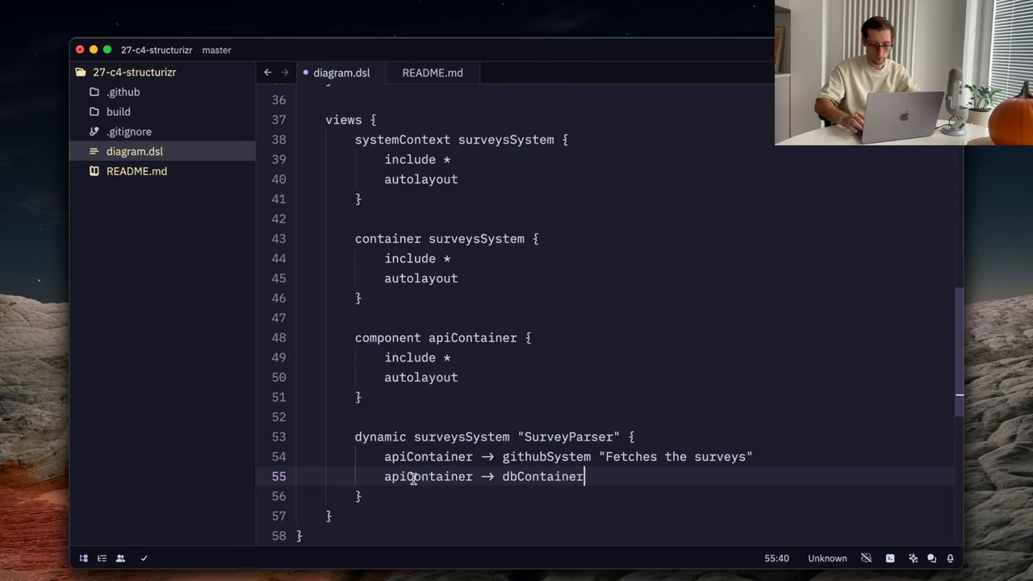
text("Stores")
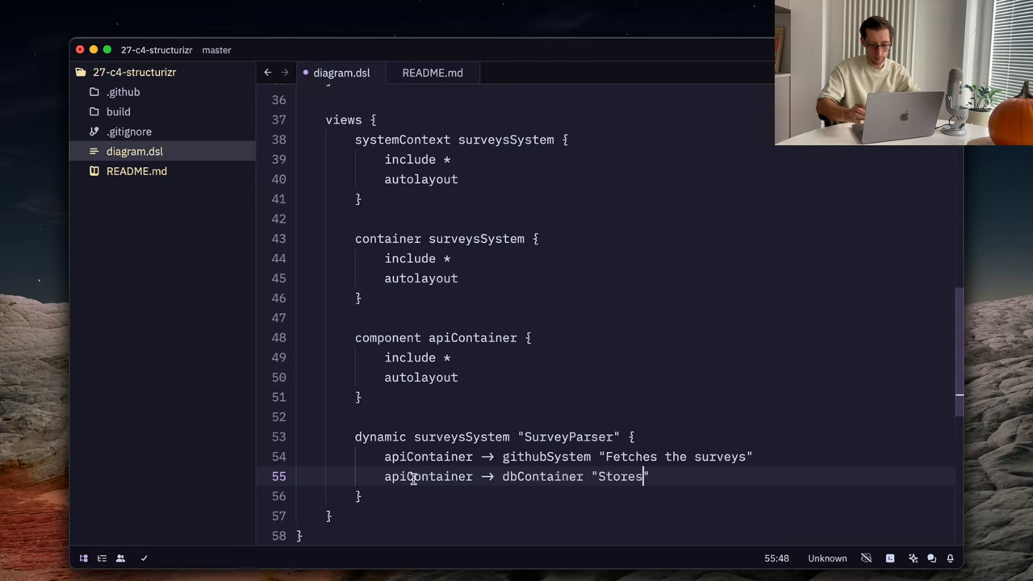
text(the)
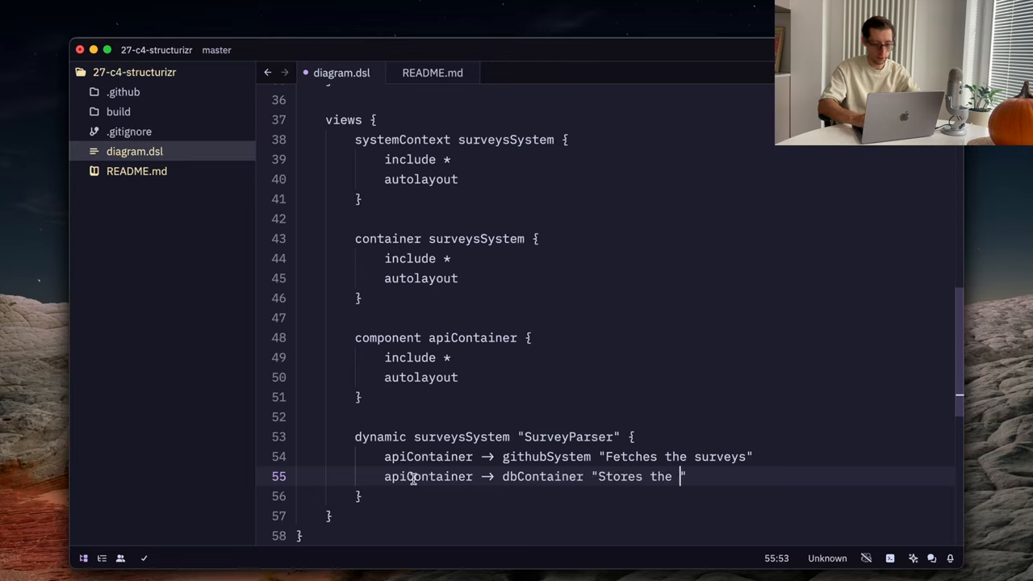
text(surveys in)
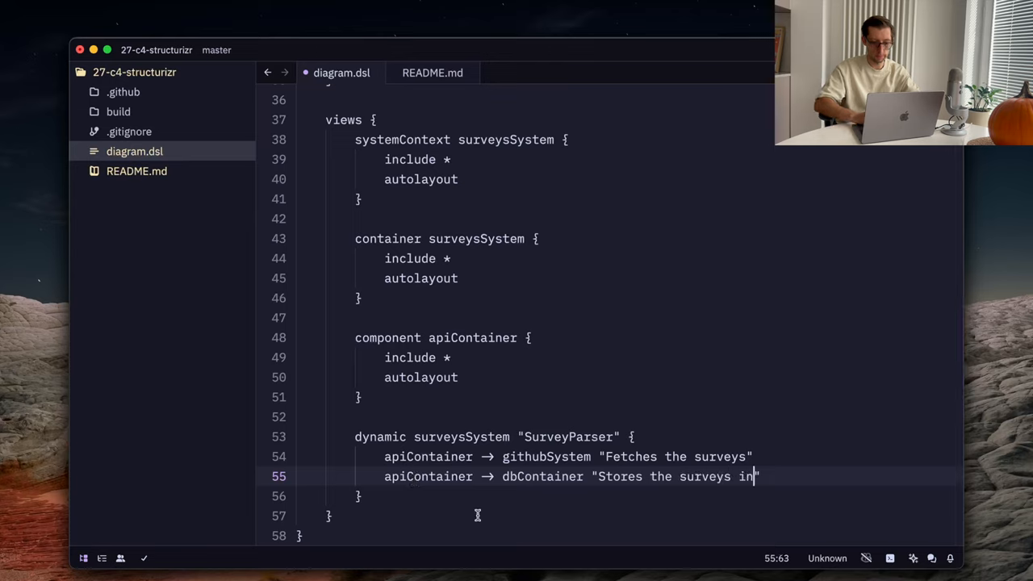
mouse_move(535, 476)
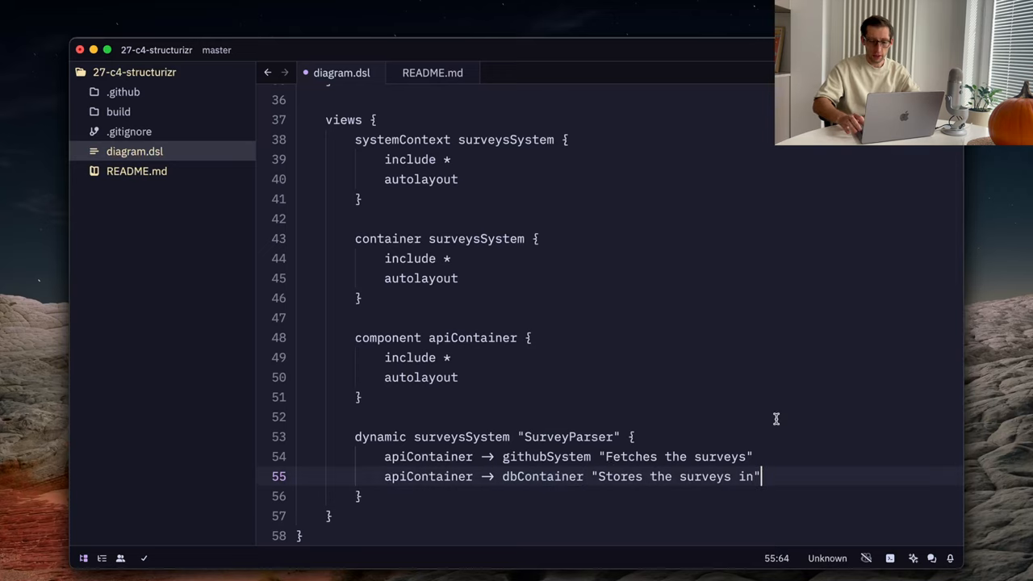
Step: Add the step surveyUIContainer -> apiContainer "Displays available surveys"
scroll(up, 3)
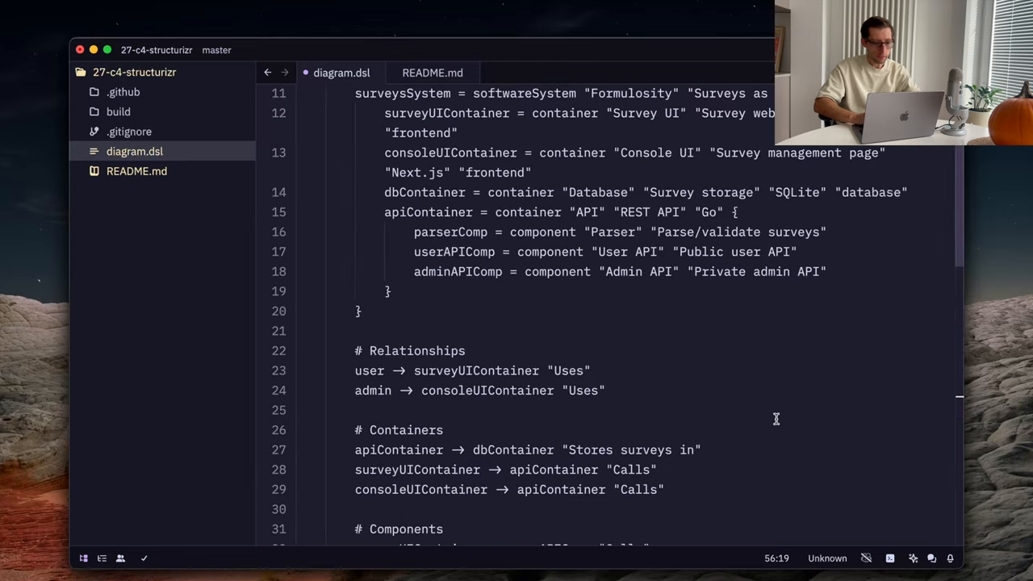
scroll(down, 3)
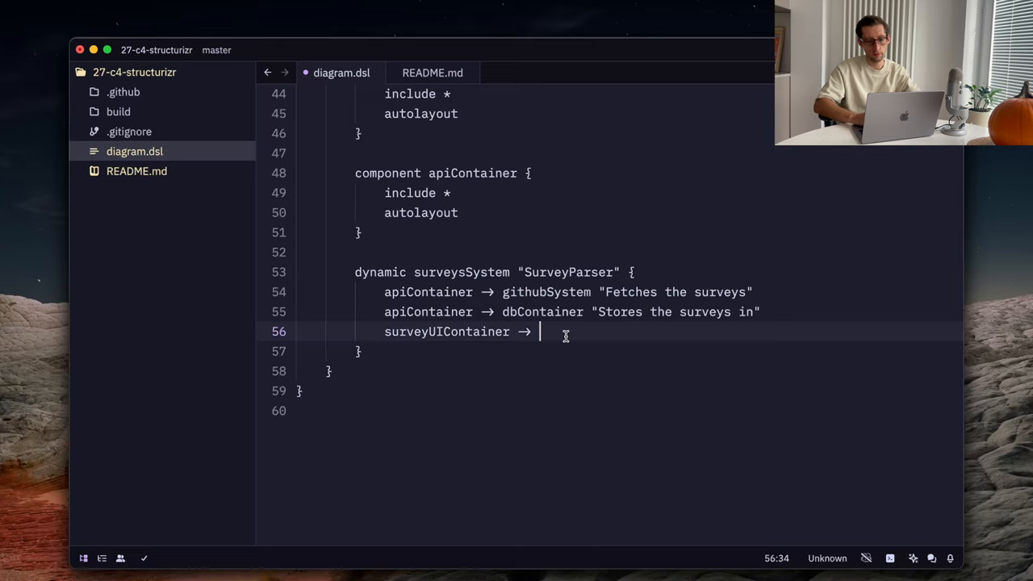
text(apiContainer "")
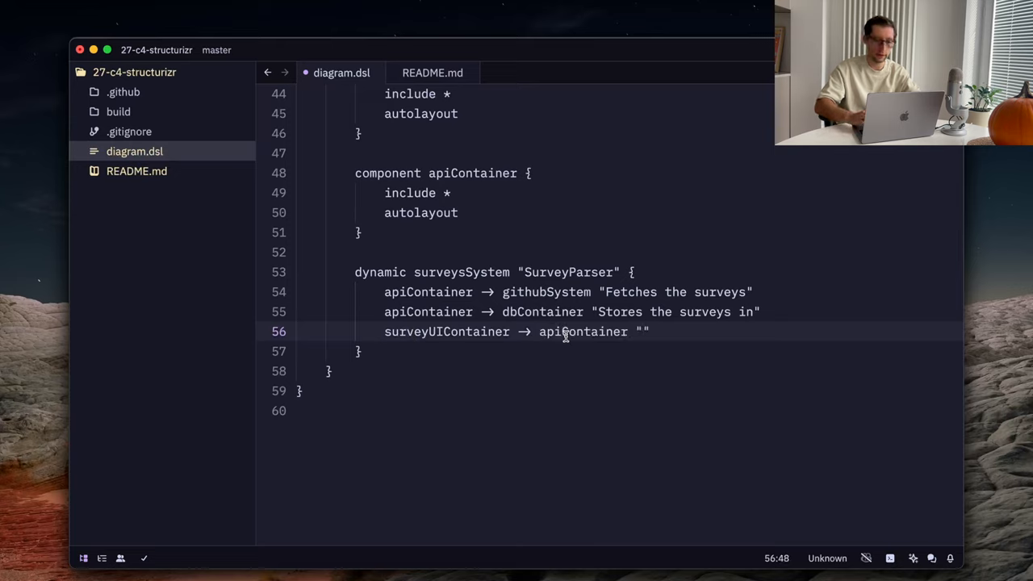
text(Disp)
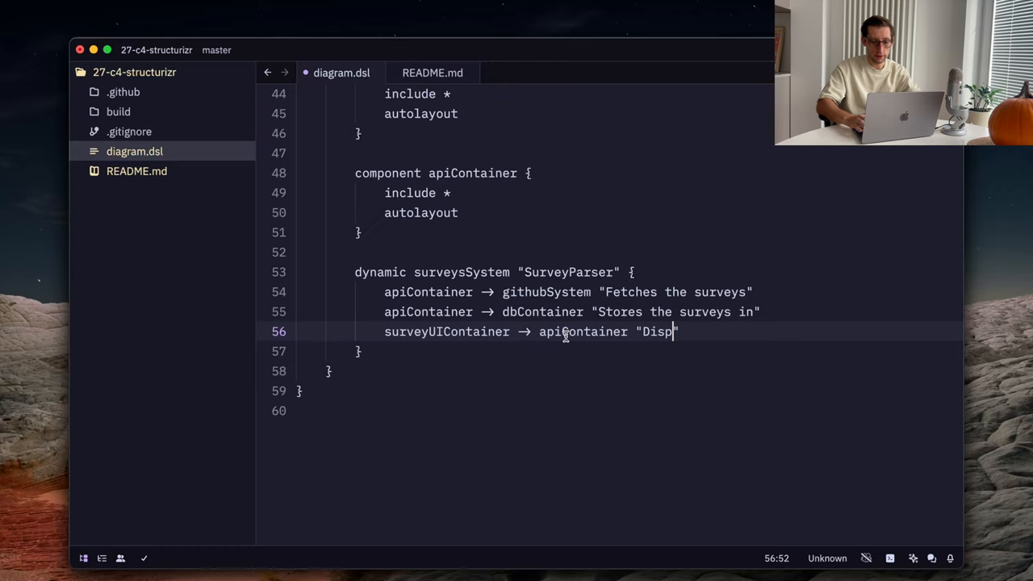
text(lays available sur)
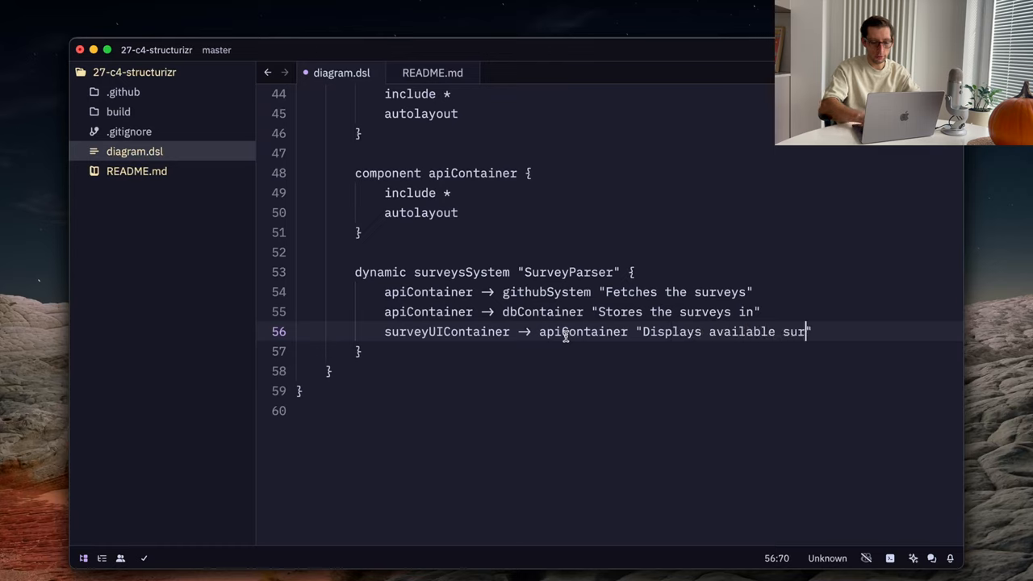
text(veys)
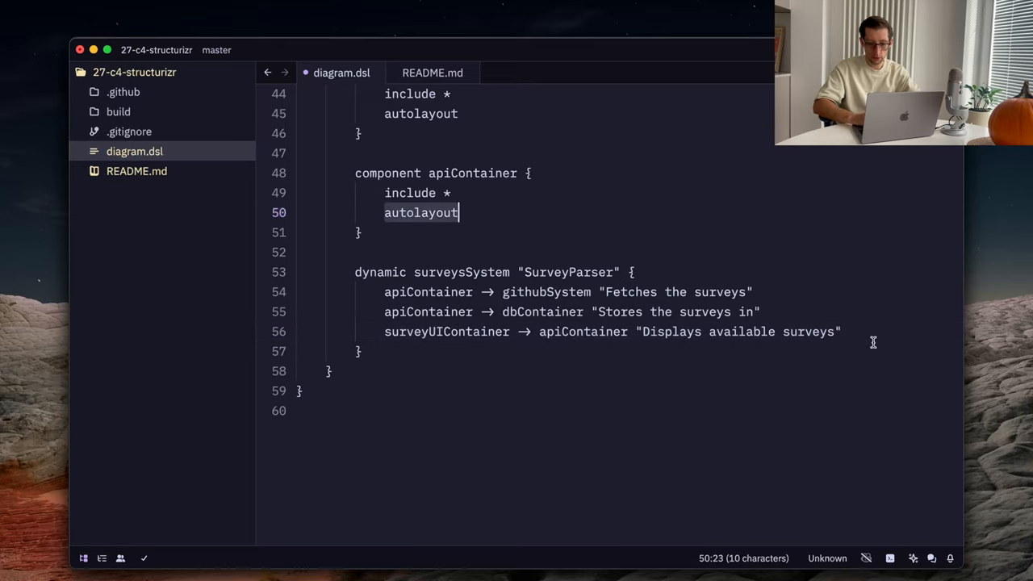
Step: Give the SurveyParser dynamic view an autolayout line
text(autolayout)
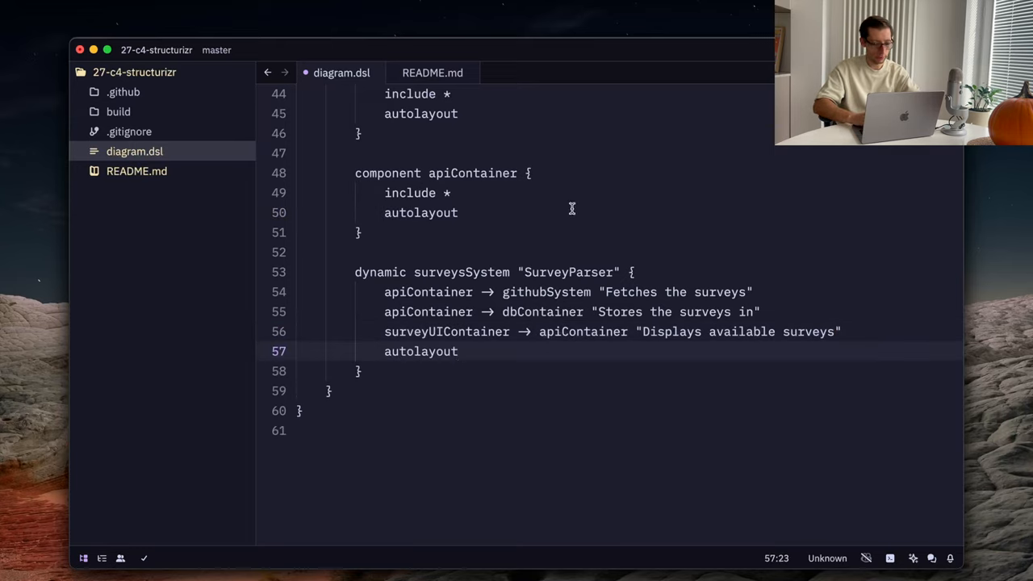
click(361, 232)
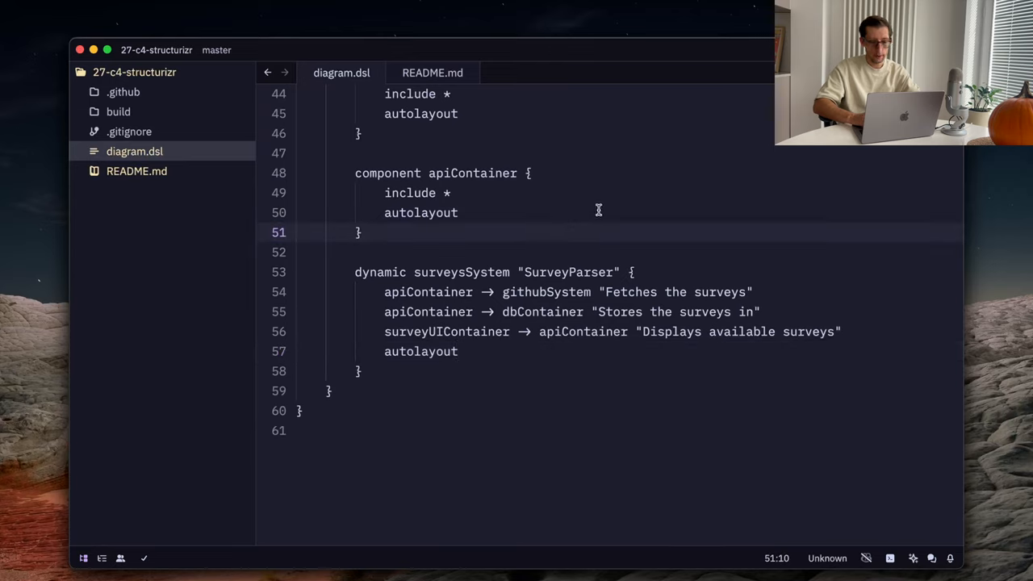
mouse_move(388, 265)
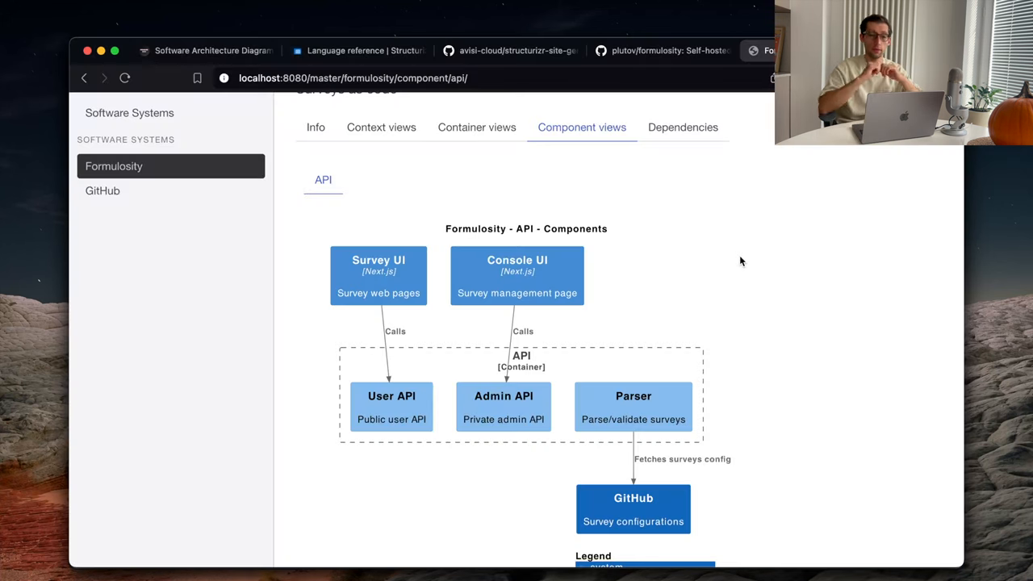
Step: Switch from the API component diagram to the Formulosity Dynamic views tab
scroll(up, 3)
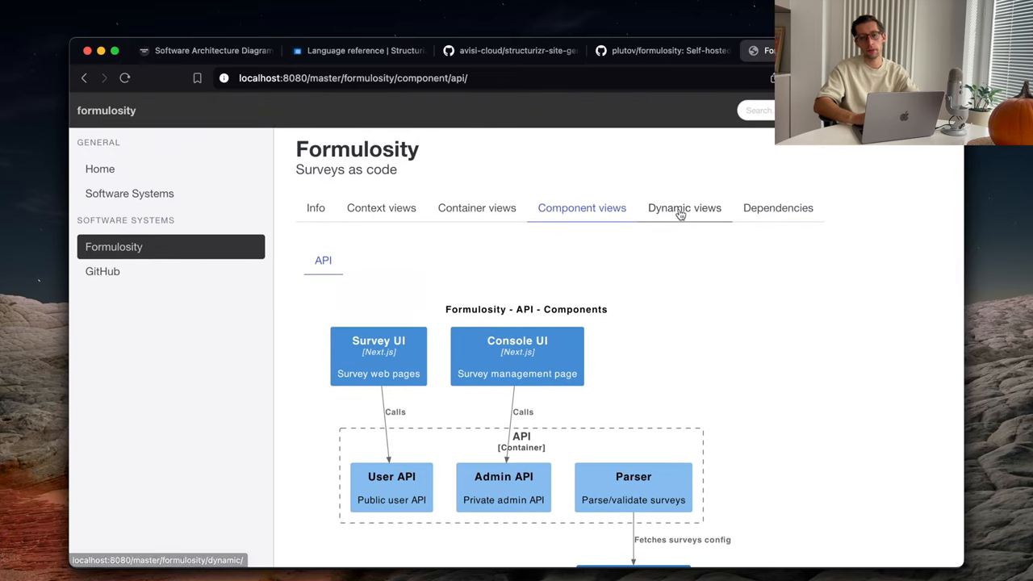
click(684, 206)
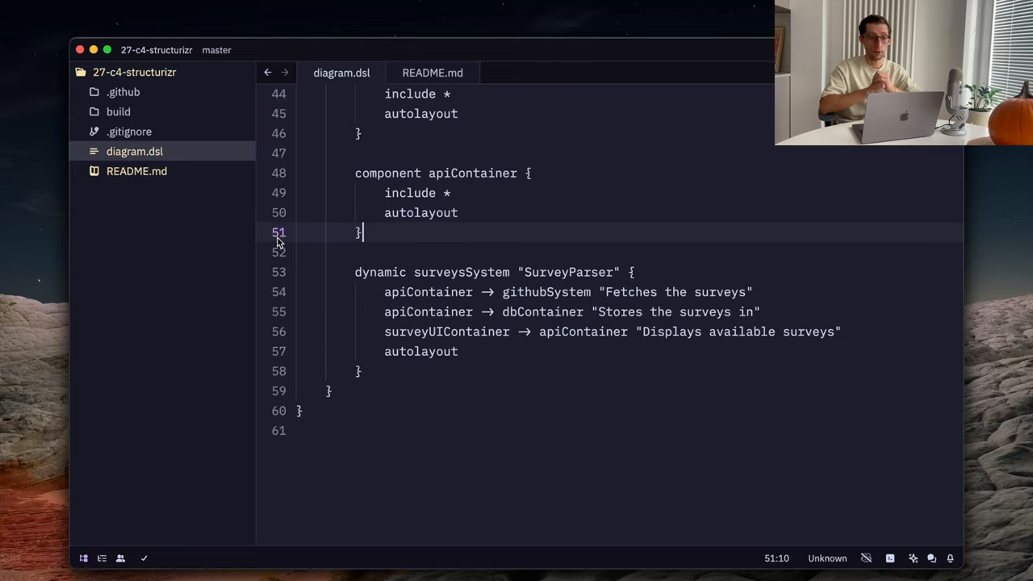
Step: Expand the build folder to browse the generated site files, then collapse it
click(120, 112)
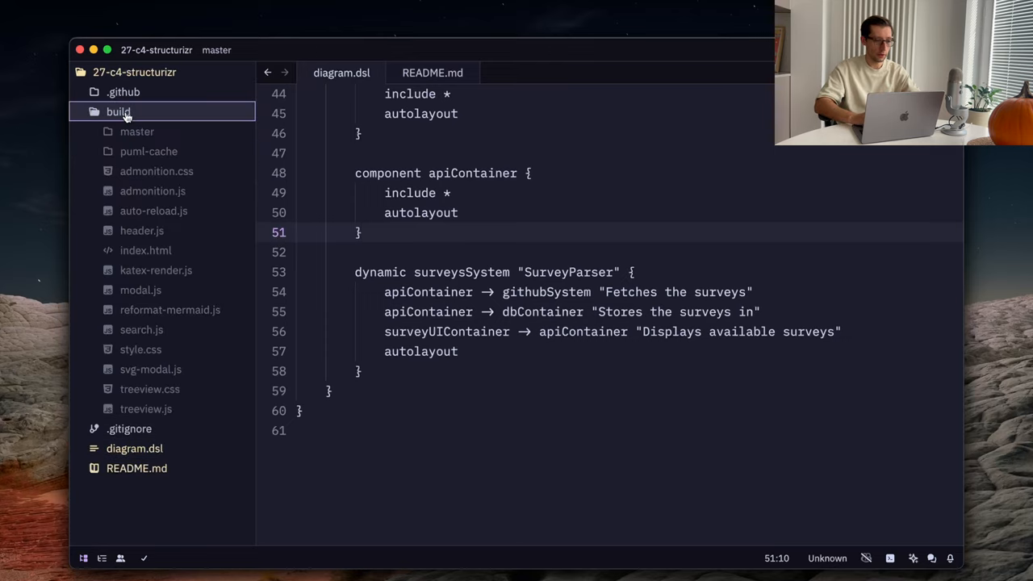
click(120, 111)
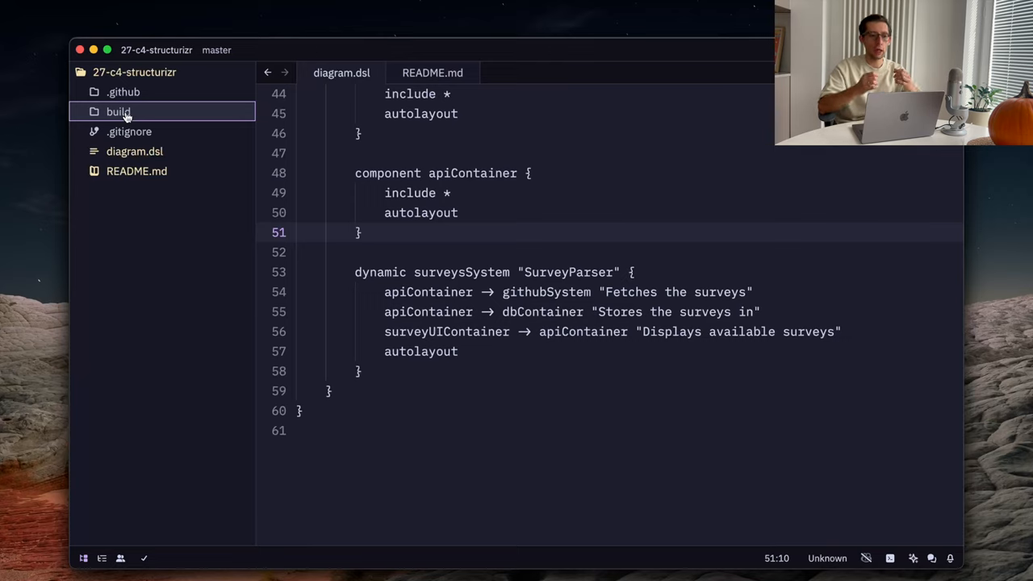
mouse_move(122, 91)
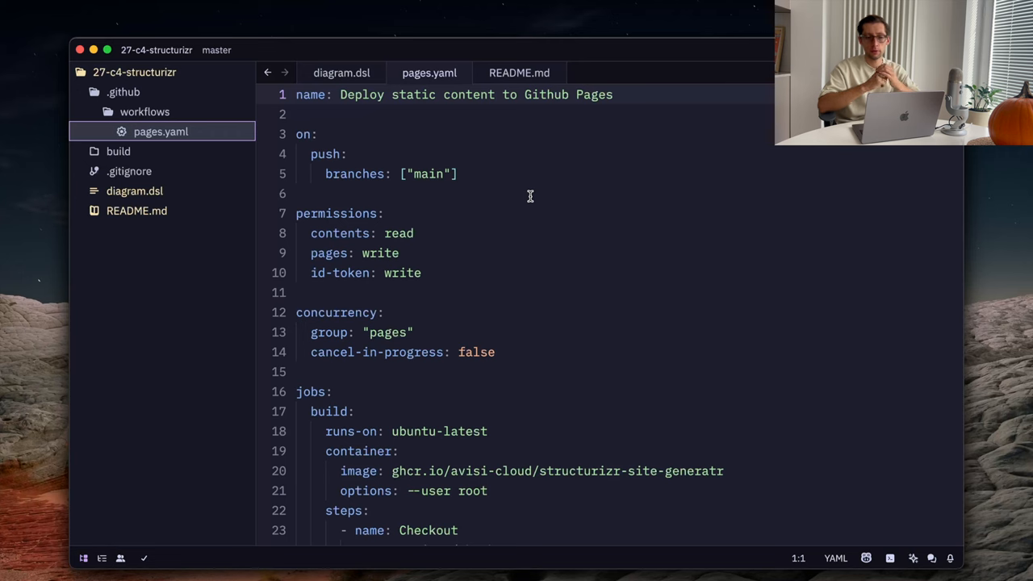
scroll(down, 3)
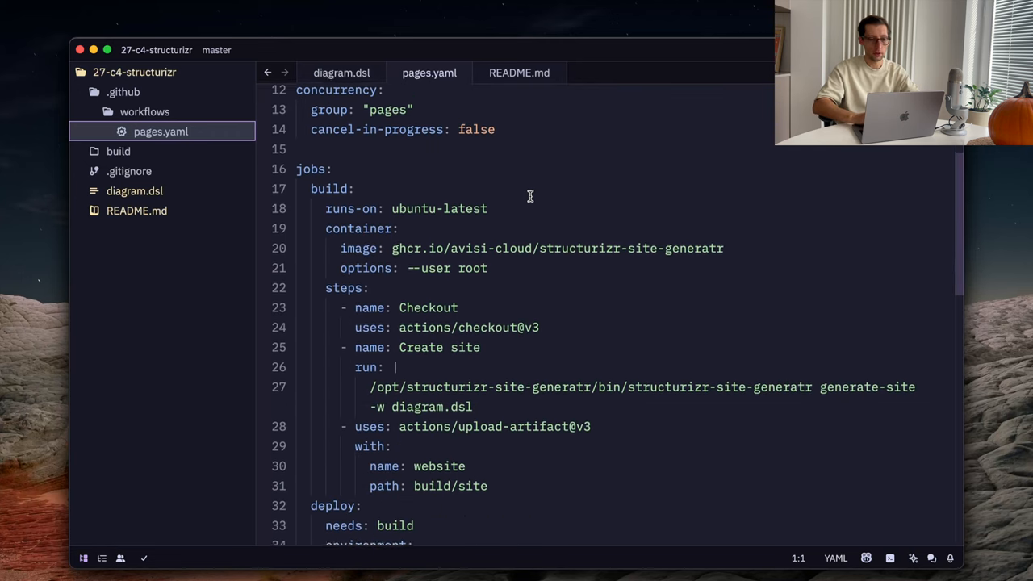
scroll(down, 3)
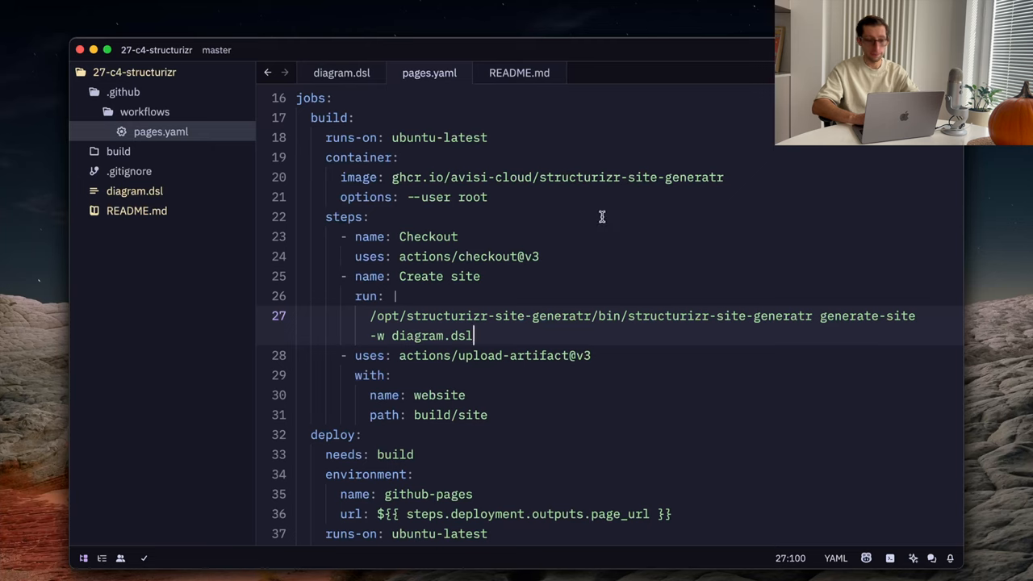
click(517, 355)
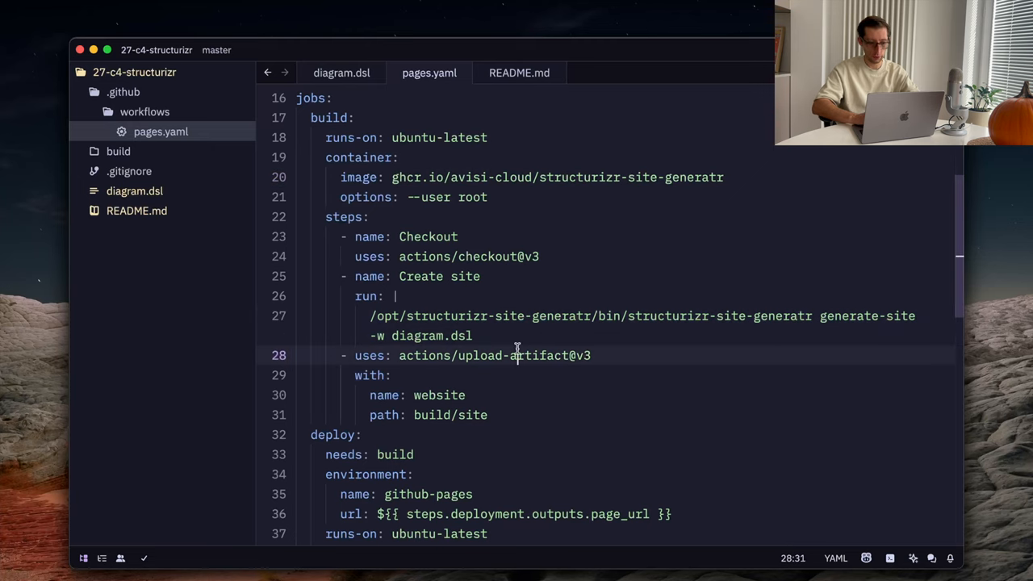
scroll(down, 3)
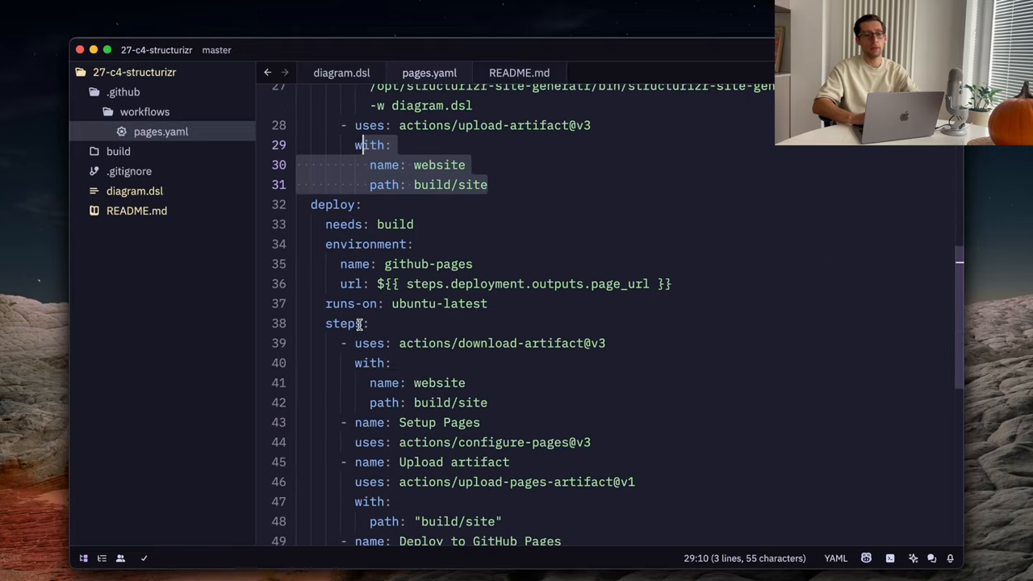
scroll(down, 3)
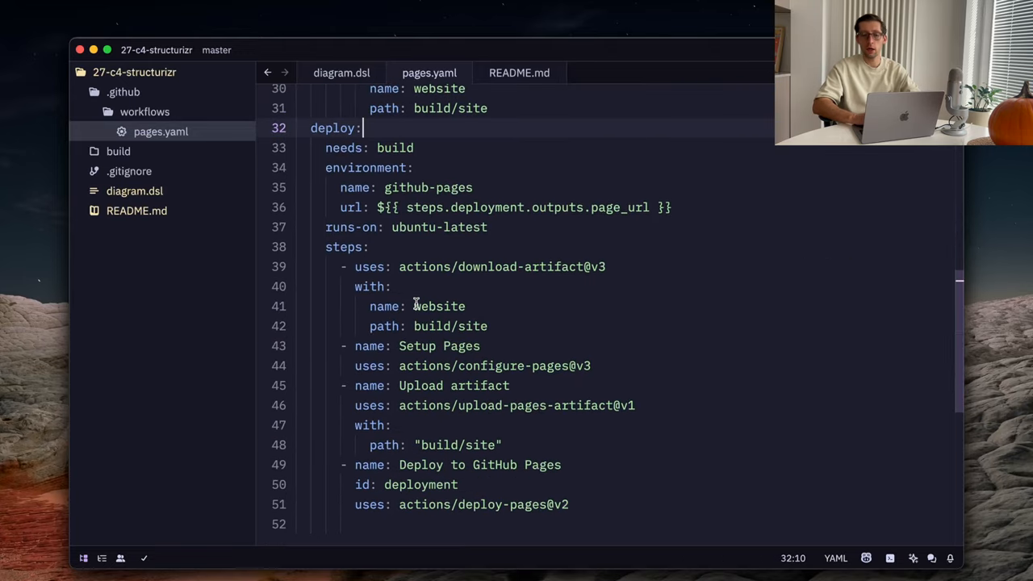
scroll(down, 3)
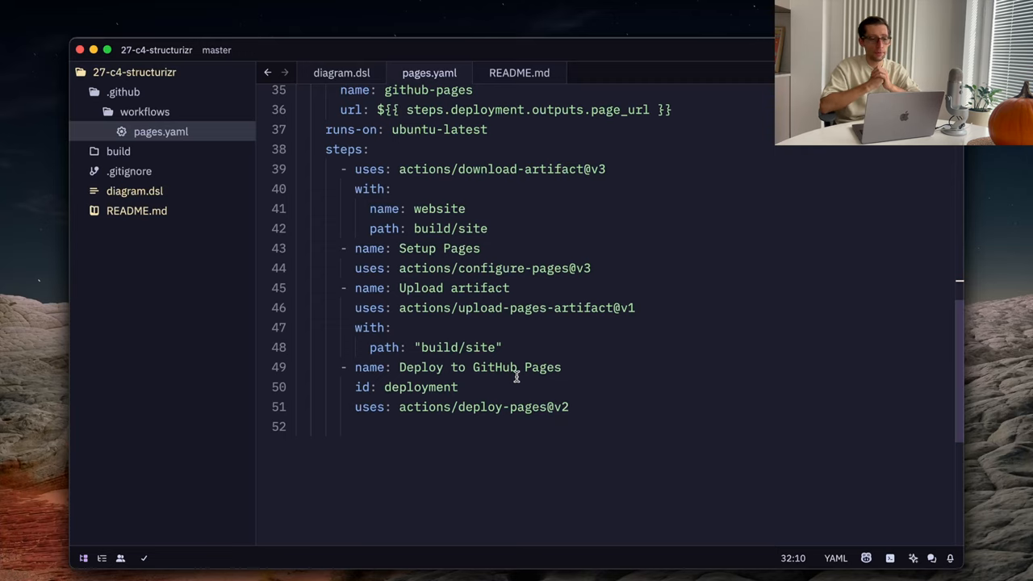
scroll(up, 3)
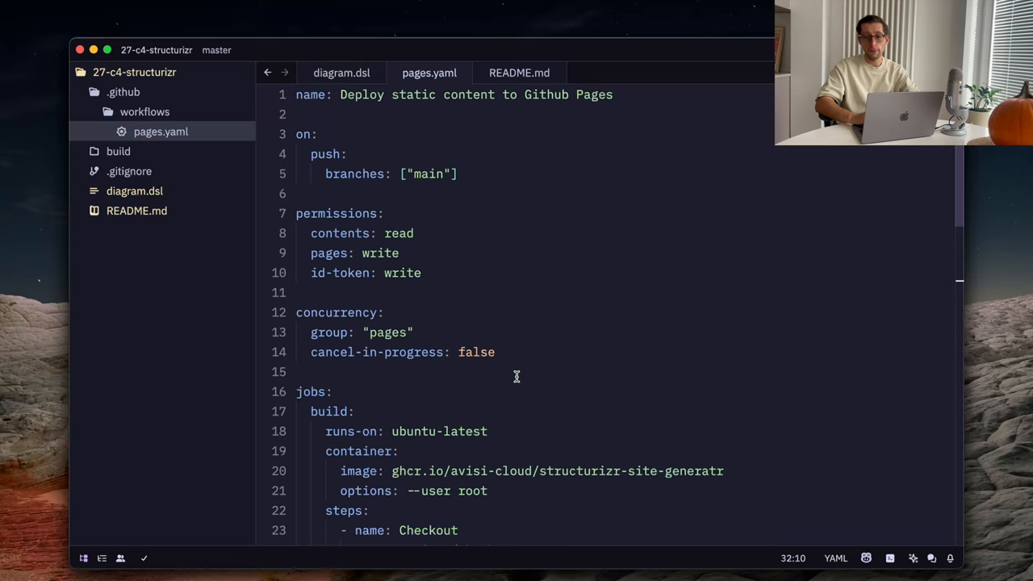